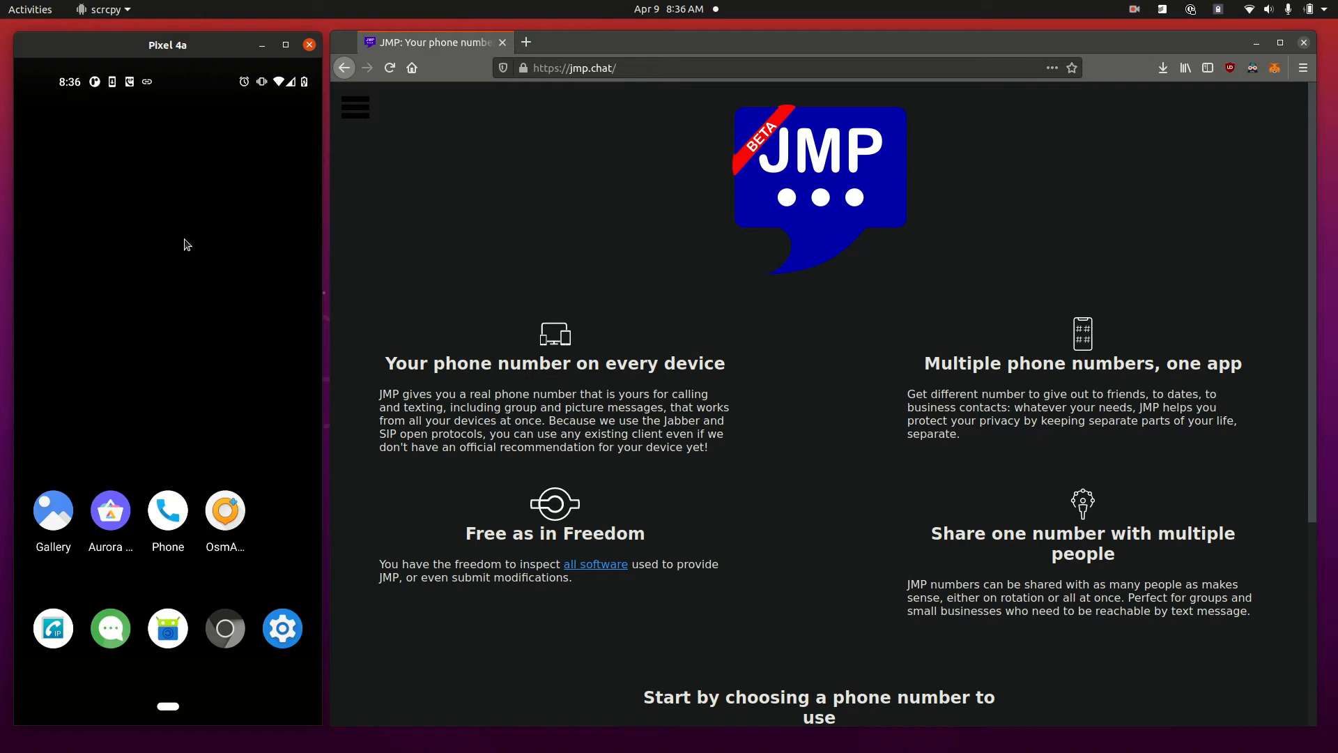
{"action": "mouse_move", "coordinate": [218, 267]}
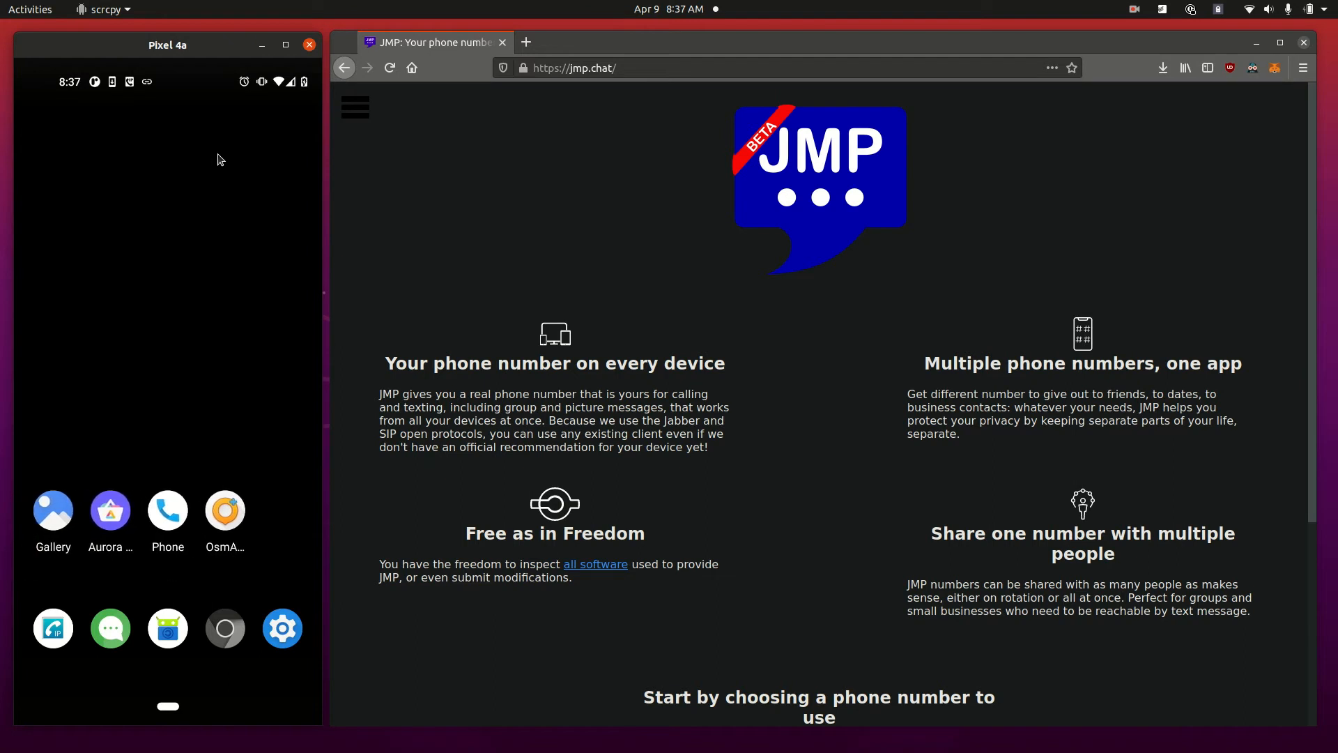
{"action": "mouse_move", "coordinate": [184, 428]}
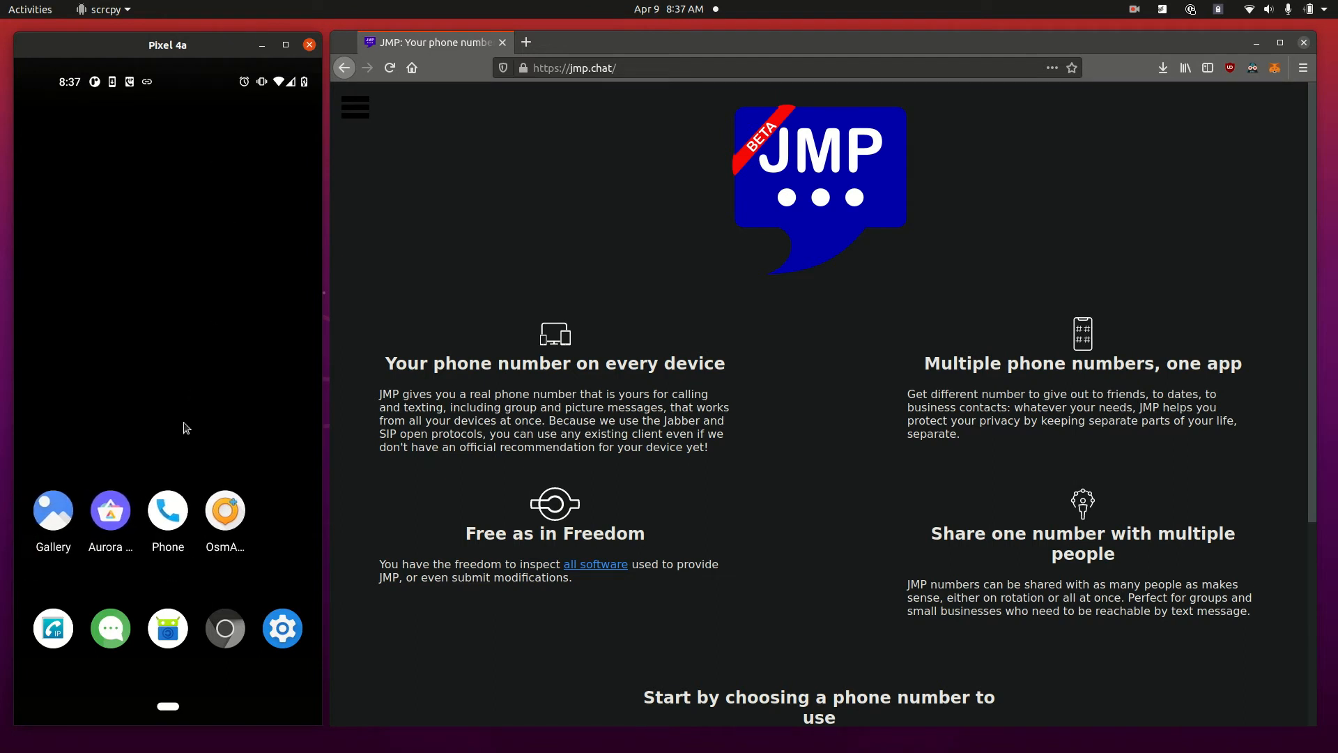
{"action": "mouse_move", "coordinate": [80, 601]}
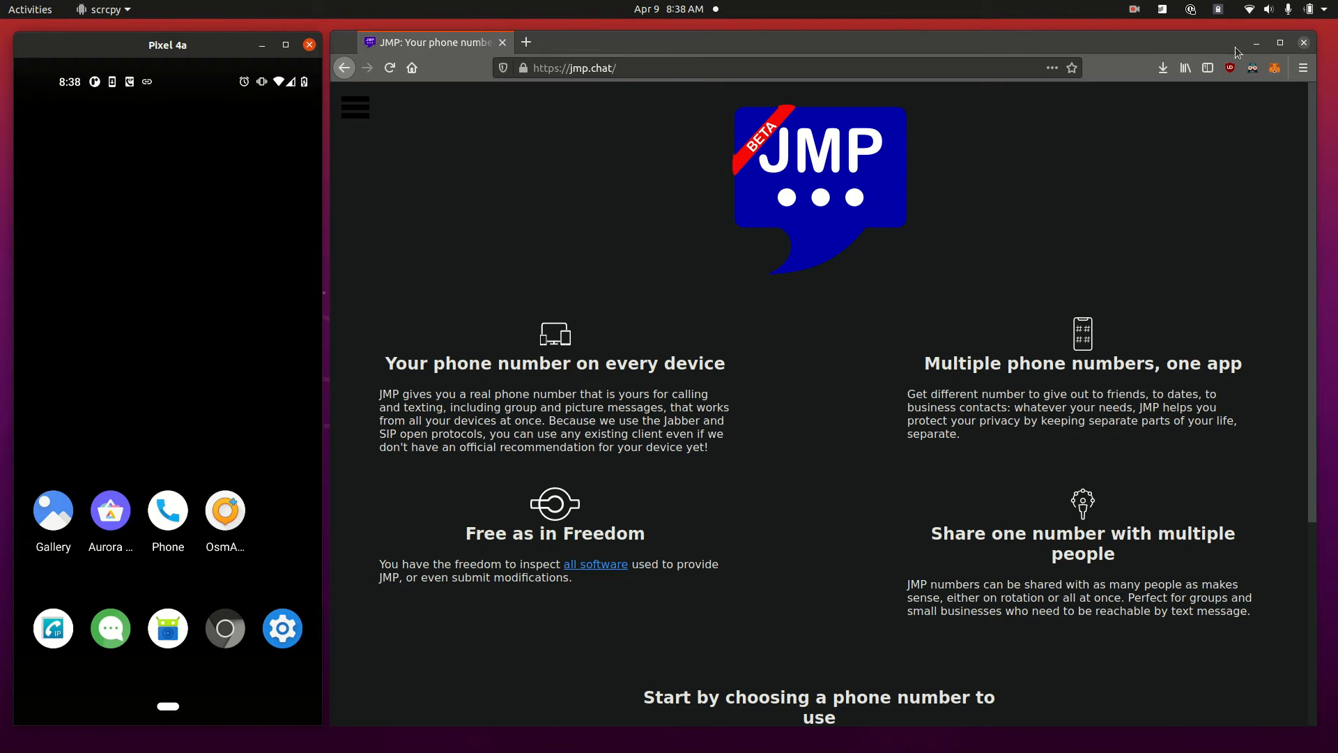
List JMP's available numbers for area code 845
{"action": "scroll", "scroll_direction": "down", "scroll_amount": 3}
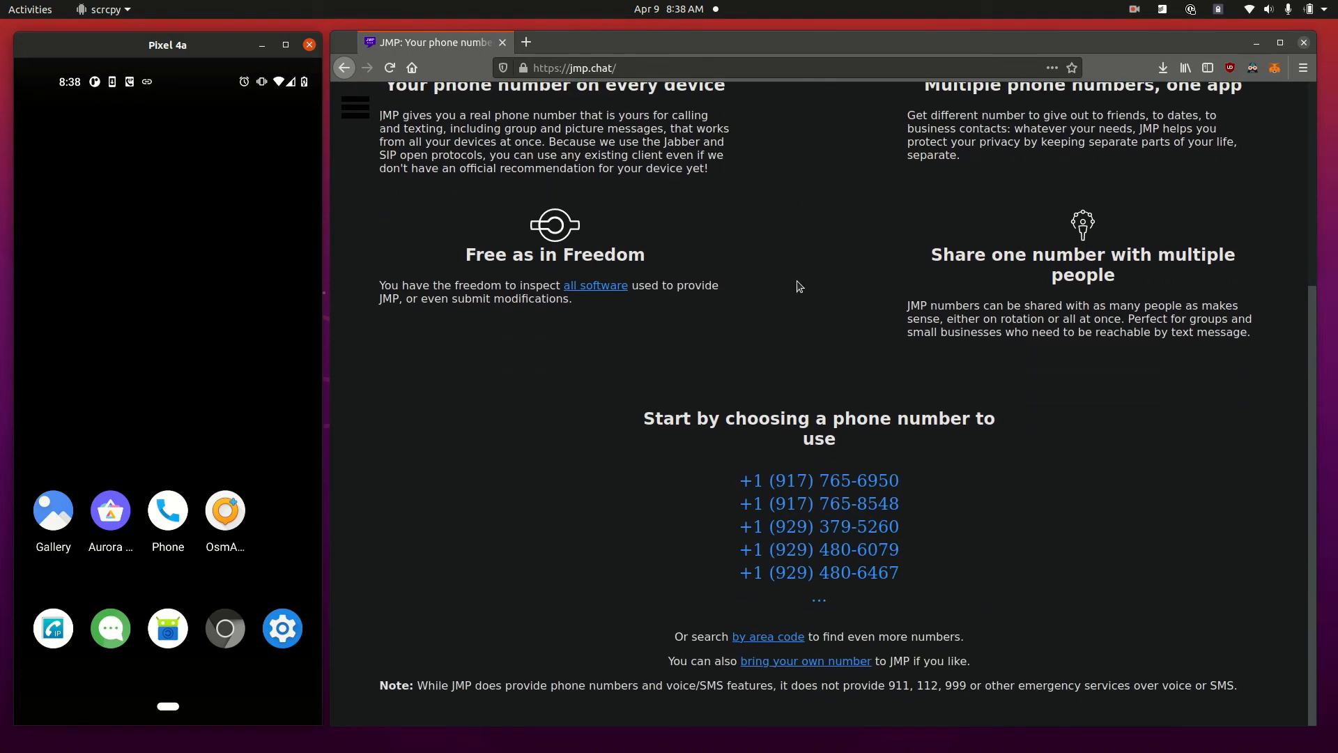
{"action": "mouse_move", "coordinate": [845, 513]}
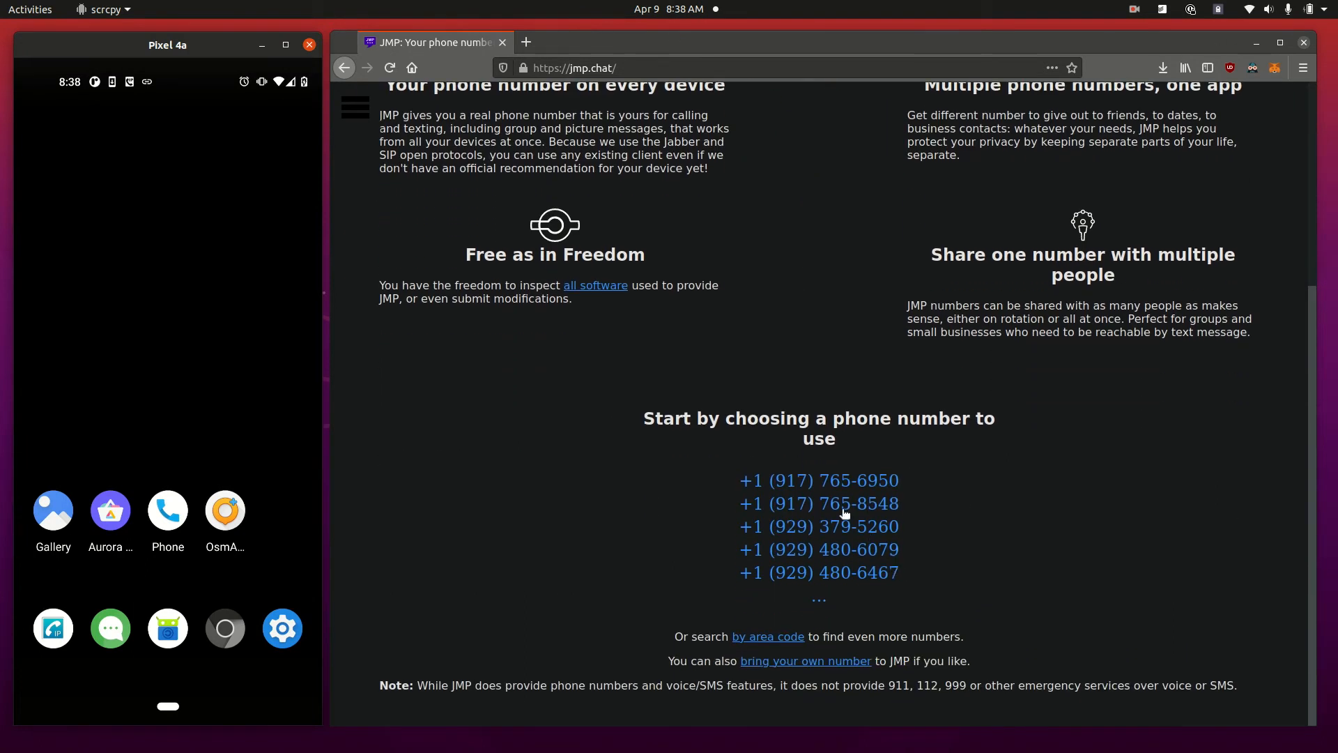
{"action": "mouse_move", "coordinate": [686, 566]}
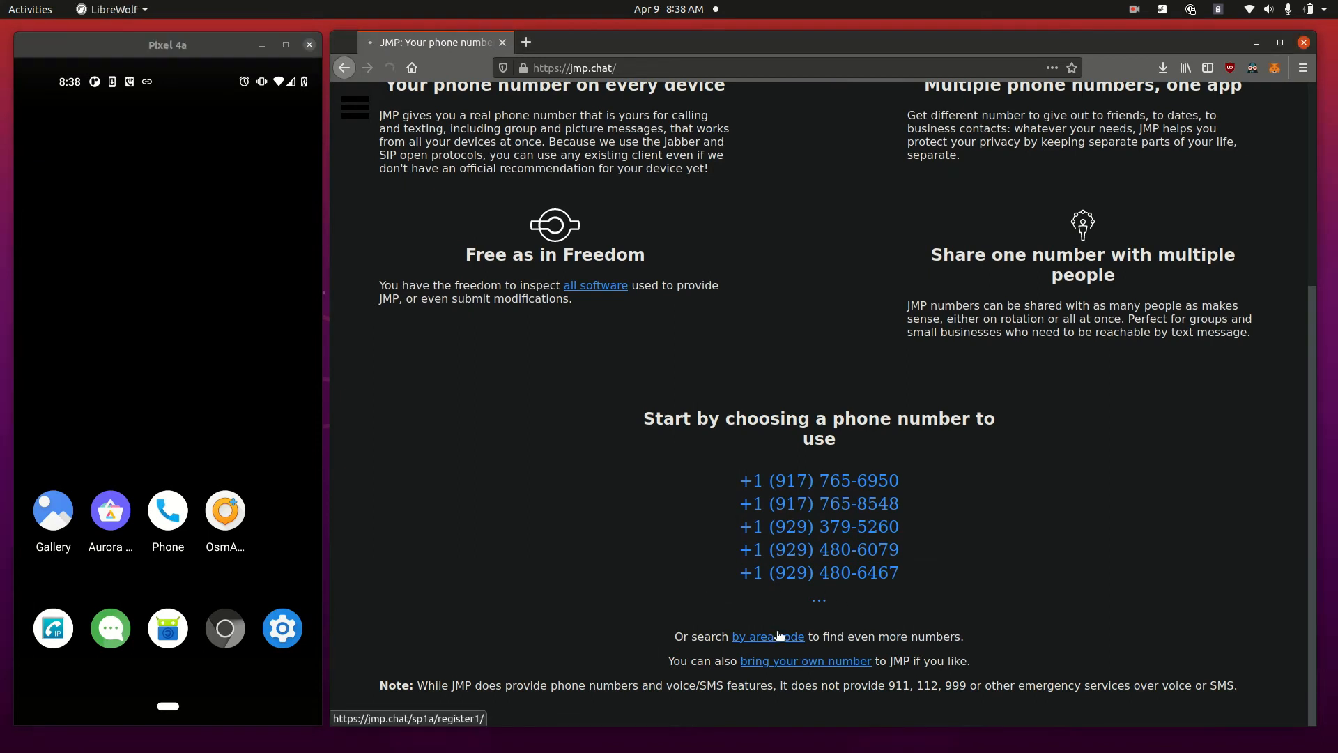
{"action": "left_click", "coordinate": [768, 636]}
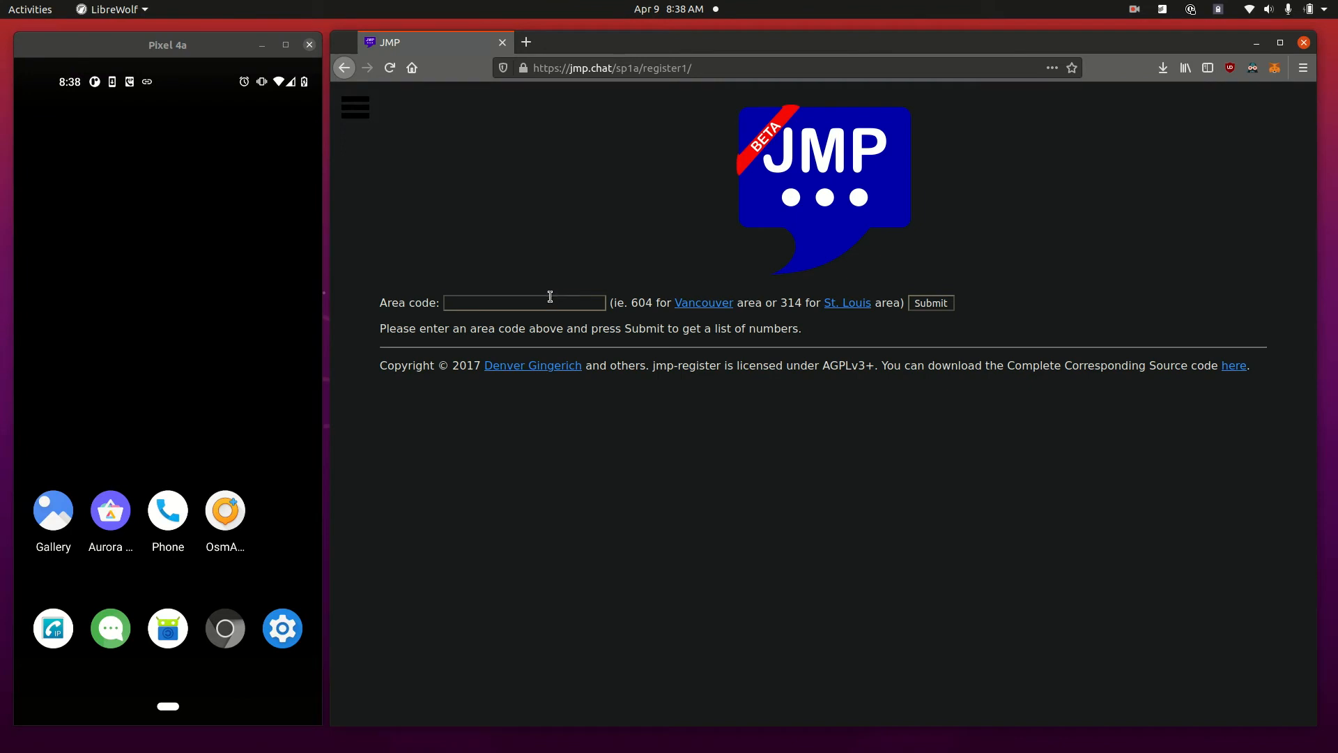
{"action": "type", "text": "845"}
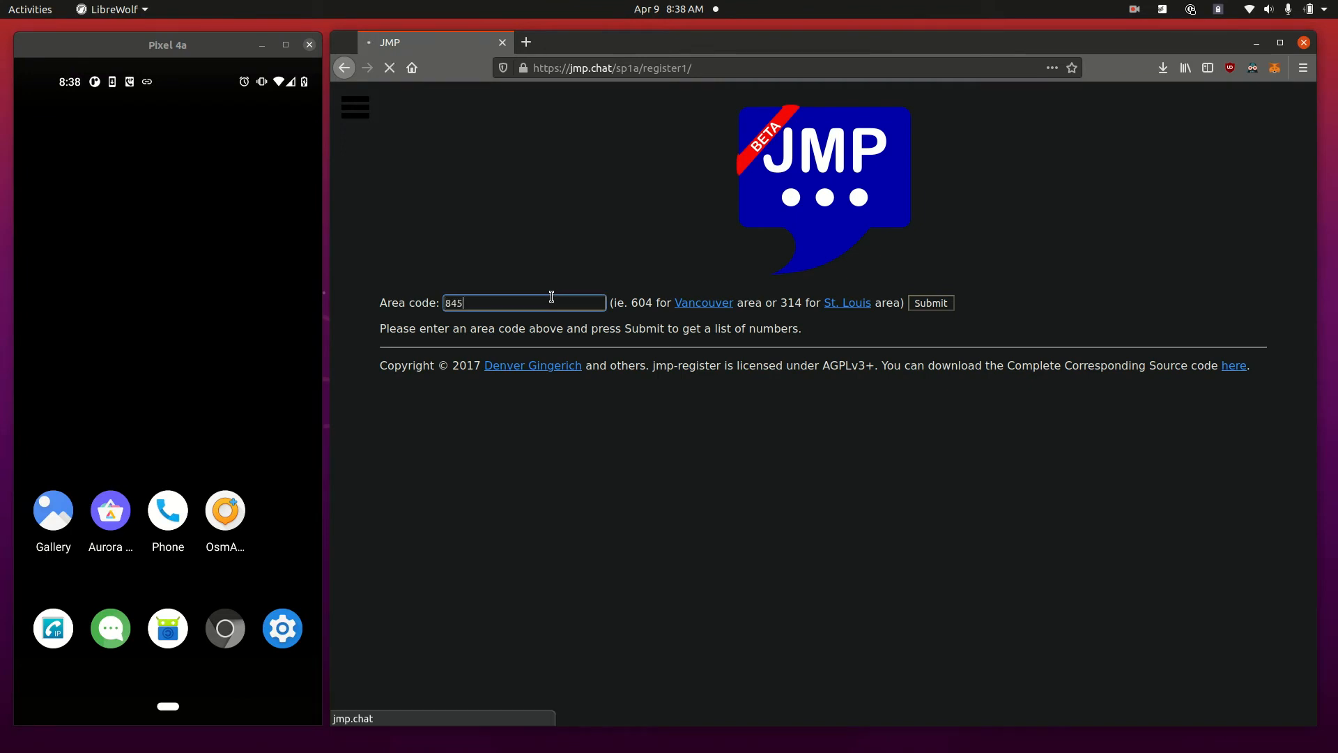
{"action": "left_click", "coordinate": [932, 303]}
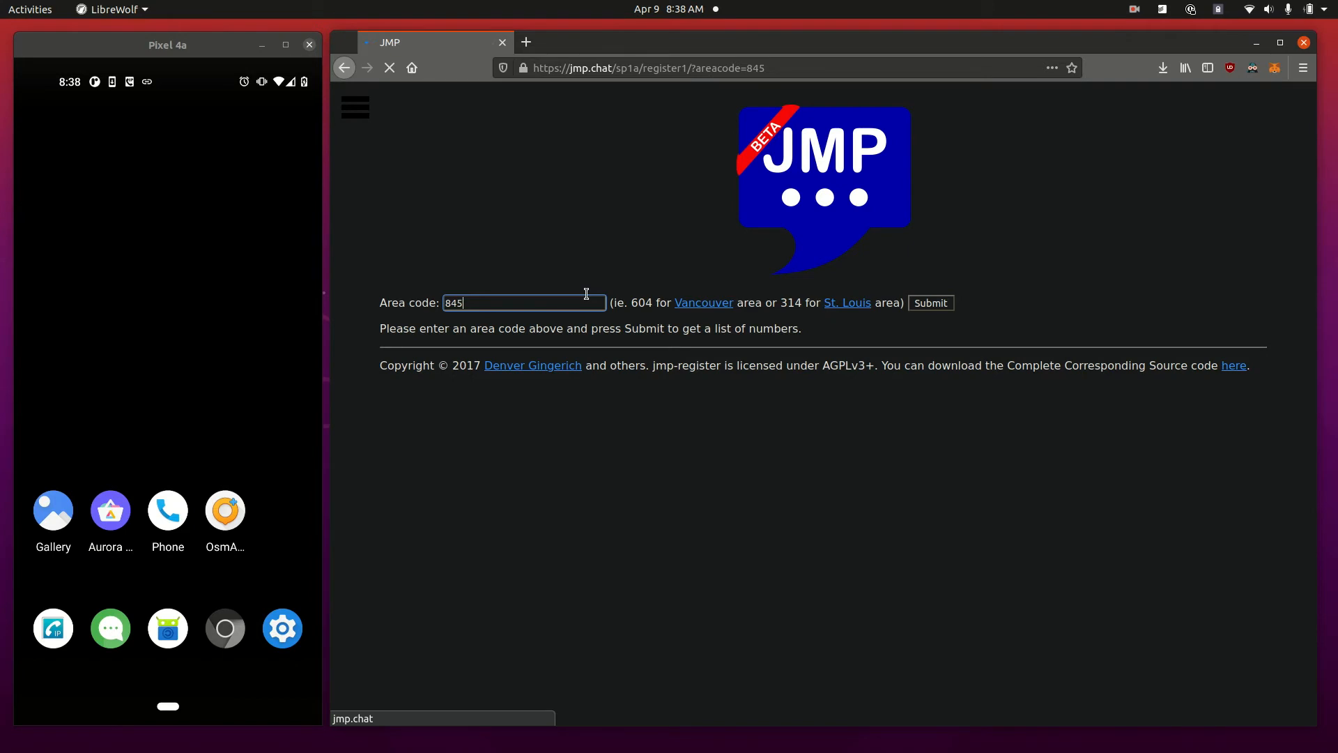
{"action": "left_click", "coordinate": [931, 302]}
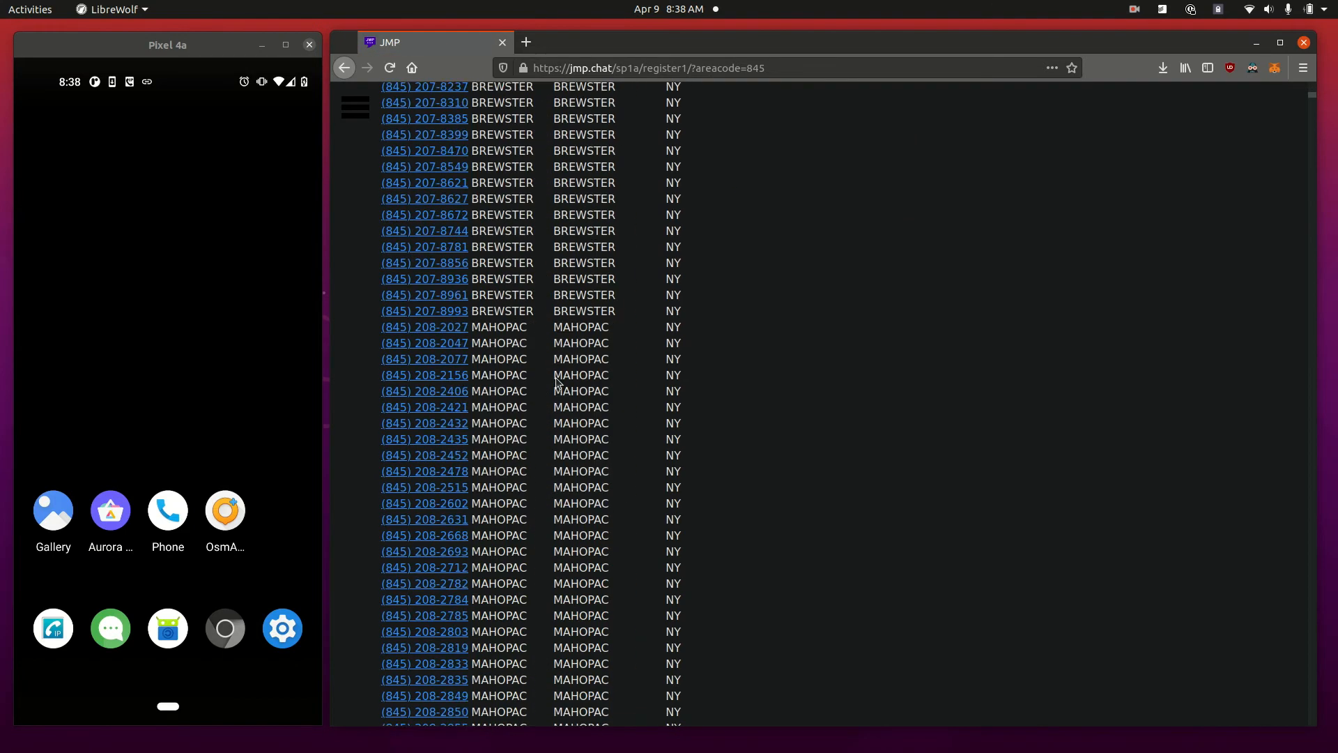
{"action": "scroll", "scroll_direction": "down", "scroll_amount": 3}
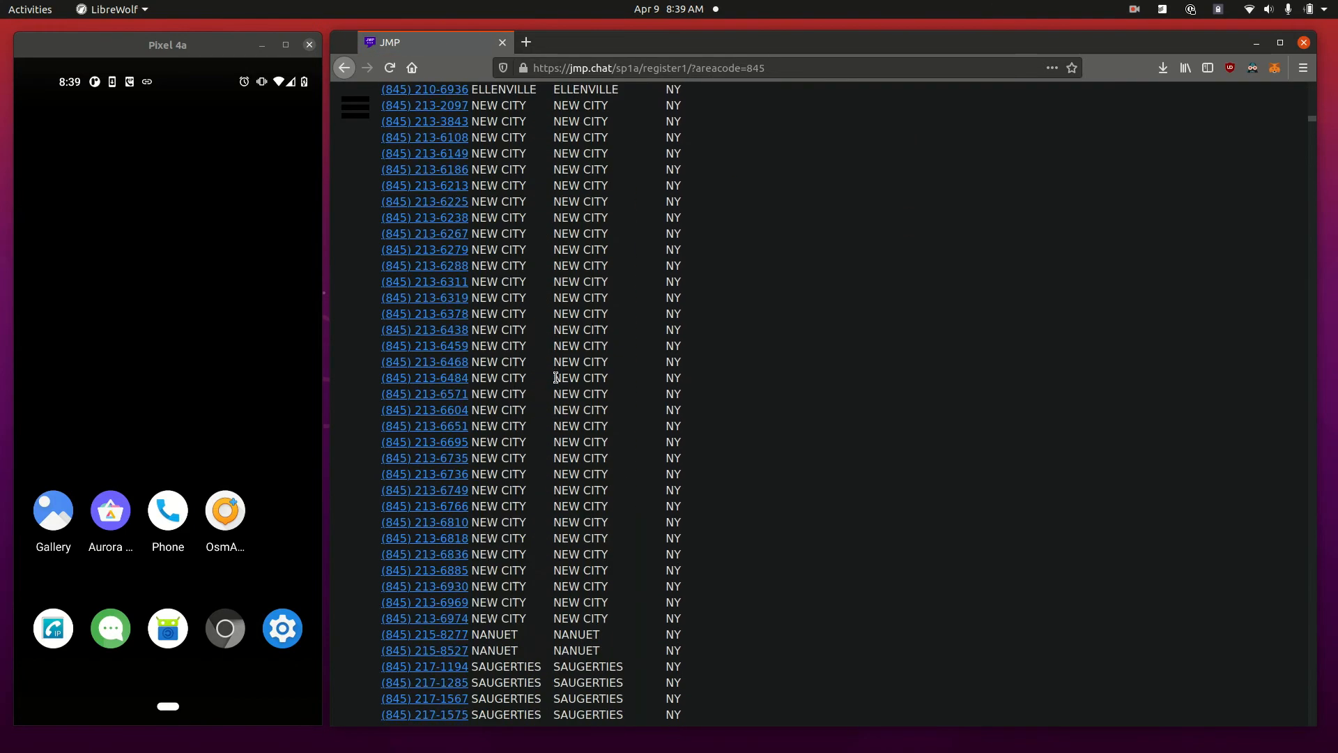
{"action": "key", "text": "ctrl+f"}
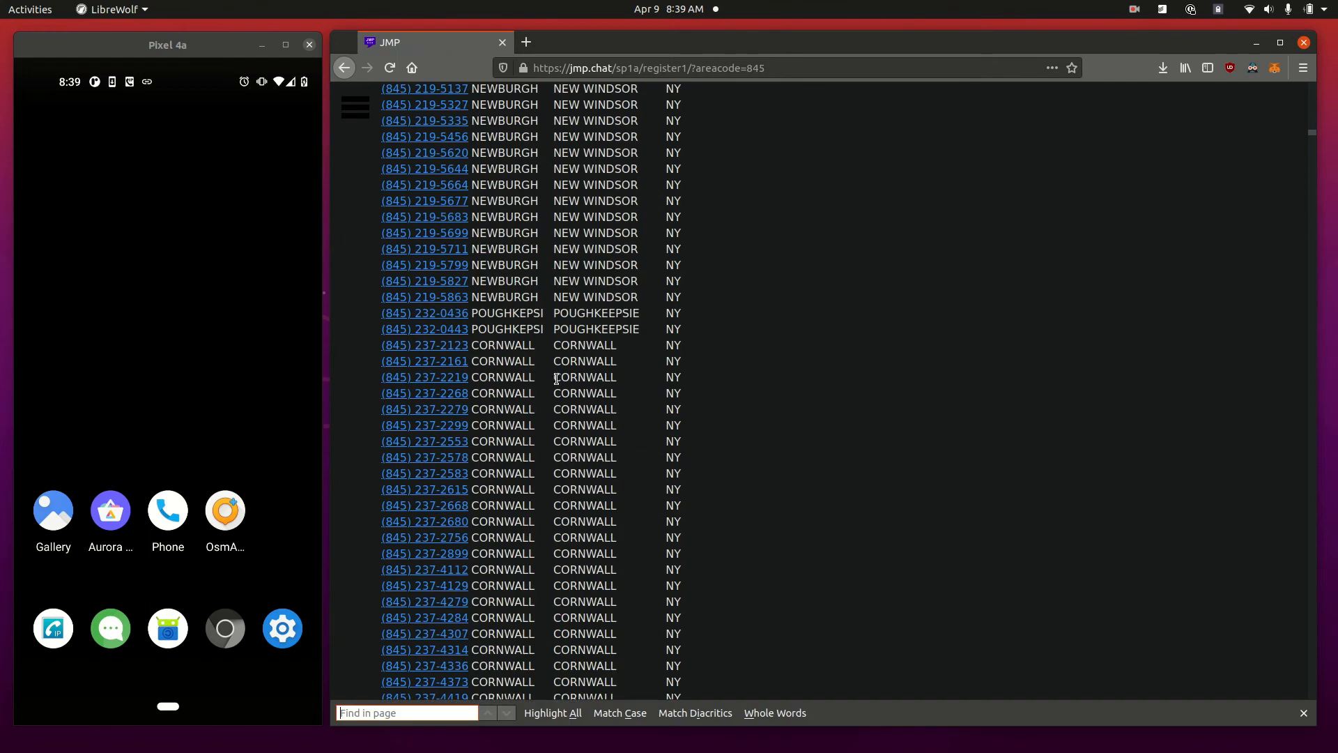
{"action": "type", "text": "397-"}
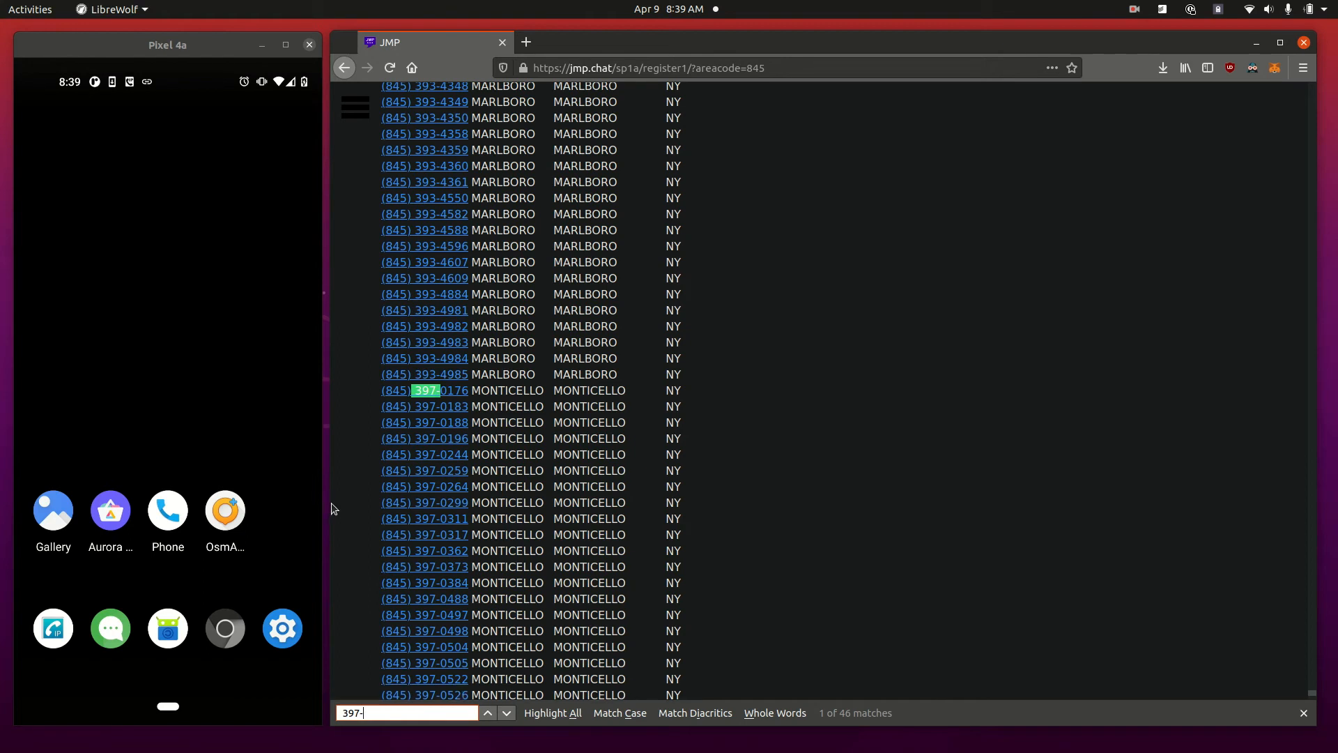
{"action": "scroll", "scroll_direction": "down", "scroll_amount": 3}
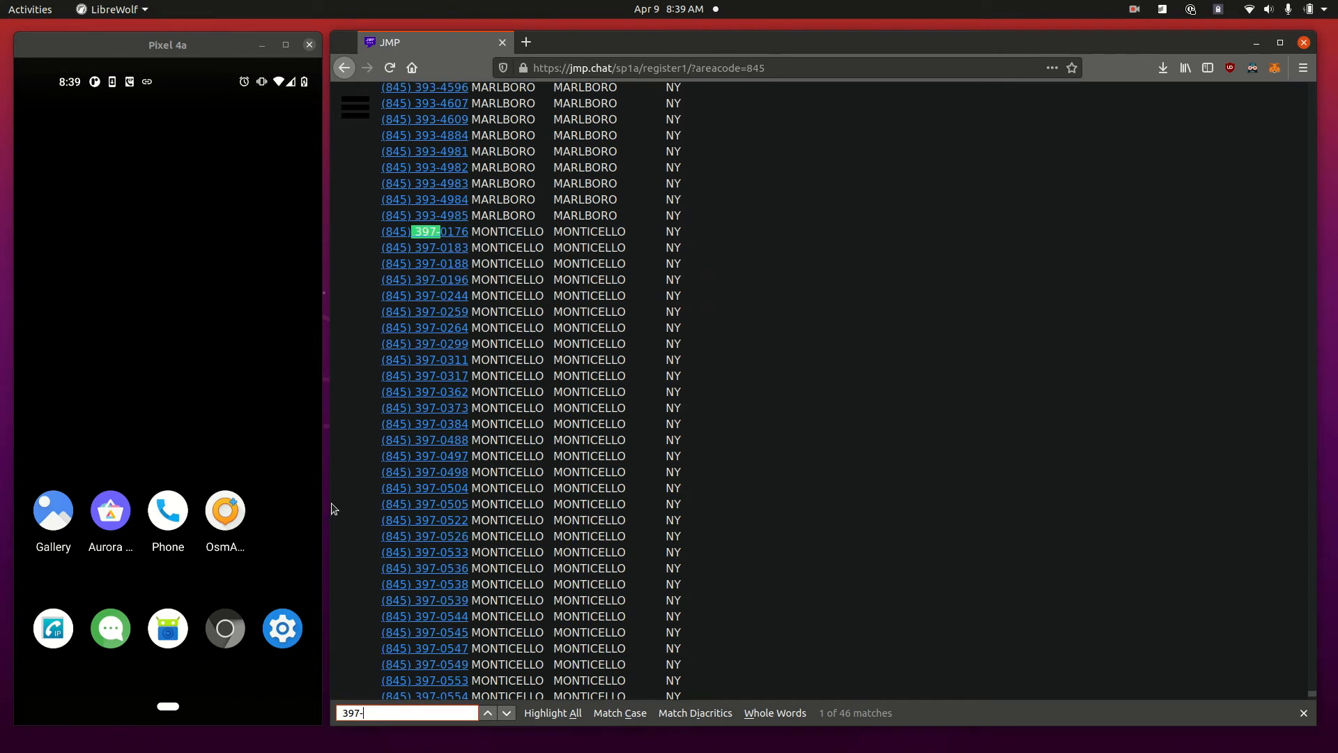
{"action": "scroll", "scroll_direction": "down", "scroll_amount": 3}
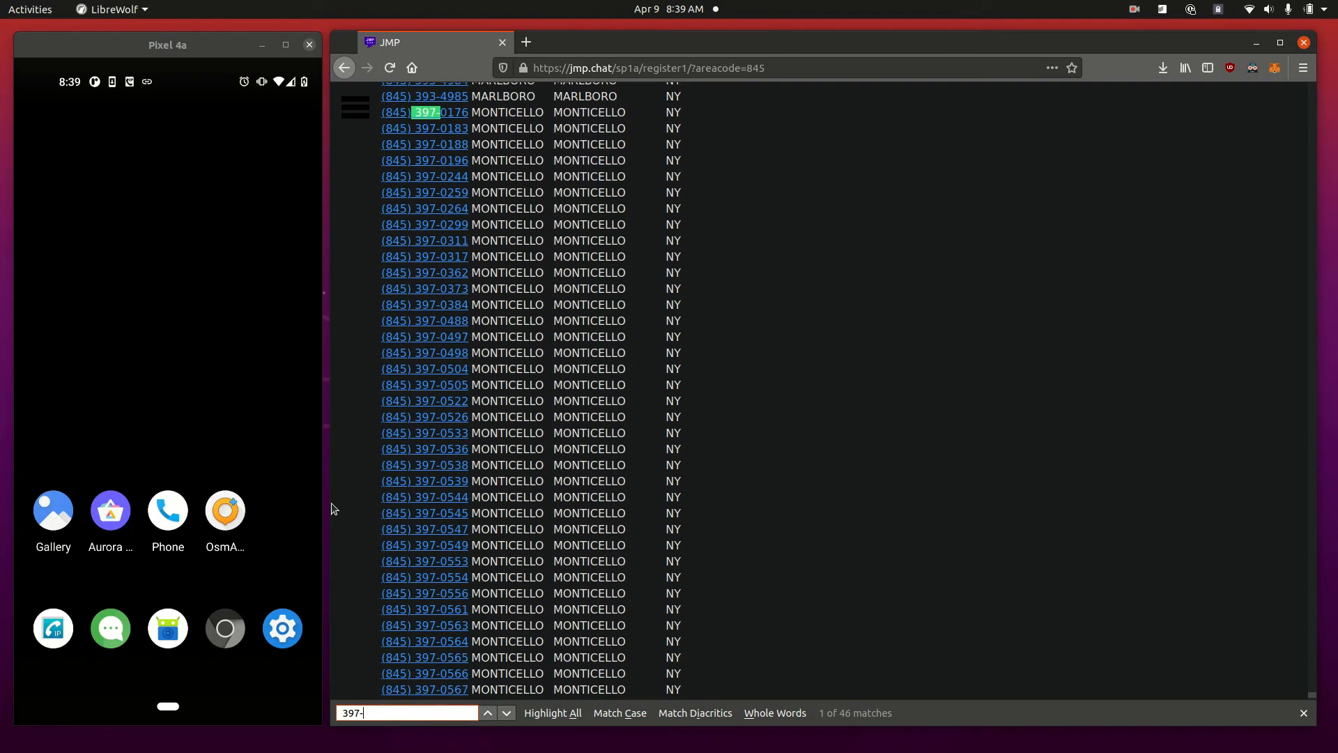
{"action": "scroll", "scroll_direction": "down", "scroll_amount": 3}
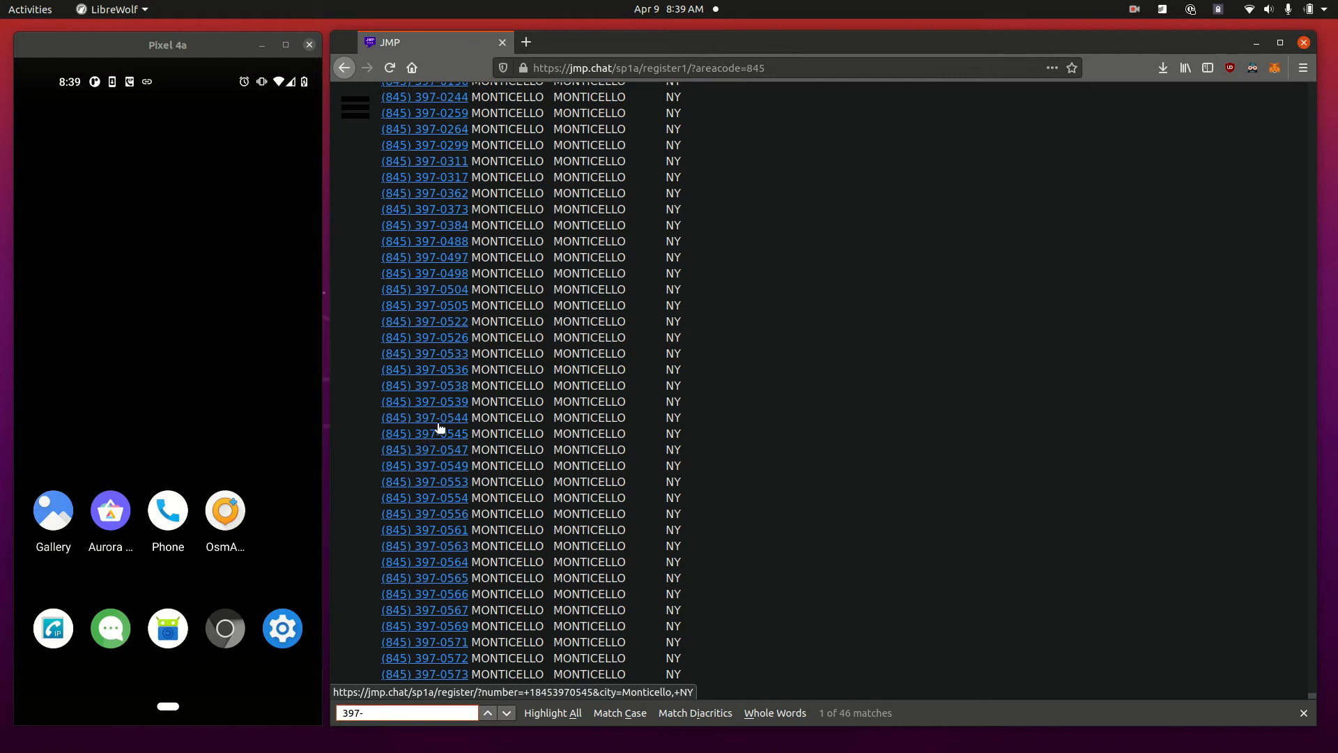
{"action": "left_click", "coordinate": [424, 418]}
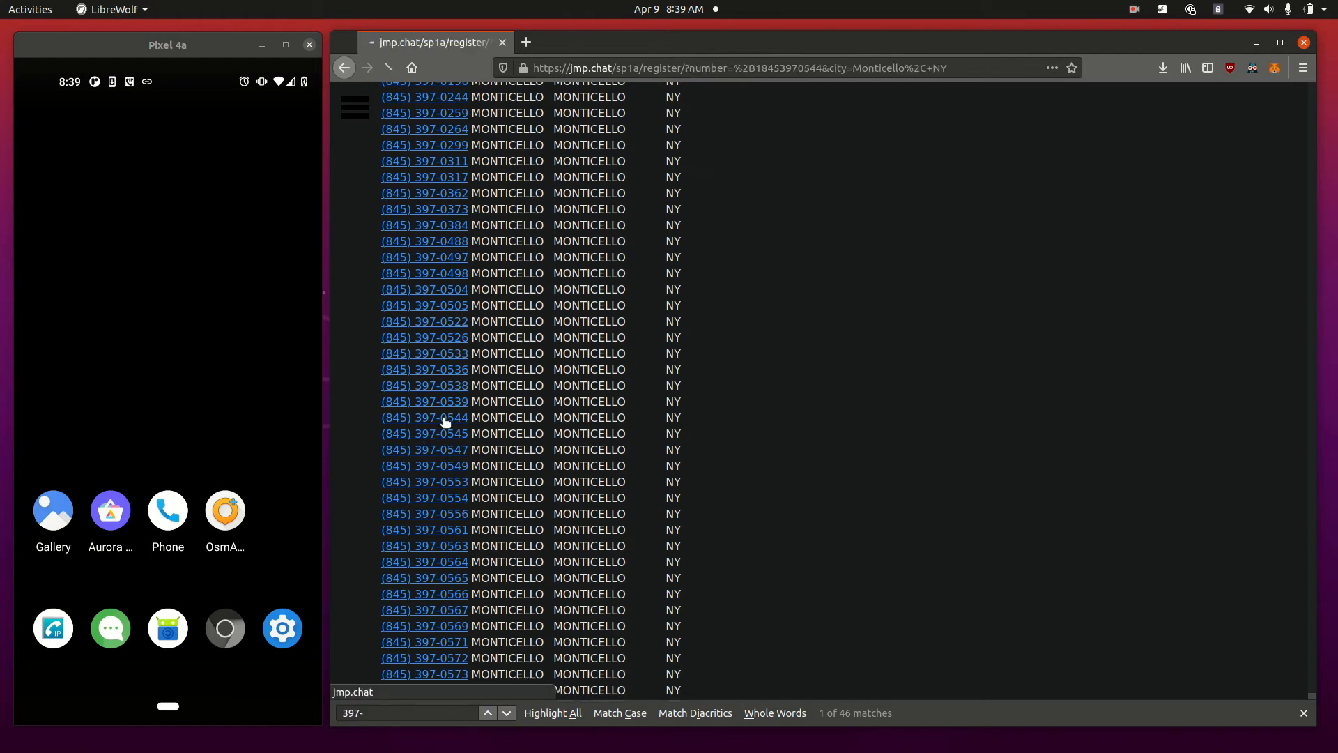
{"action": "left_click", "coordinate": [424, 418]}
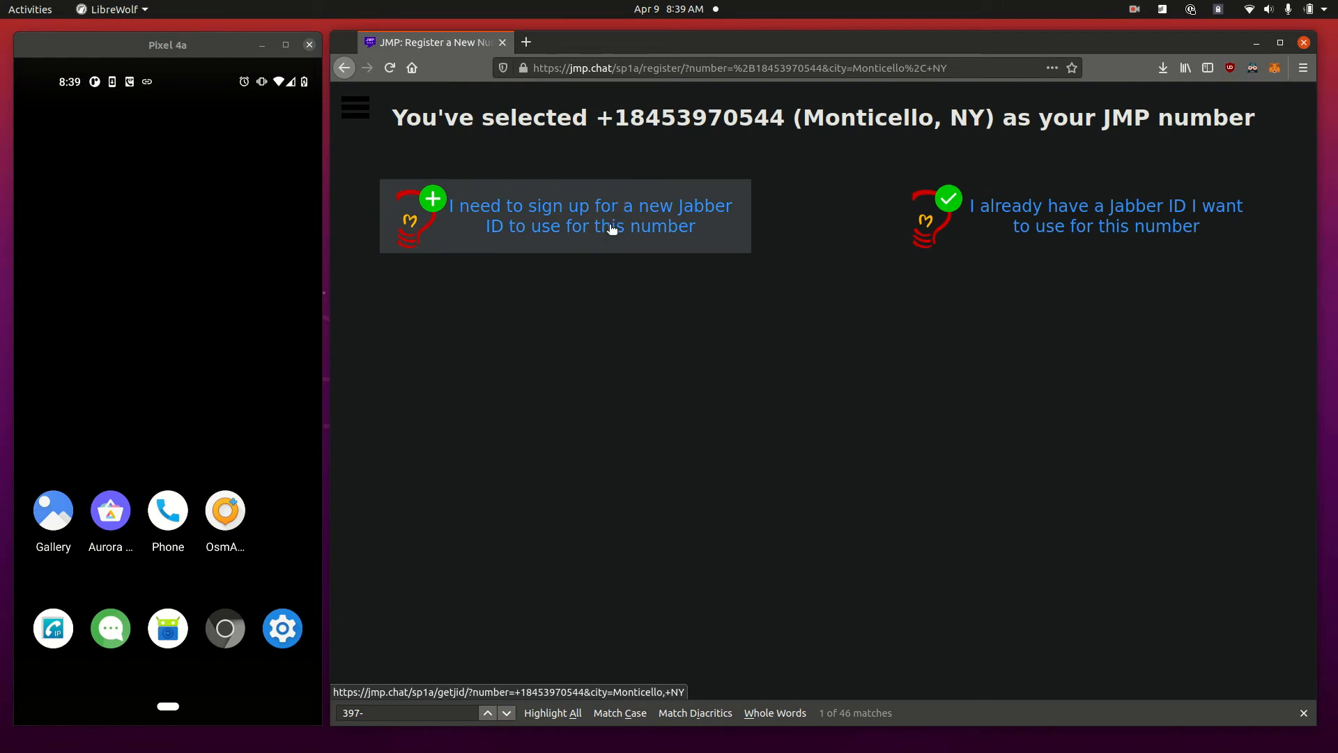
{"action": "mouse_move", "coordinate": [619, 226]}
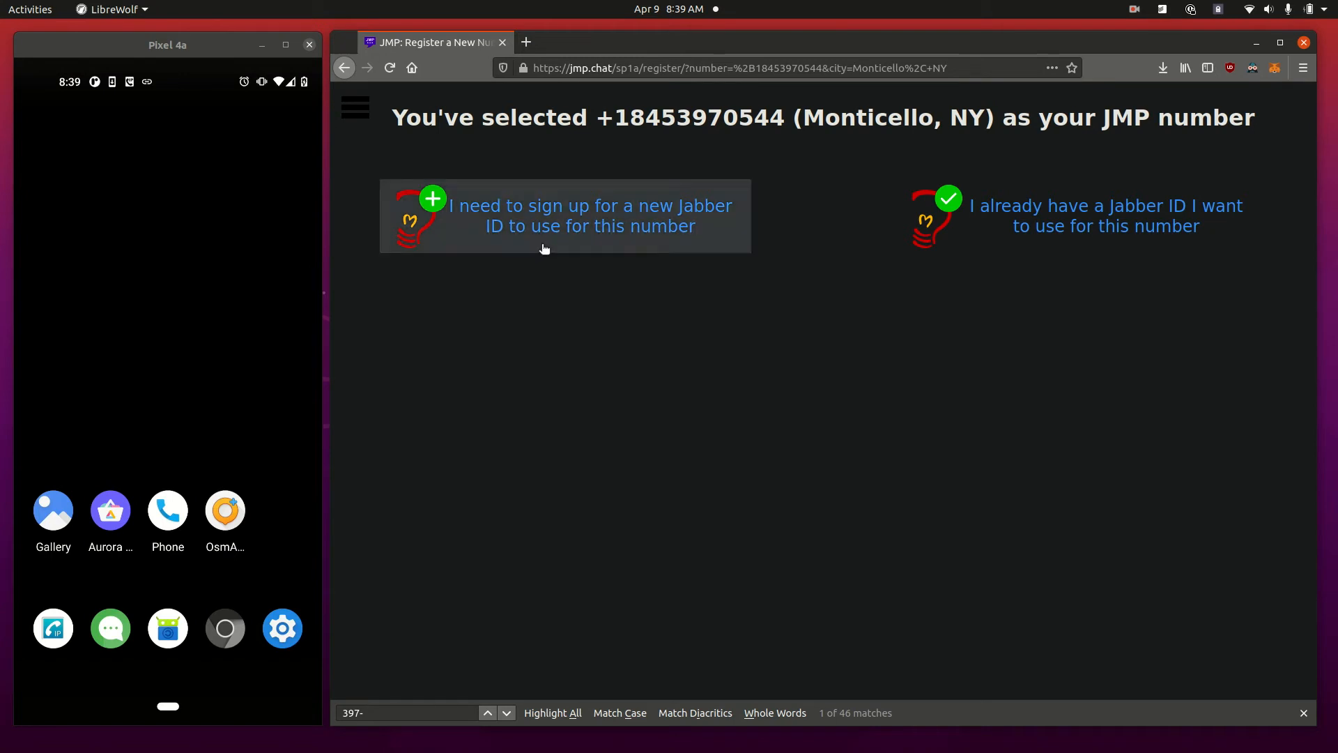
{"action": "mouse_move", "coordinate": [543, 237]}
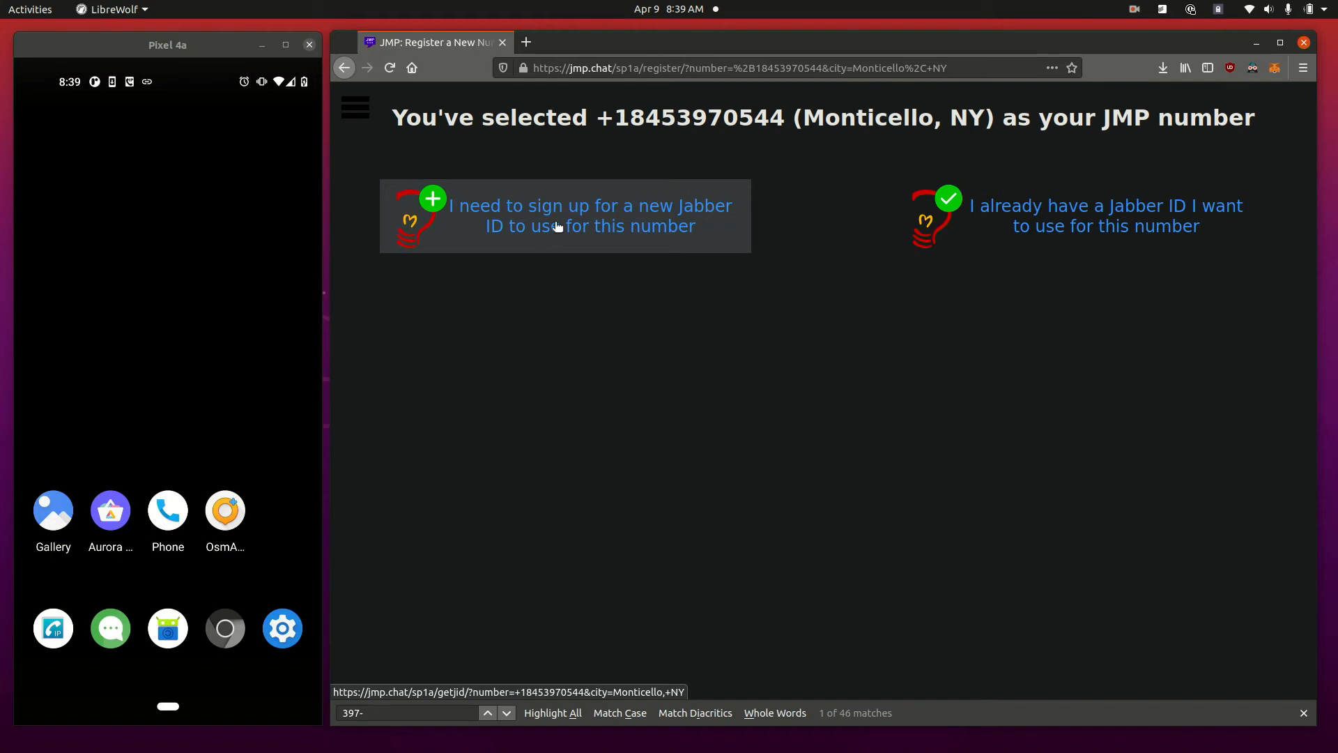
{"action": "mouse_move", "coordinate": [580, 227]}
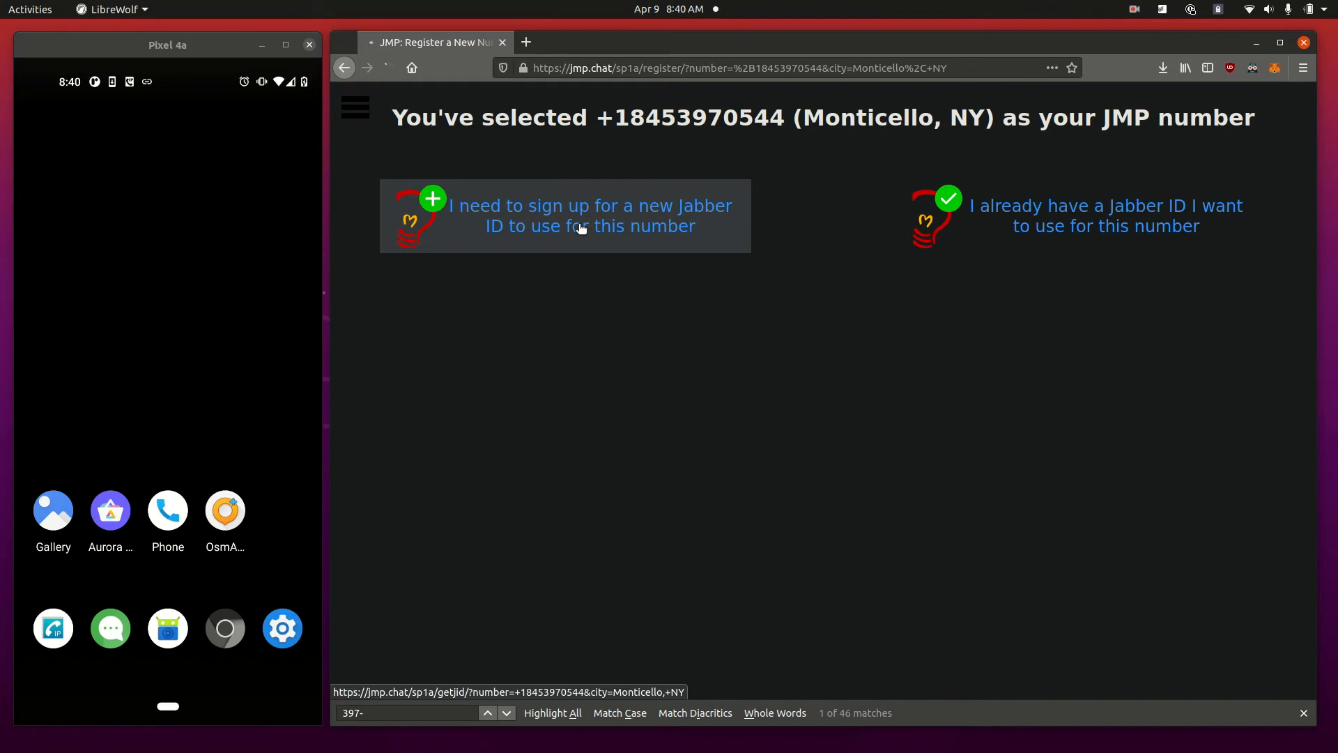
Register the XMPP account 'howlingmoon' with a password on dismail.de and sign up
{"action": "left_click", "coordinate": [583, 215]}
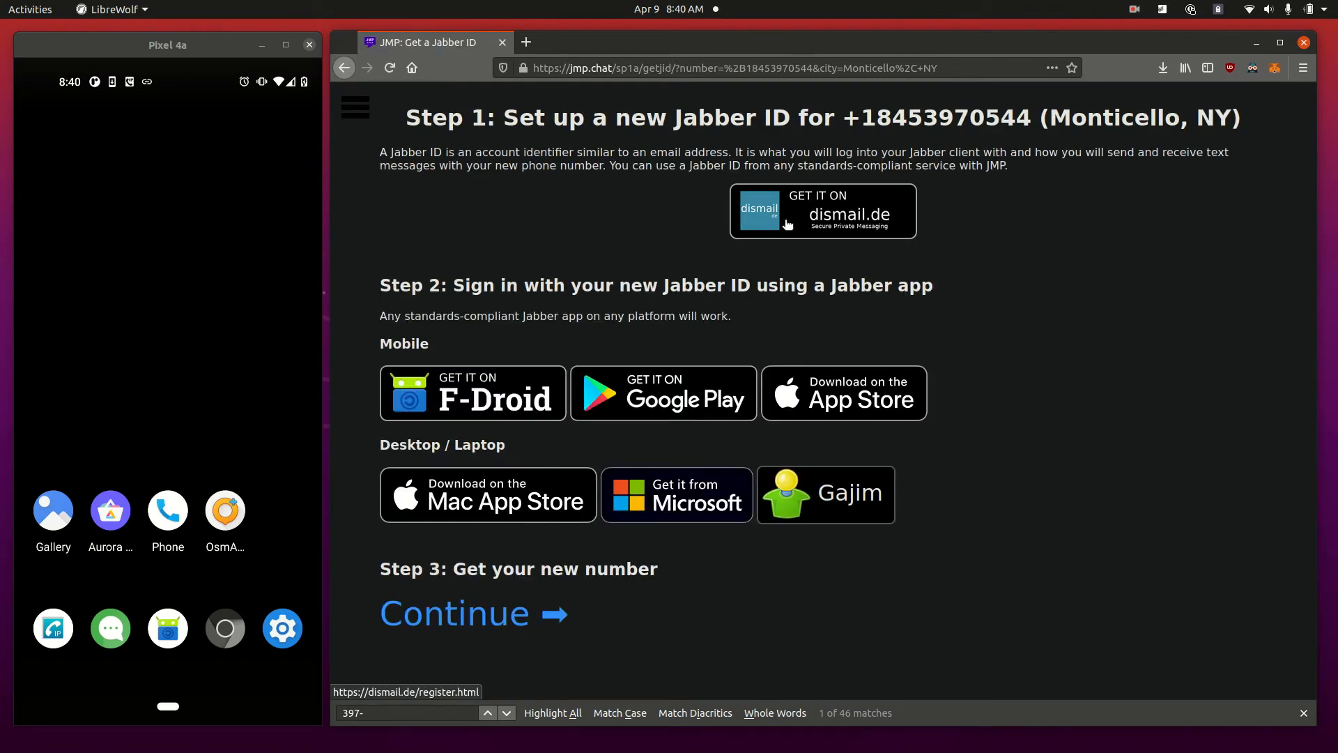
{"action": "mouse_move", "coordinate": [804, 201]}
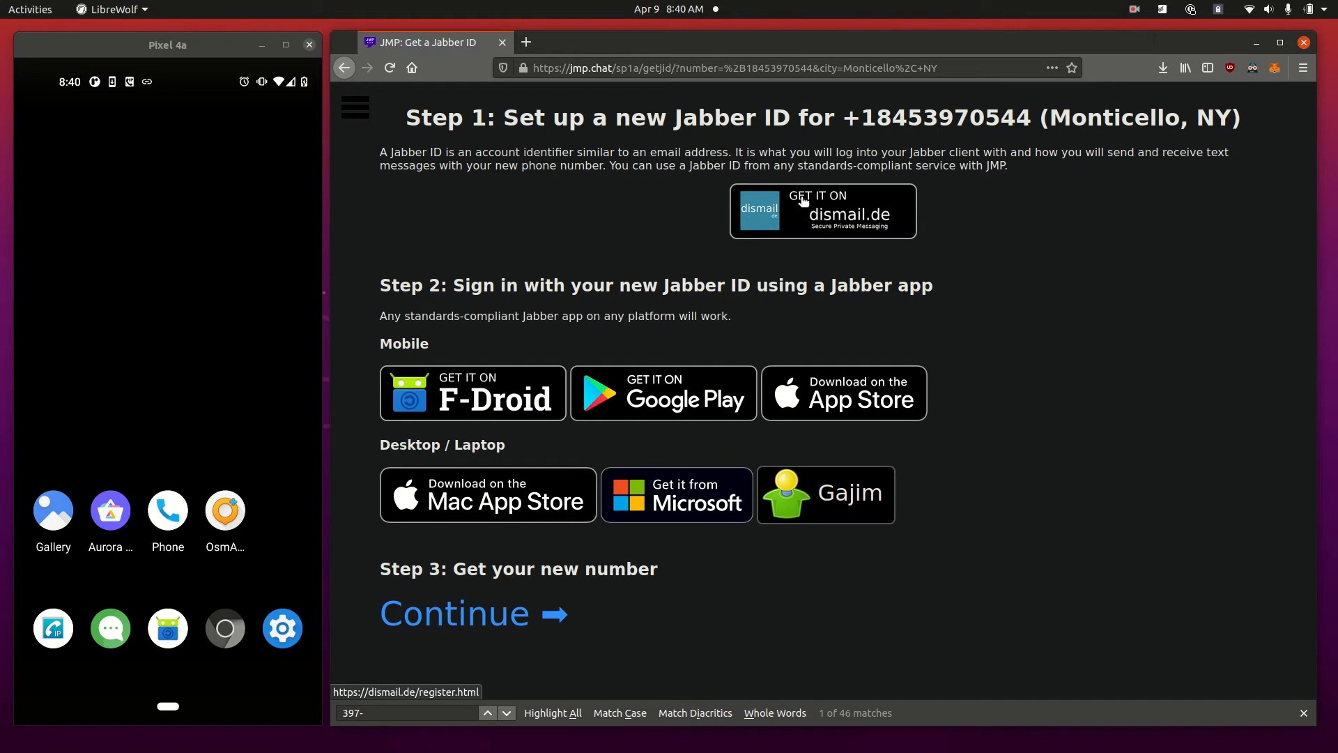
{"action": "mouse_move", "coordinate": [807, 220]}
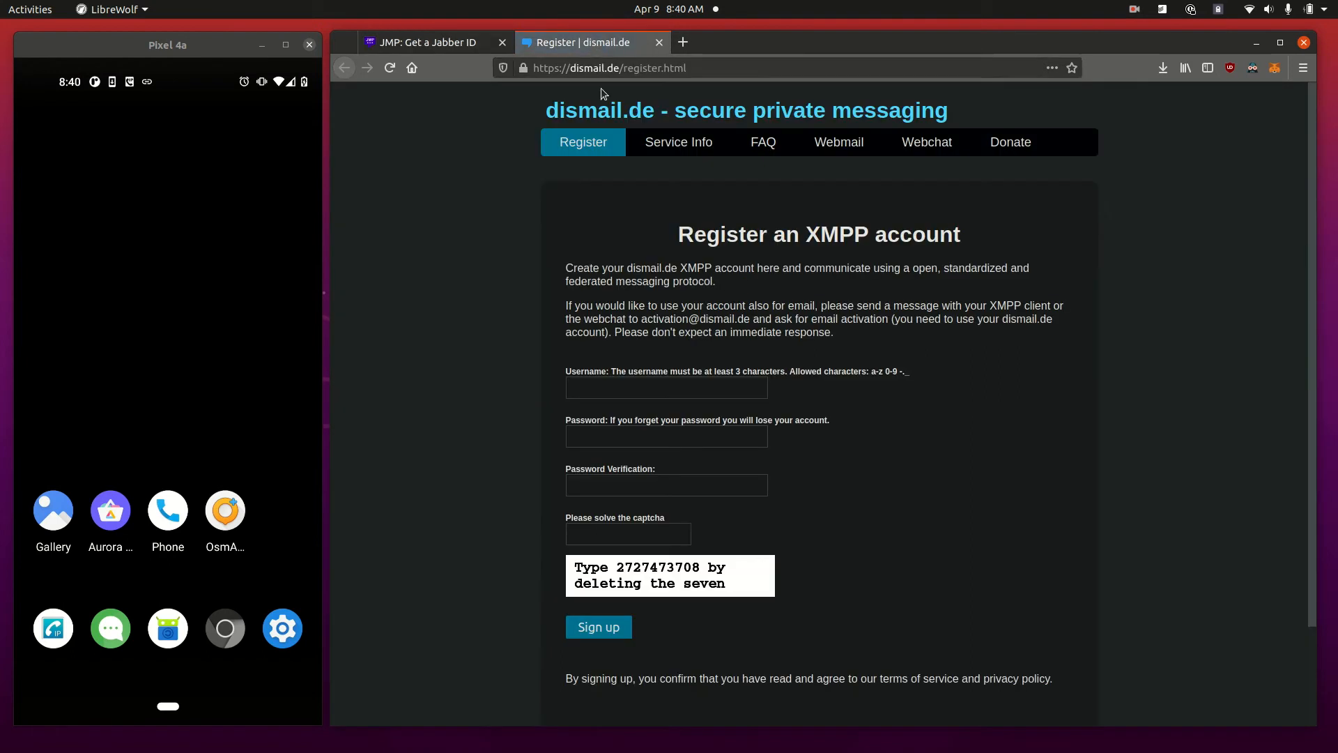
{"action": "left_click", "coordinate": [666, 387]}
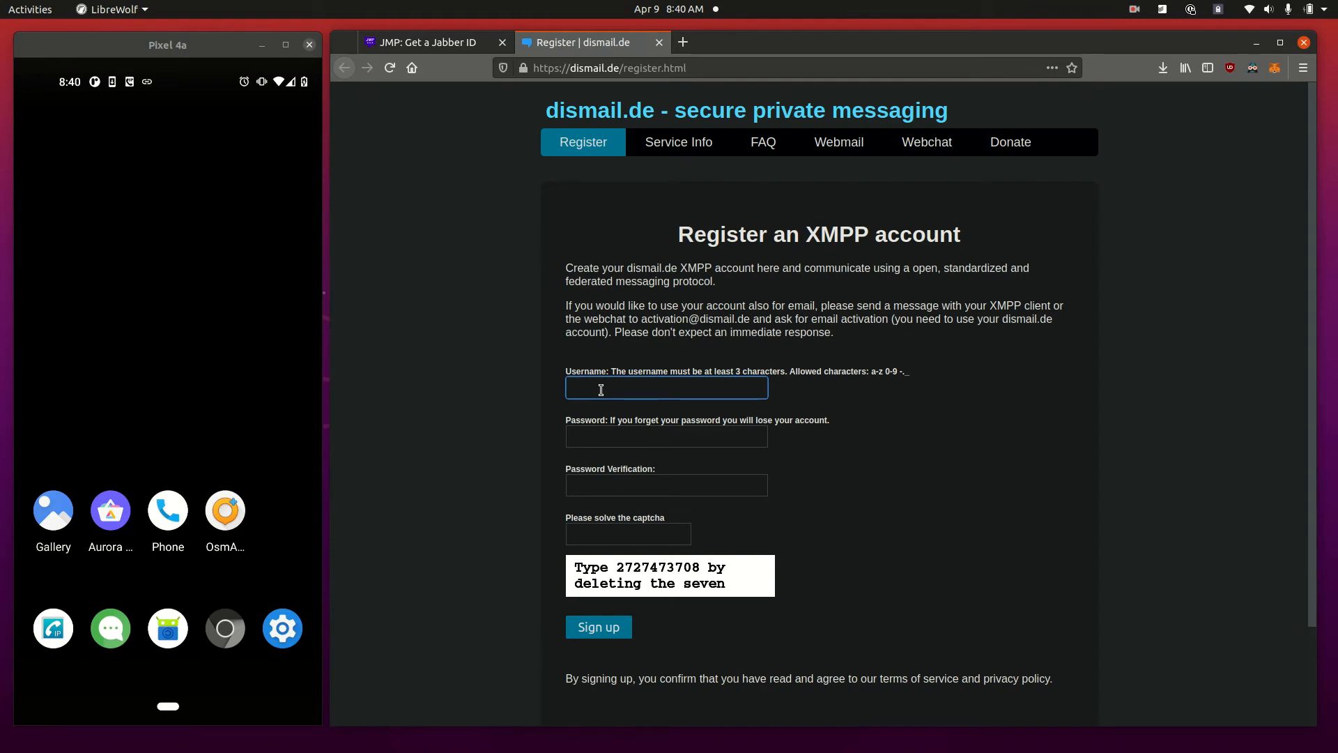
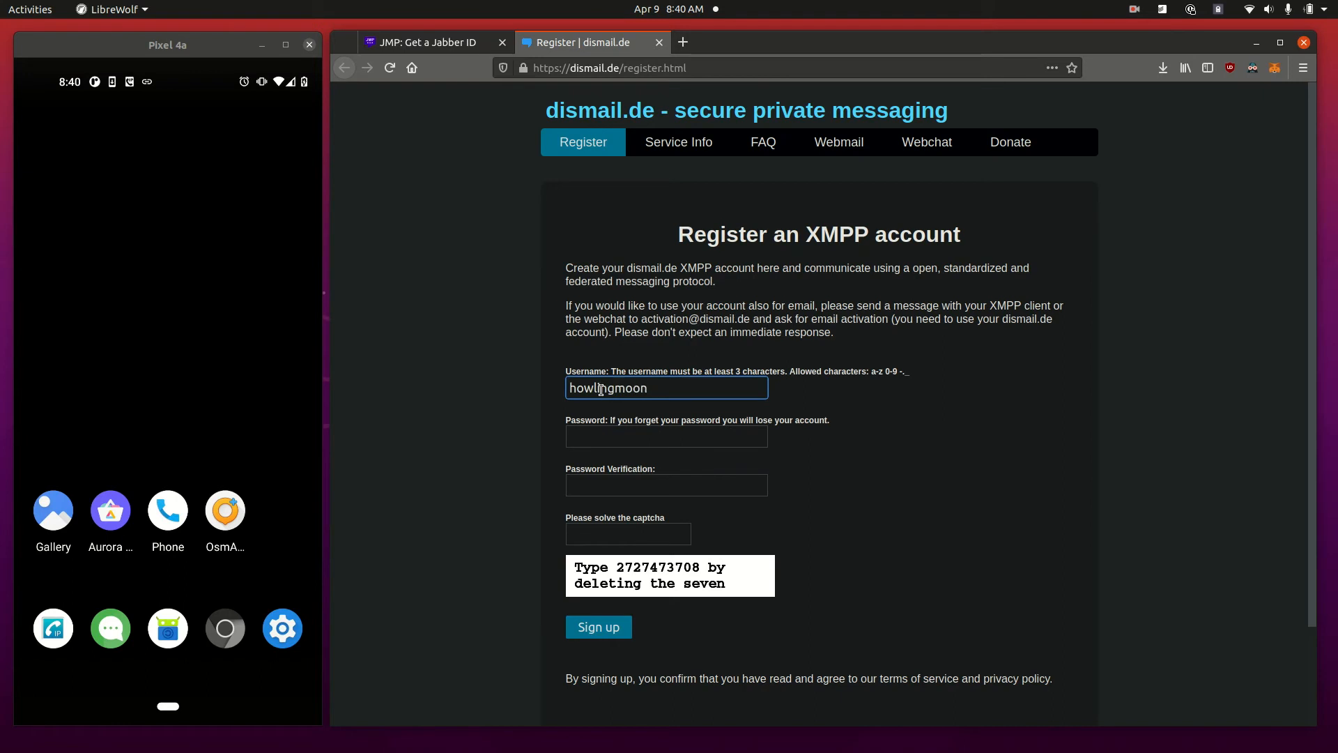
{"action": "left_click", "coordinate": [666, 436]}
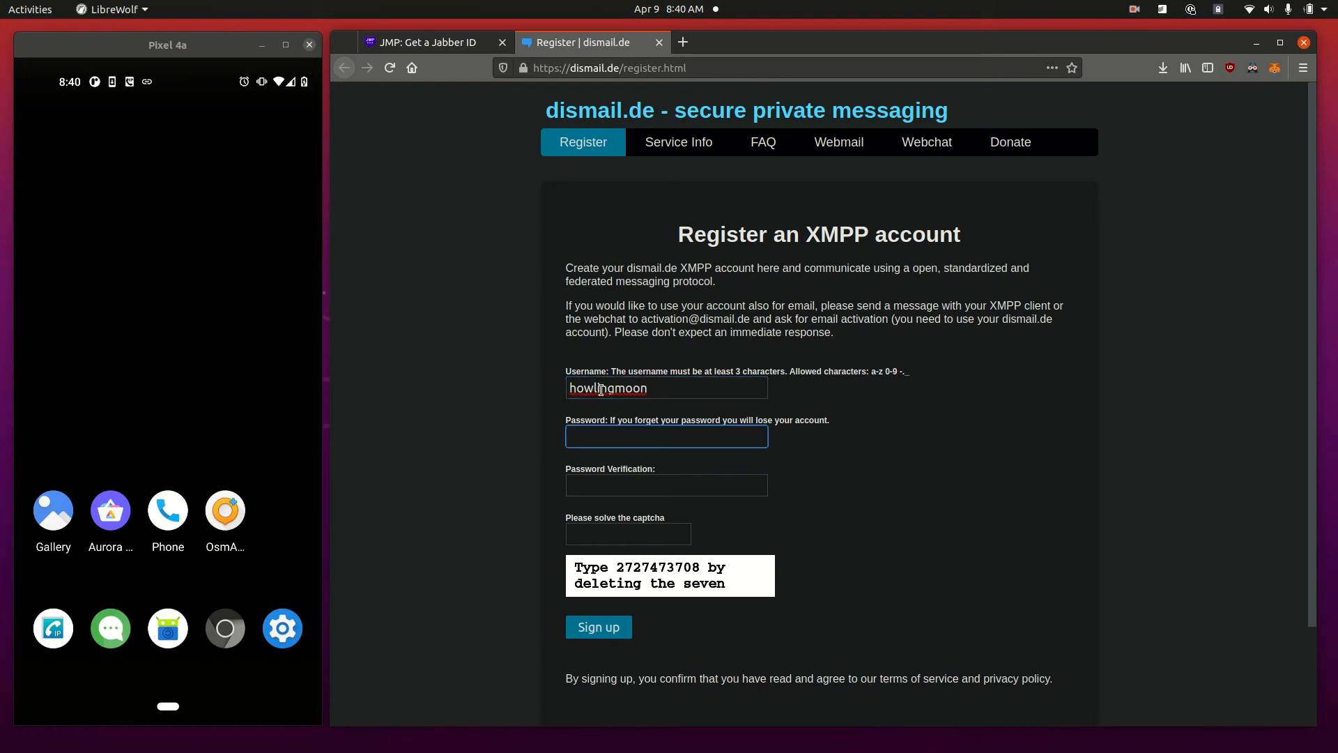
{"action": "left_click", "coordinate": [598, 627]}
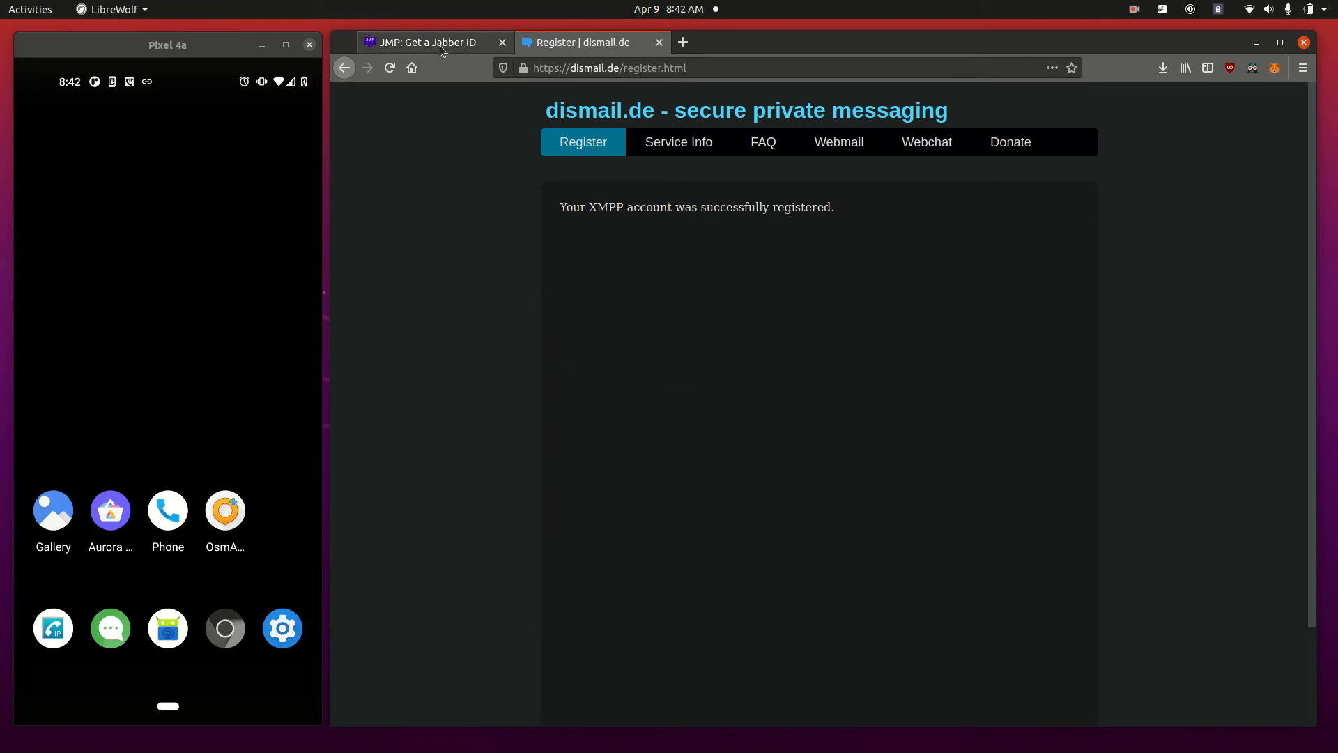
{"action": "left_click", "coordinate": [427, 42]}
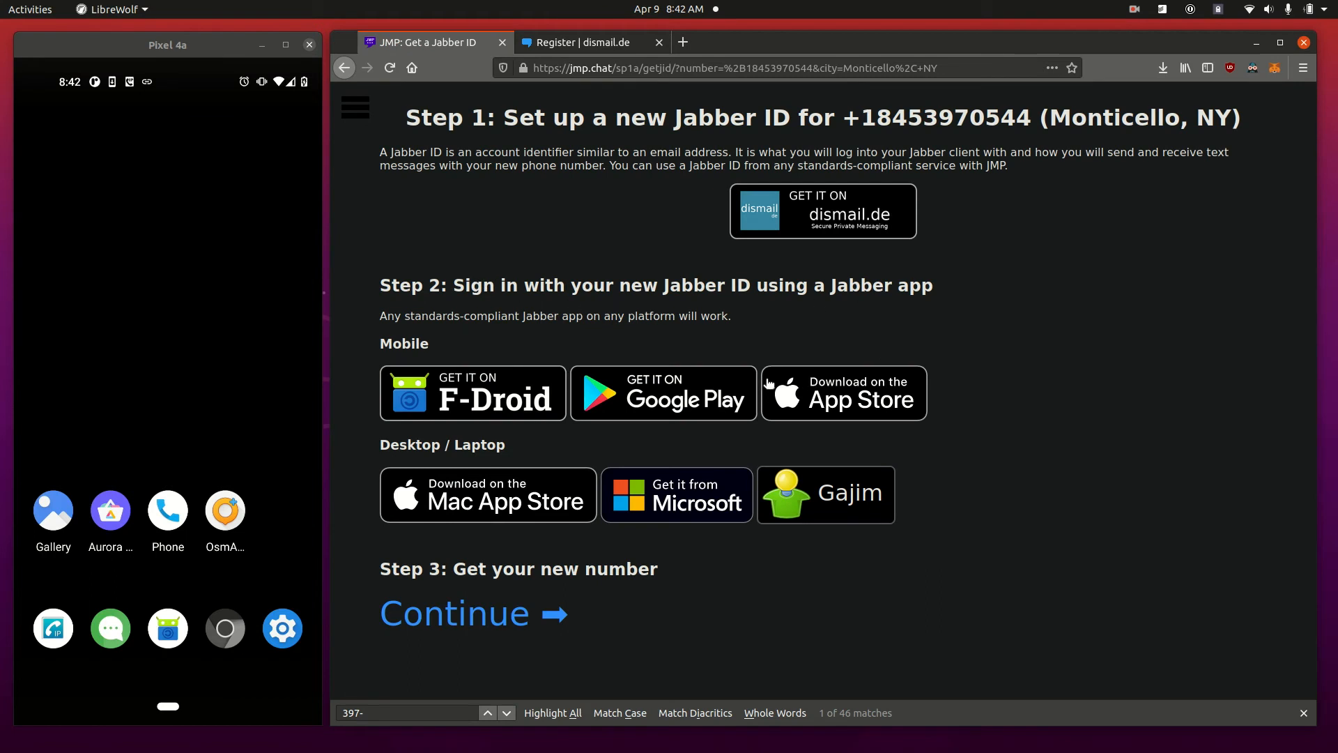
{"action": "mouse_move", "coordinate": [512, 508]}
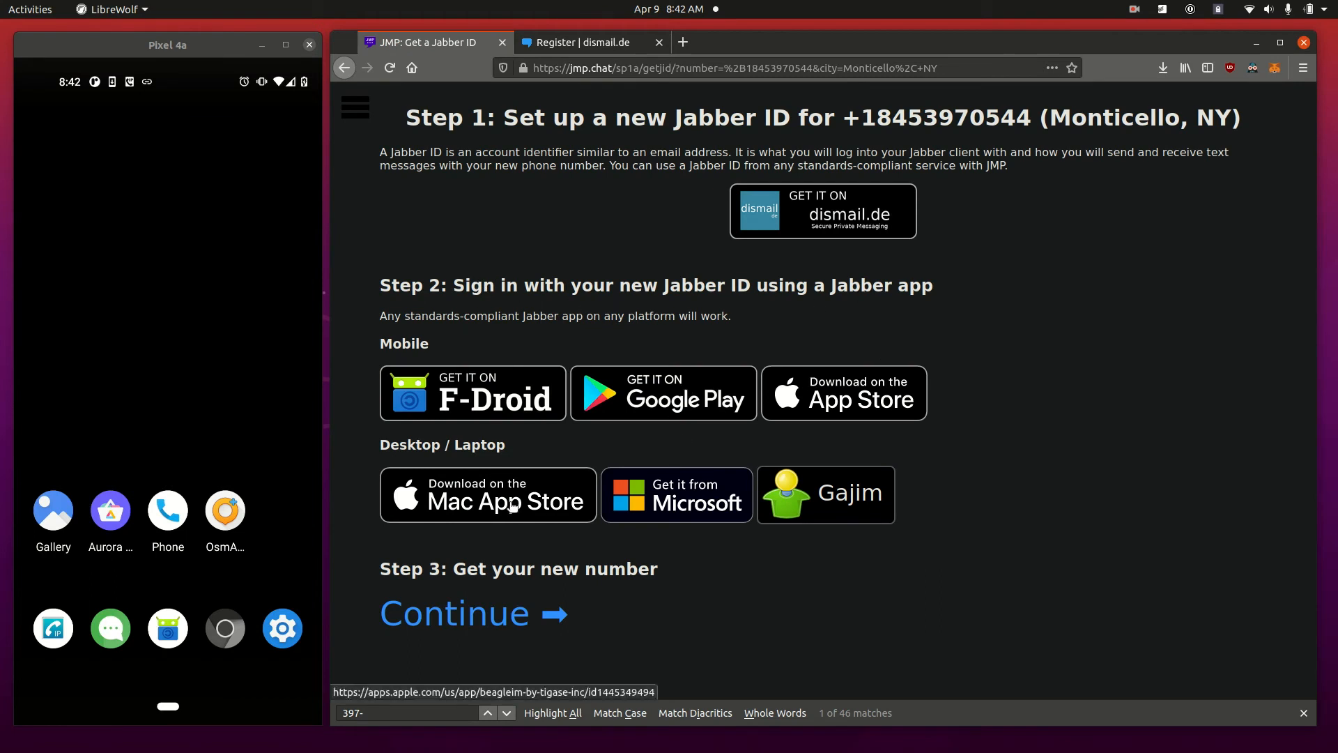
{"action": "mouse_move", "coordinate": [469, 418]}
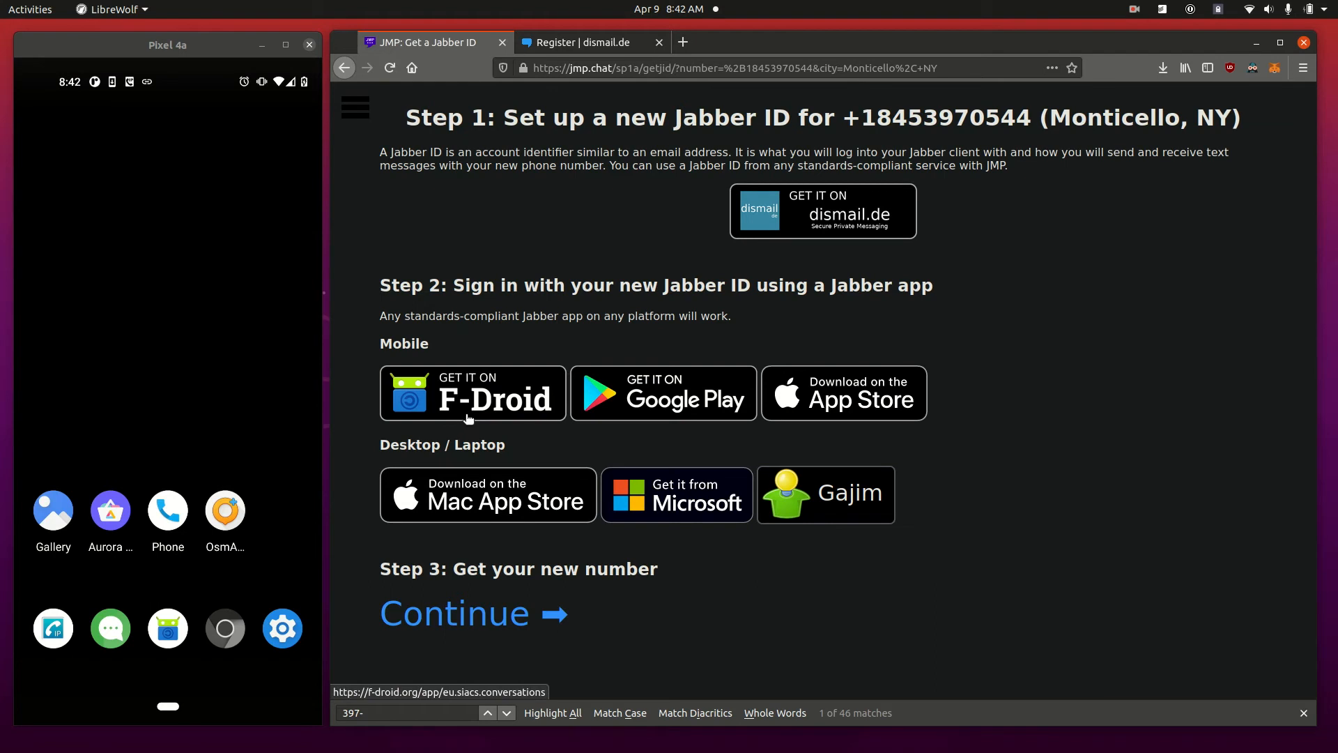
{"action": "mouse_move", "coordinate": [119, 638]}
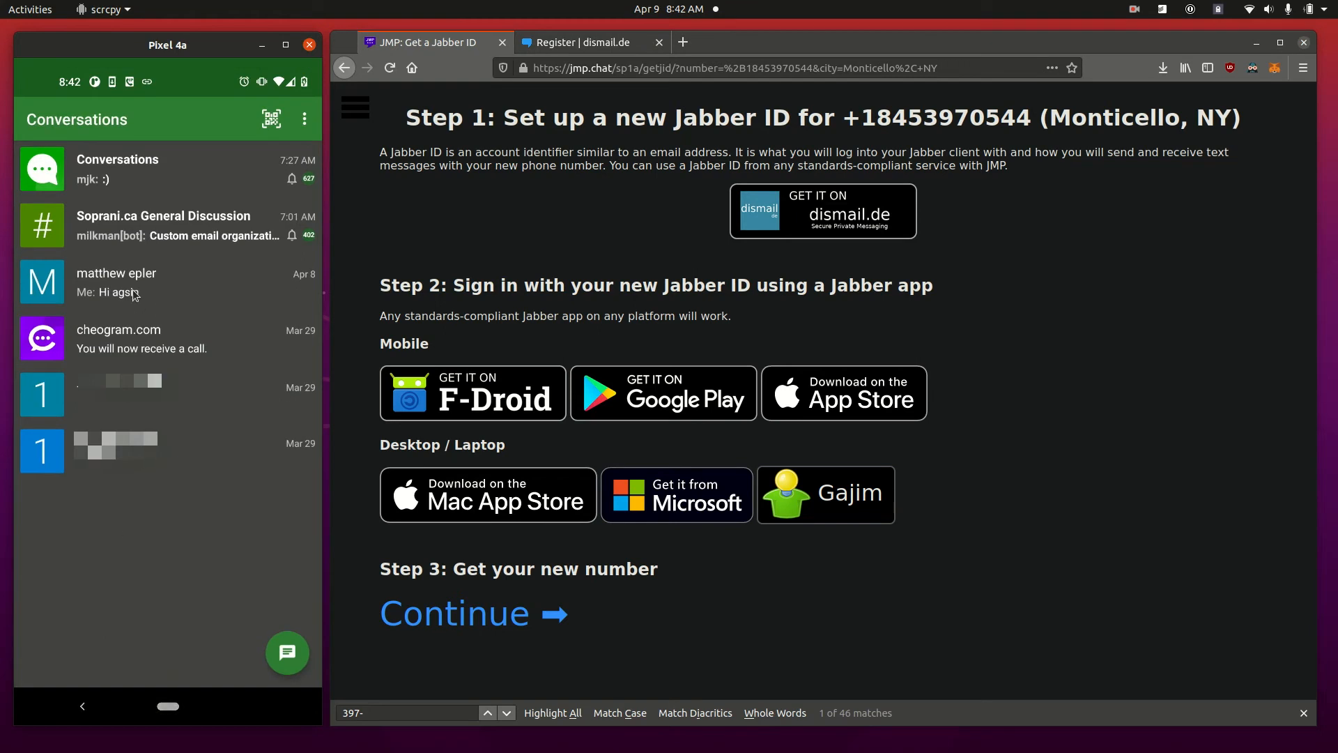
{"action": "mouse_move", "coordinate": [143, 311]}
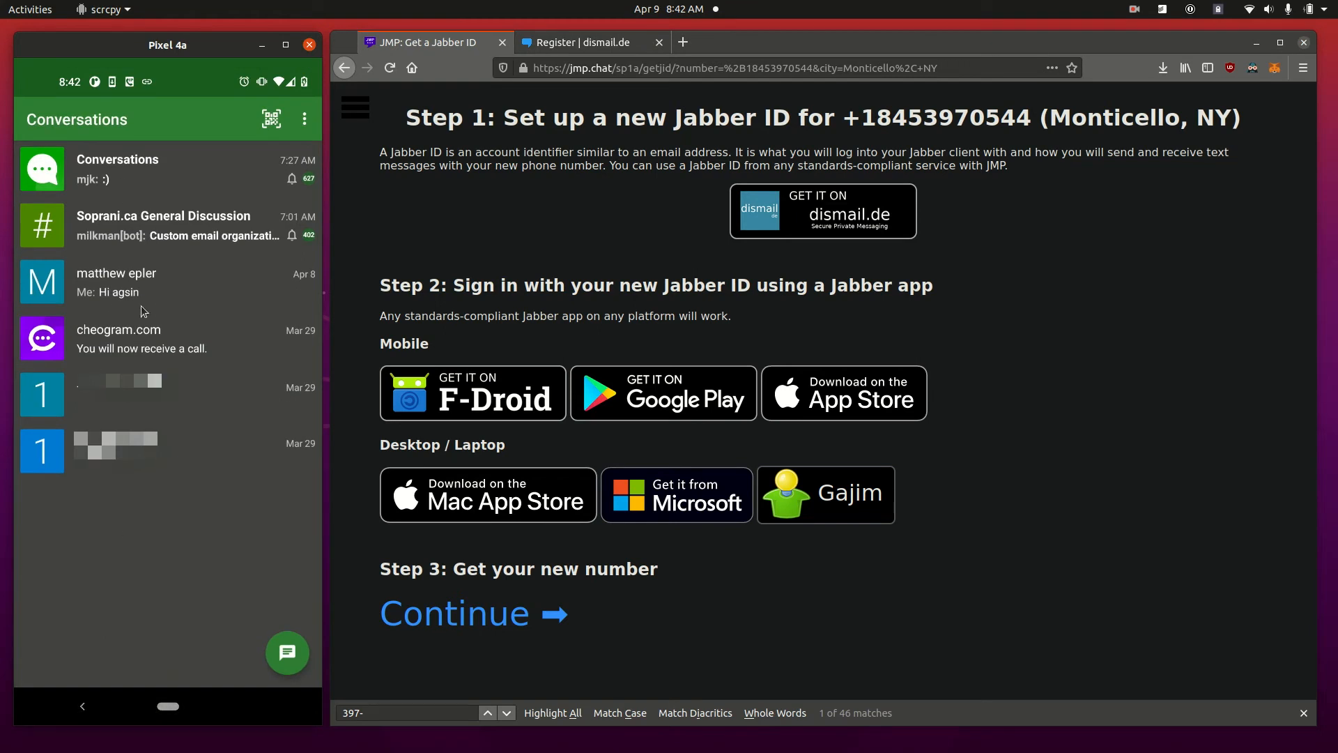
{"action": "mouse_move", "coordinate": [231, 262]}
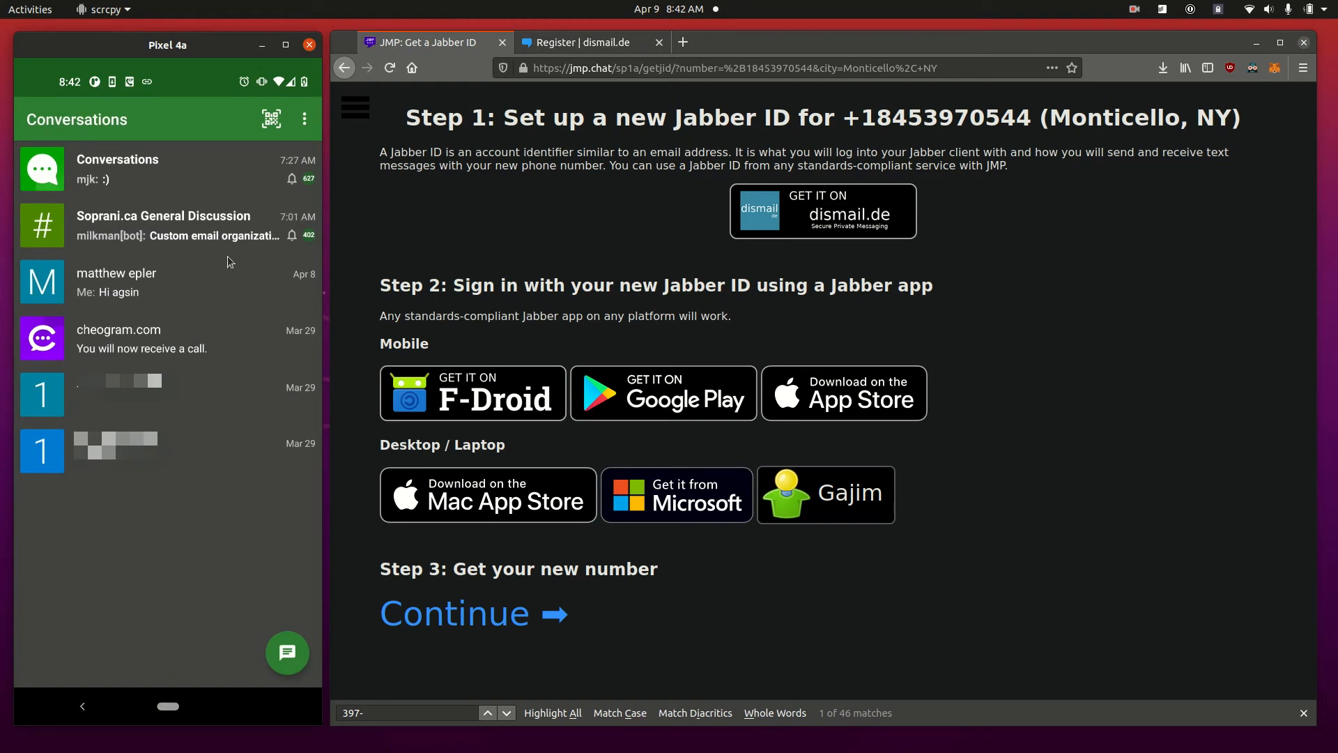
{"action": "mouse_move", "coordinate": [301, 141]}
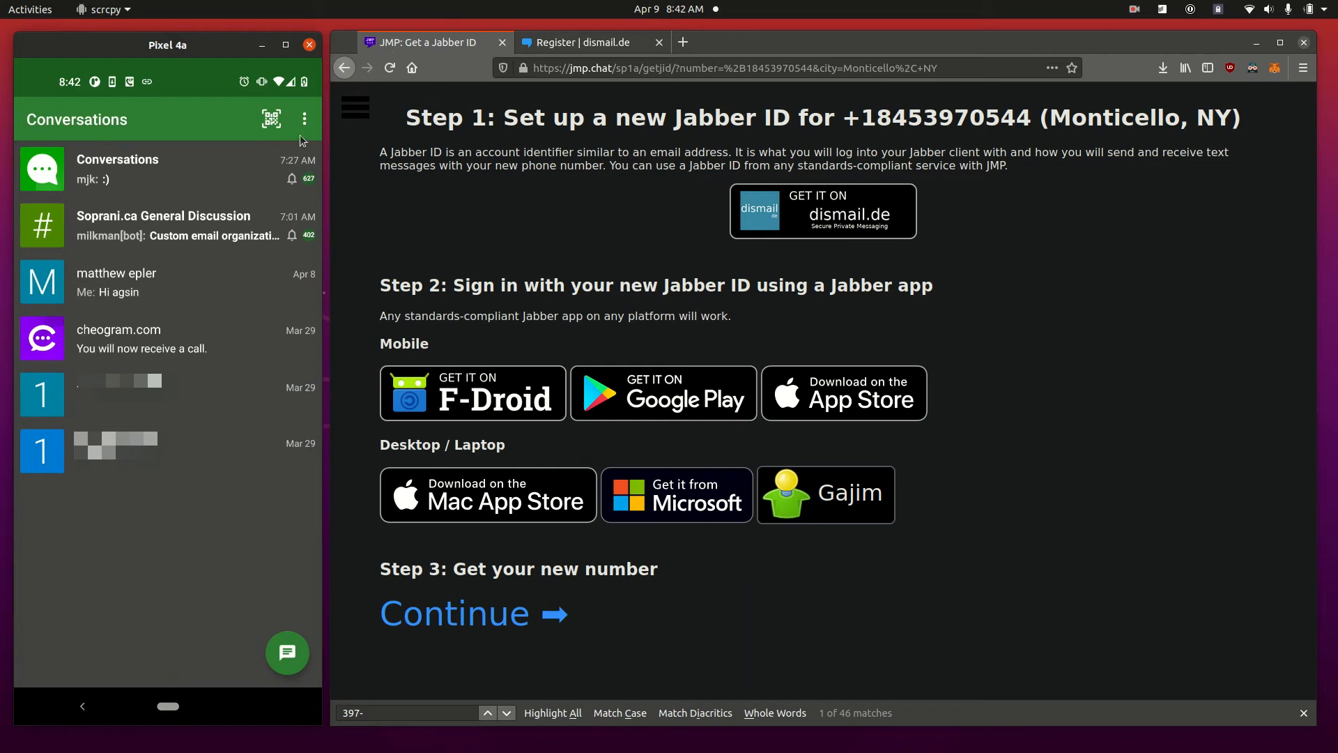
{"action": "left_click", "coordinate": [304, 119]}
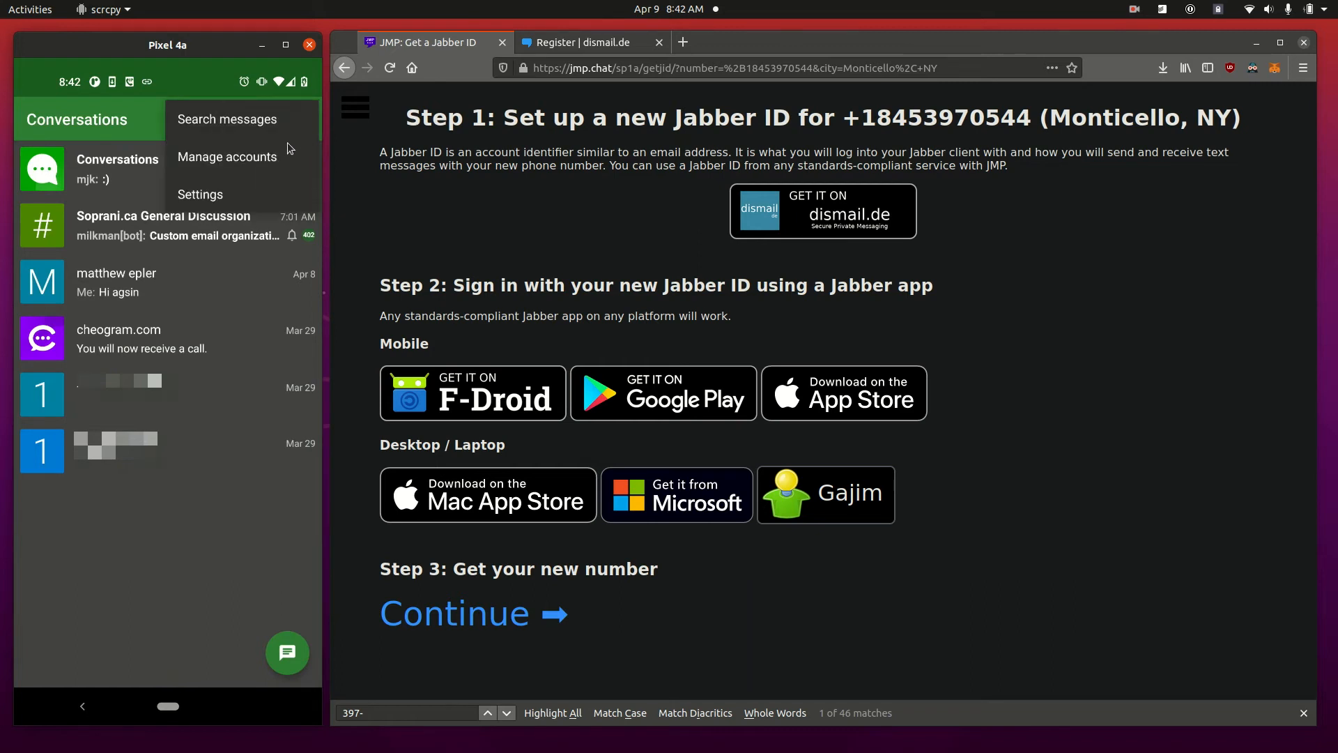
{"action": "left_click", "coordinate": [226, 157]}
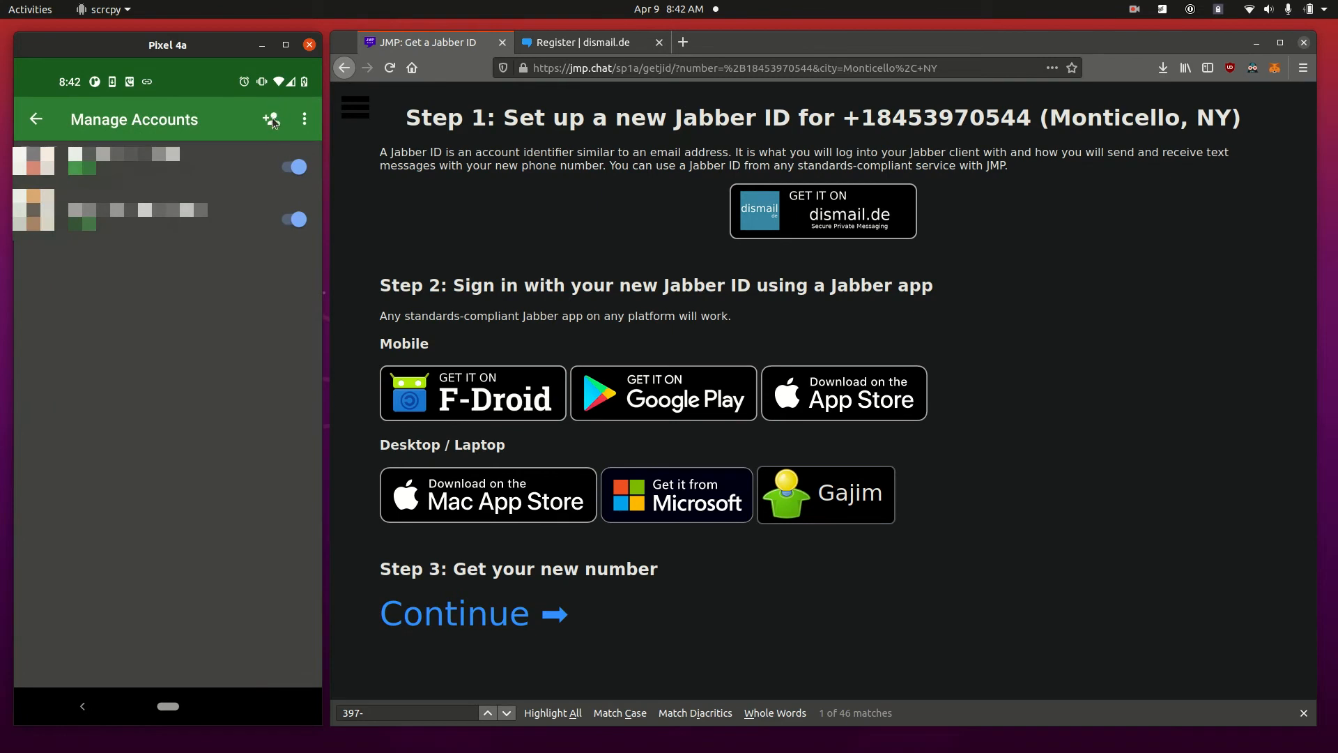
{"action": "left_click", "coordinate": [267, 119]}
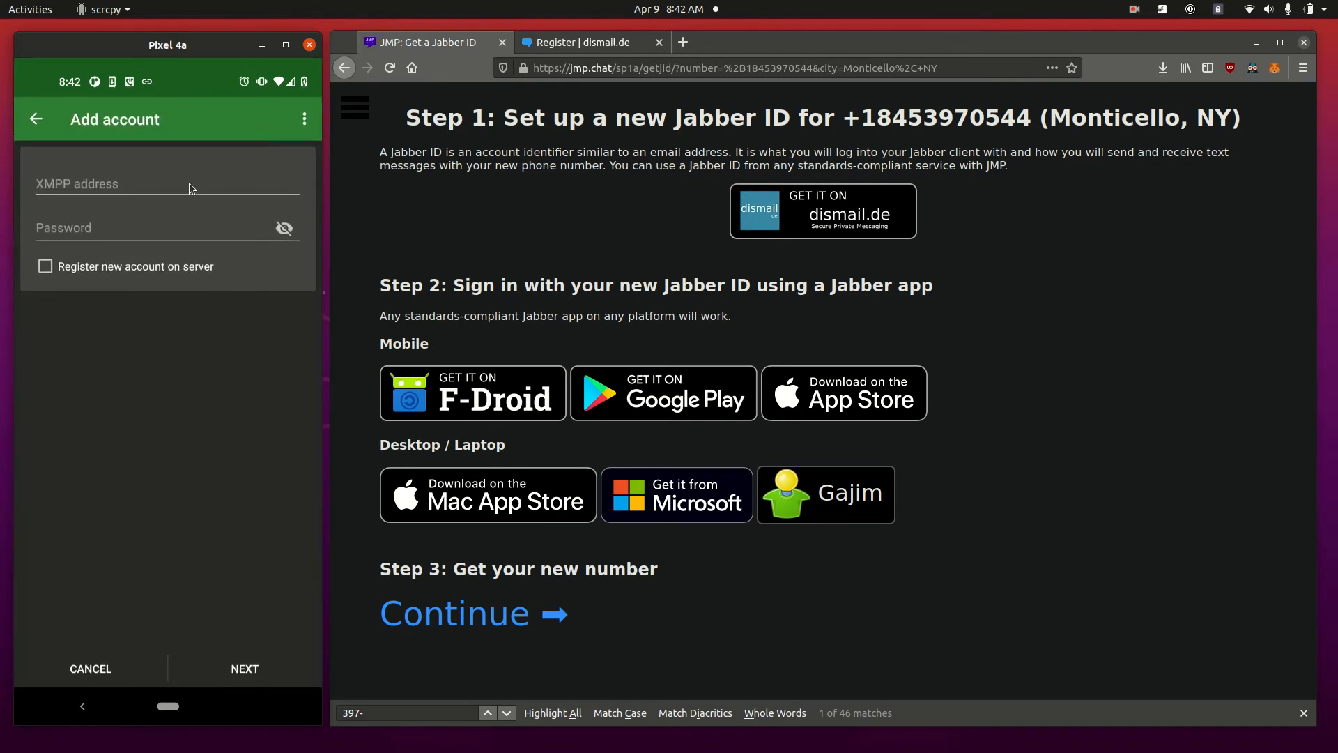
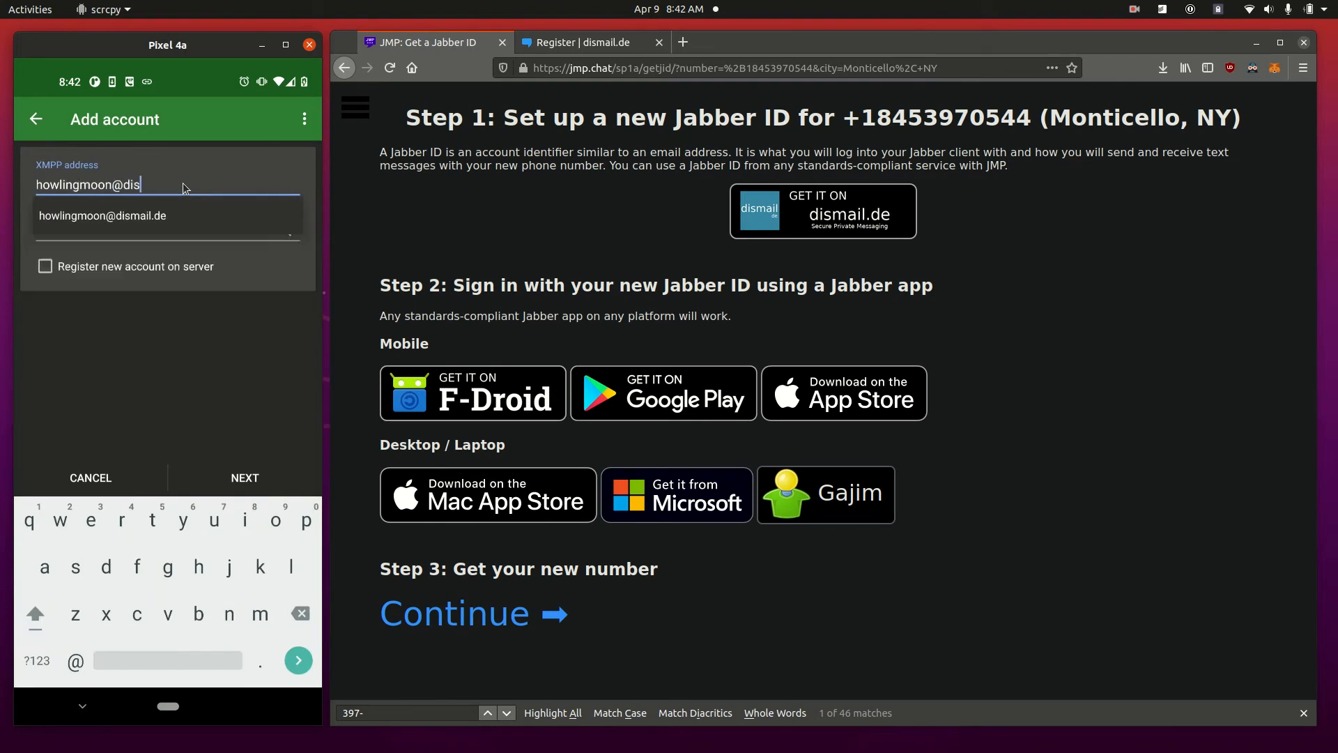
{"action": "left_click", "coordinate": [102, 215]}
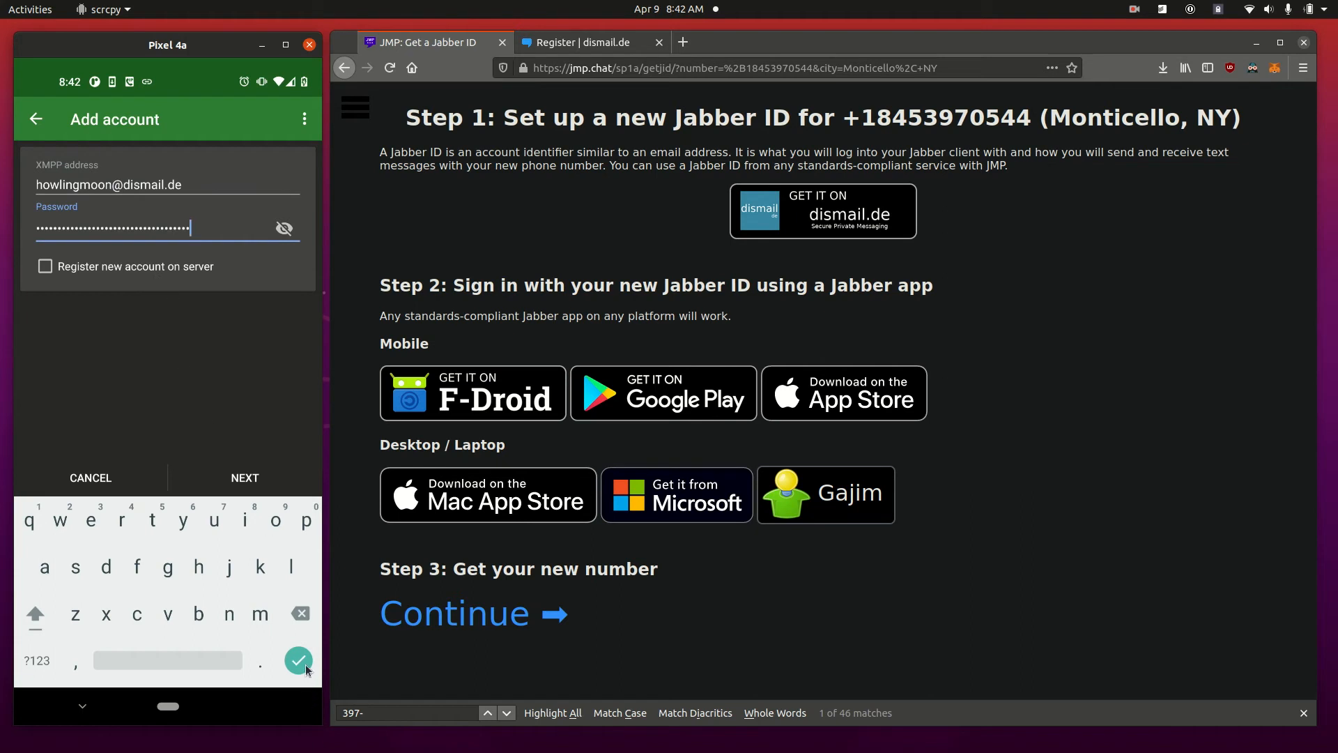
{"action": "left_click", "coordinate": [299, 661]}
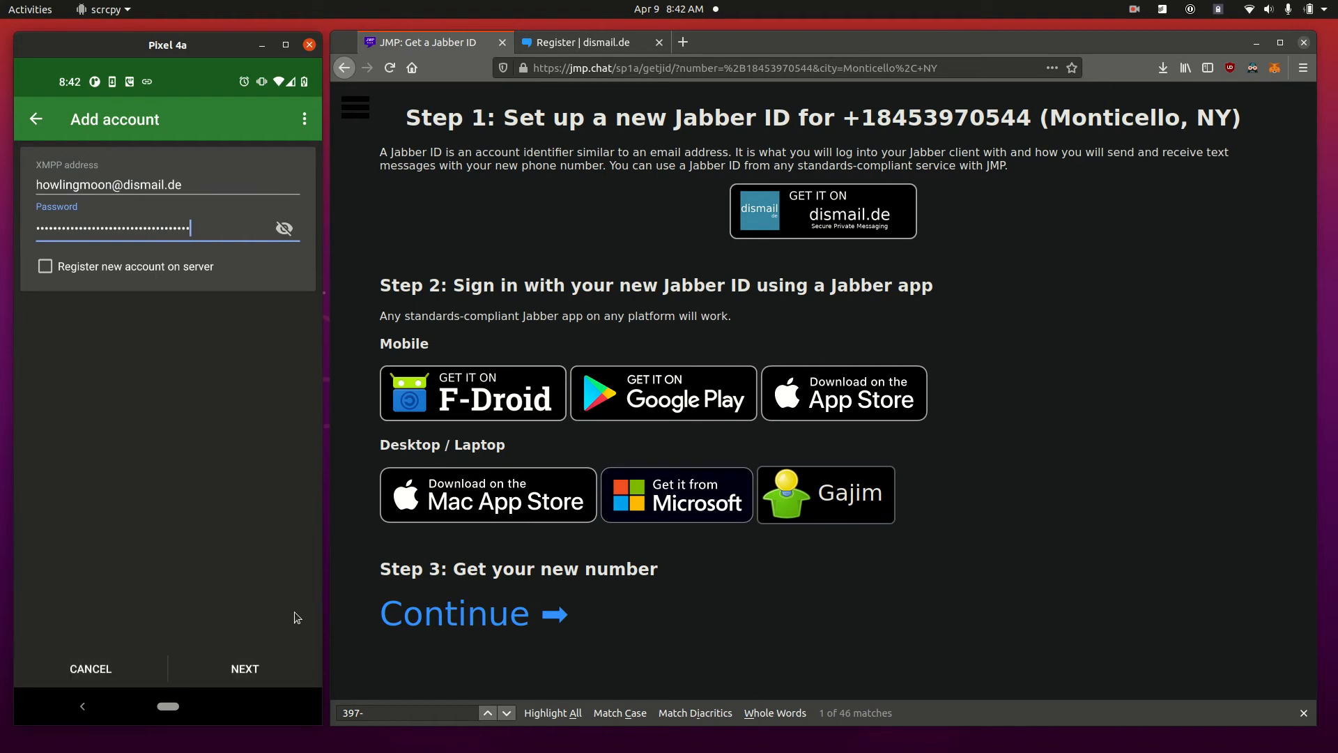
{"action": "left_click", "coordinate": [245, 669]}
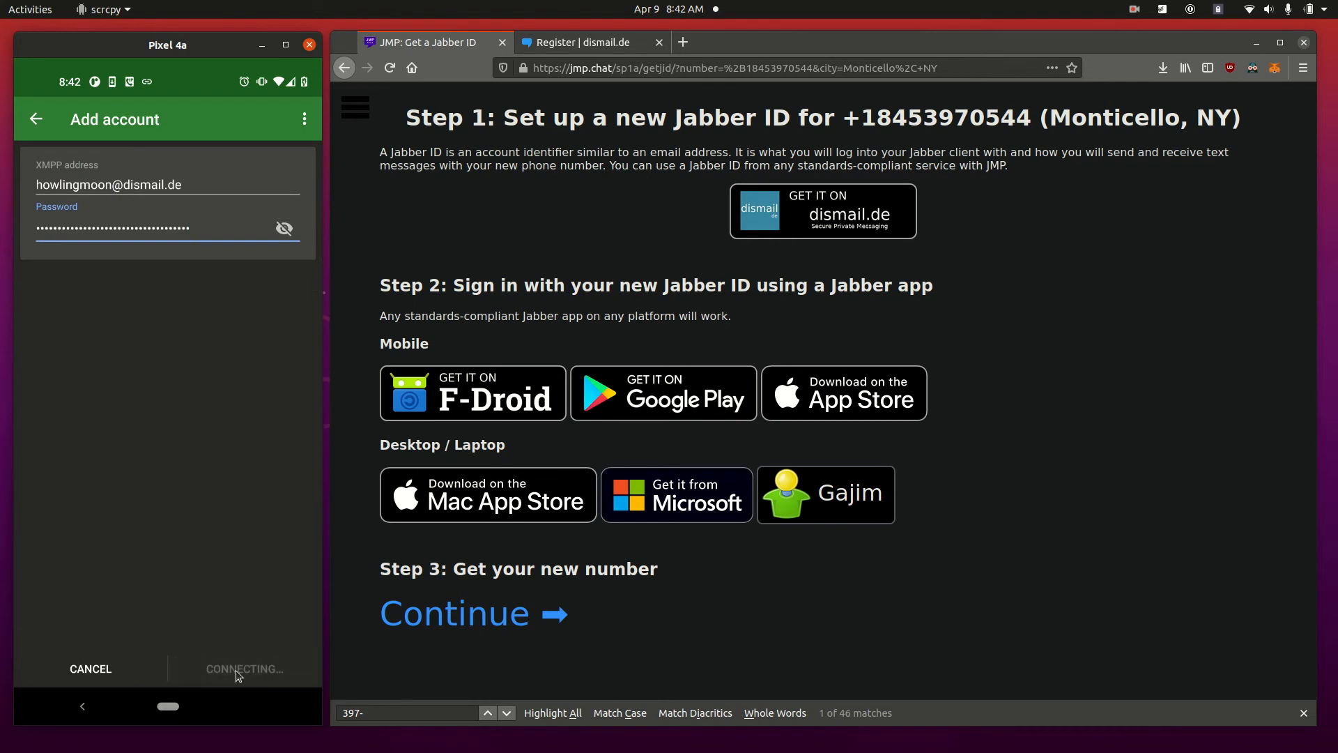
{"action": "mouse_move", "coordinate": [233, 683]}
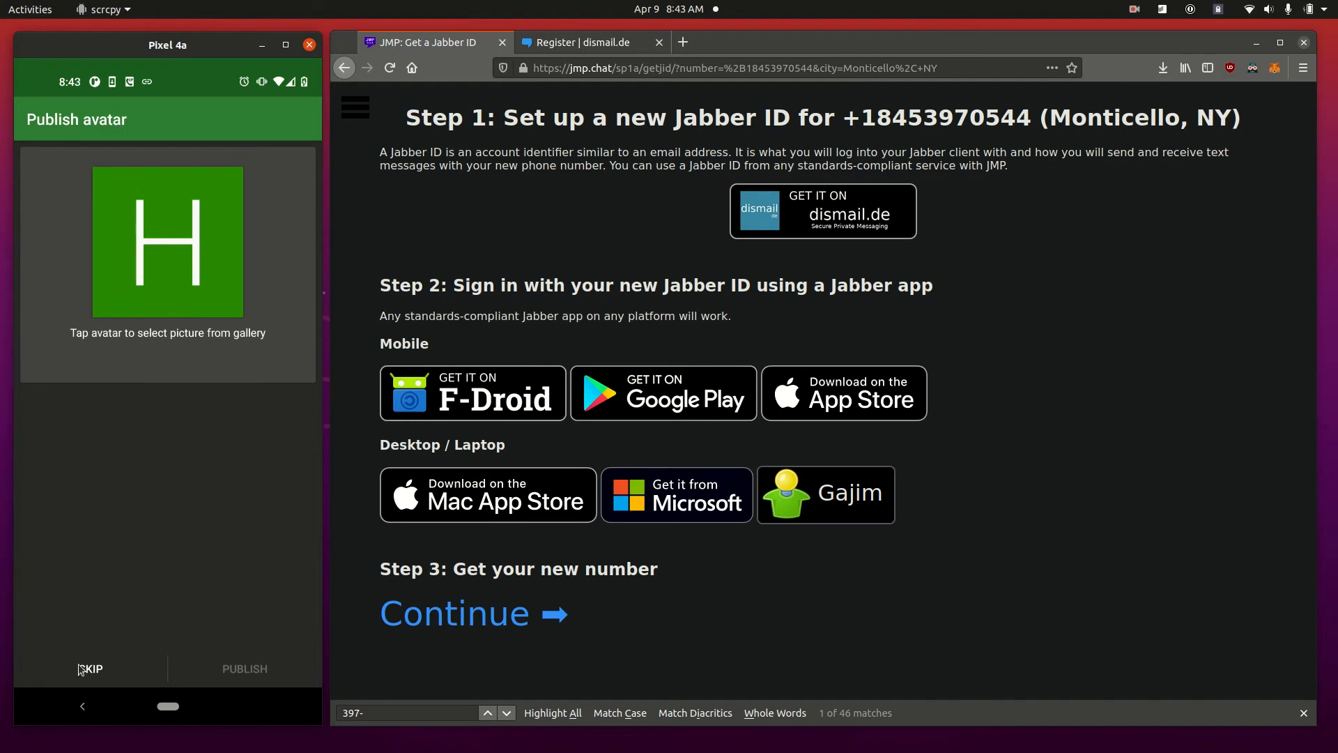
Skip the avatar and confirm the new account shows Online under Manage accounts
{"action": "left_click", "coordinate": [89, 669]}
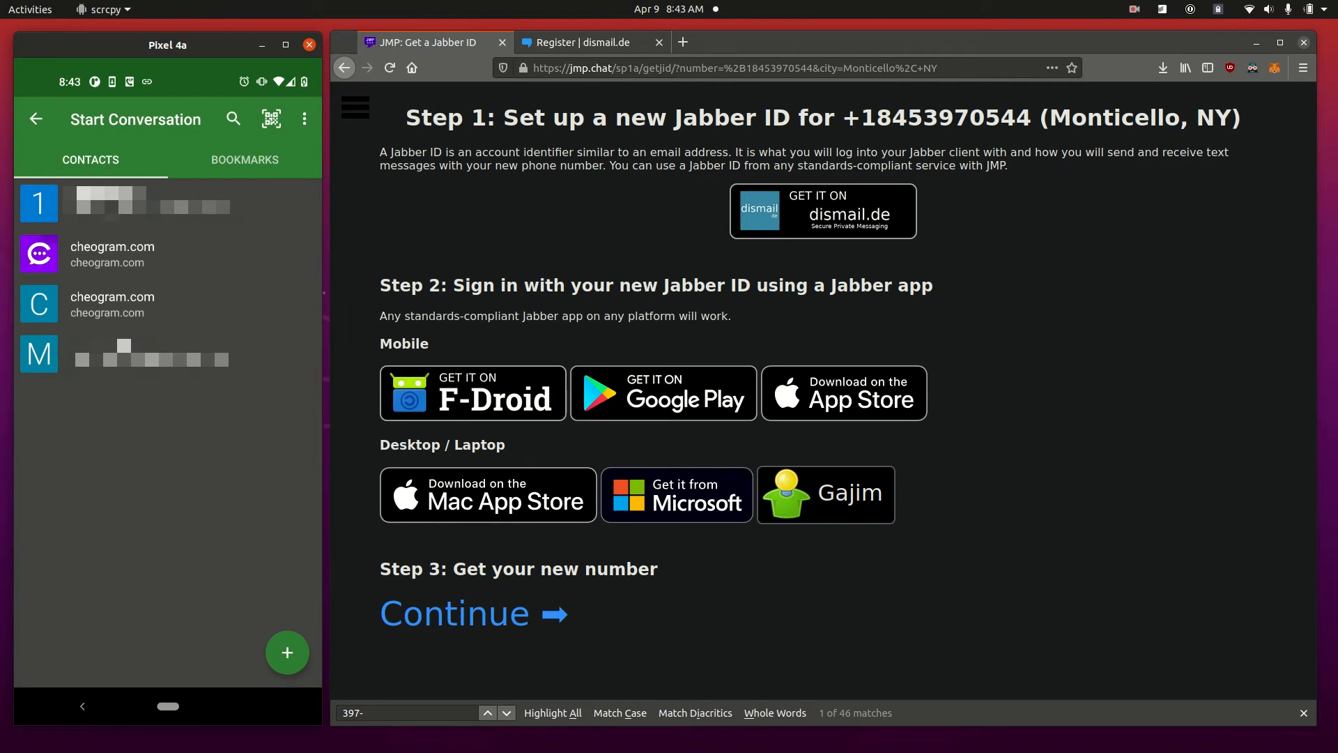
{"action": "left_click", "coordinate": [37, 119]}
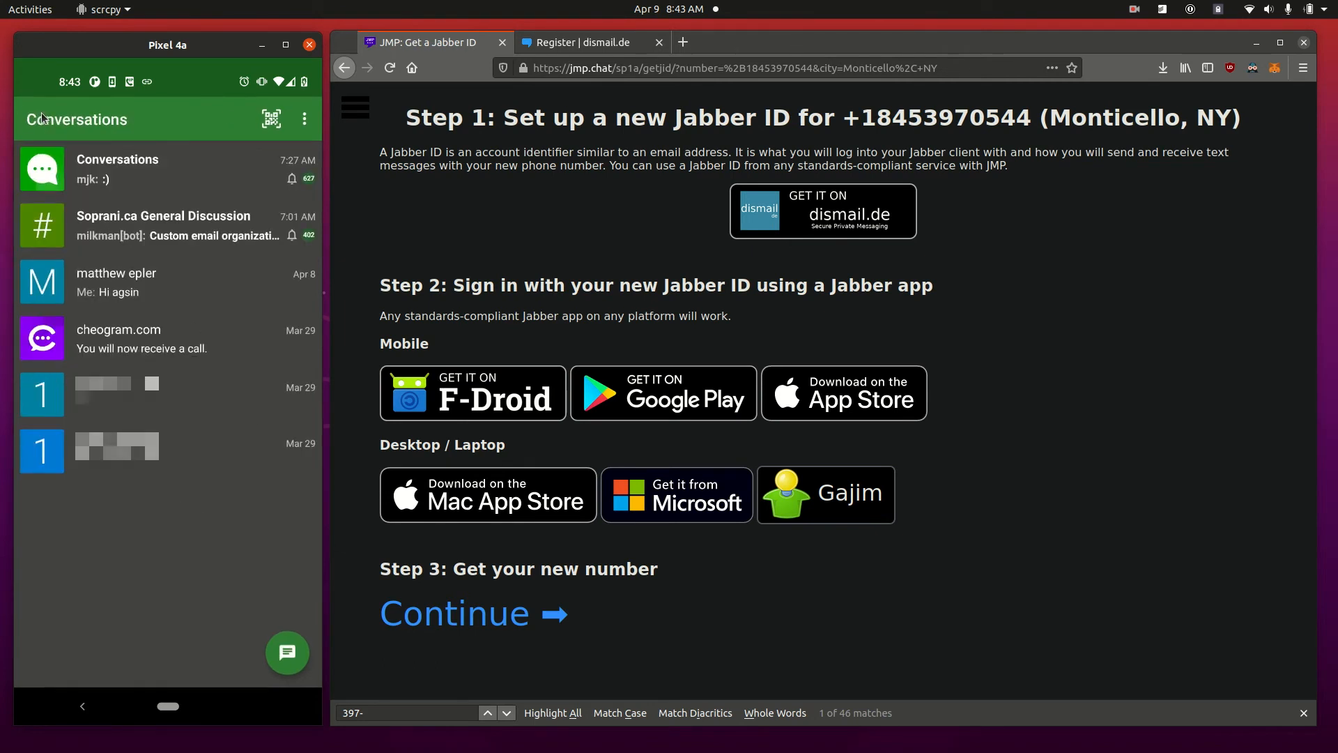
{"action": "left_click", "coordinate": [304, 120]}
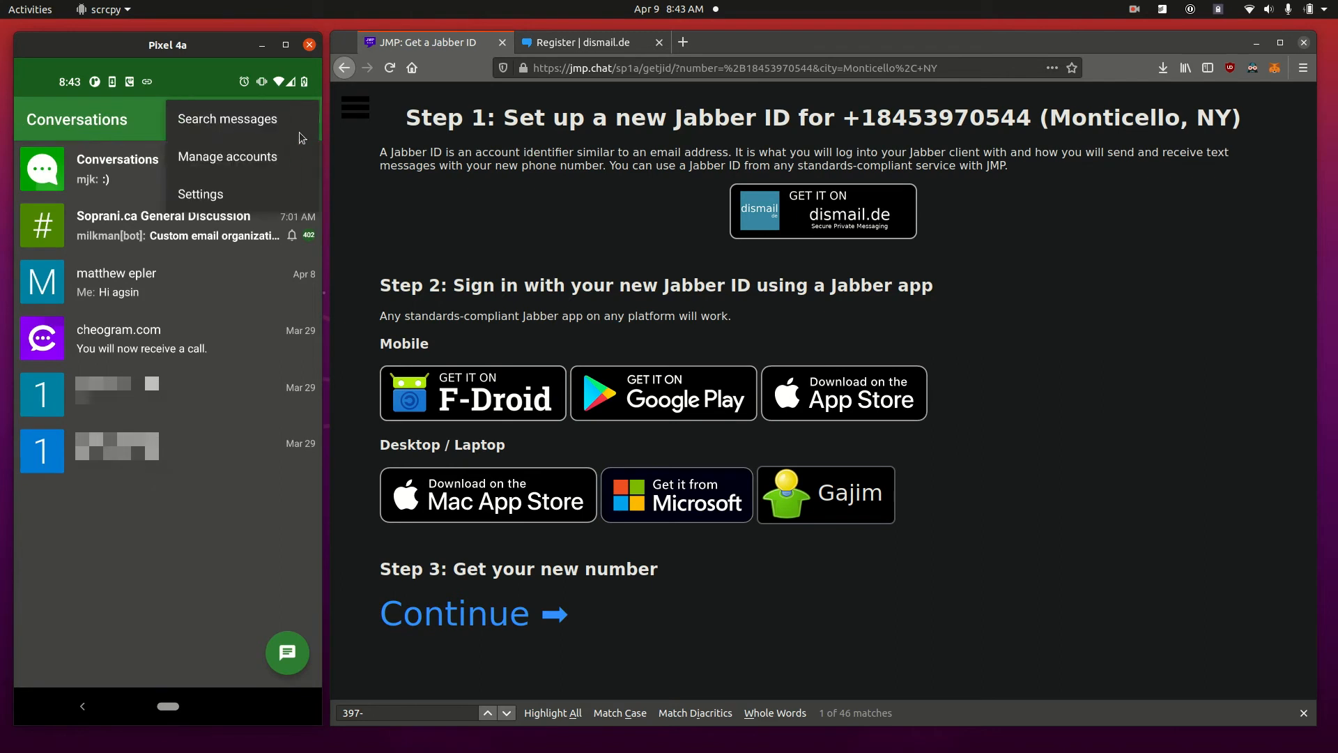
{"action": "left_click", "coordinate": [227, 156]}
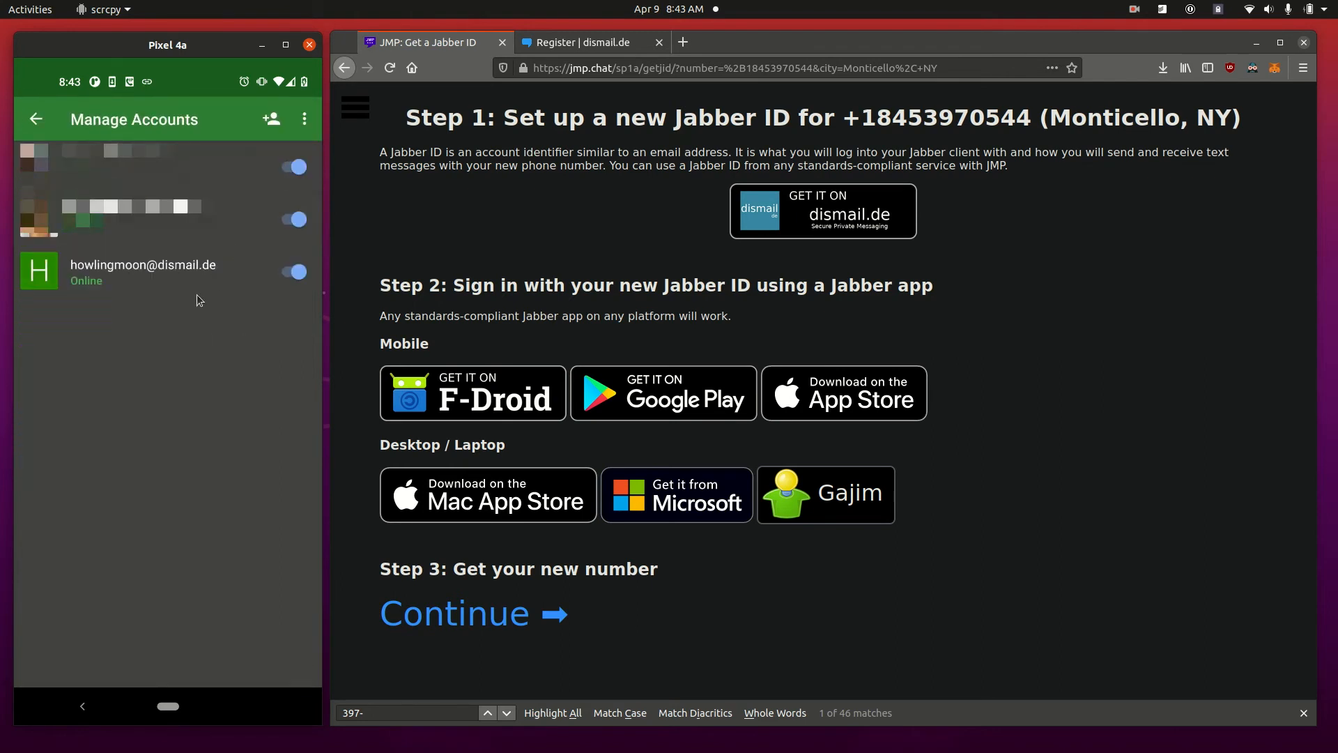
{"action": "mouse_move", "coordinate": [453, 535]}
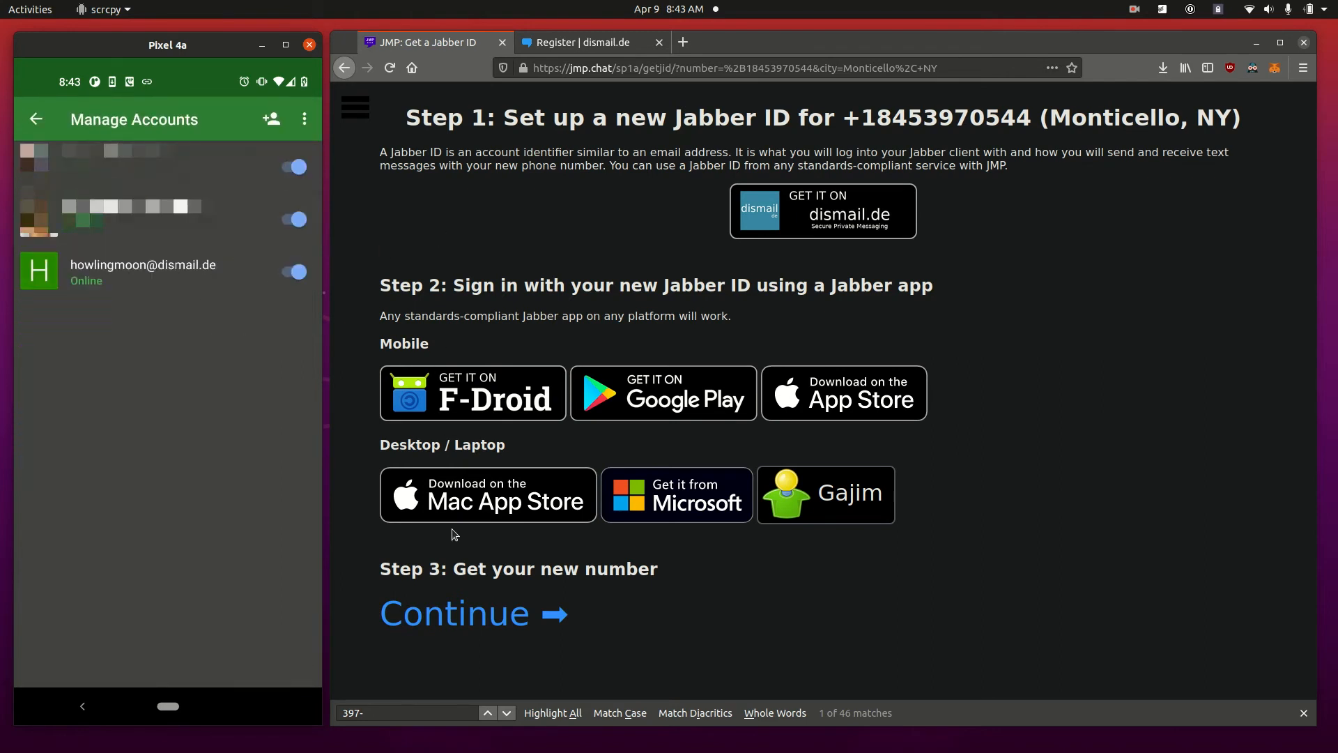
{"action": "left_click", "coordinate": [454, 614]}
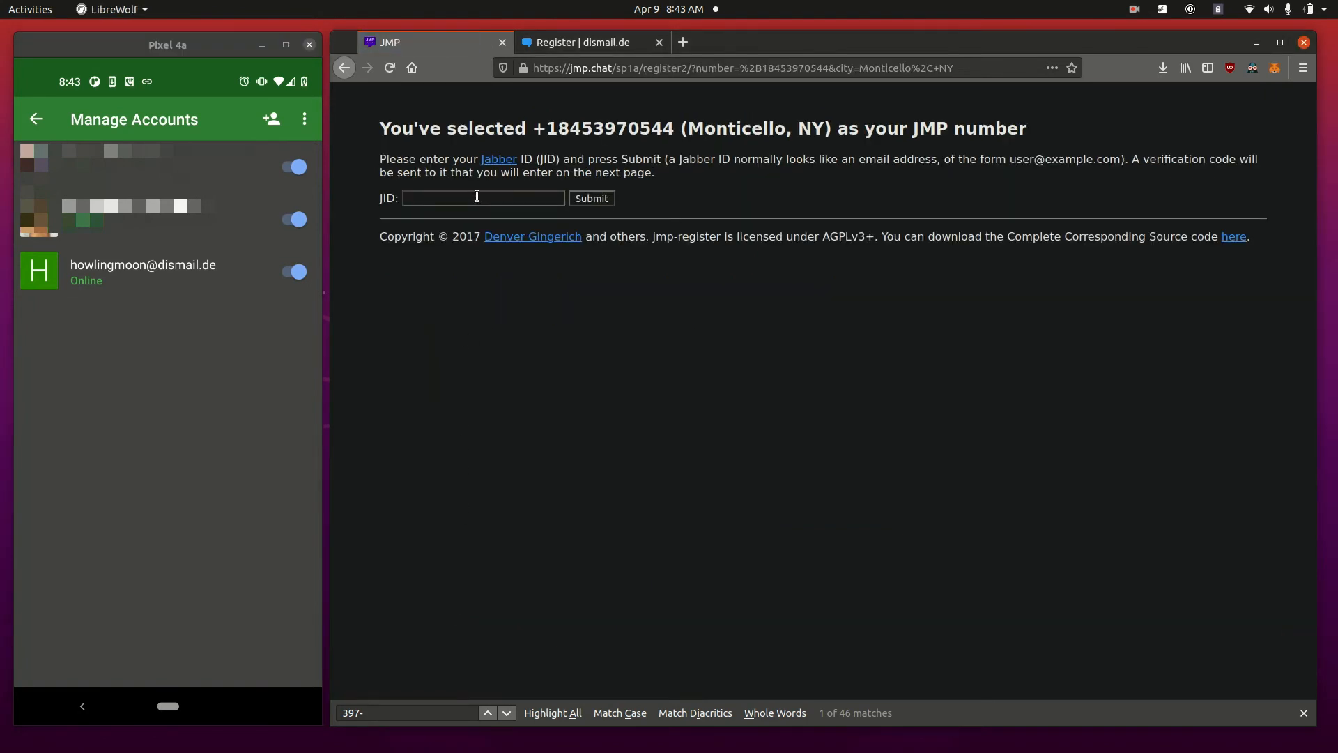
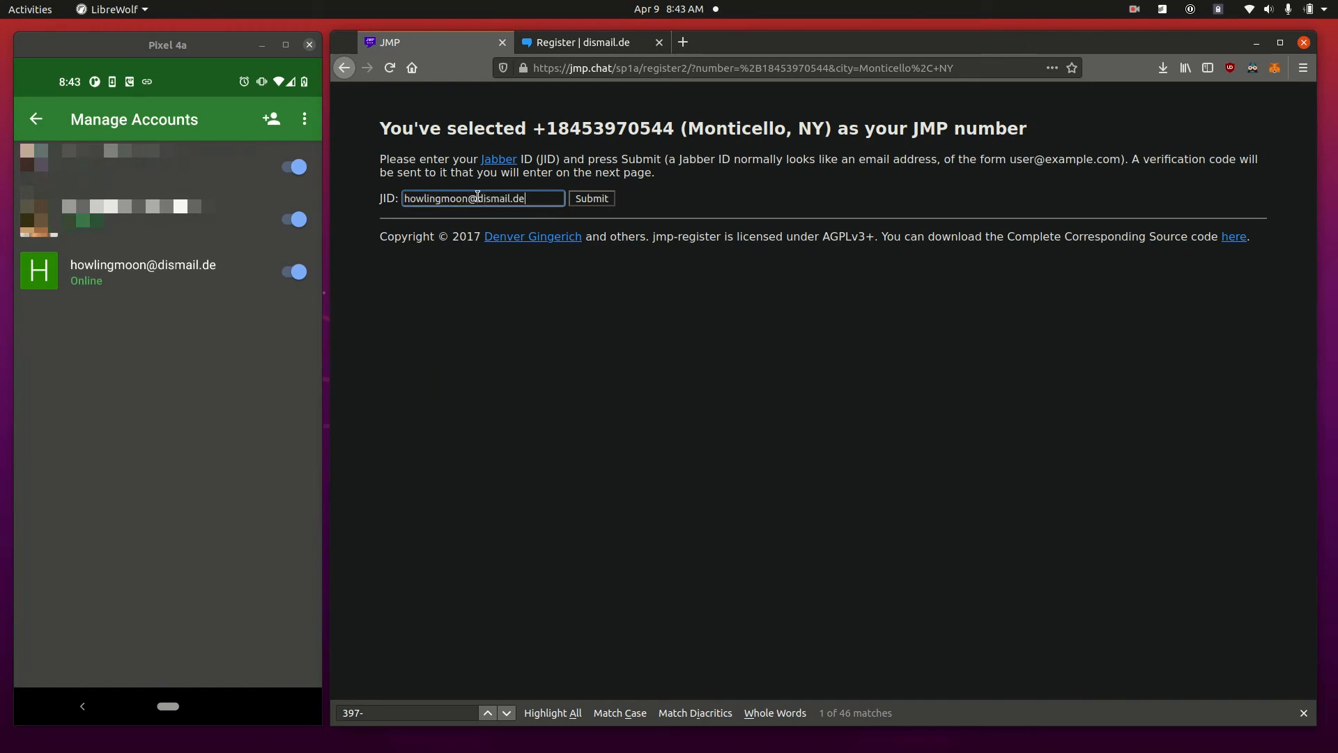
{"action": "left_click", "coordinate": [591, 198]}
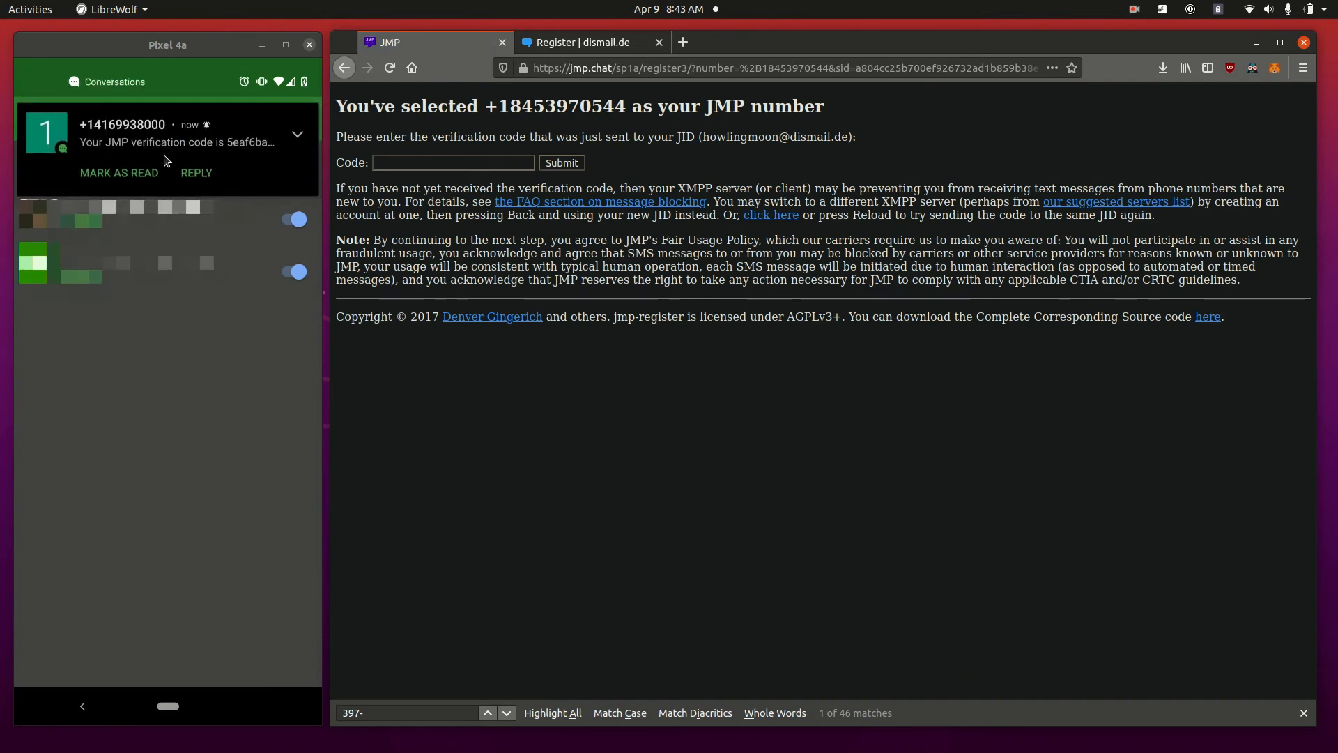
Read the verification code from the Conversations message and submit it to JMP
{"action": "left_click", "coordinate": [179, 142]}
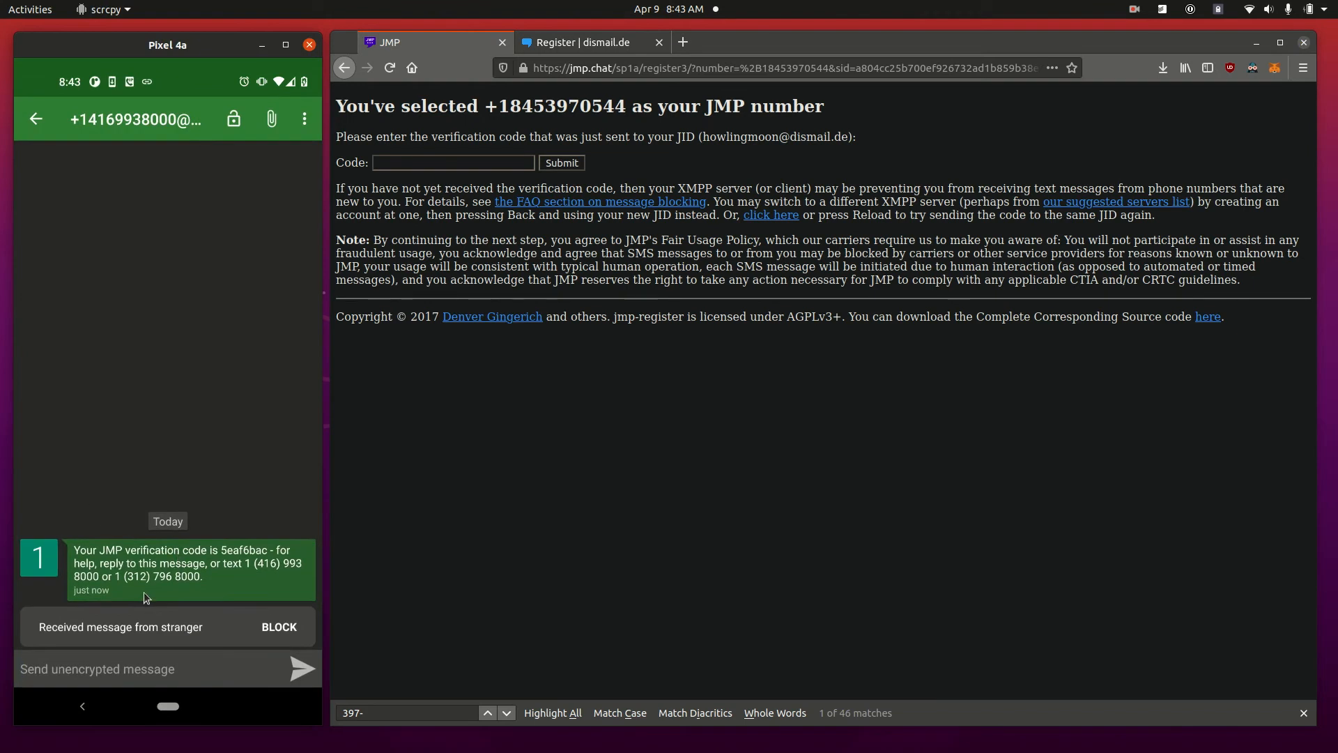
{"action": "mouse_move", "coordinate": [242, 555]}
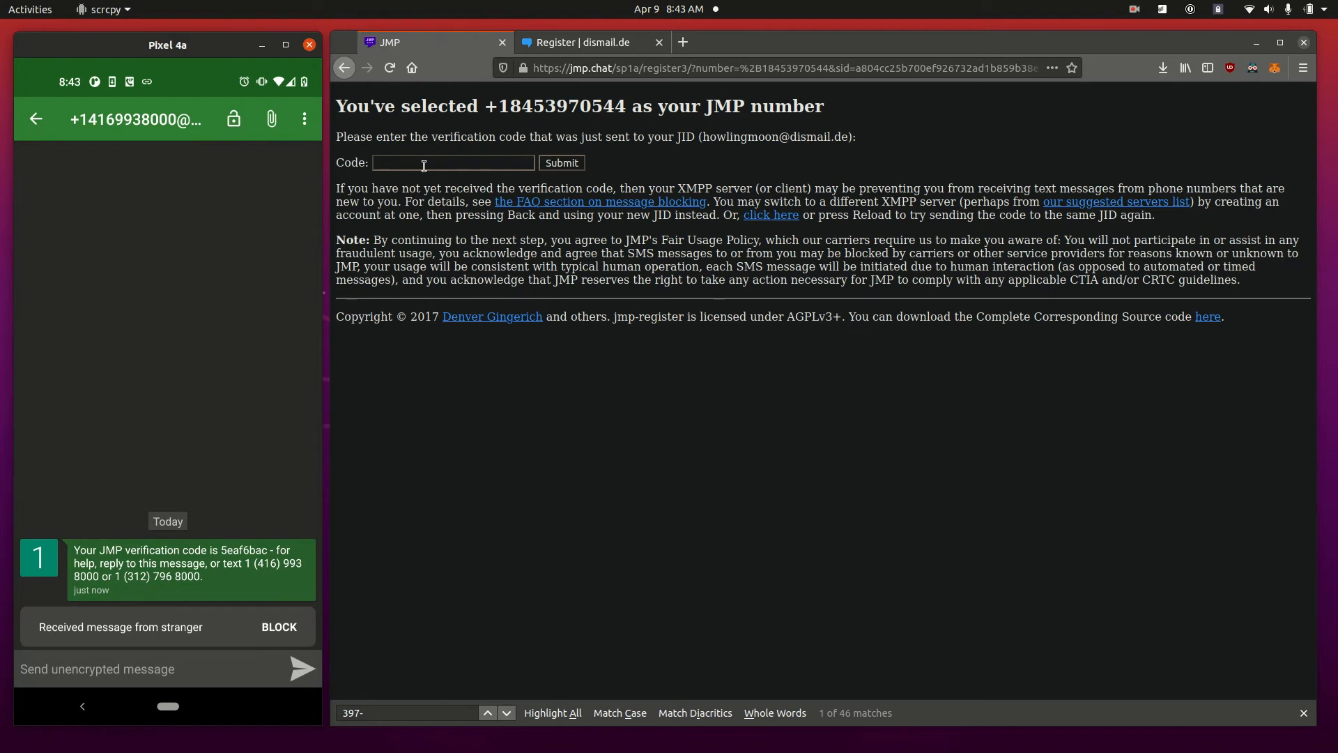
{"action": "left_click", "coordinate": [561, 162]}
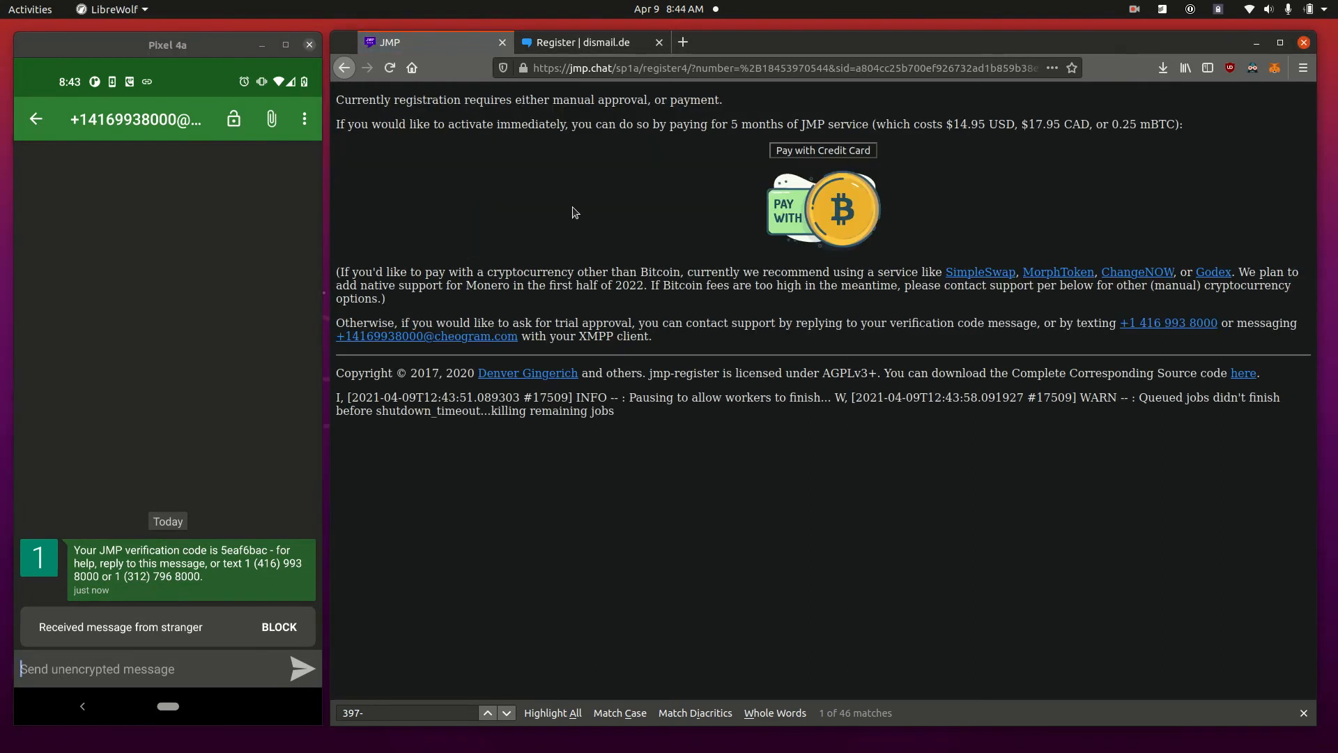
{"action": "mouse_move", "coordinate": [650, 114]}
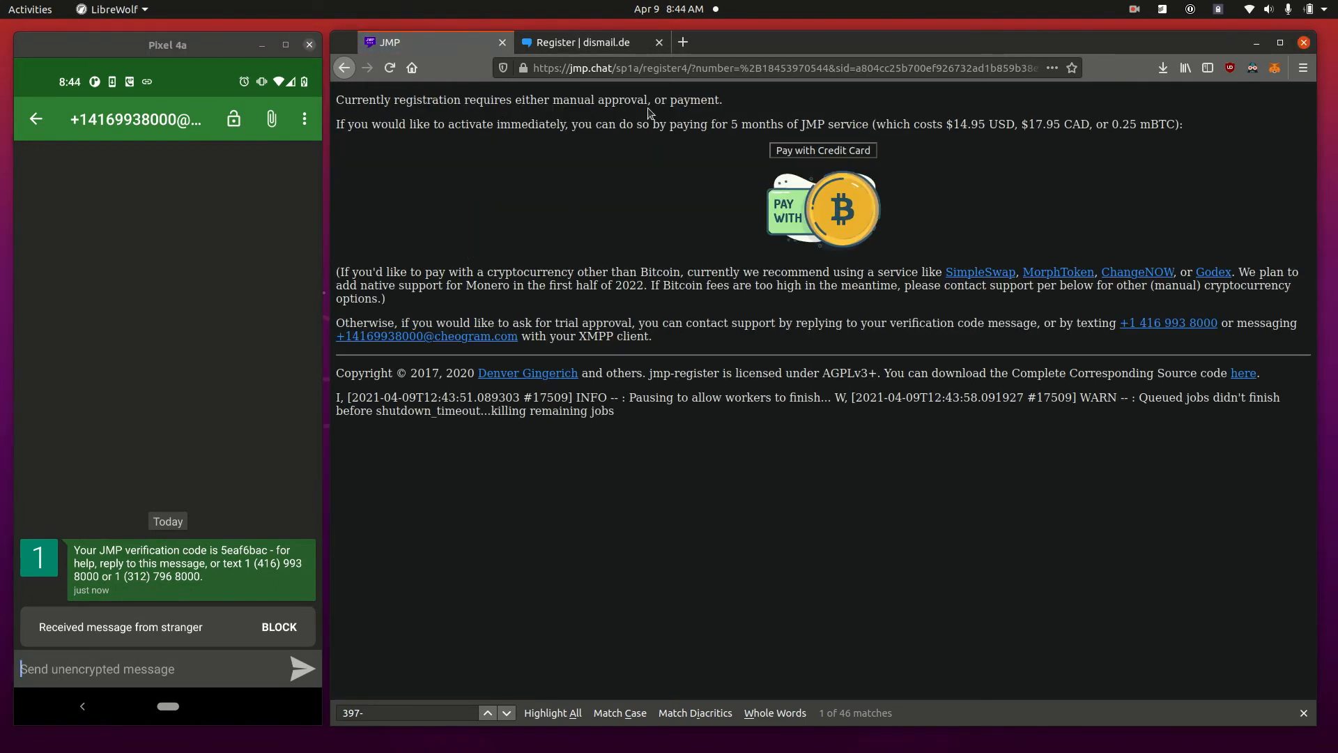
{"action": "mouse_move", "coordinate": [696, 124]}
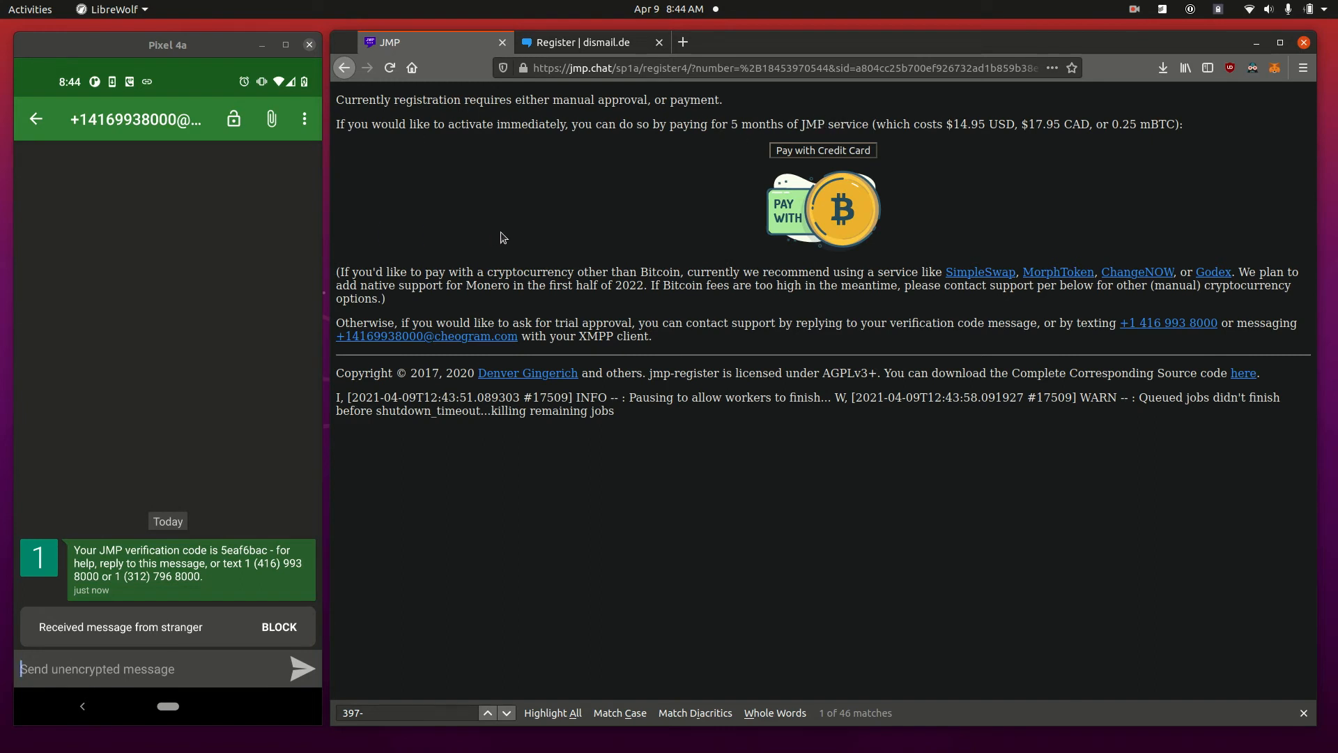
{"action": "mouse_move", "coordinate": [502, 248]}
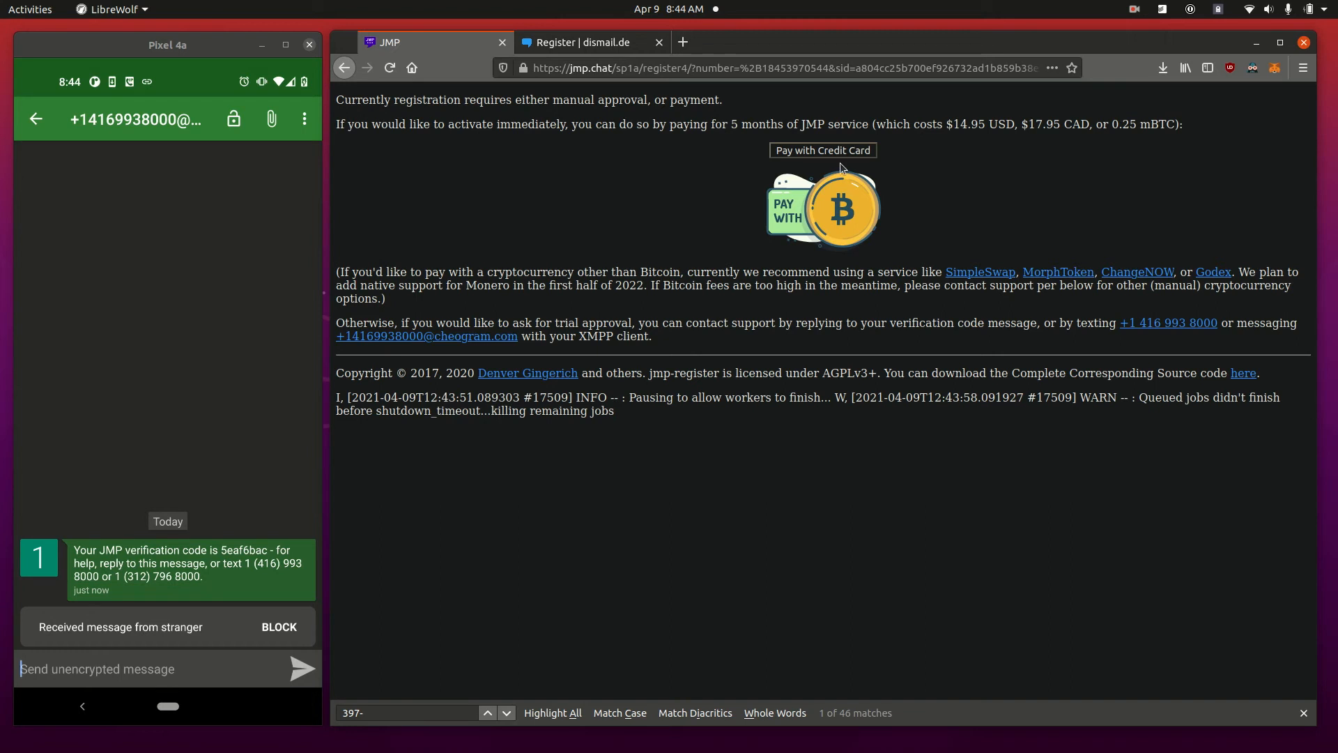
{"action": "mouse_move", "coordinate": [845, 154]}
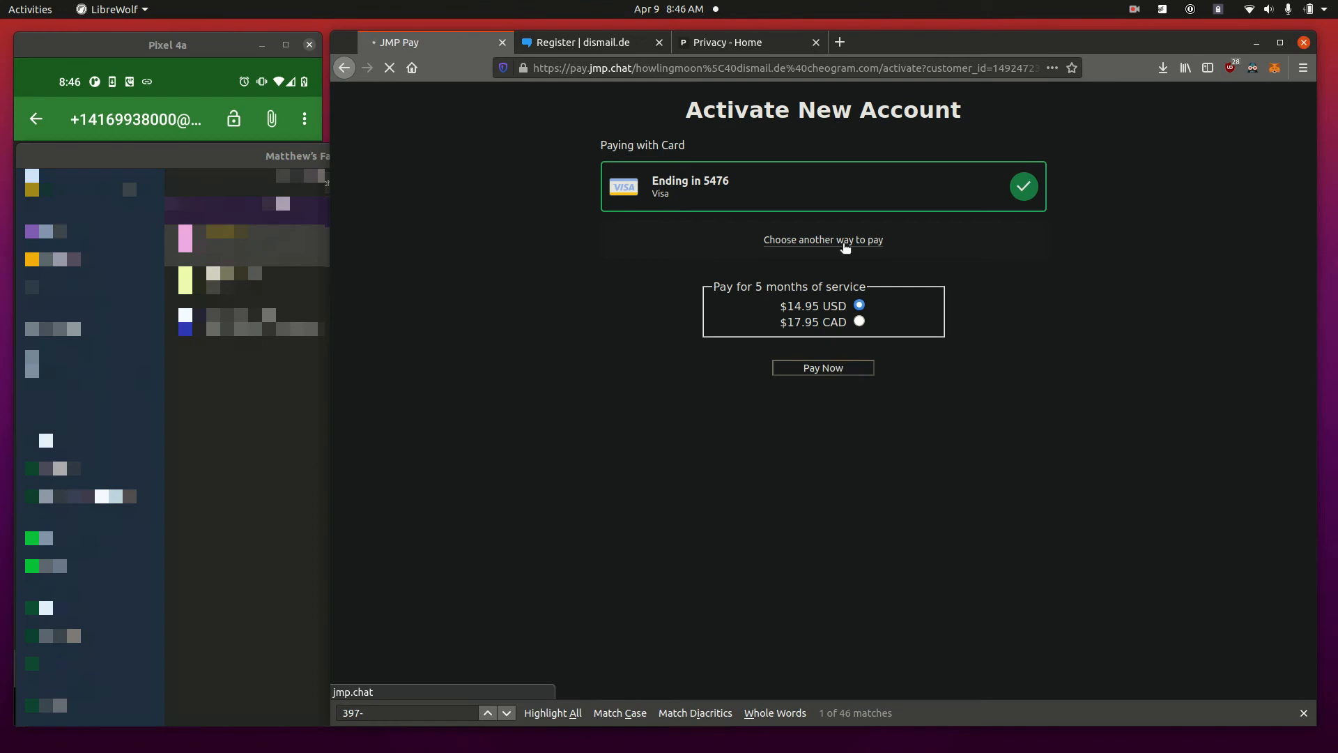
{"action": "left_click", "coordinate": [823, 368]}
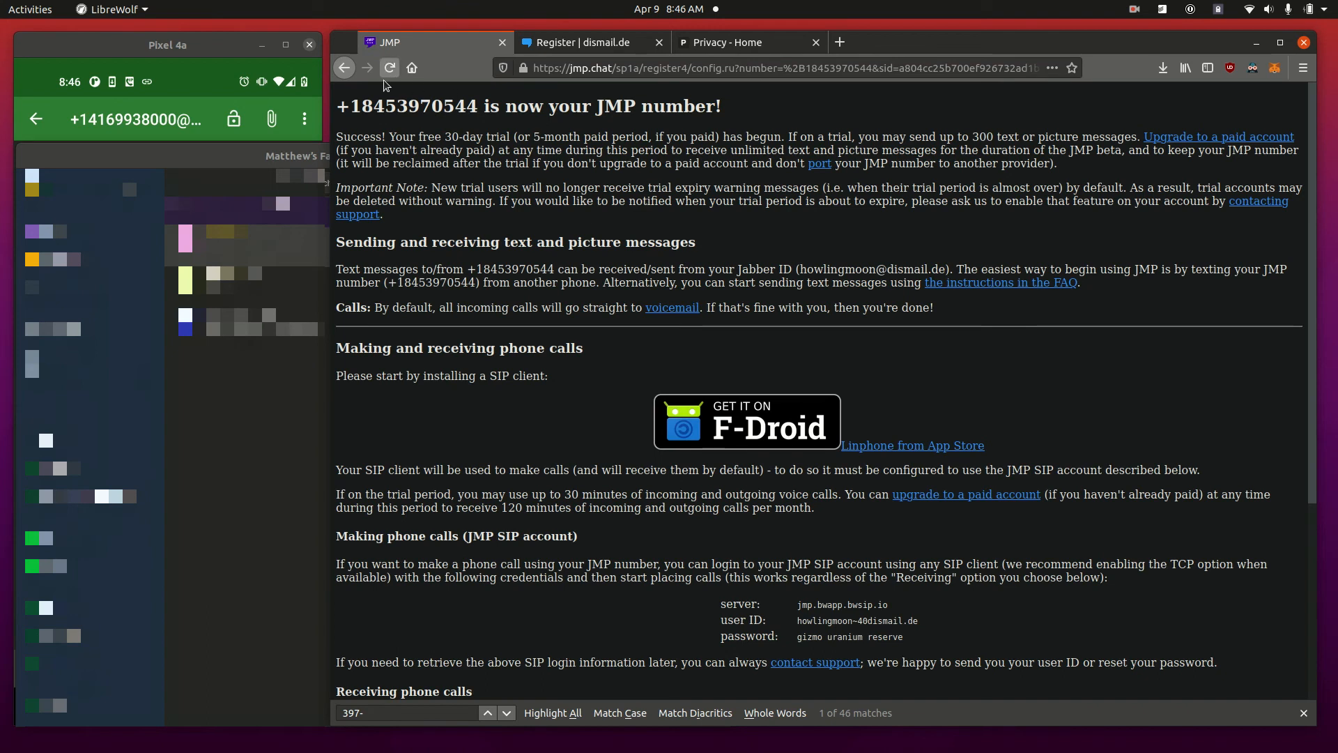
{"action": "left_click_drag", "start_coordinate": [350, 106], "coordinate": [695, 106]}
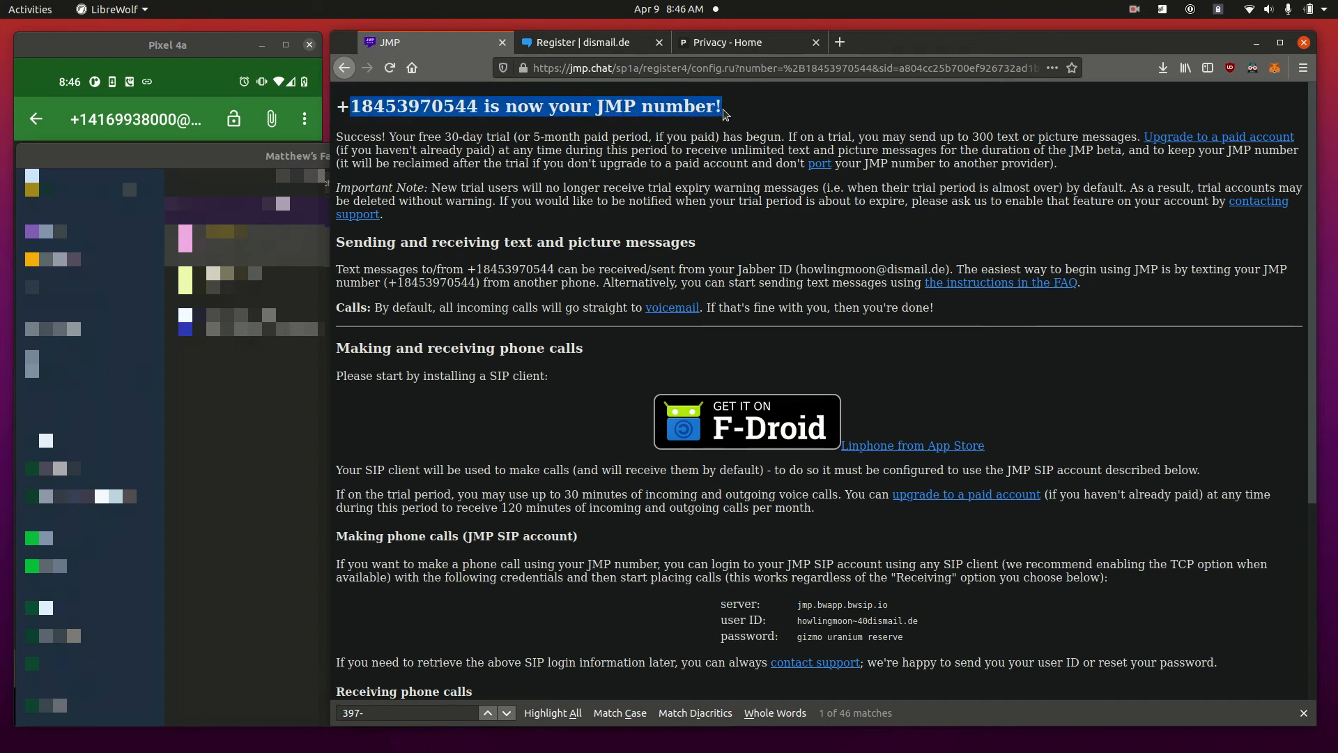
{"action": "mouse_move", "coordinate": [870, 262]}
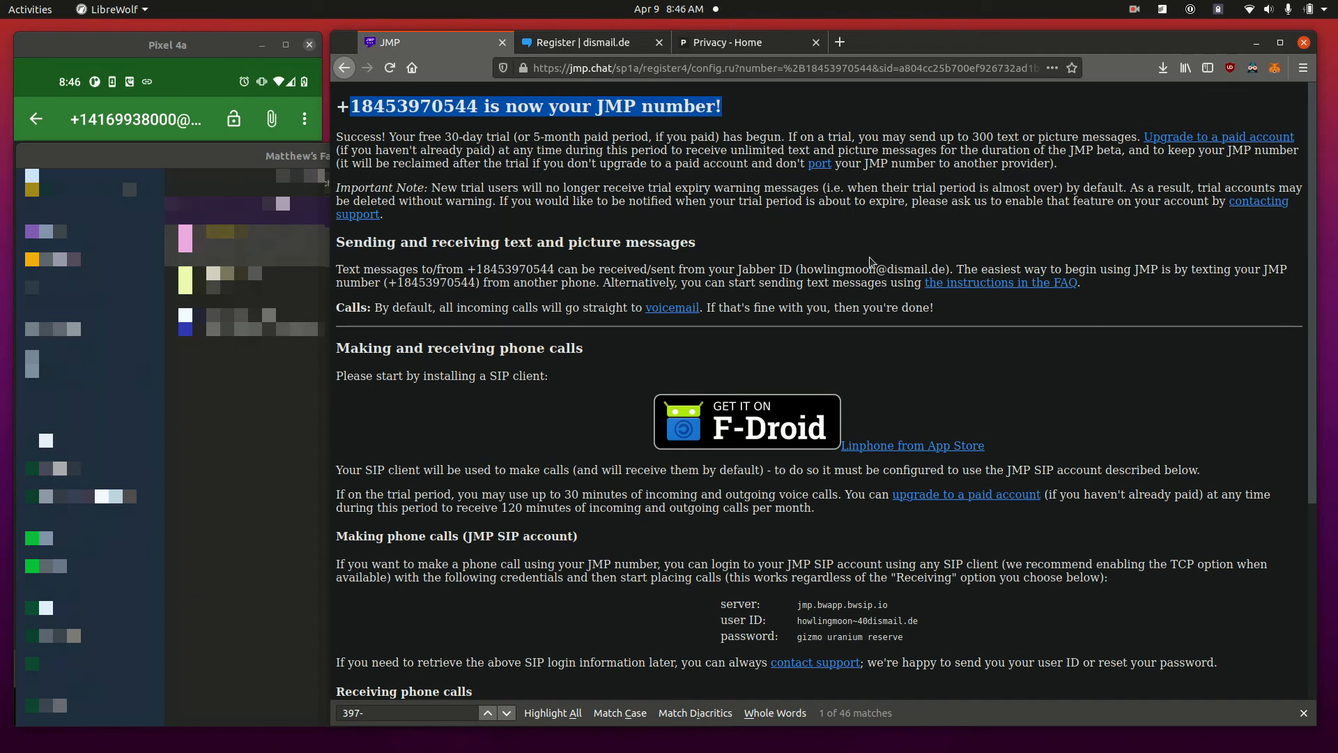
{"action": "mouse_move", "coordinate": [747, 310]}
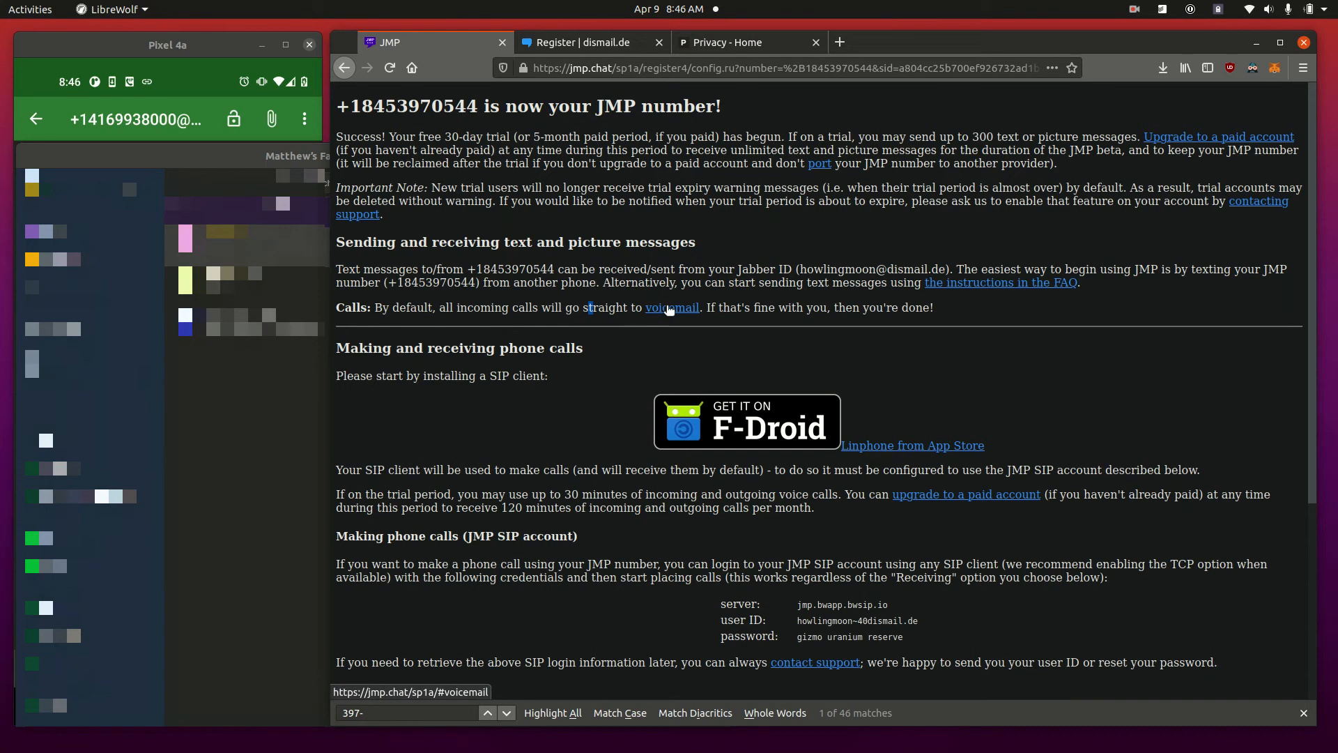
{"action": "right_click", "coordinate": [671, 306]}
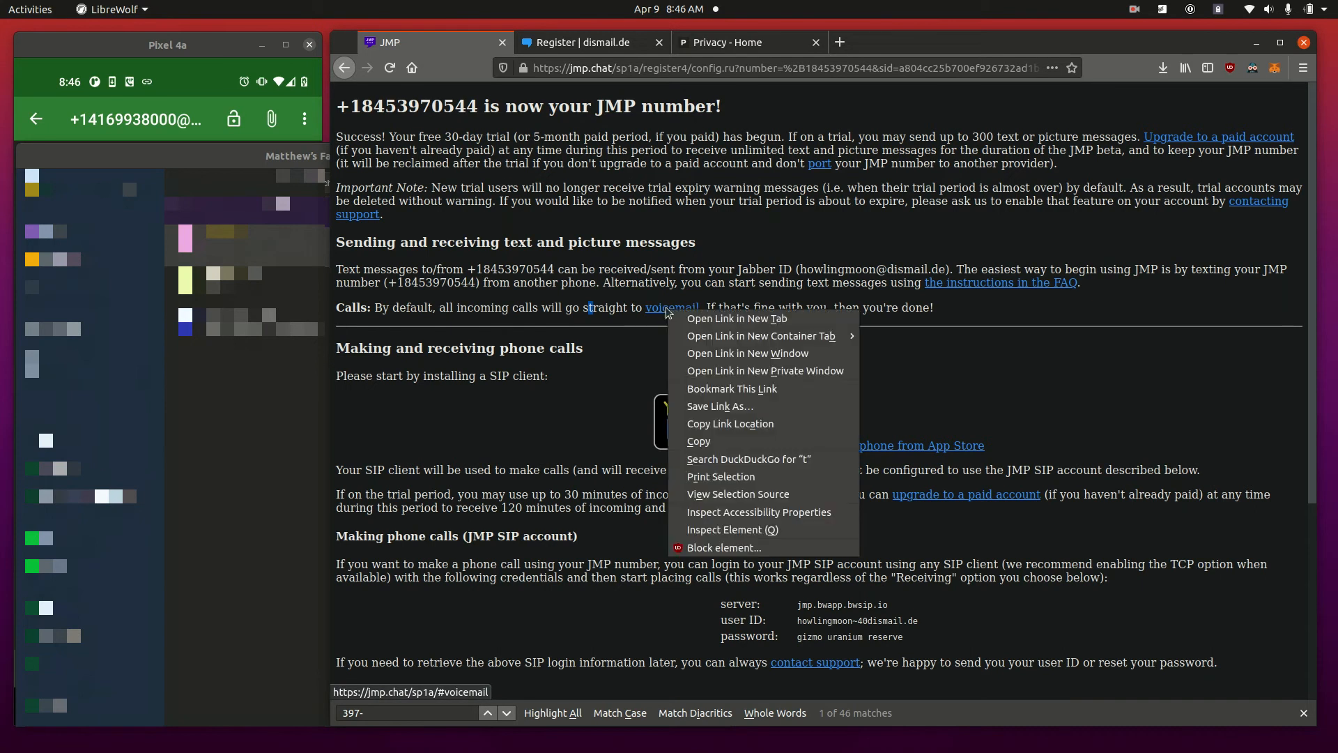
{"action": "left_click", "coordinate": [738, 318]}
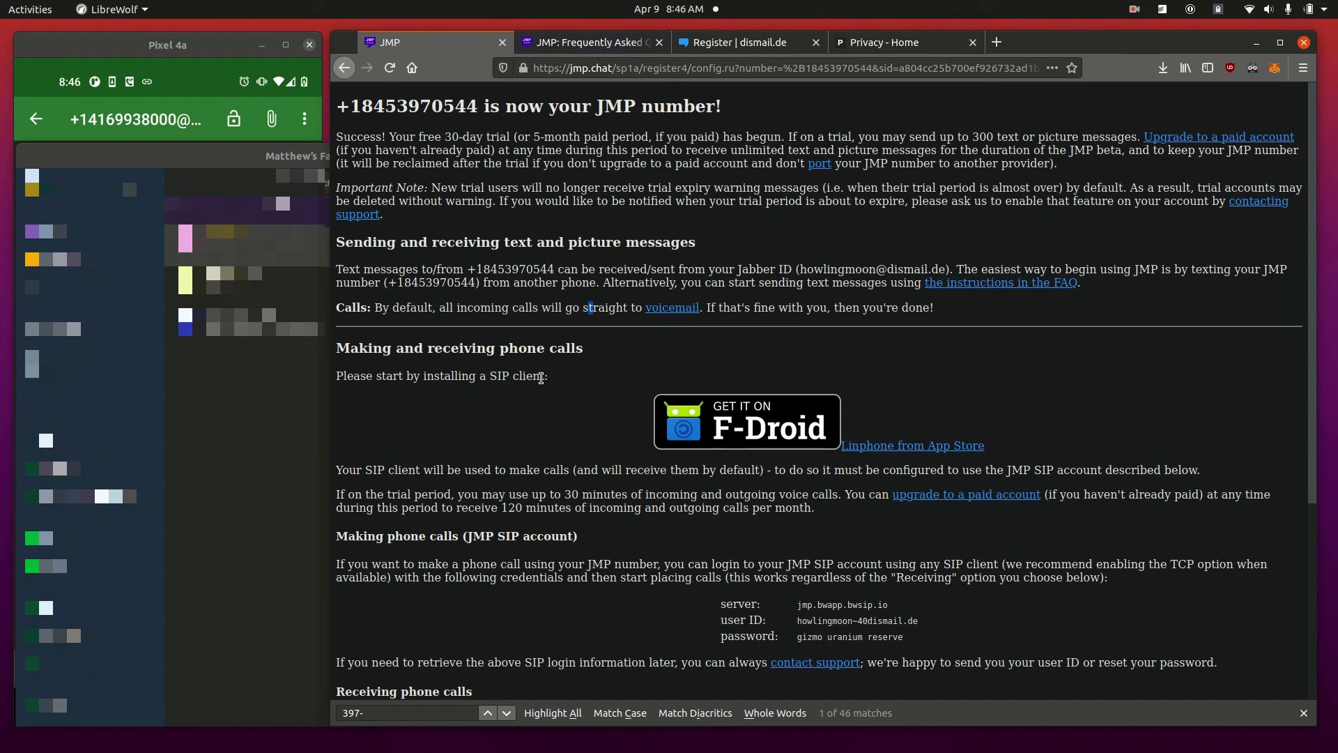
Bring the 'Making phone calls (JMP SIP account)' credentials into view and close the 1Password window
{"action": "scroll", "scroll_direction": "down", "scroll_amount": 3}
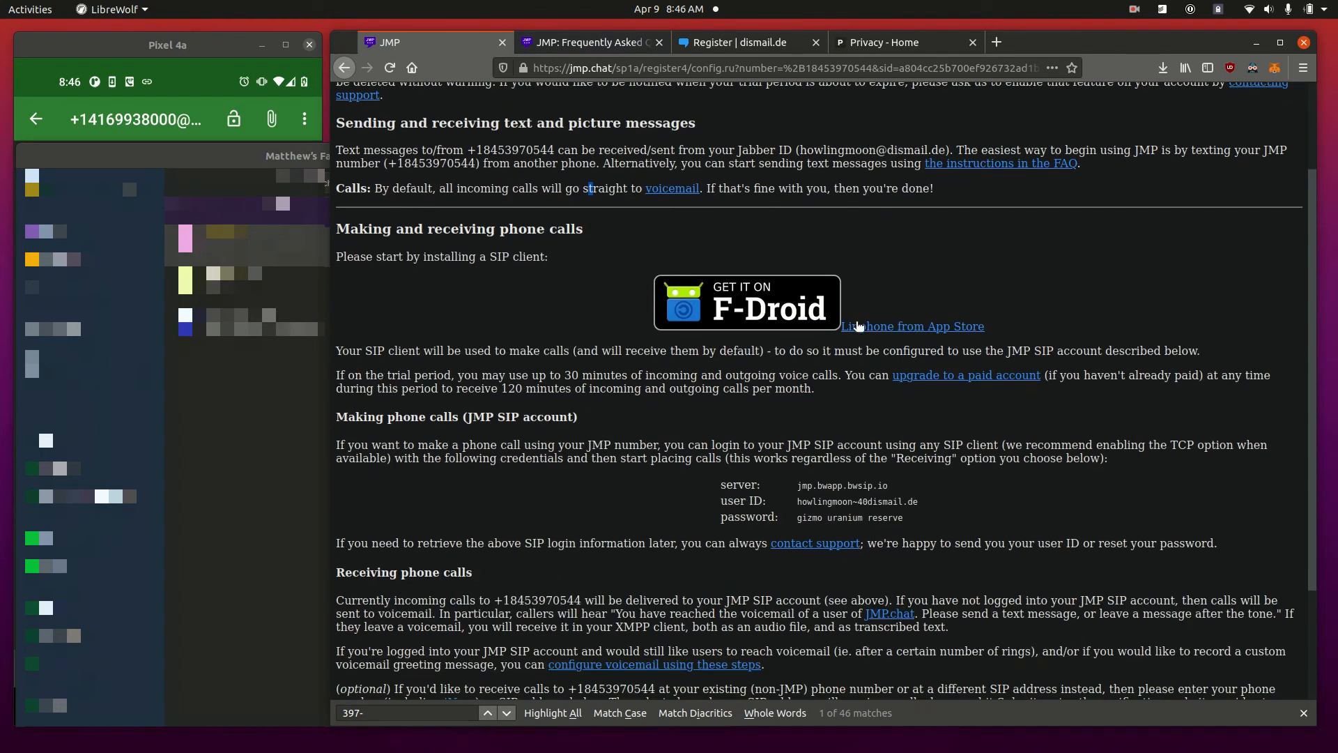
{"action": "mouse_move", "coordinate": [880, 330]}
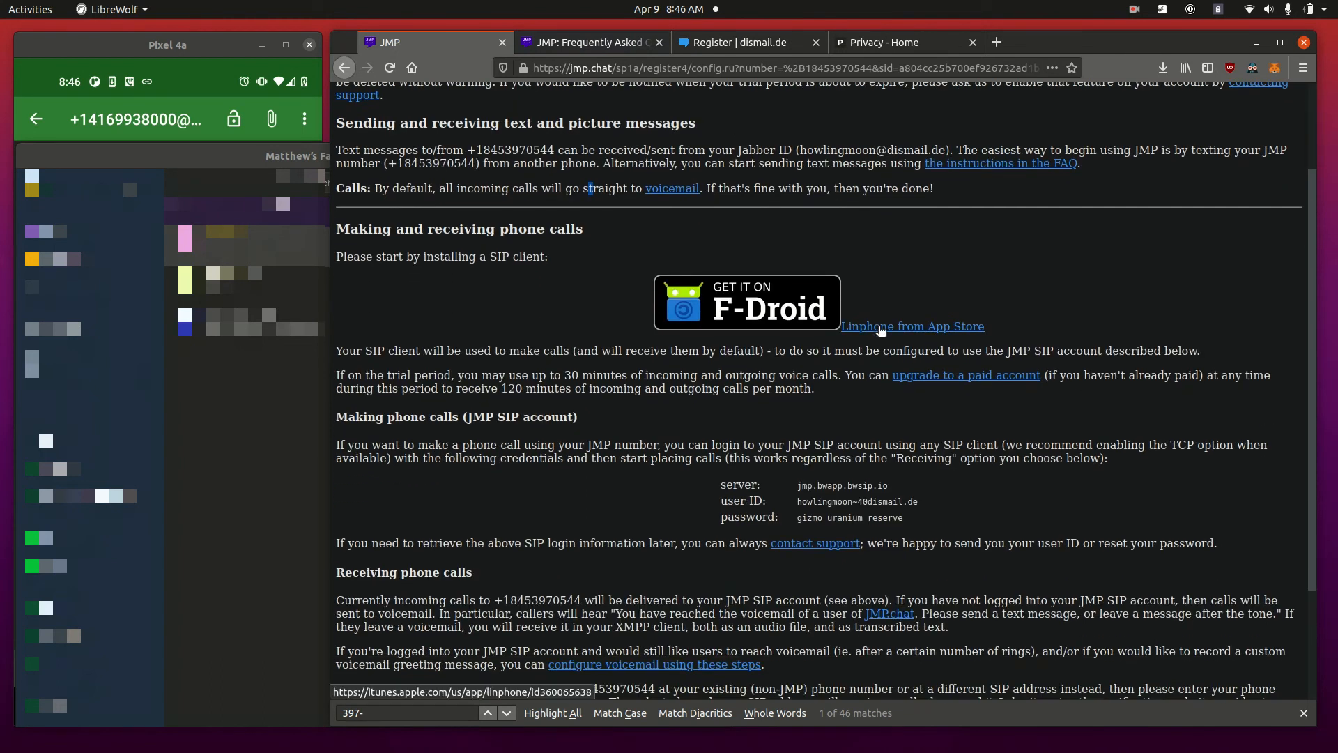
{"action": "mouse_move", "coordinate": [884, 335]}
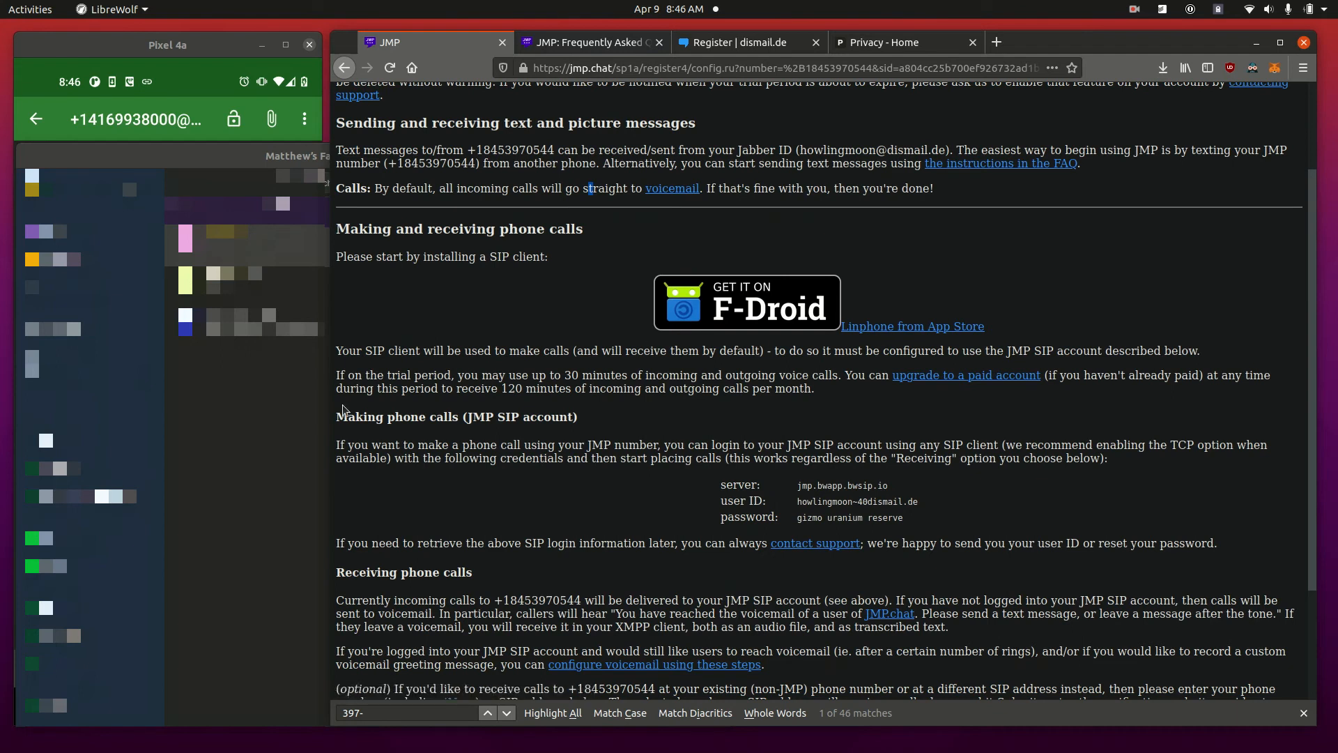
{"action": "scroll", "scroll_direction": "down", "scroll_amount": 3}
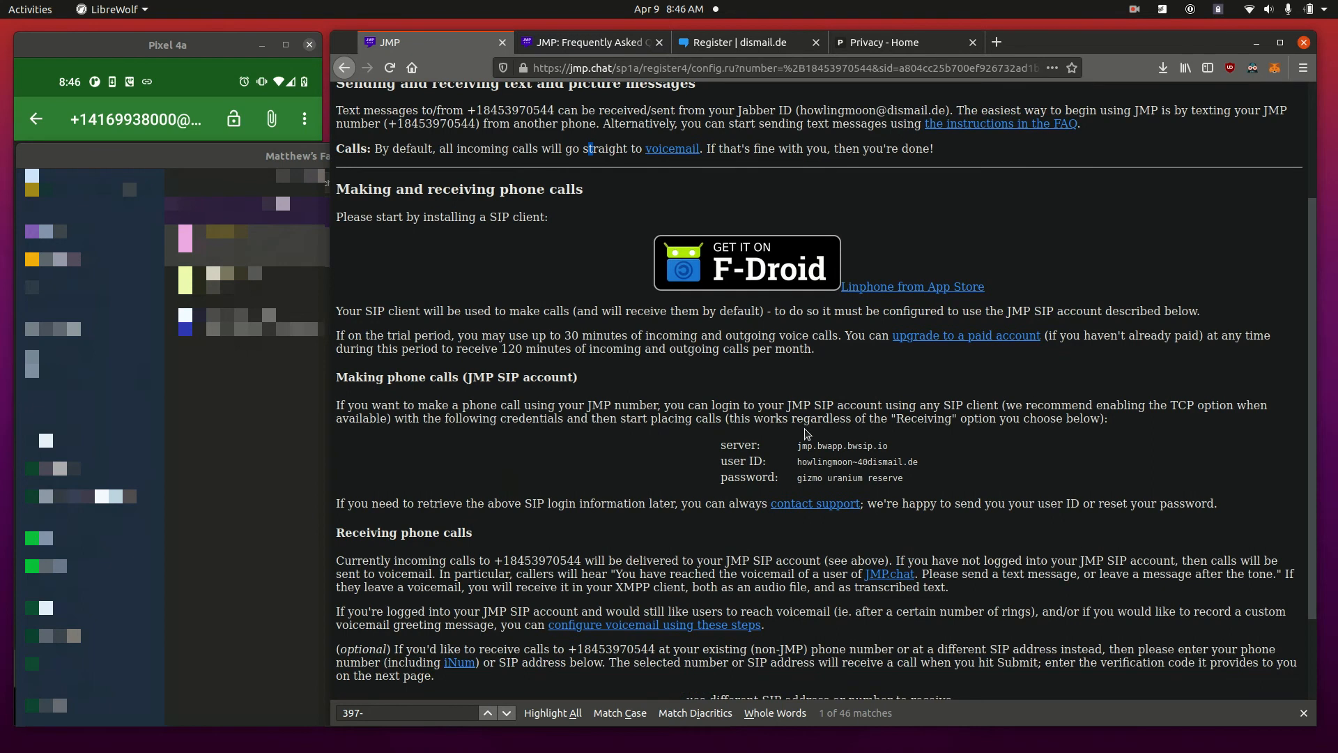
{"action": "mouse_move", "coordinate": [920, 488]}
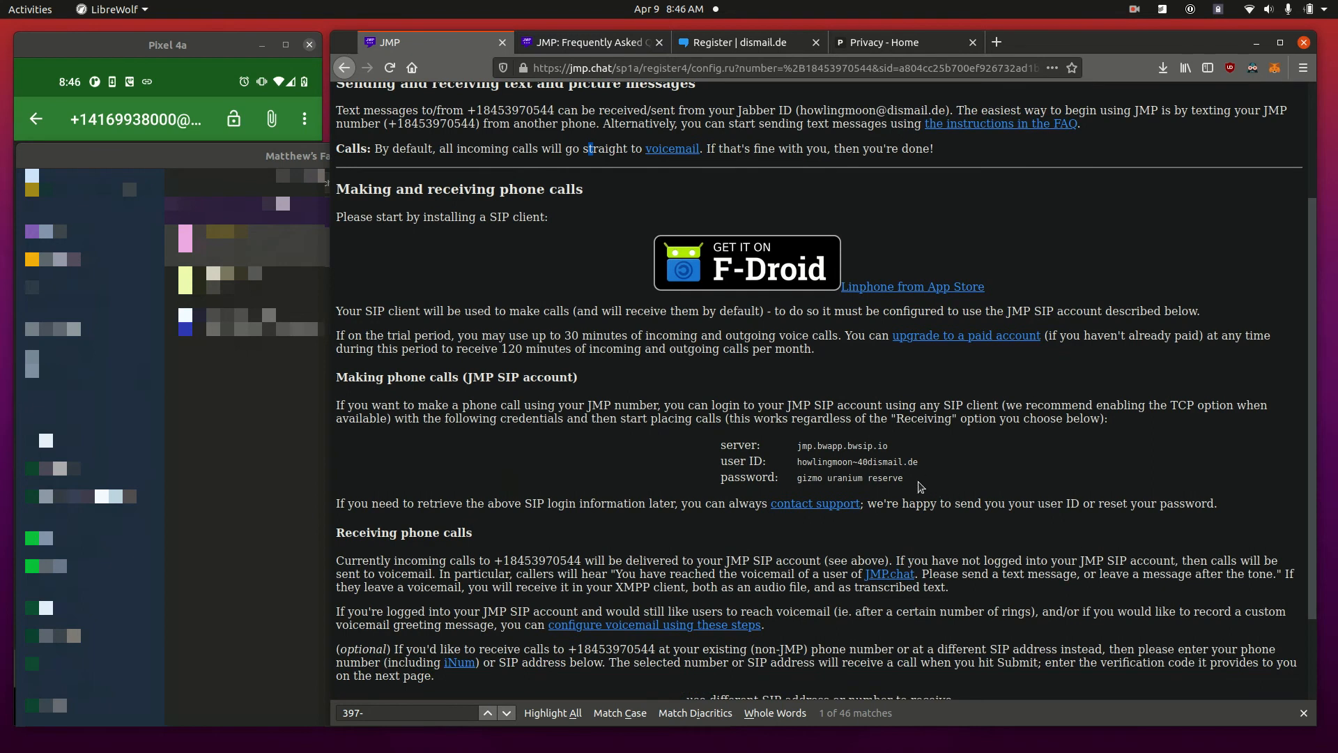
{"action": "mouse_move", "coordinate": [673, 471]}
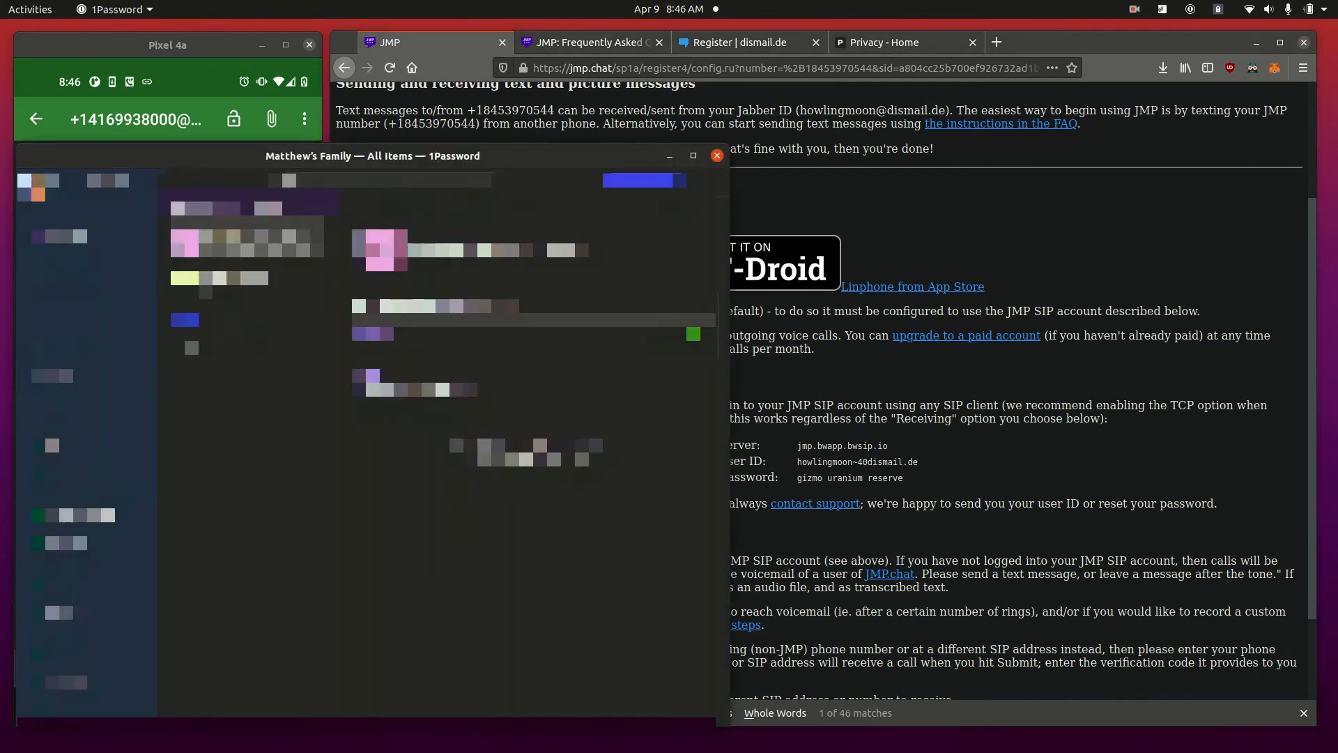
{"action": "mouse_move", "coordinate": [718, 157]}
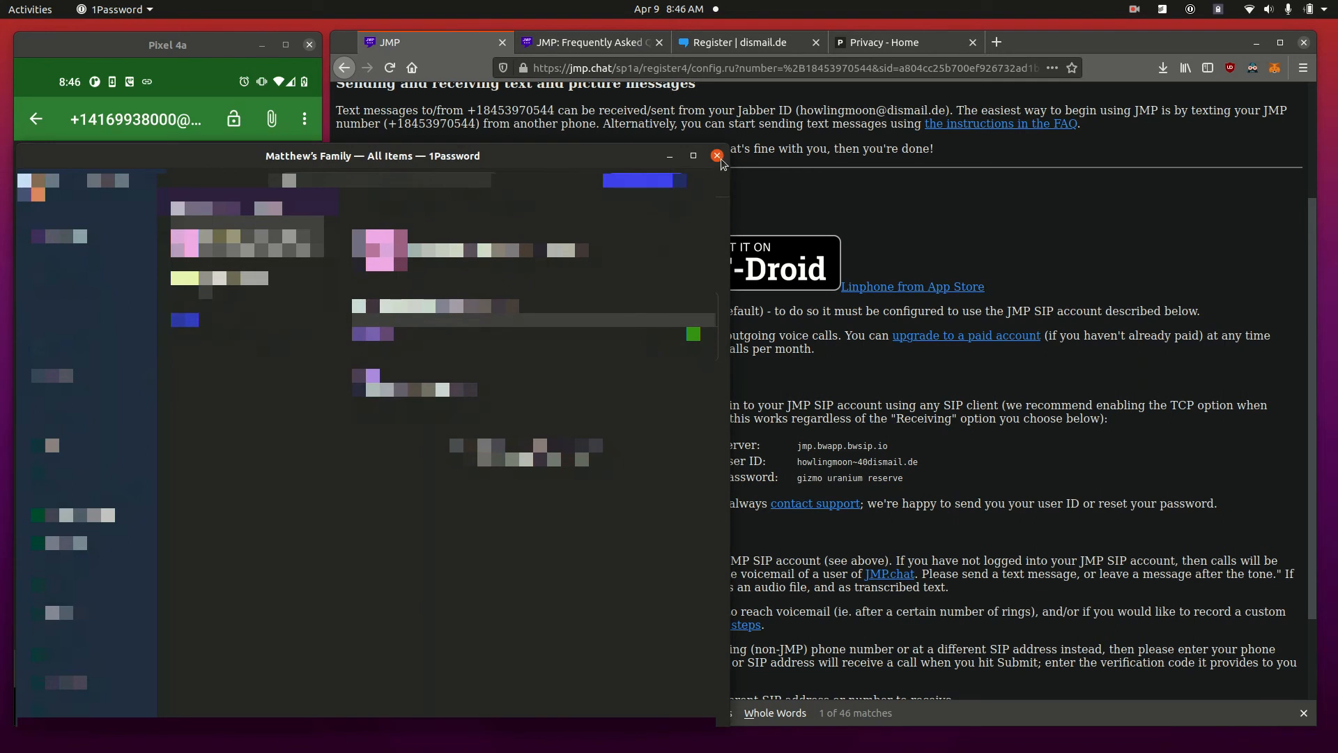
{"action": "left_click", "coordinate": [716, 156]}
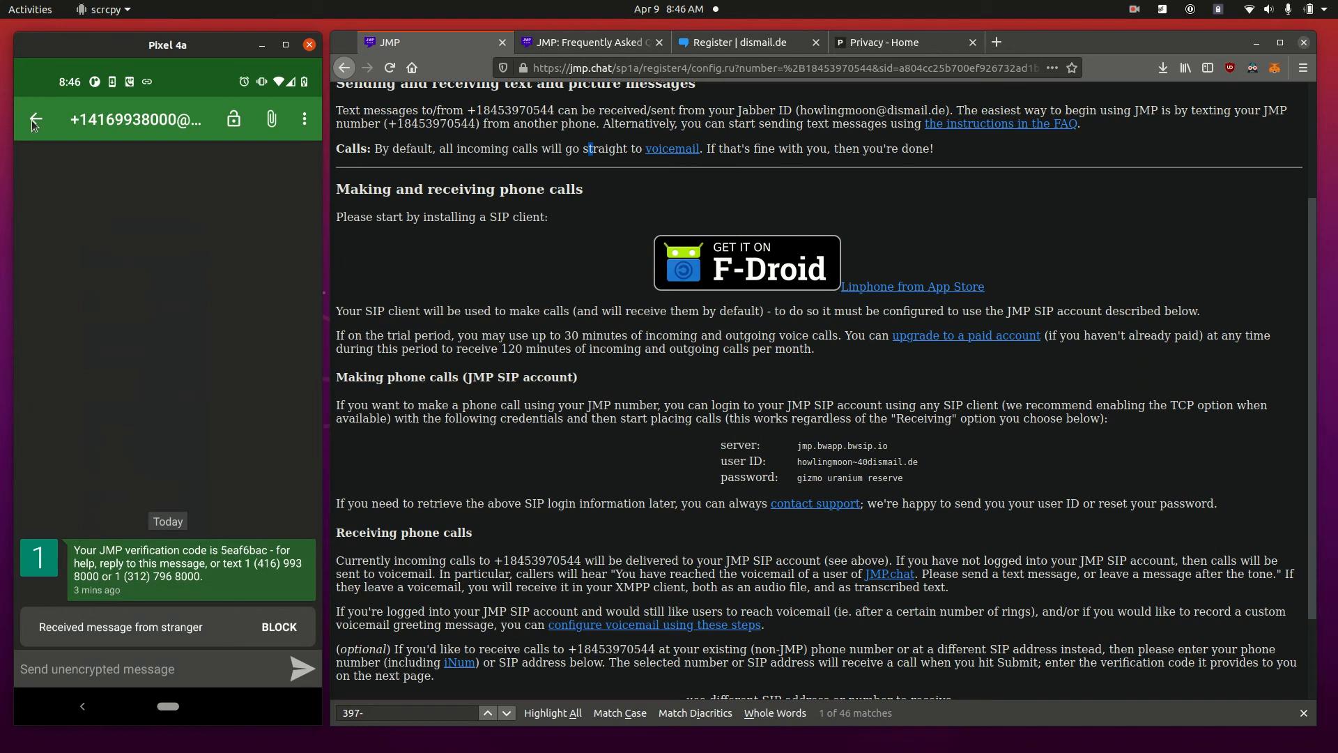
Return to the conversation list, where a cheogram contact's test message 'hi' arrives
{"action": "left_click", "coordinate": [31, 120]}
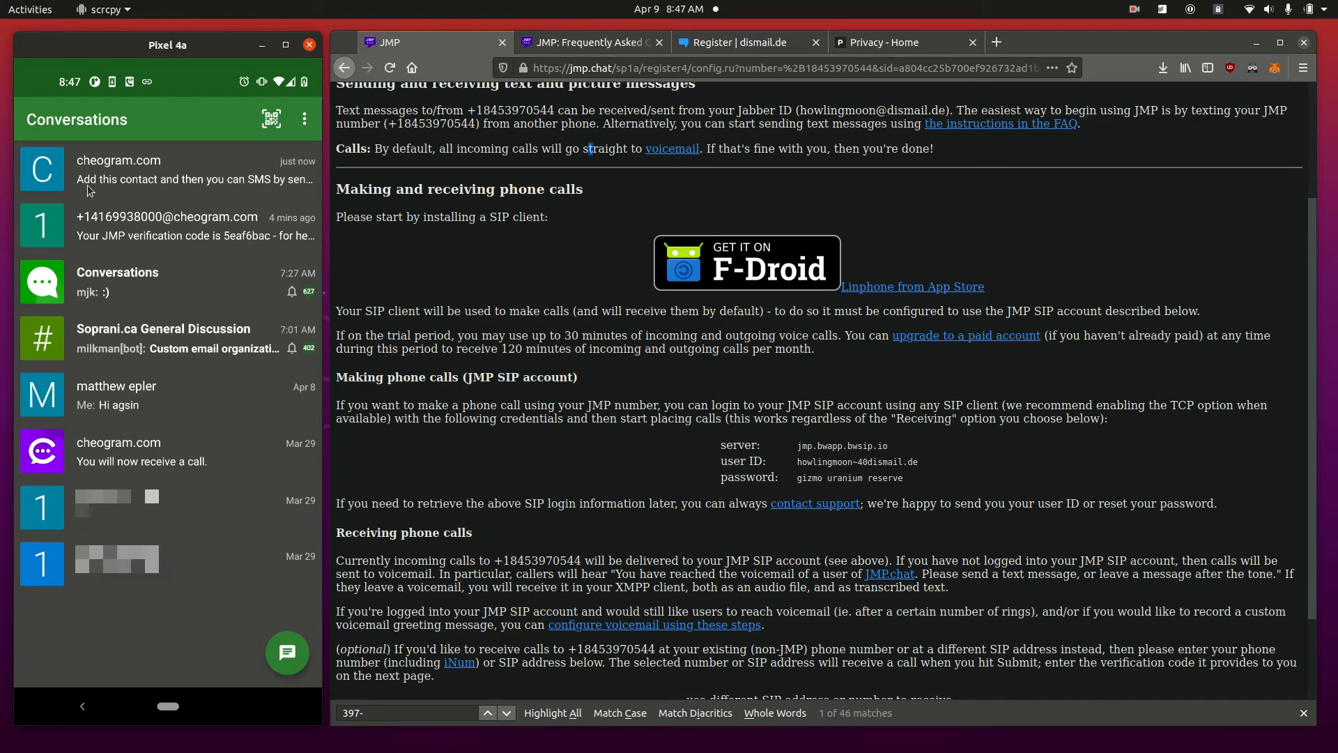
{"action": "scroll", "scroll_direction": "up", "scroll_amount": 3}
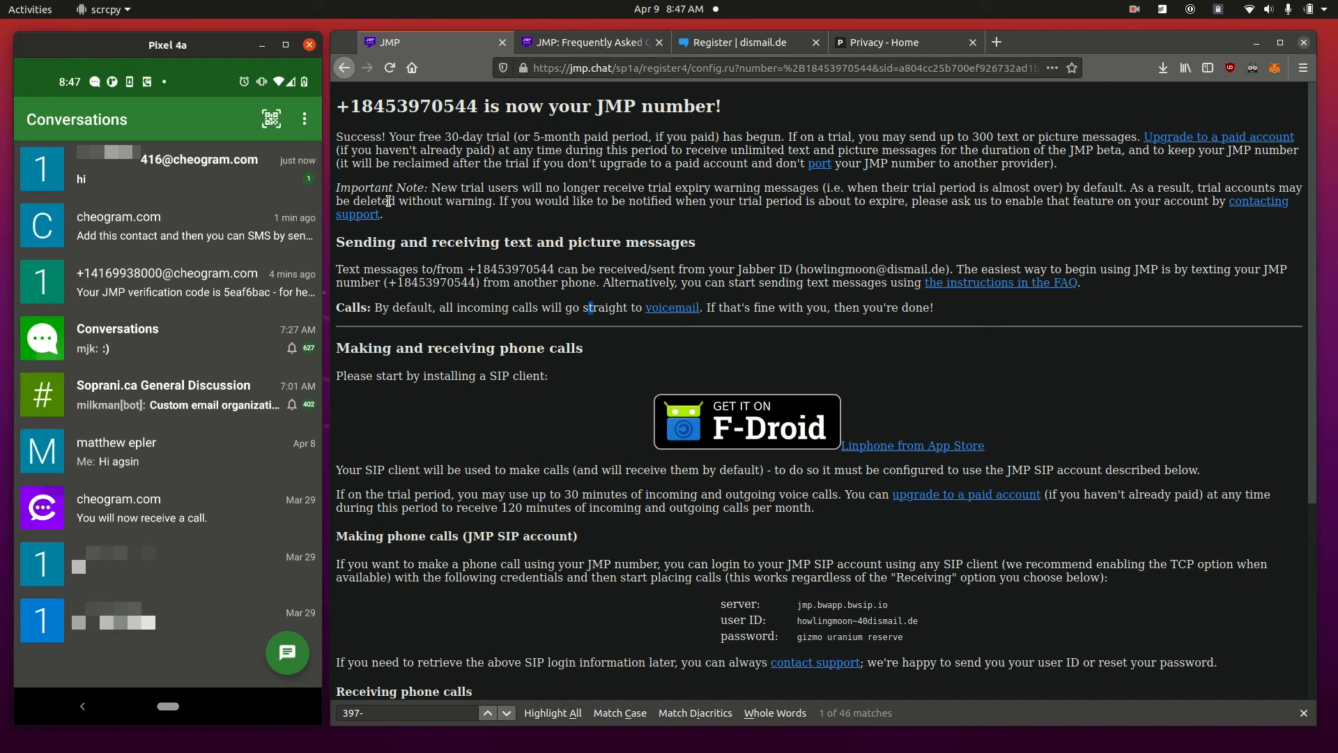
{"action": "mouse_move", "coordinate": [176, 154]}
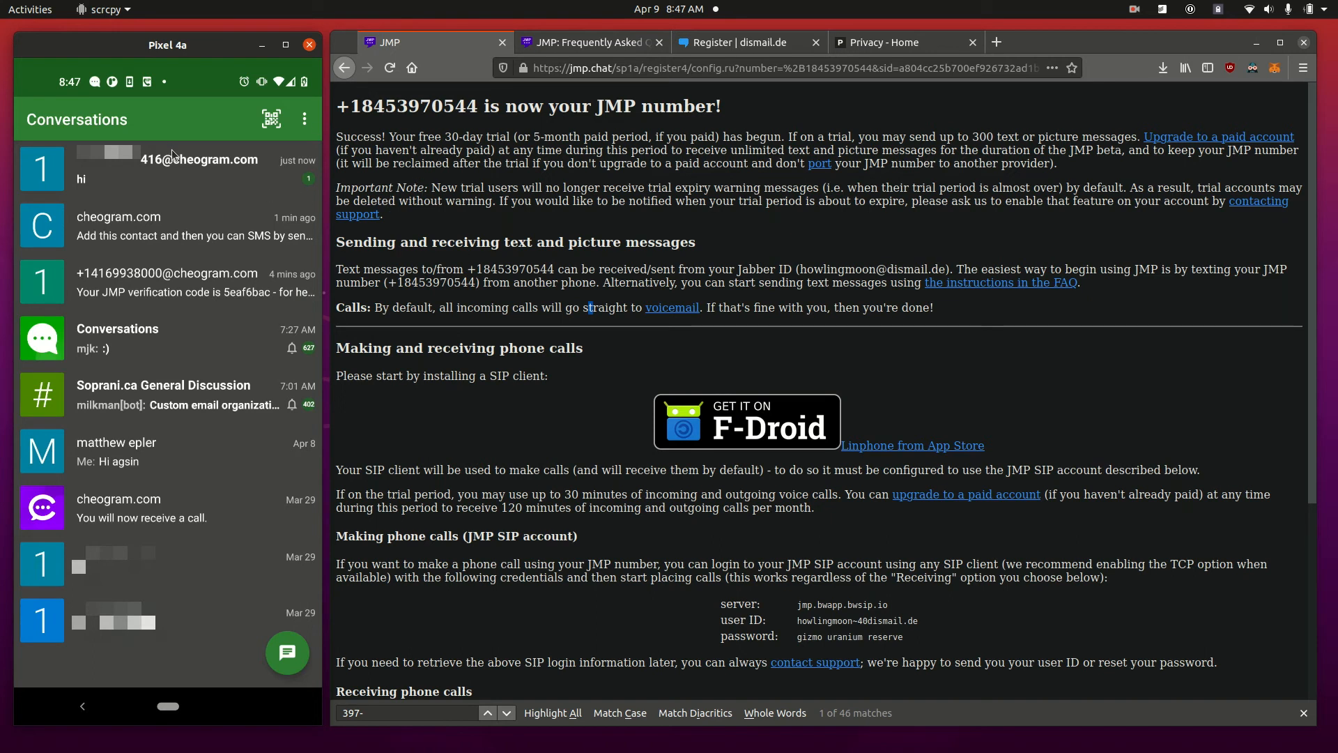
{"action": "mouse_move", "coordinate": [106, 170]}
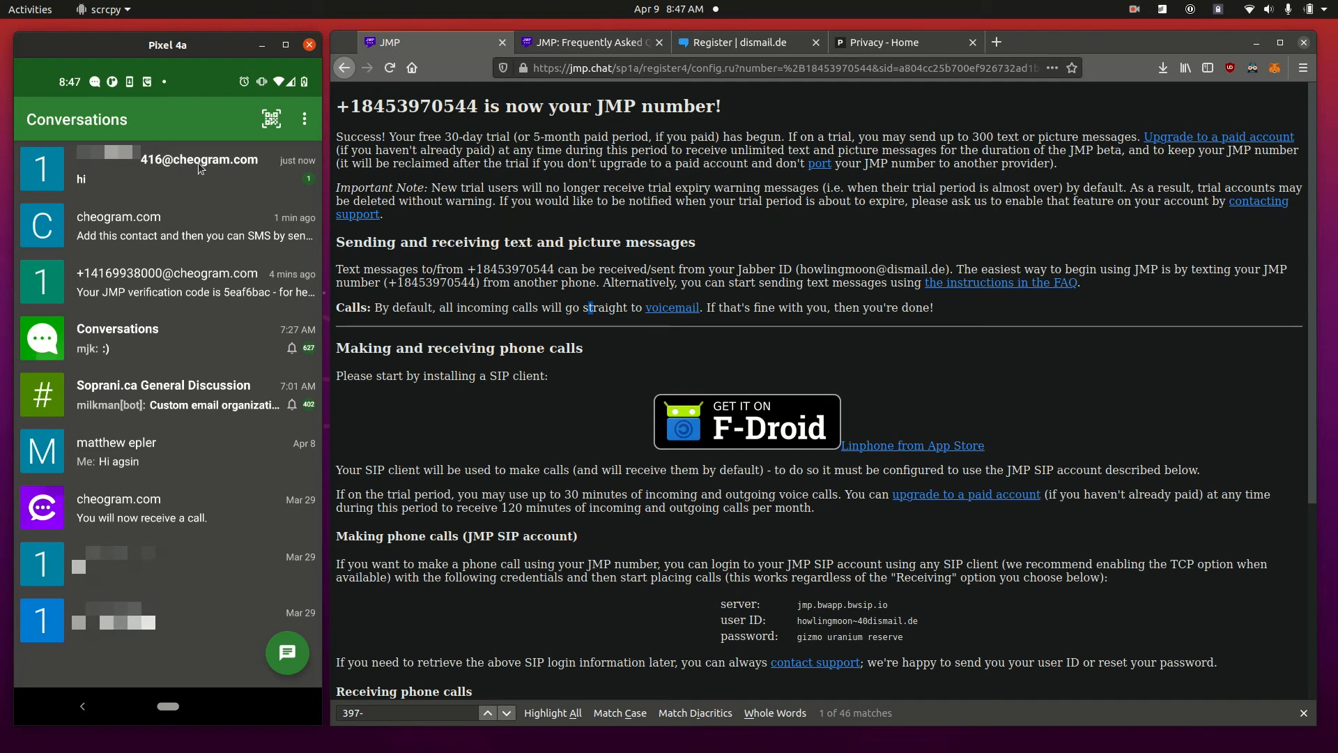
{"action": "mouse_move", "coordinate": [198, 175]}
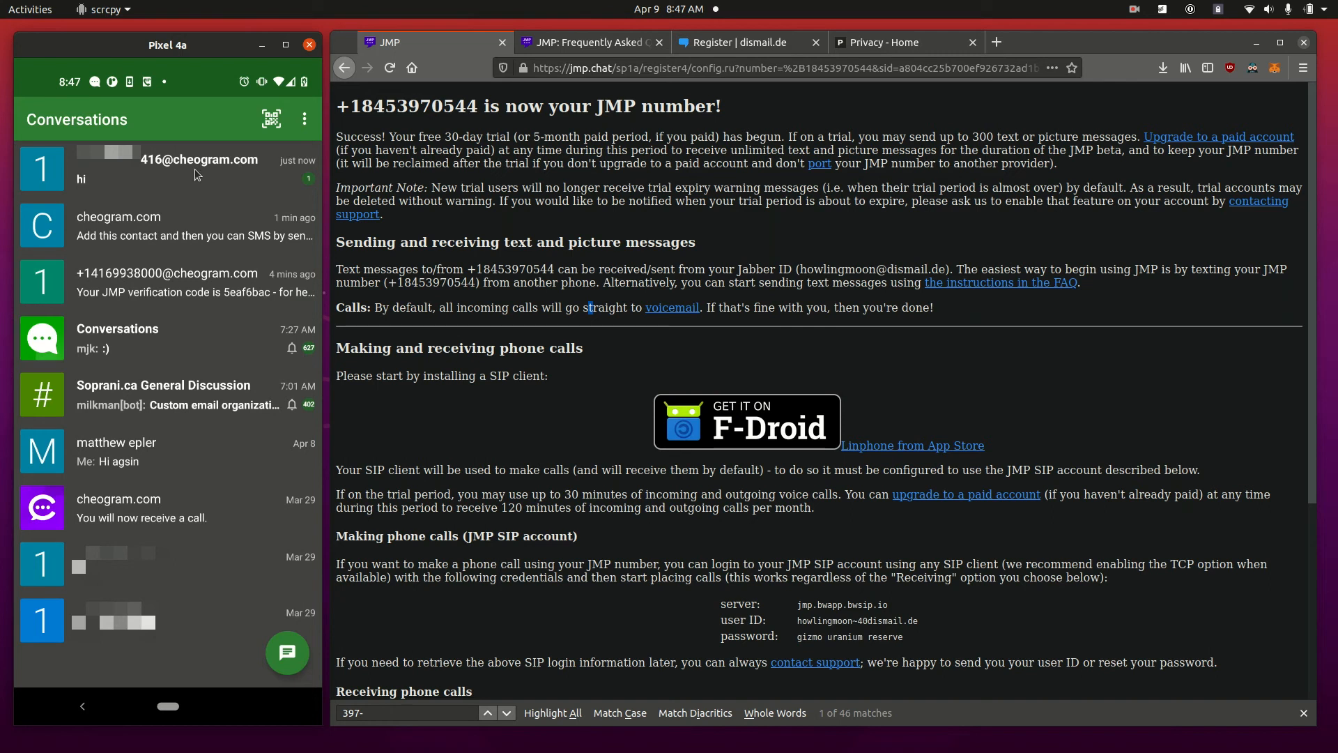
{"action": "mouse_move", "coordinate": [201, 173]}
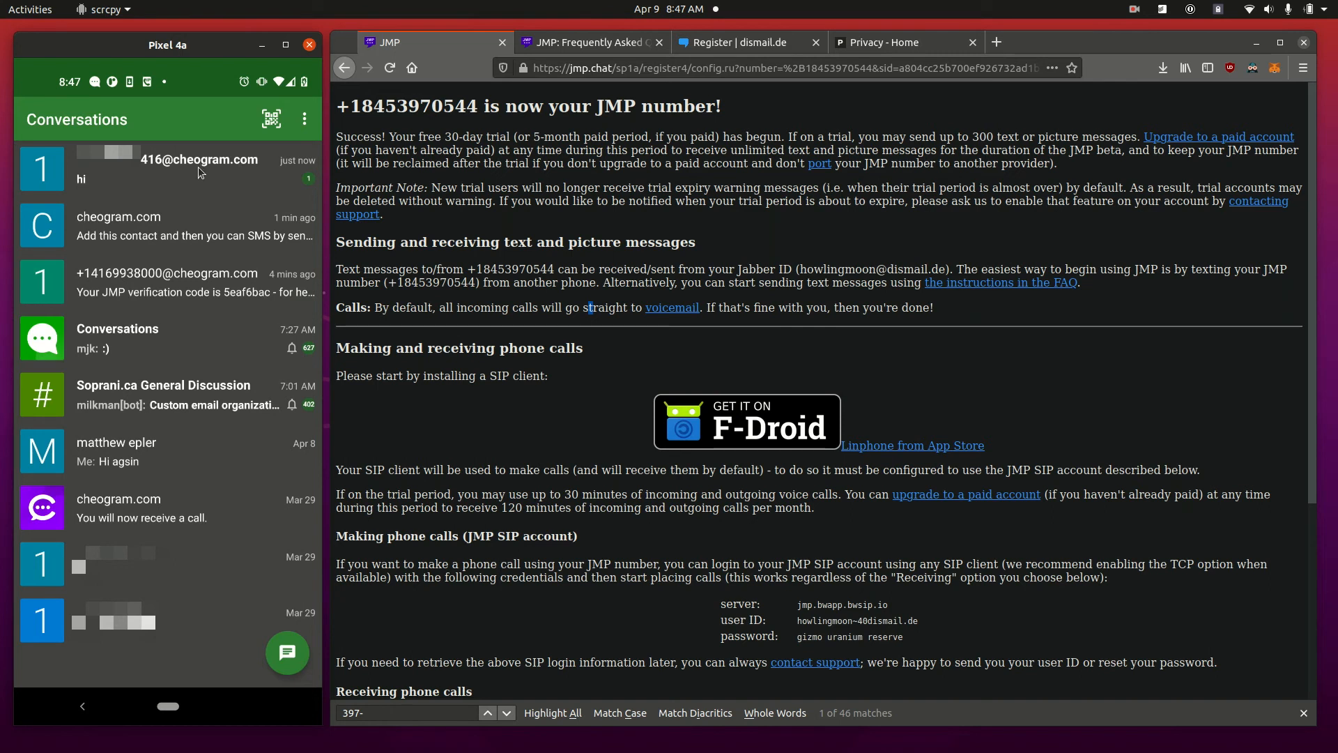
{"action": "mouse_move", "coordinate": [138, 144]}
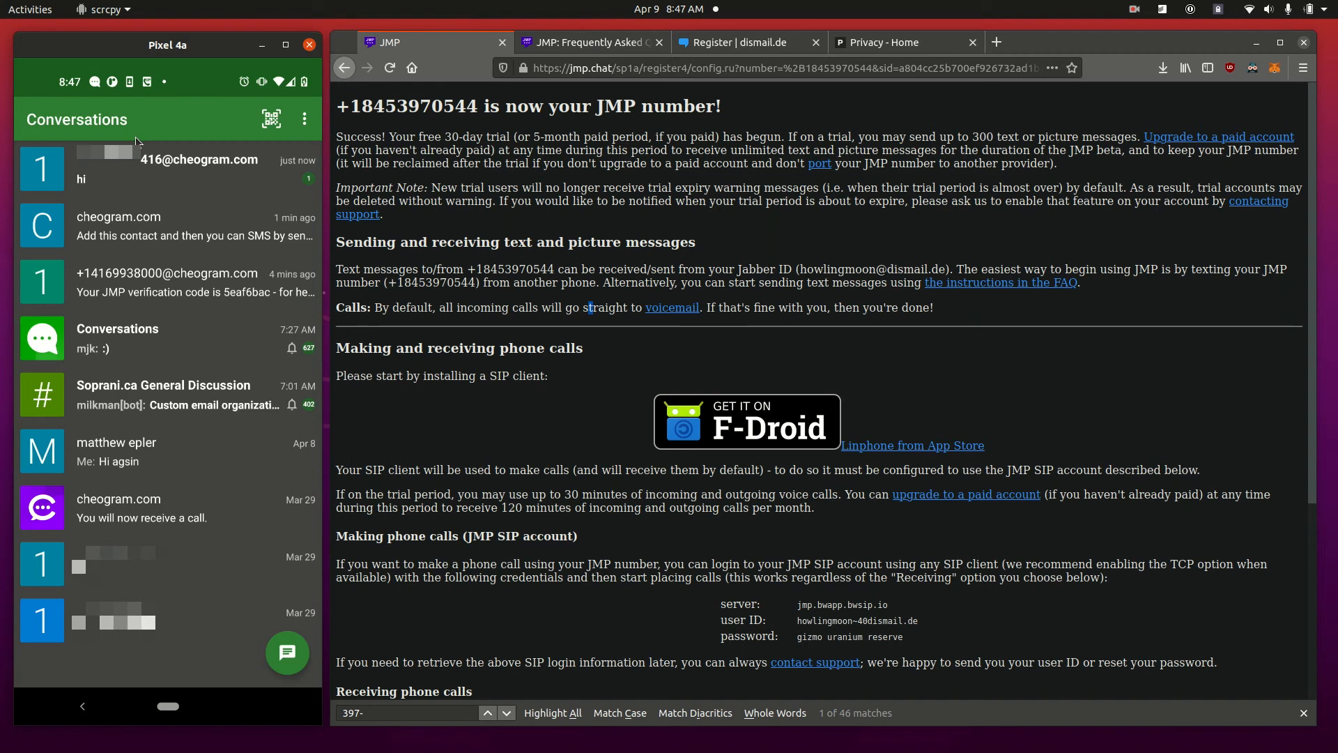
{"action": "mouse_move", "coordinate": [198, 198]}
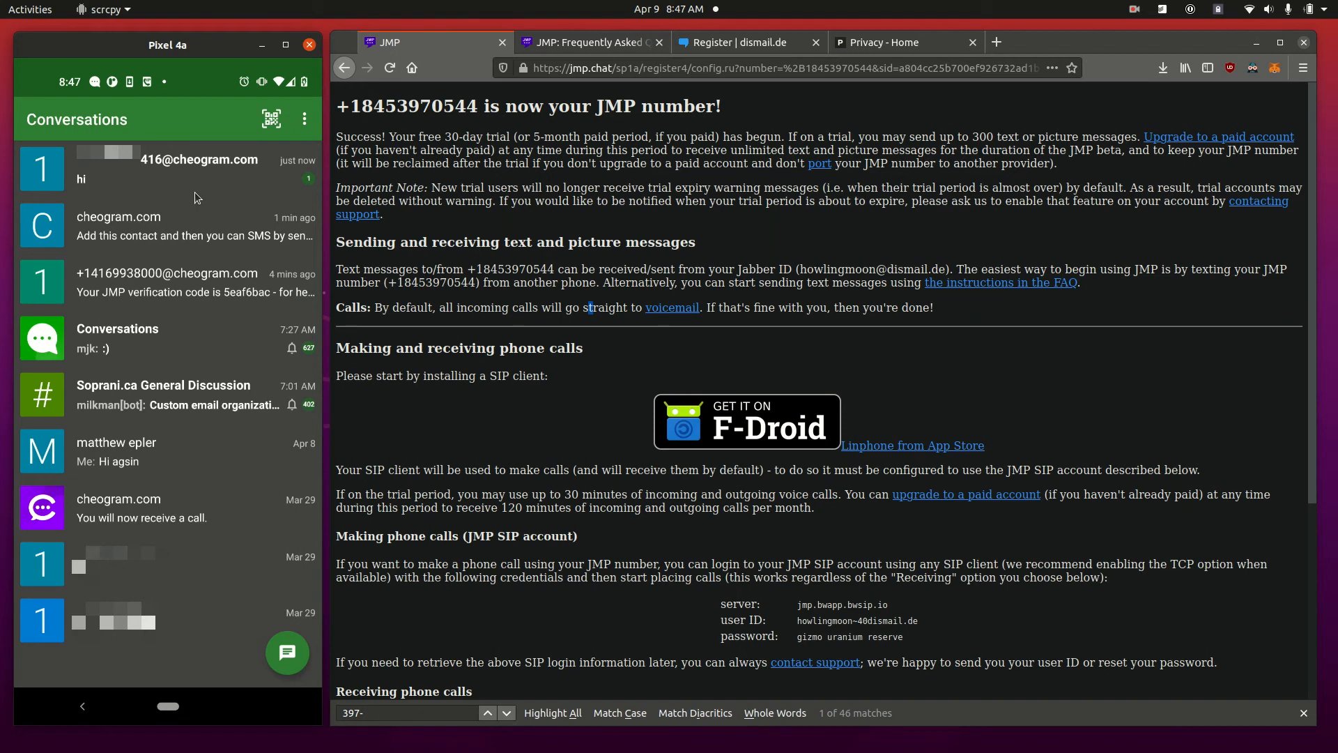
{"action": "mouse_move", "coordinate": [271, 198]}
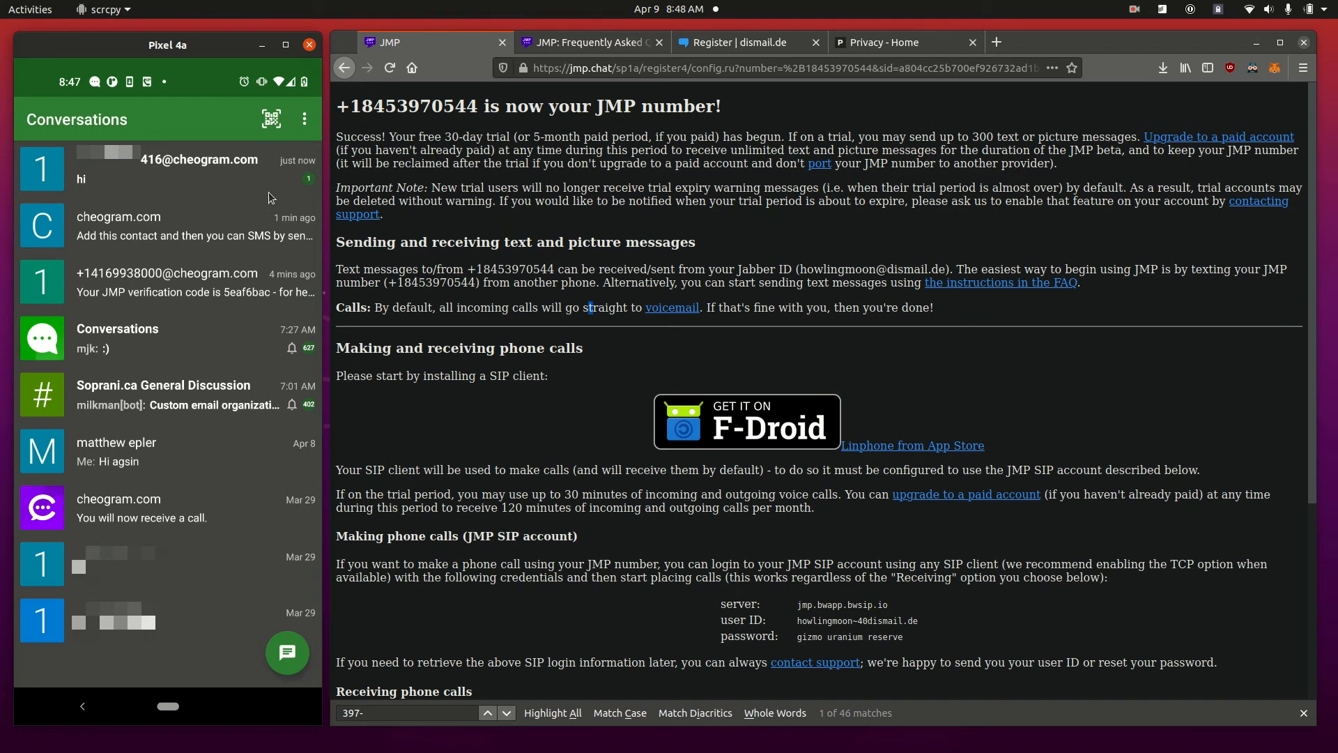
{"action": "mouse_move", "coordinate": [150, 144]}
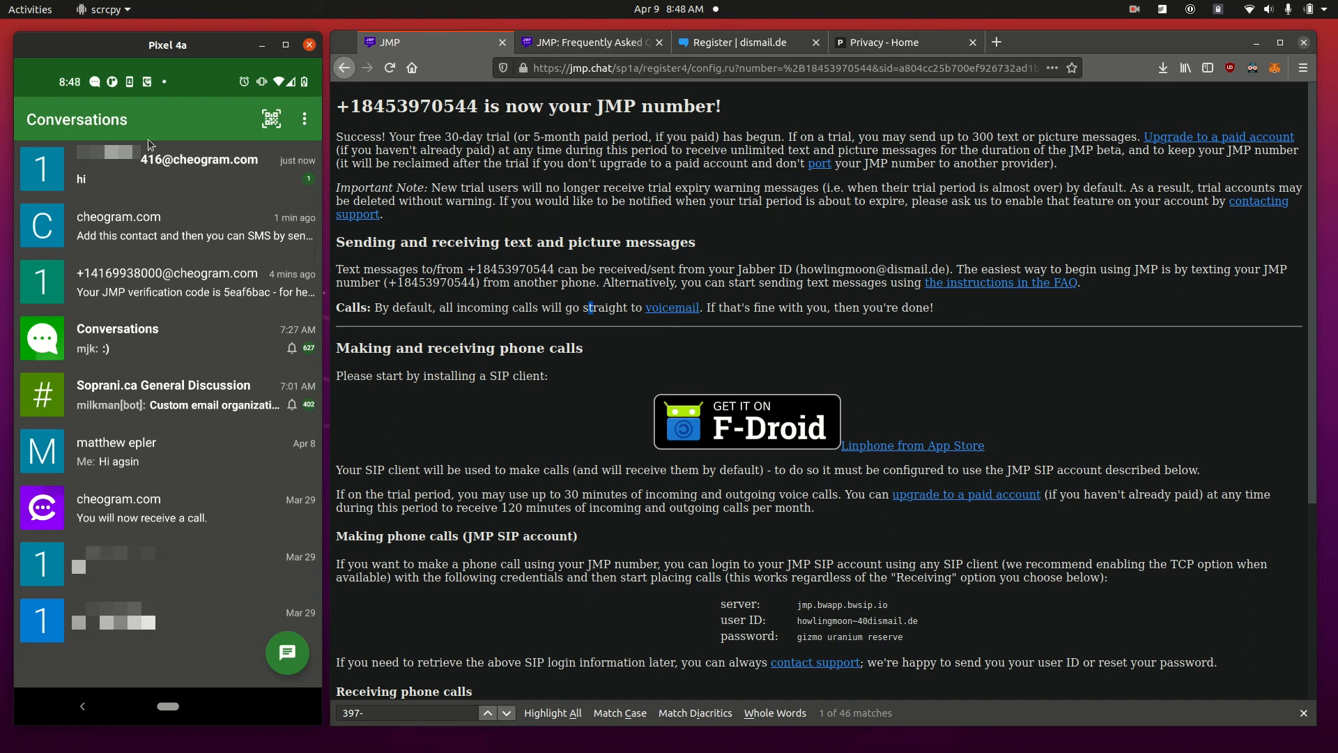
{"action": "mouse_move", "coordinate": [173, 230]}
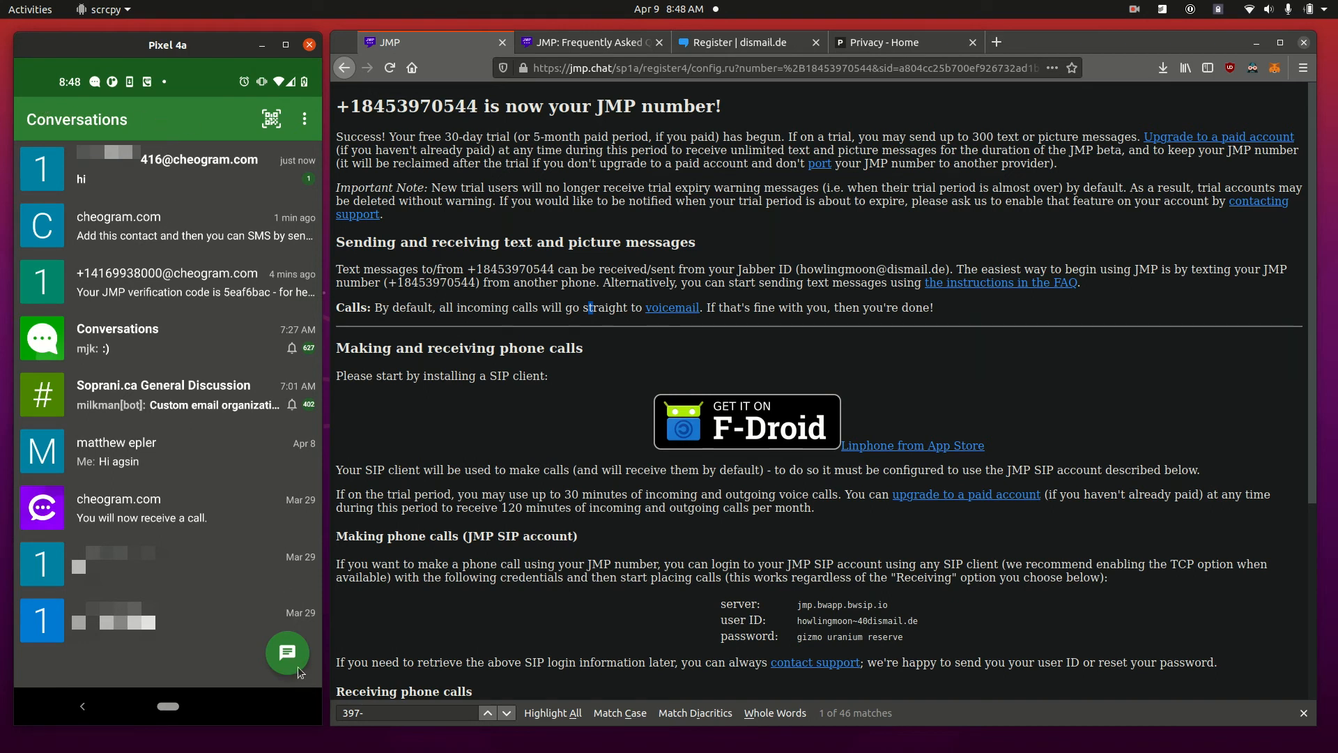
Start a new conversation and land on the contacts tab, briefly showing the add-contact/channel options
{"action": "left_click", "coordinate": [287, 652]}
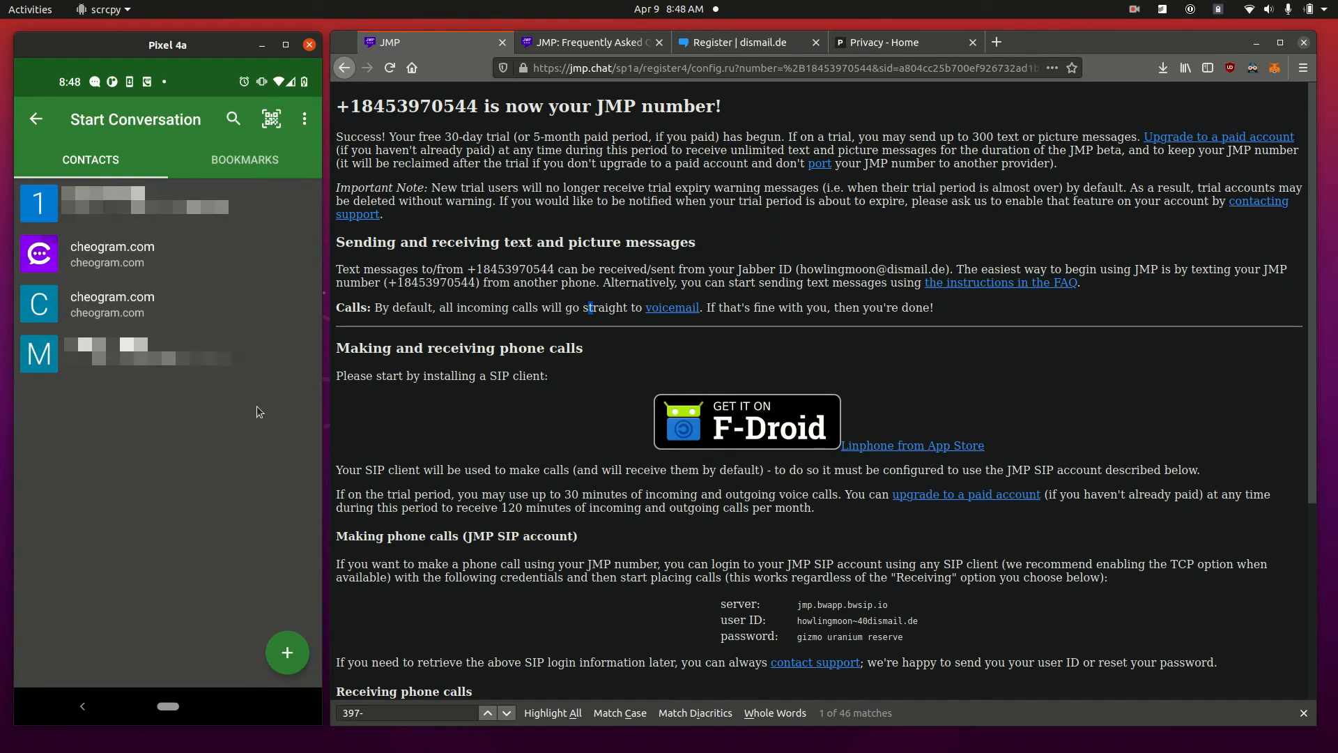
{"action": "left_click", "coordinate": [287, 652]}
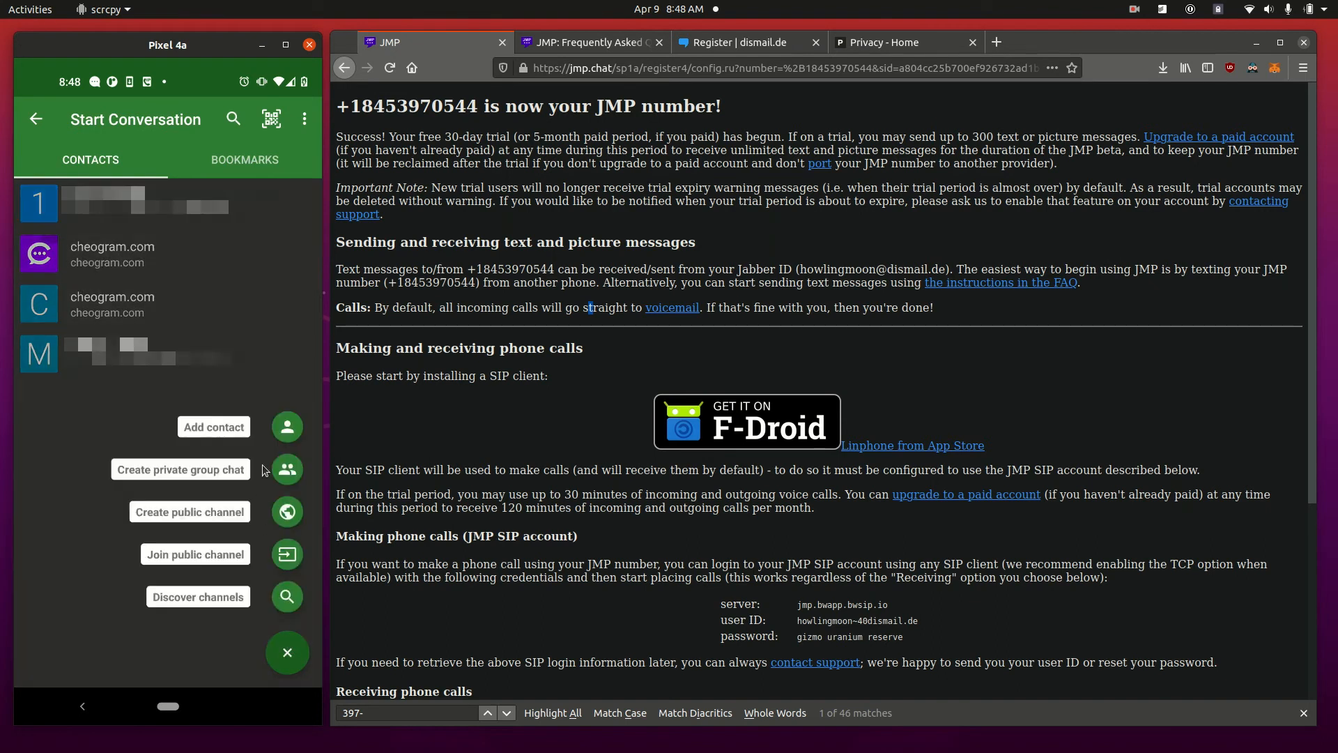
{"action": "mouse_move", "coordinate": [232, 446]}
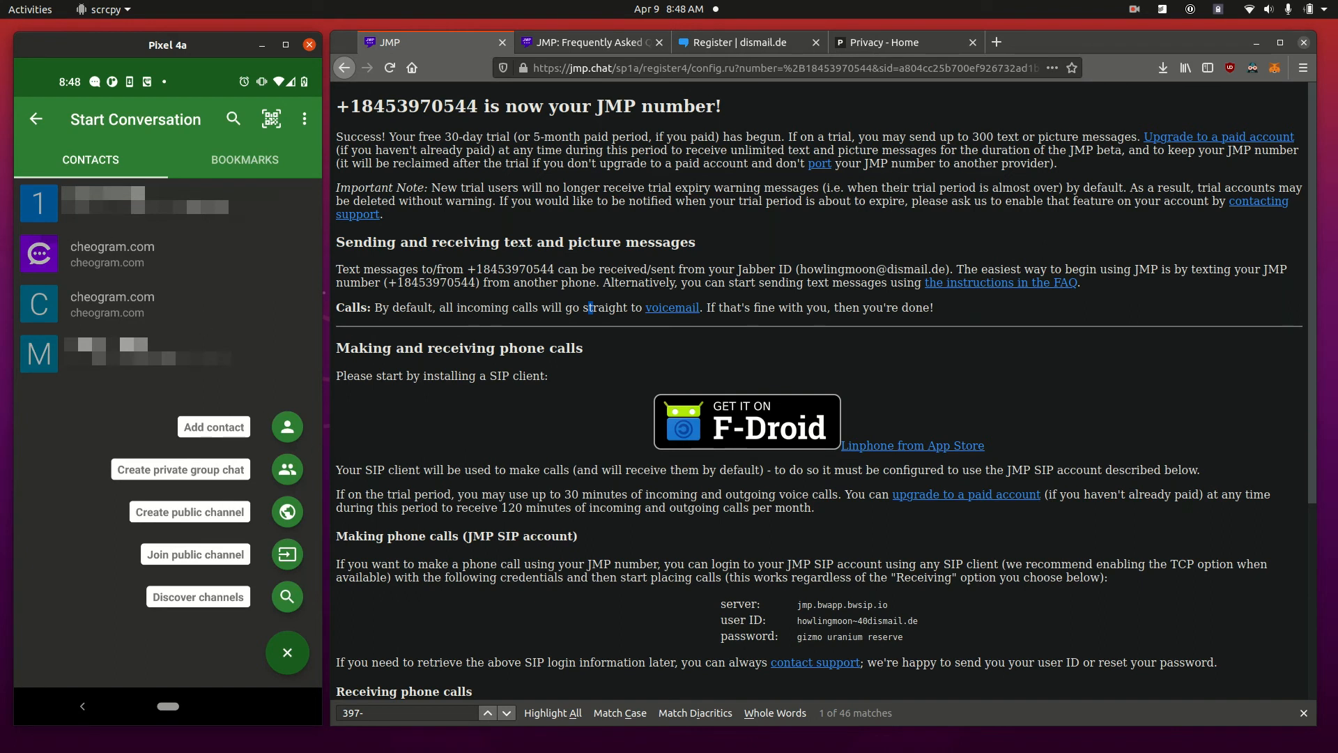
{"action": "mouse_move", "coordinate": [262, 332]}
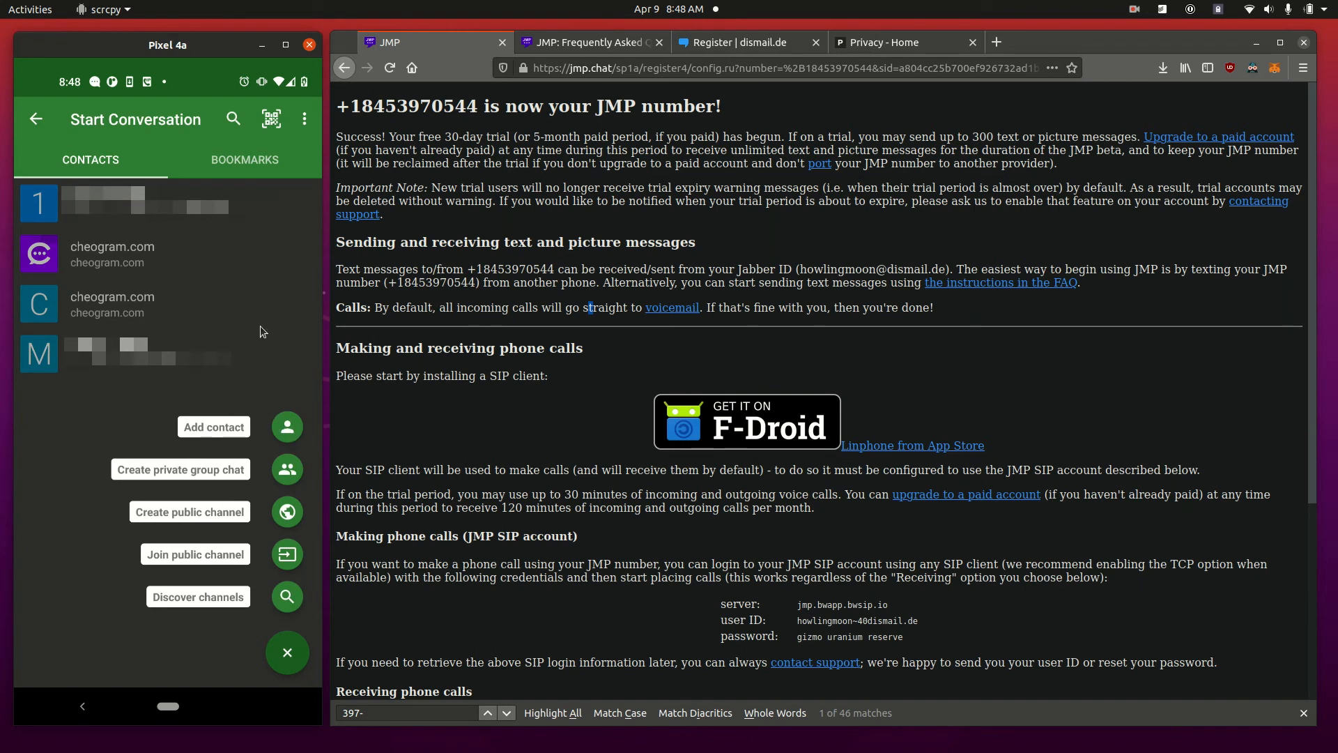
{"action": "mouse_move", "coordinate": [276, 335]}
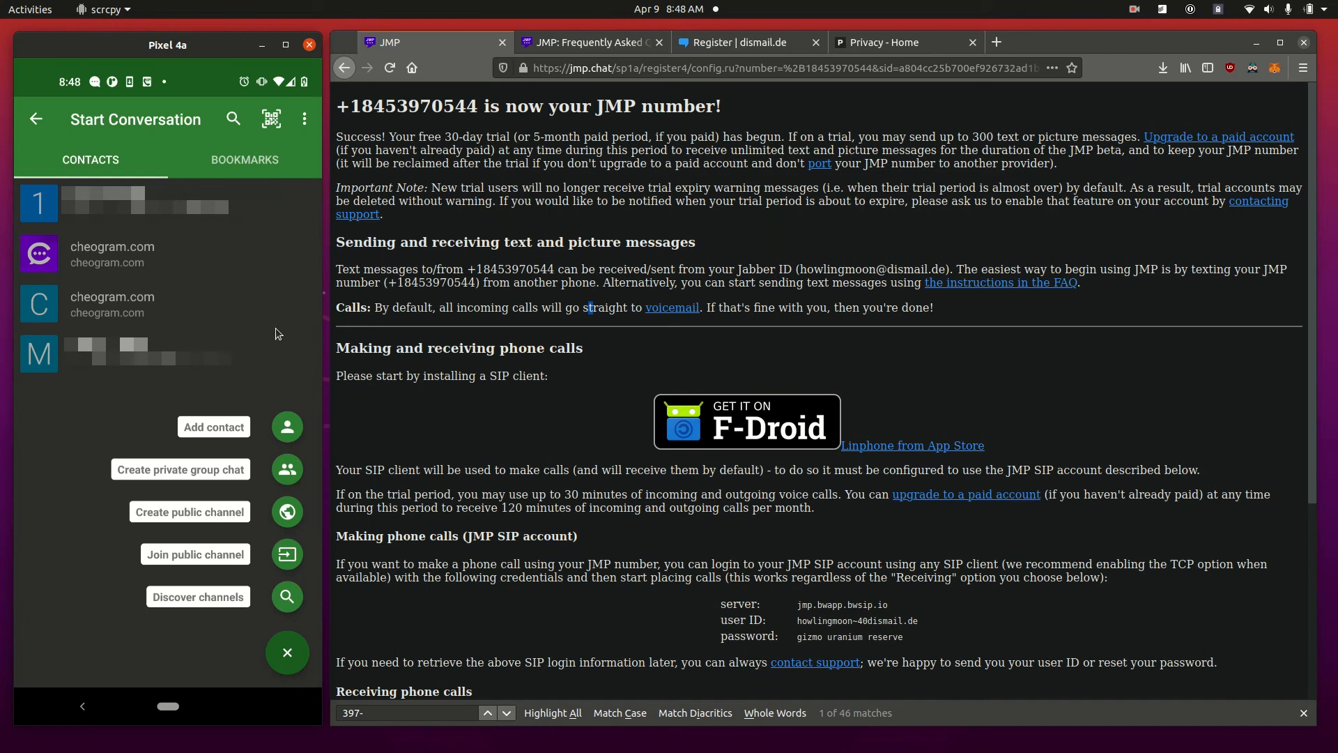
{"action": "mouse_move", "coordinate": [114, 403]}
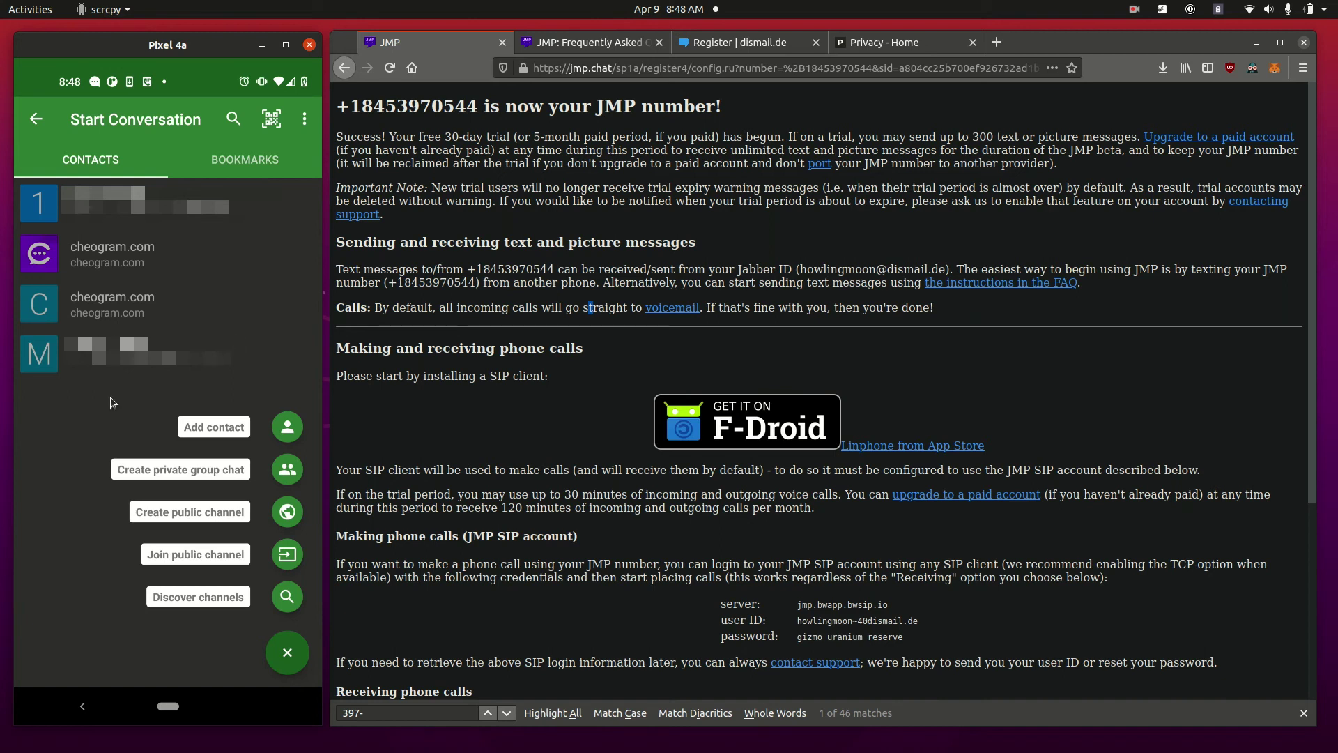
{"action": "left_click", "coordinate": [288, 653]}
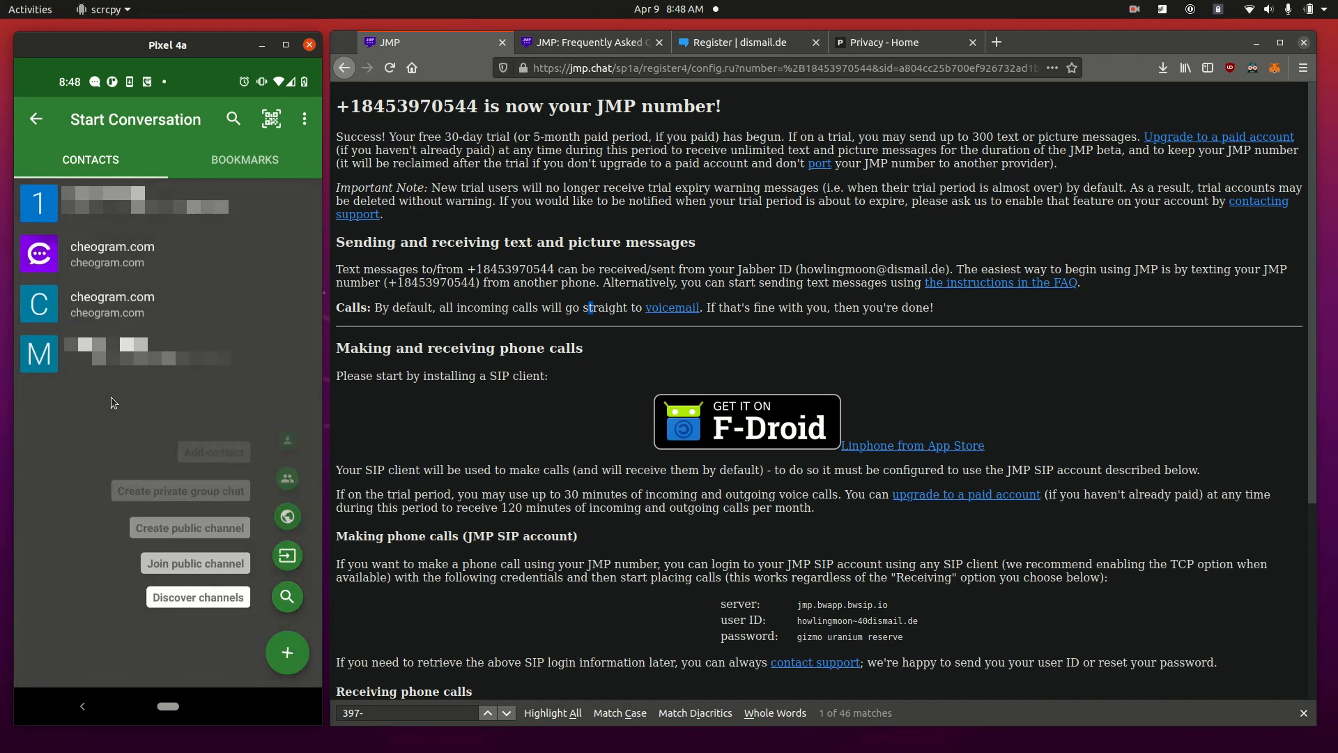
{"action": "left_click", "coordinate": [287, 653]}
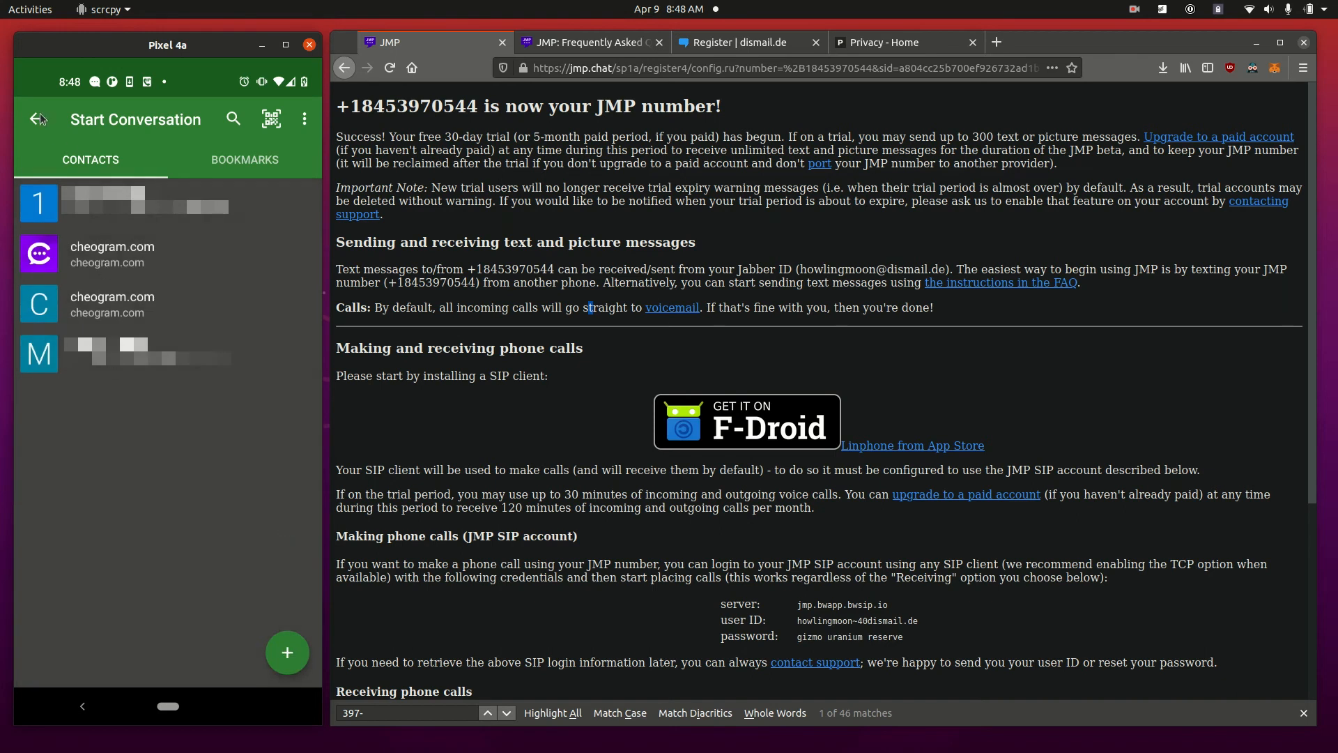
{"action": "mouse_move", "coordinate": [109, 266]}
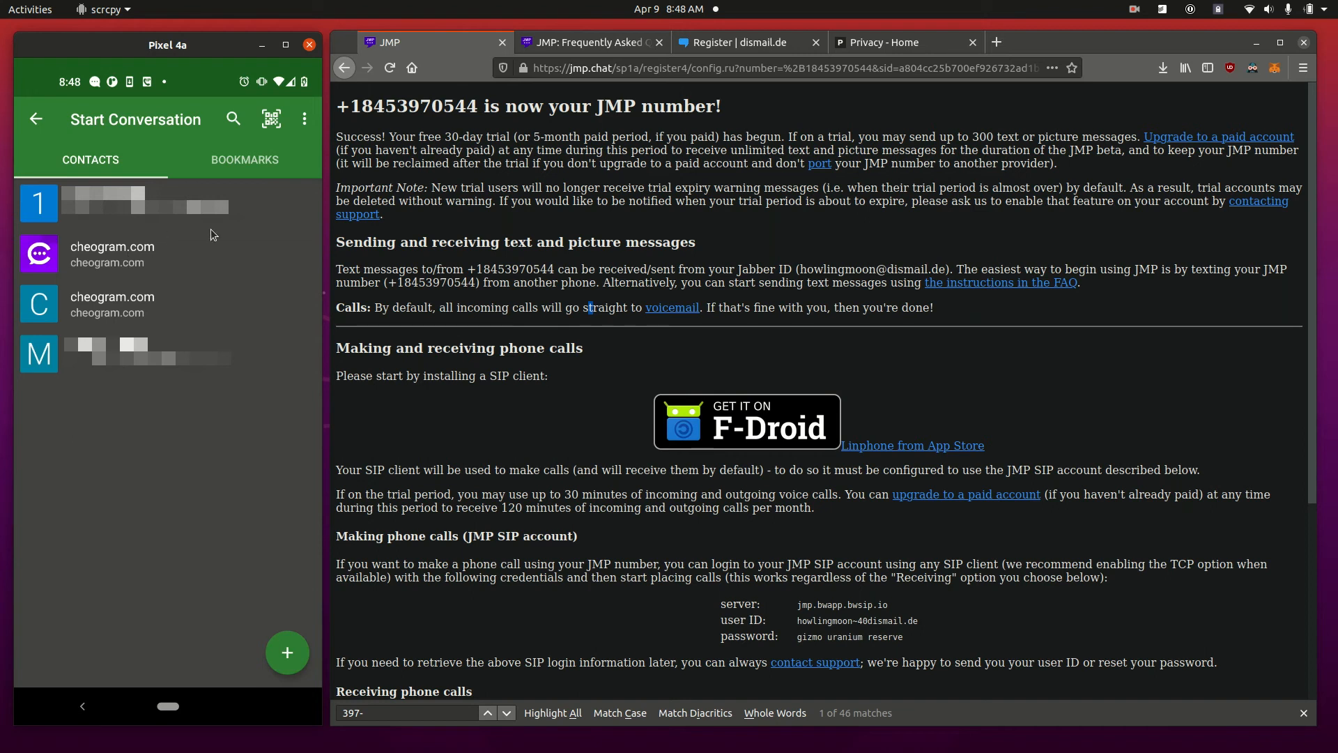
Send 'help' and then 'usage' to the cheogram.com bot to get its JMP command list
{"action": "left_click", "coordinate": [112, 254]}
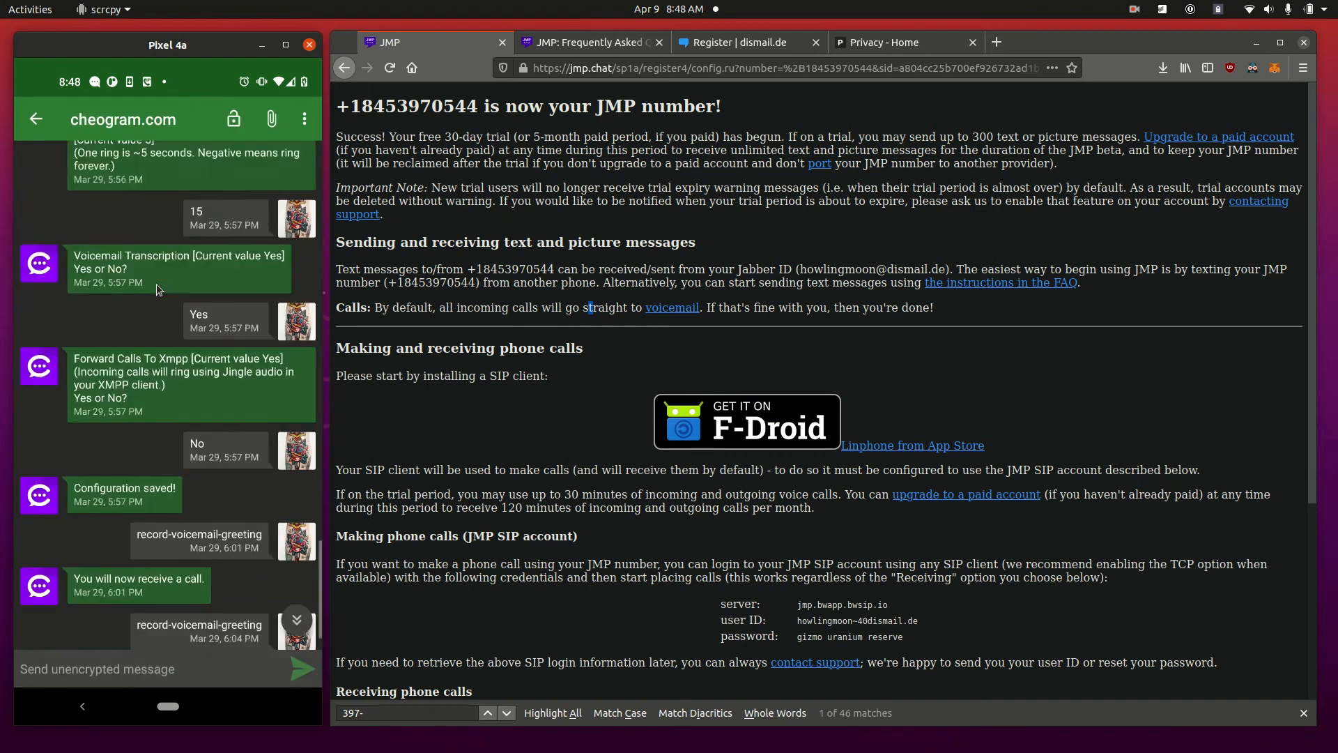
{"action": "scroll", "scroll_direction": "down", "scroll_amount": 3}
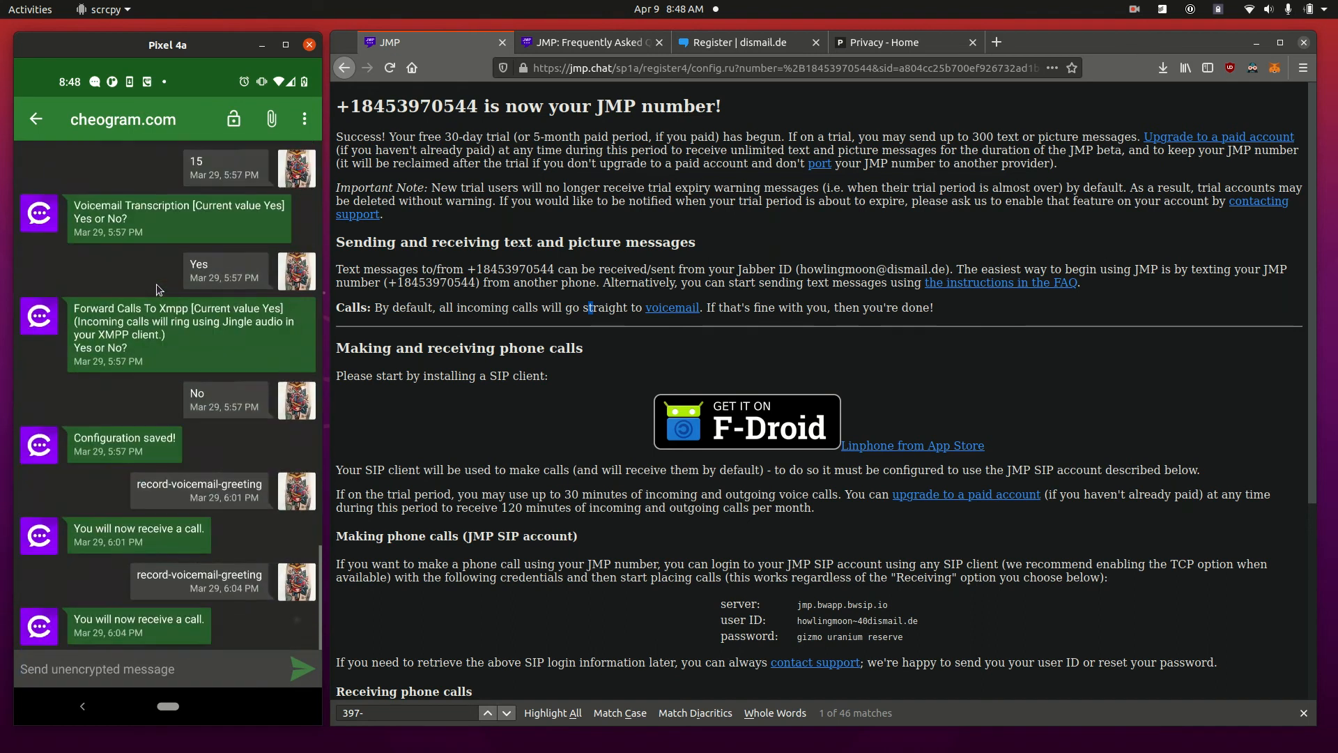
{"action": "mouse_move", "coordinate": [137, 670]}
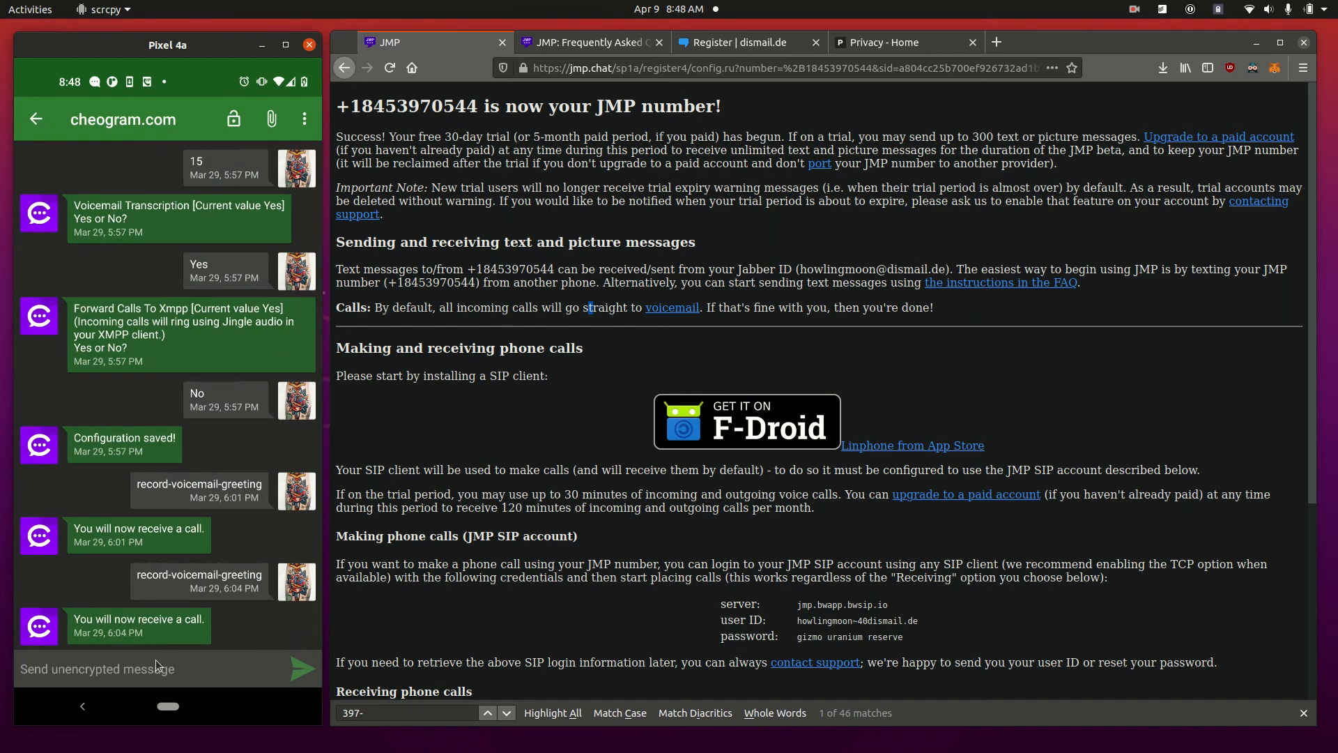
{"action": "left_click", "coordinate": [98, 669]}
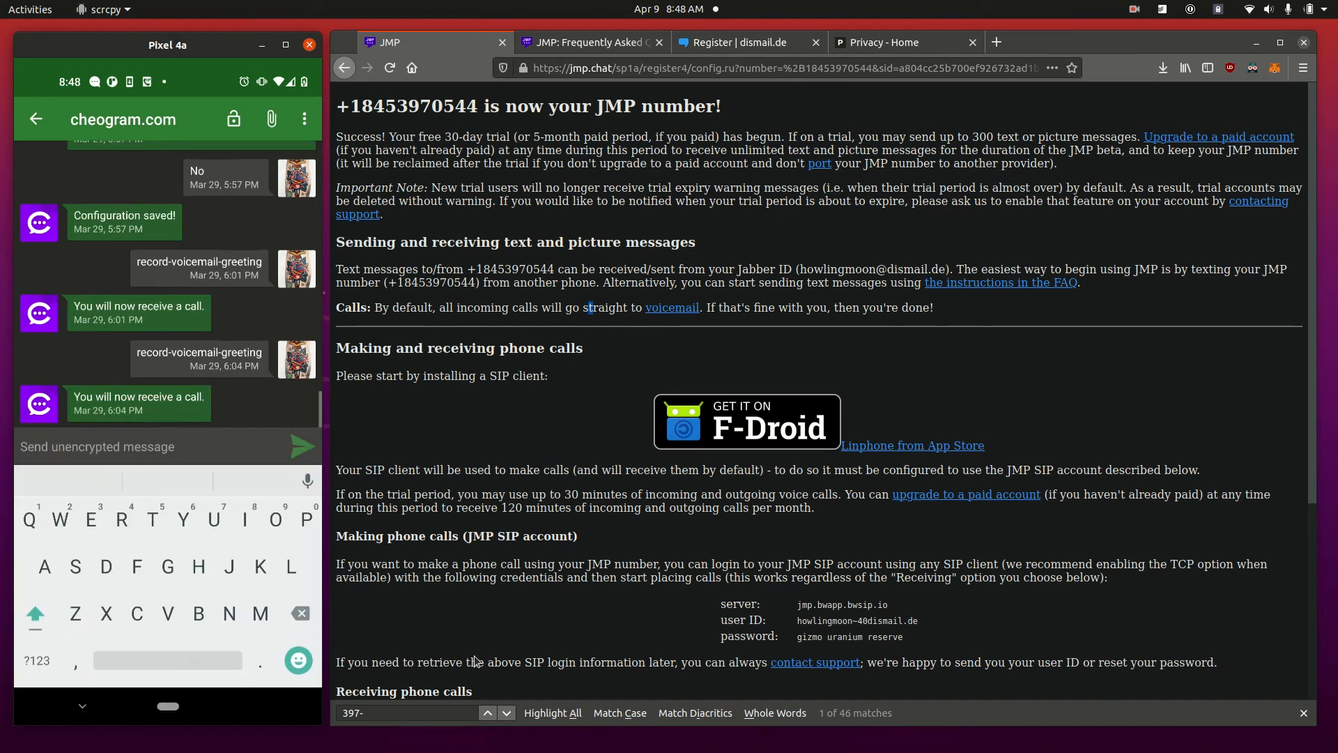
{"action": "type", "text": "help"}
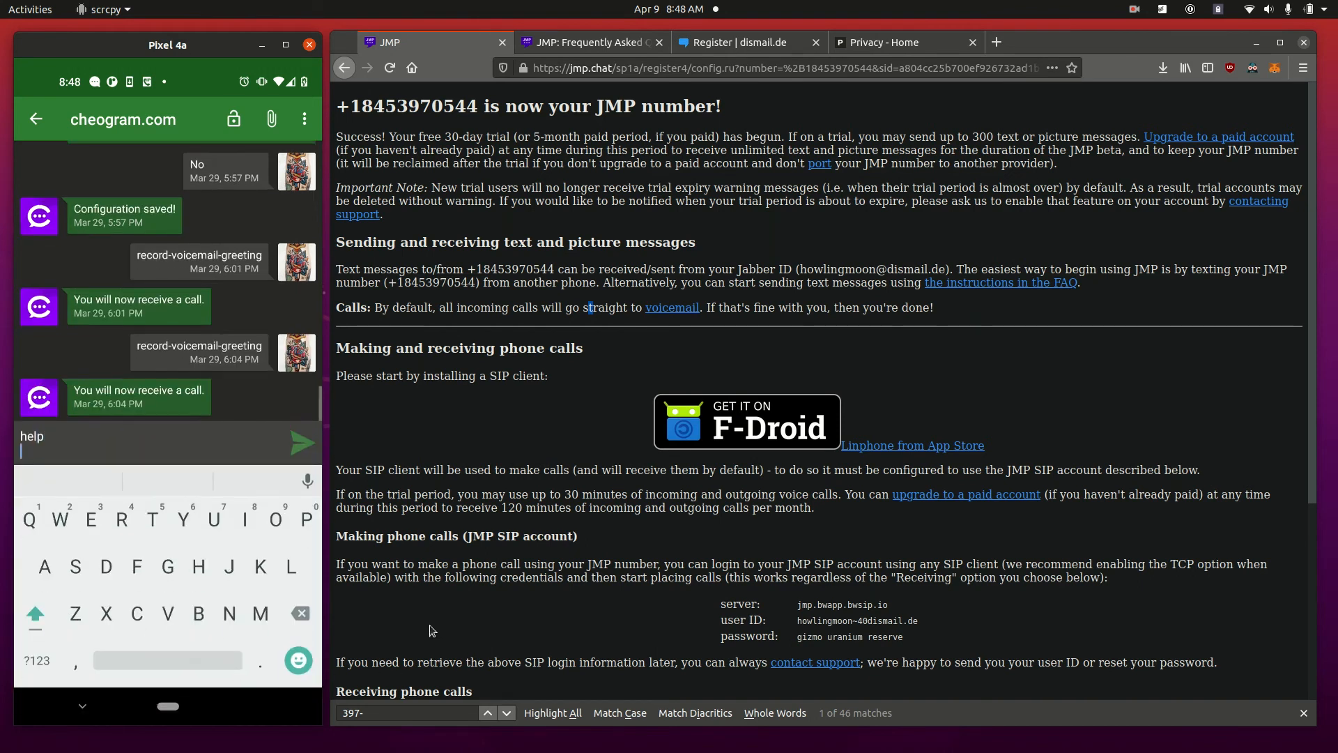
{"action": "mouse_move", "coordinate": [305, 446]}
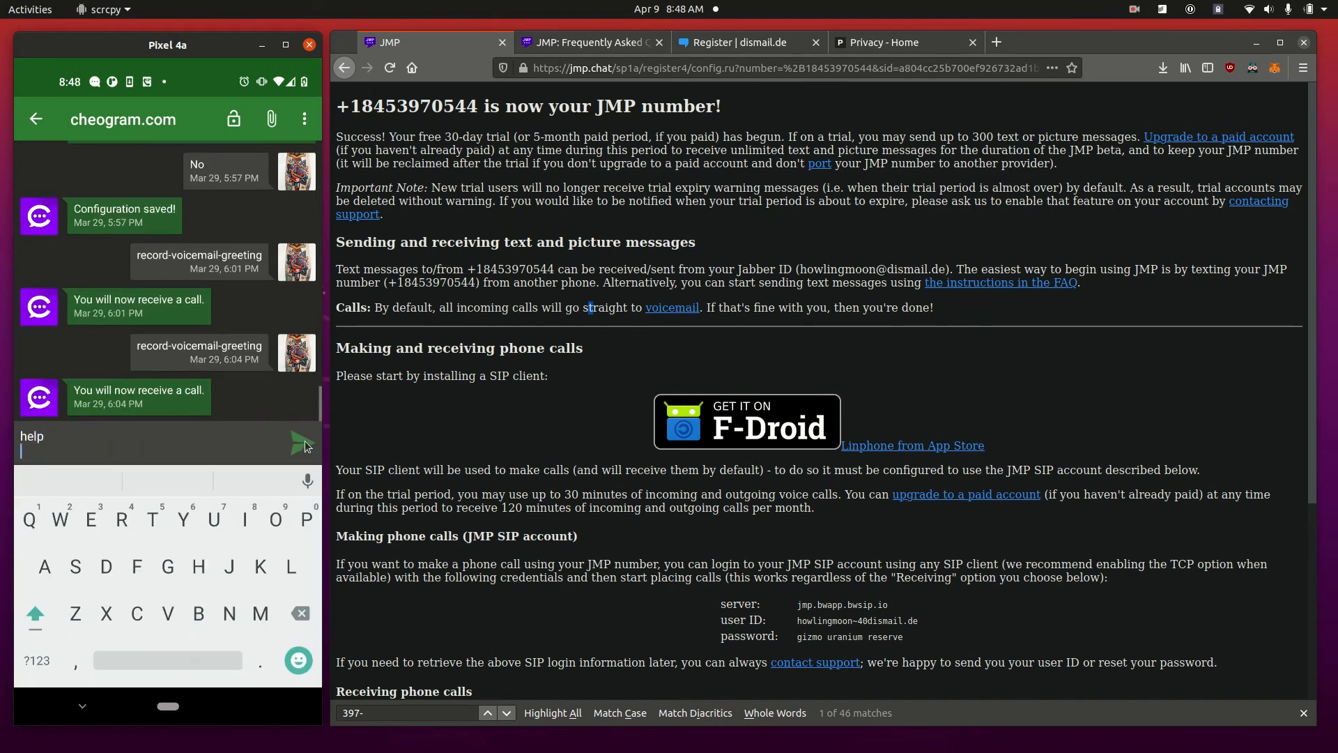
{"action": "left_click", "coordinate": [298, 443]}
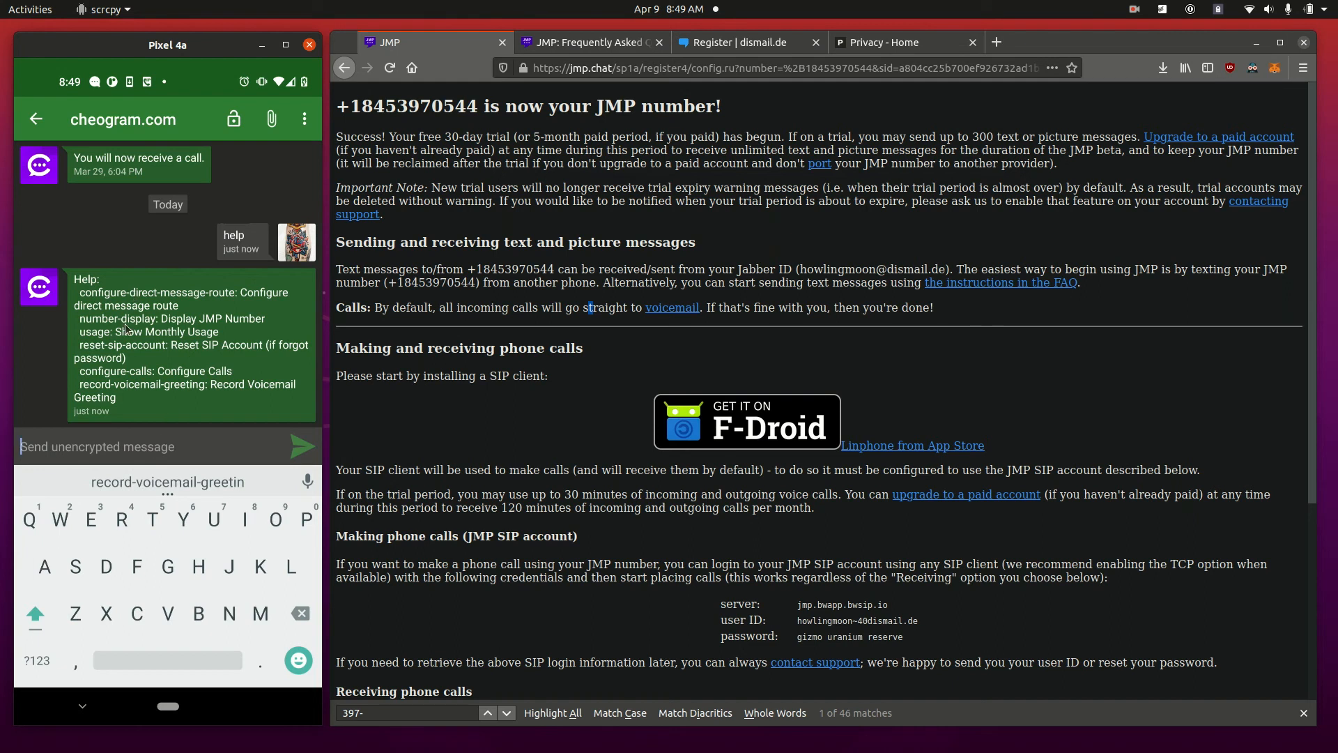
{"action": "mouse_move", "coordinate": [95, 340]}
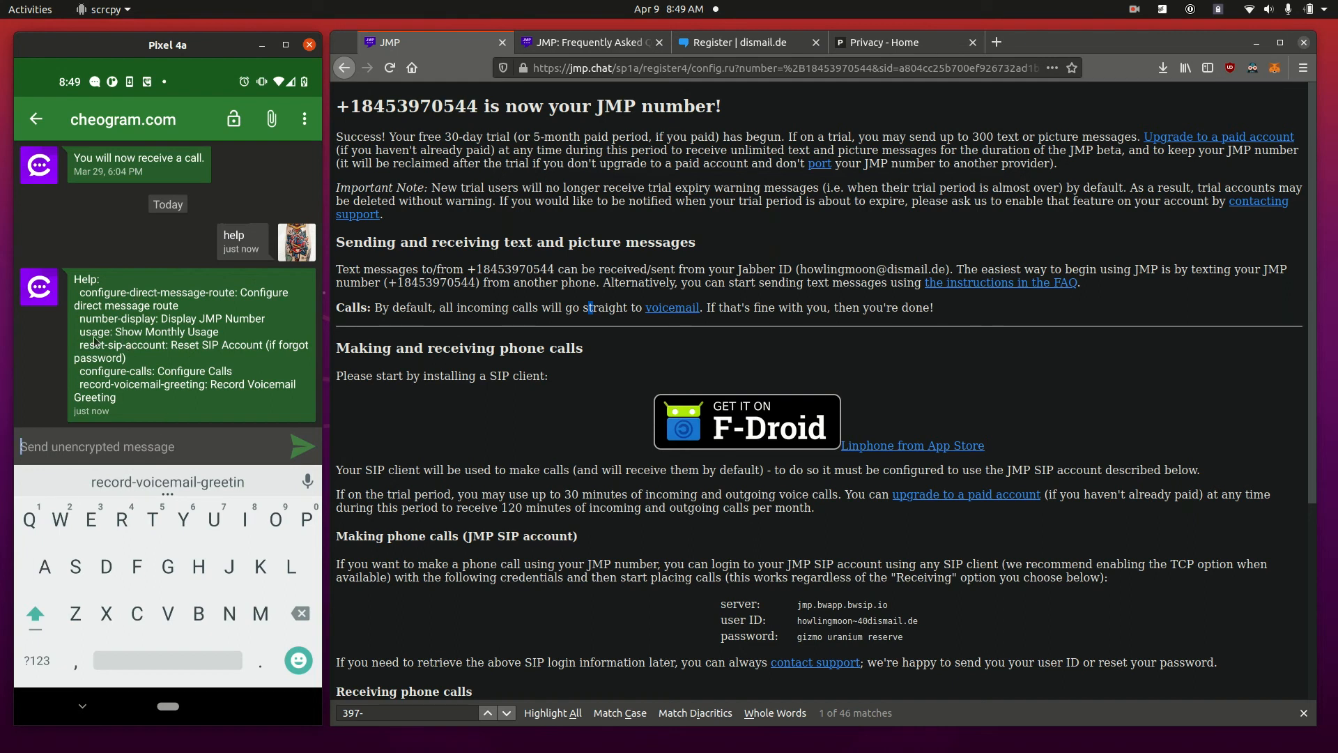
{"action": "mouse_move", "coordinate": [95, 362]}
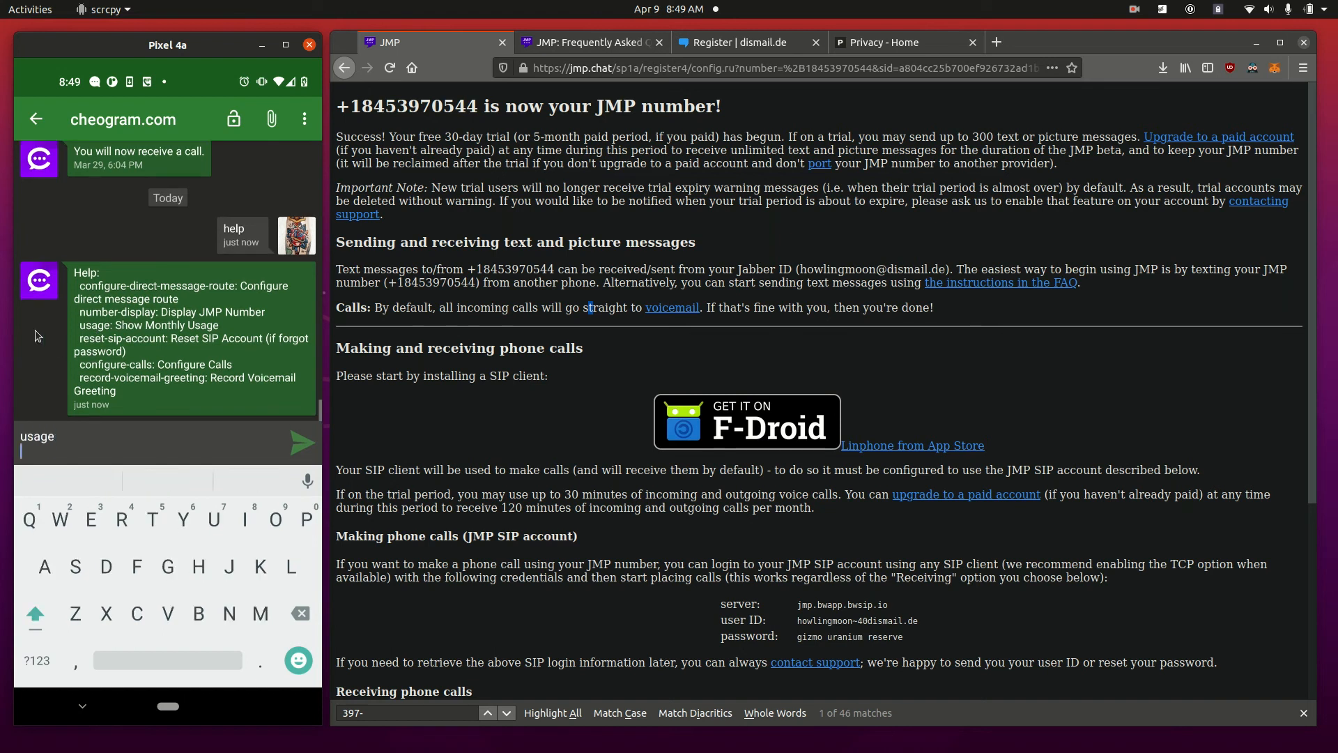
{"action": "left_click", "coordinate": [302, 443]}
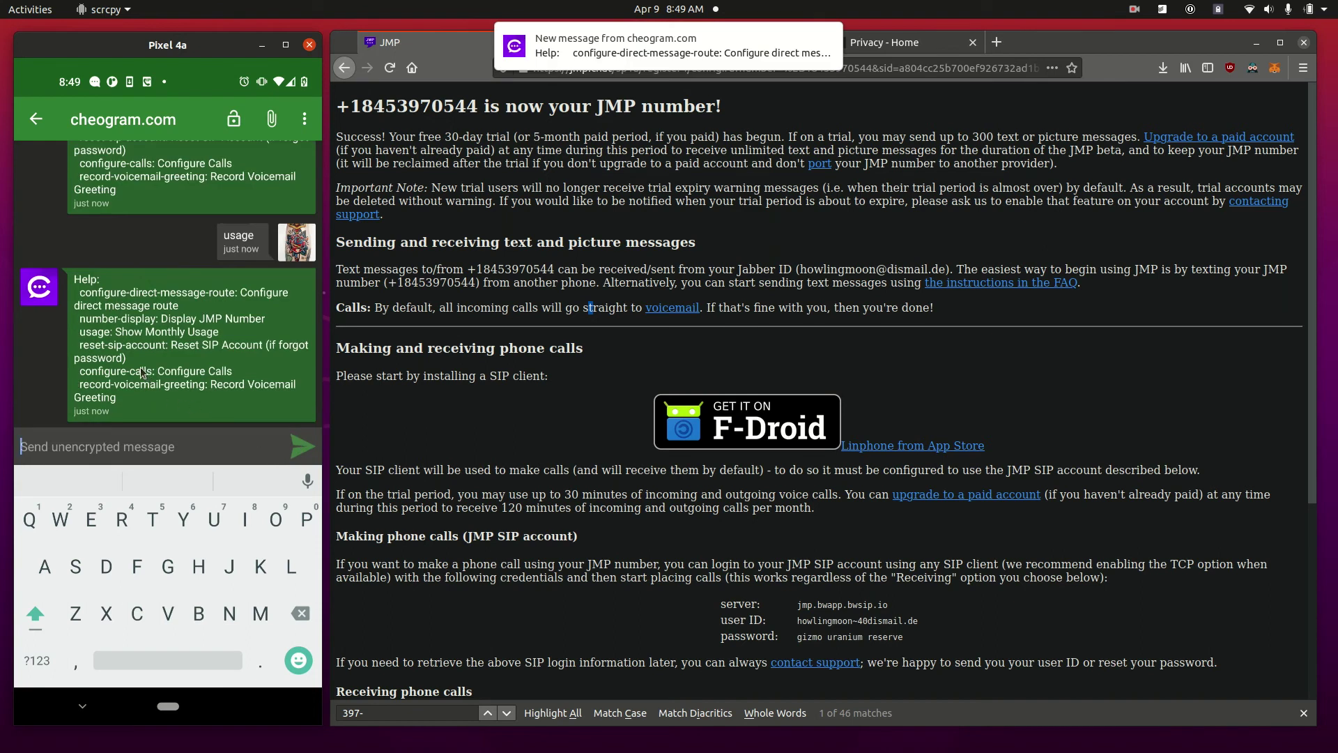
{"action": "mouse_move", "coordinate": [107, 357]}
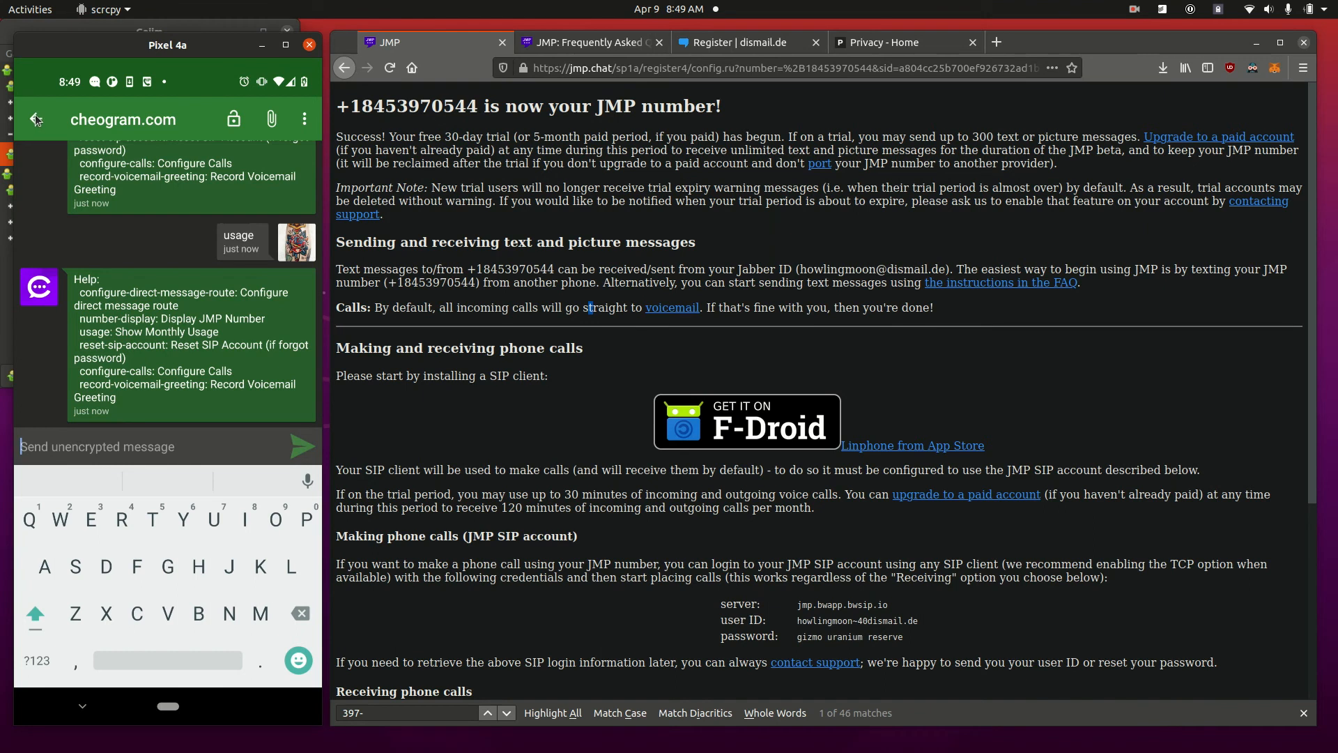
Return to the conversations list and check the options menu of the stranger's 'hi' chat
{"action": "left_click", "coordinate": [39, 120]}
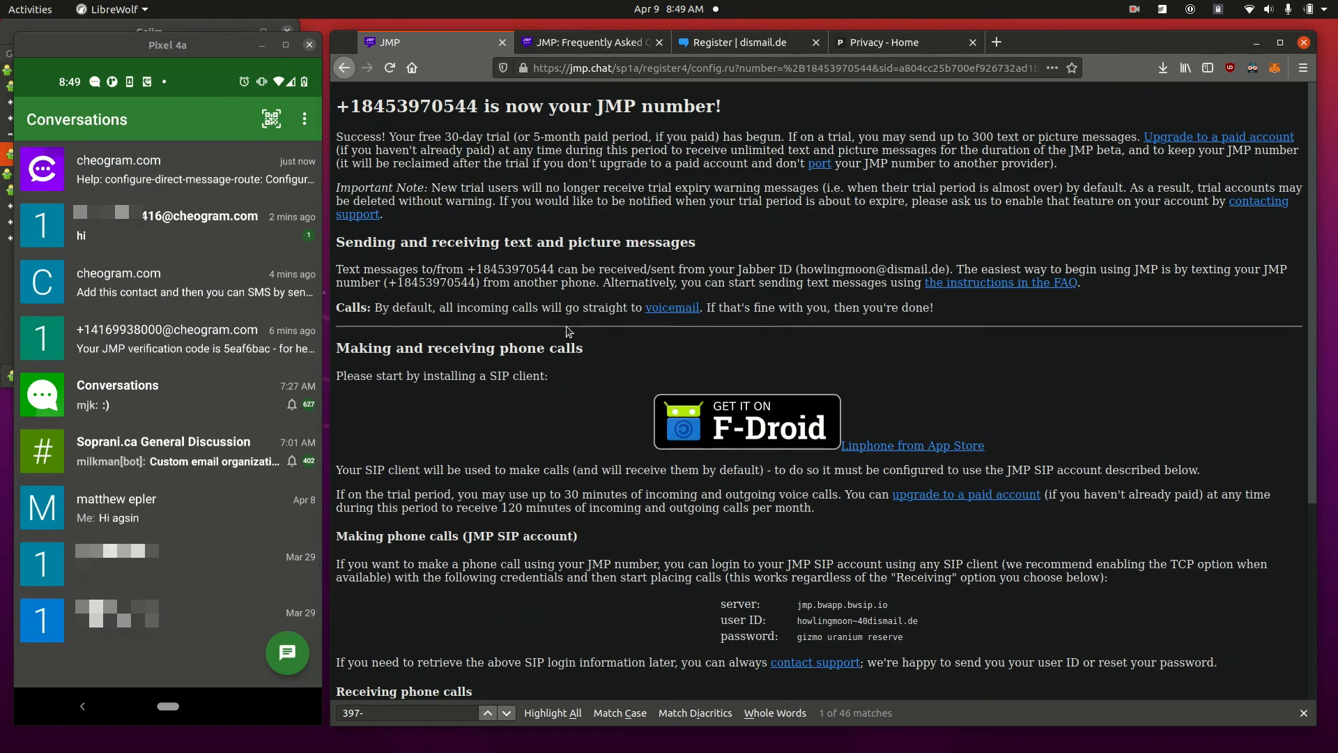
{"action": "mouse_move", "coordinate": [221, 203]}
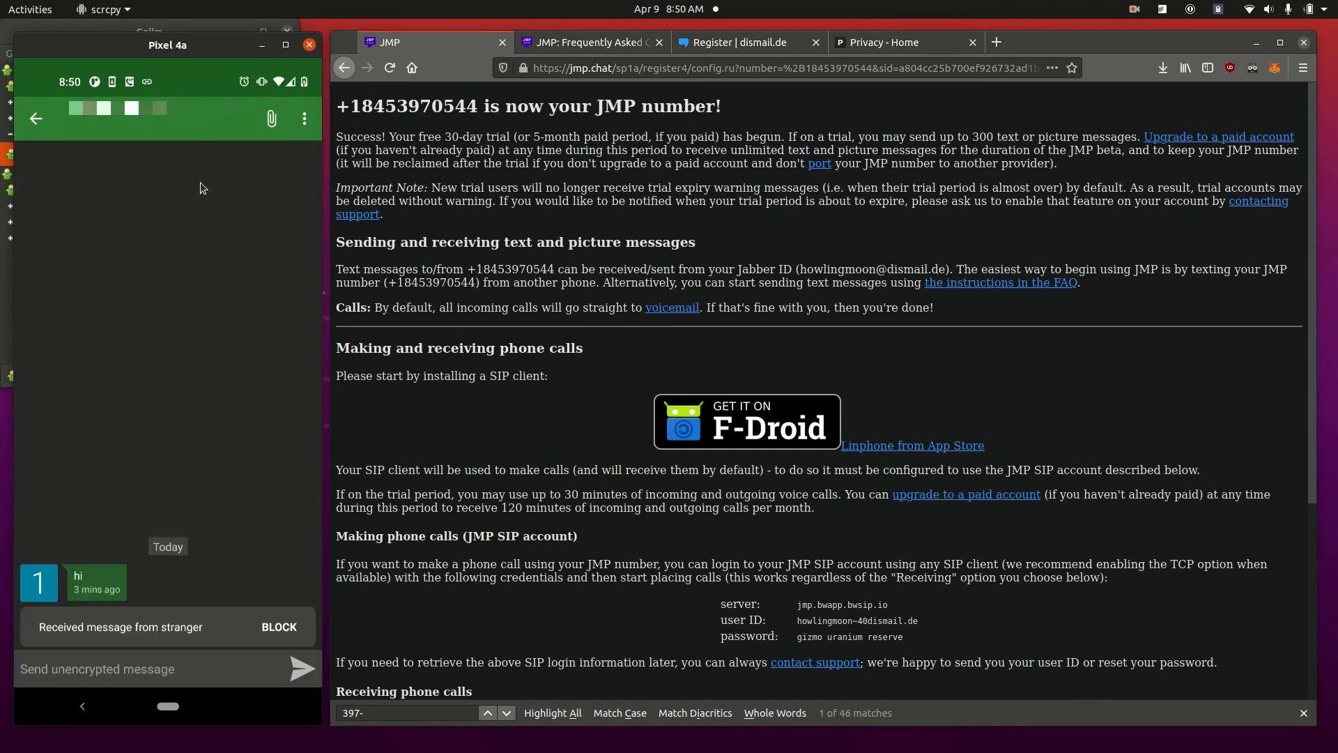
{"action": "left_click", "coordinate": [304, 118]}
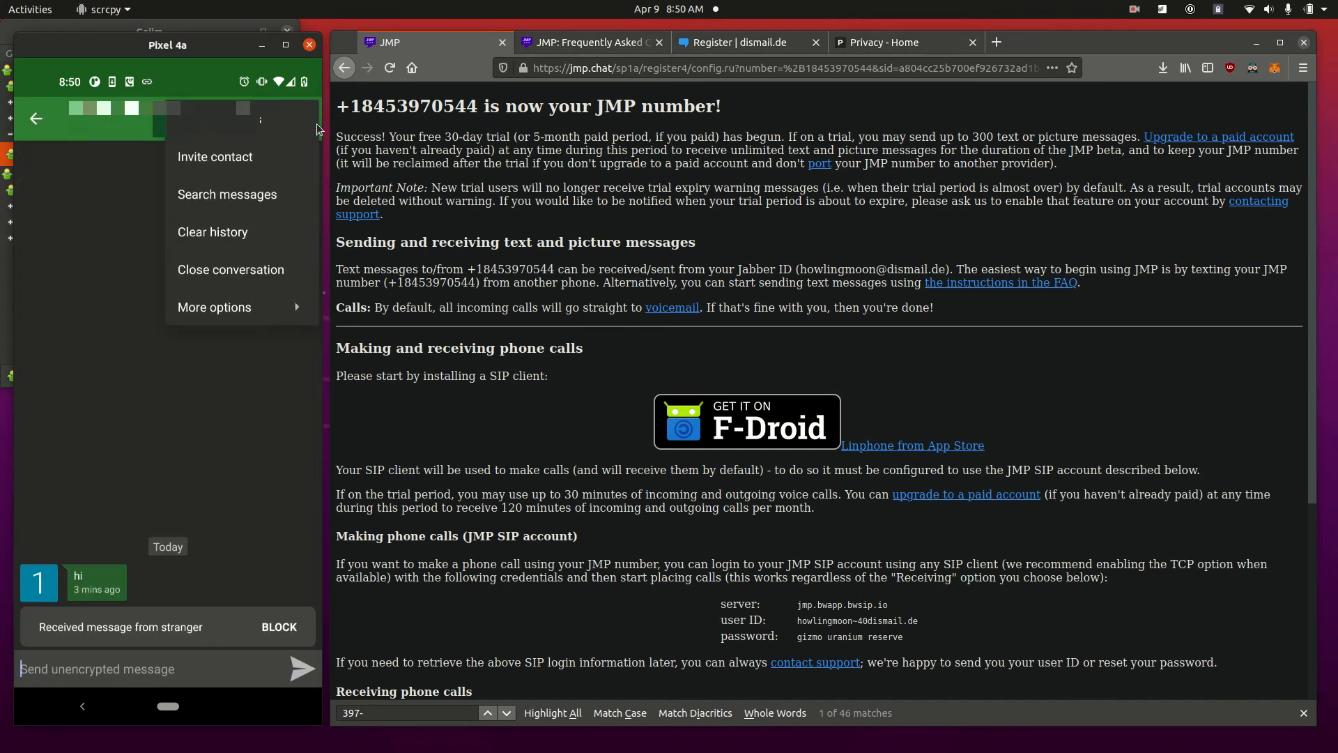
{"action": "mouse_move", "coordinate": [89, 276]}
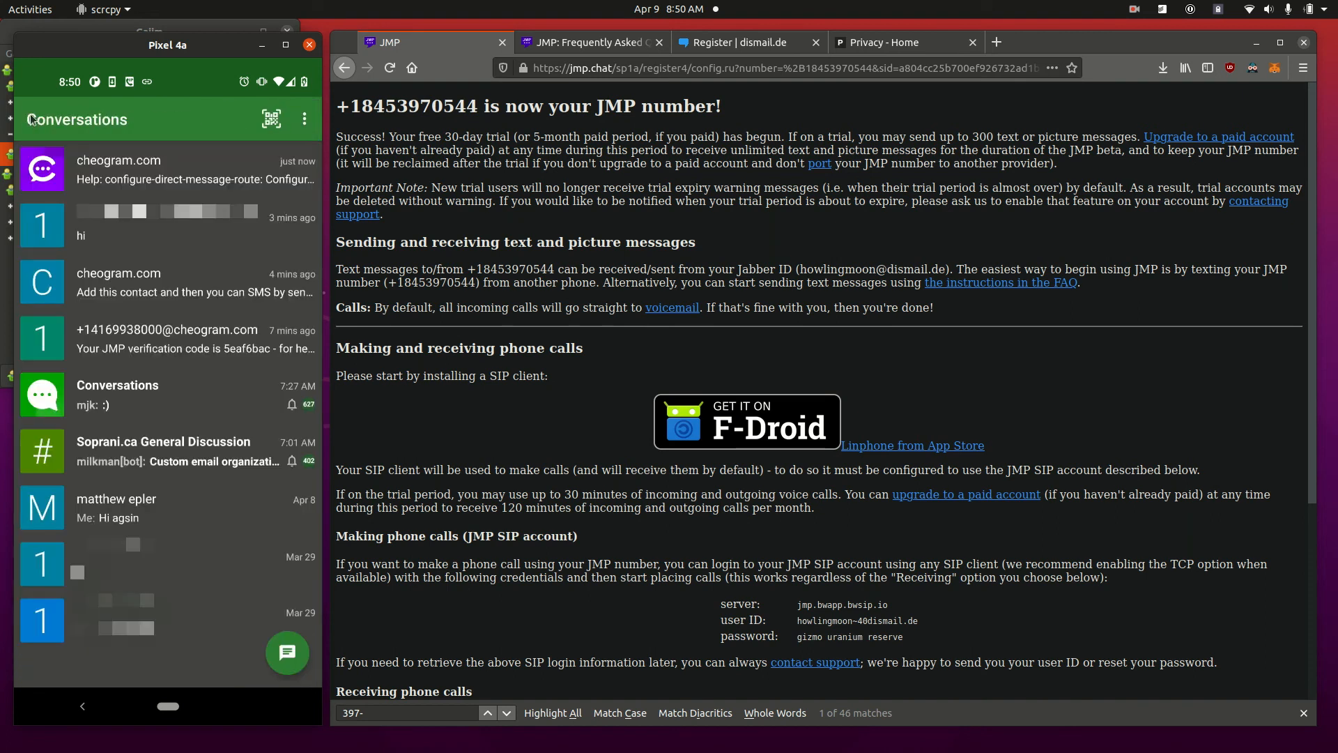
{"action": "left_click", "coordinate": [1137, 7]}
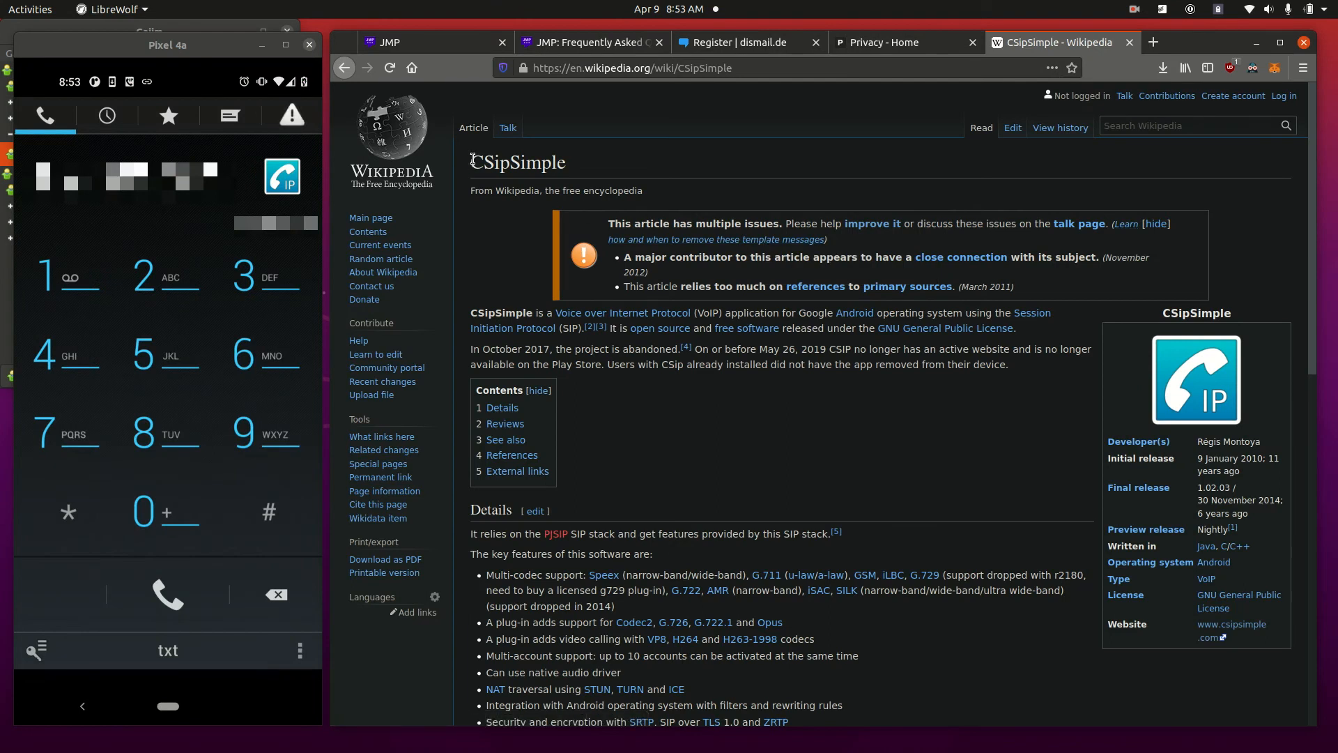
{"action": "double_click", "coordinate": [518, 161]}
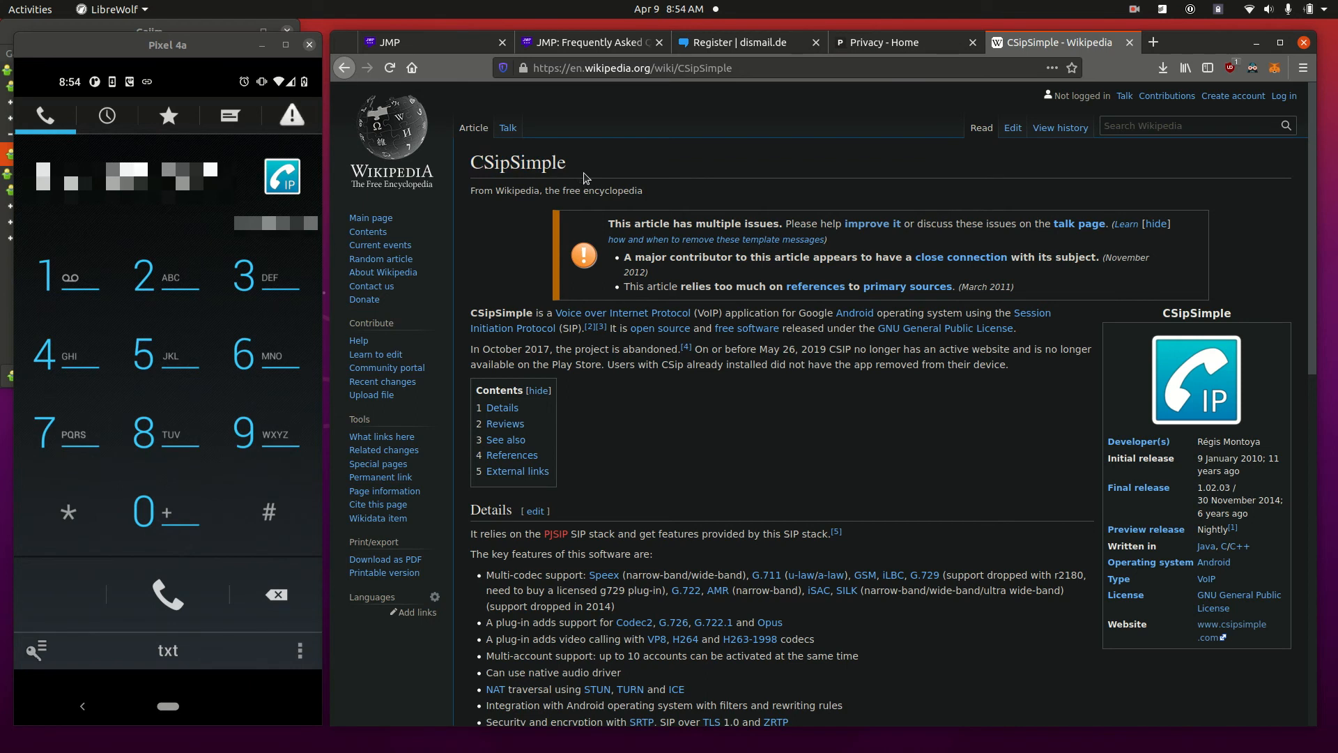
{"action": "mouse_move", "coordinate": [705, 122]}
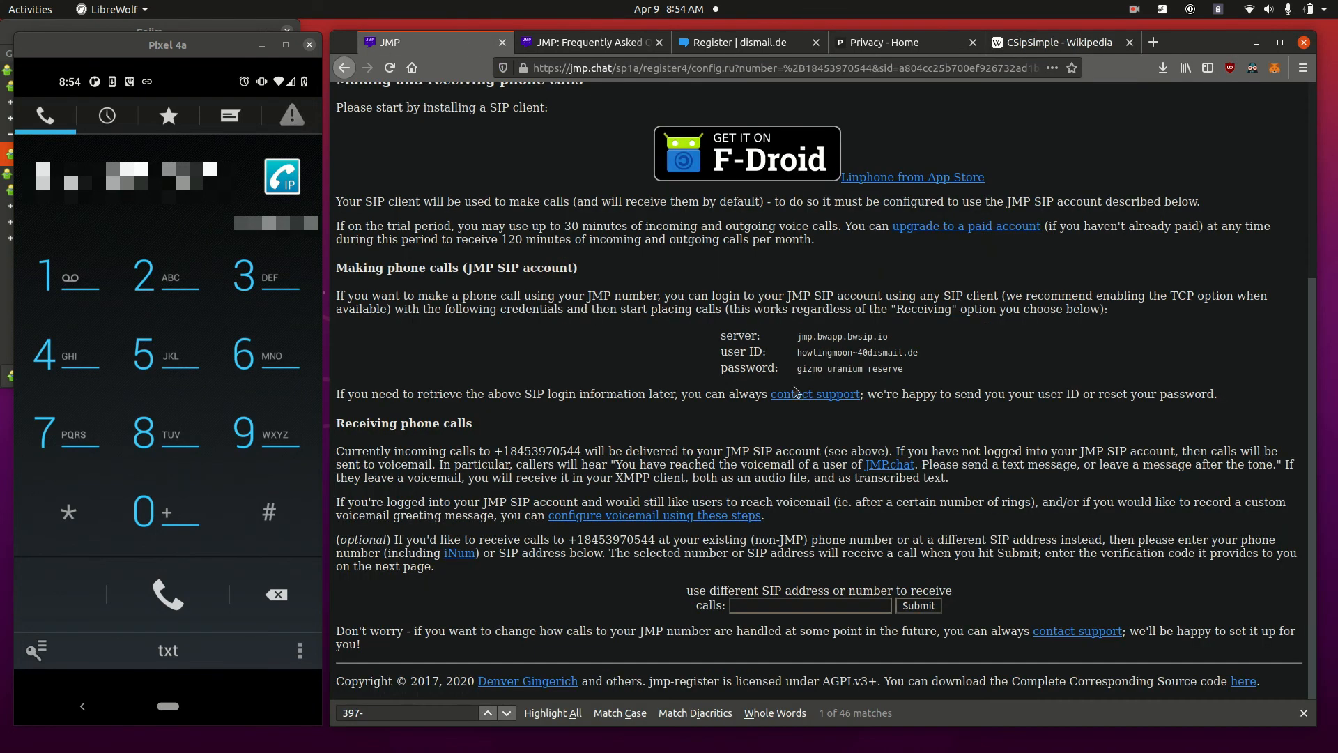
{"action": "double_click", "coordinate": [842, 351]}
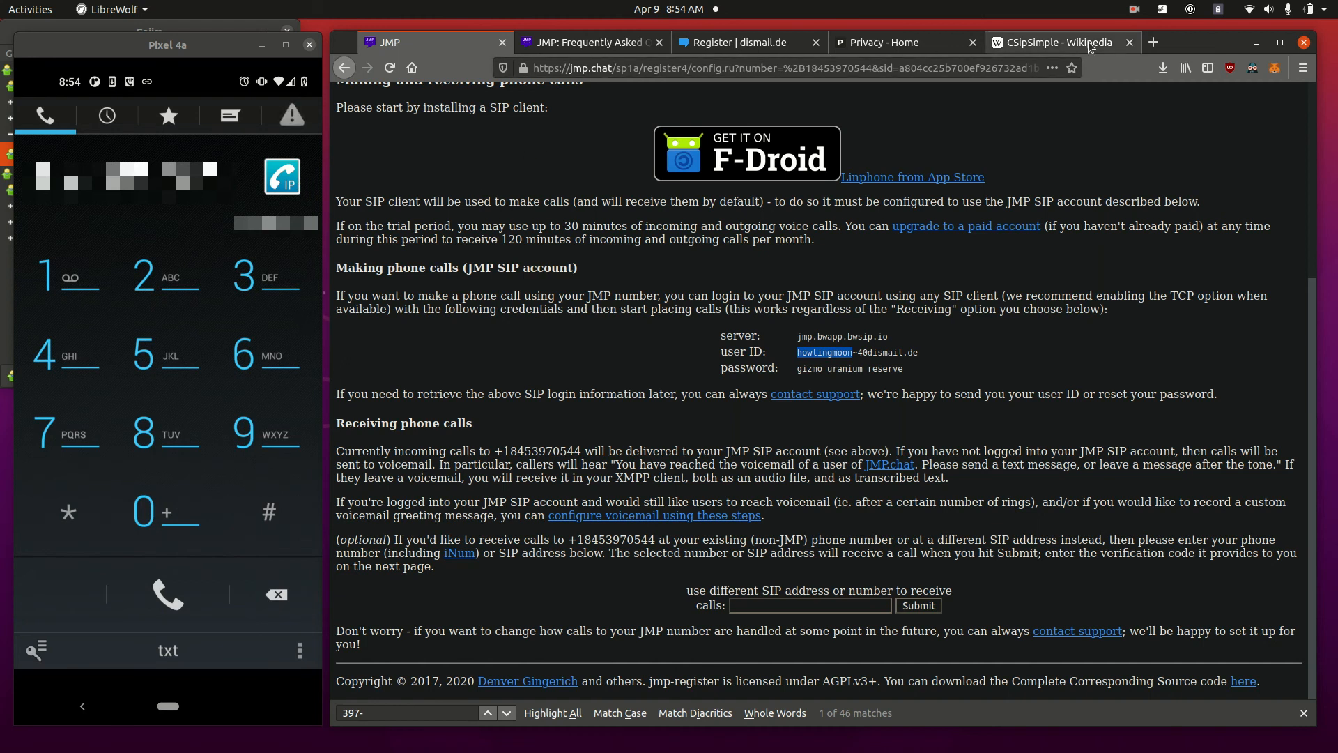
{"action": "left_click", "coordinate": [1060, 41]}
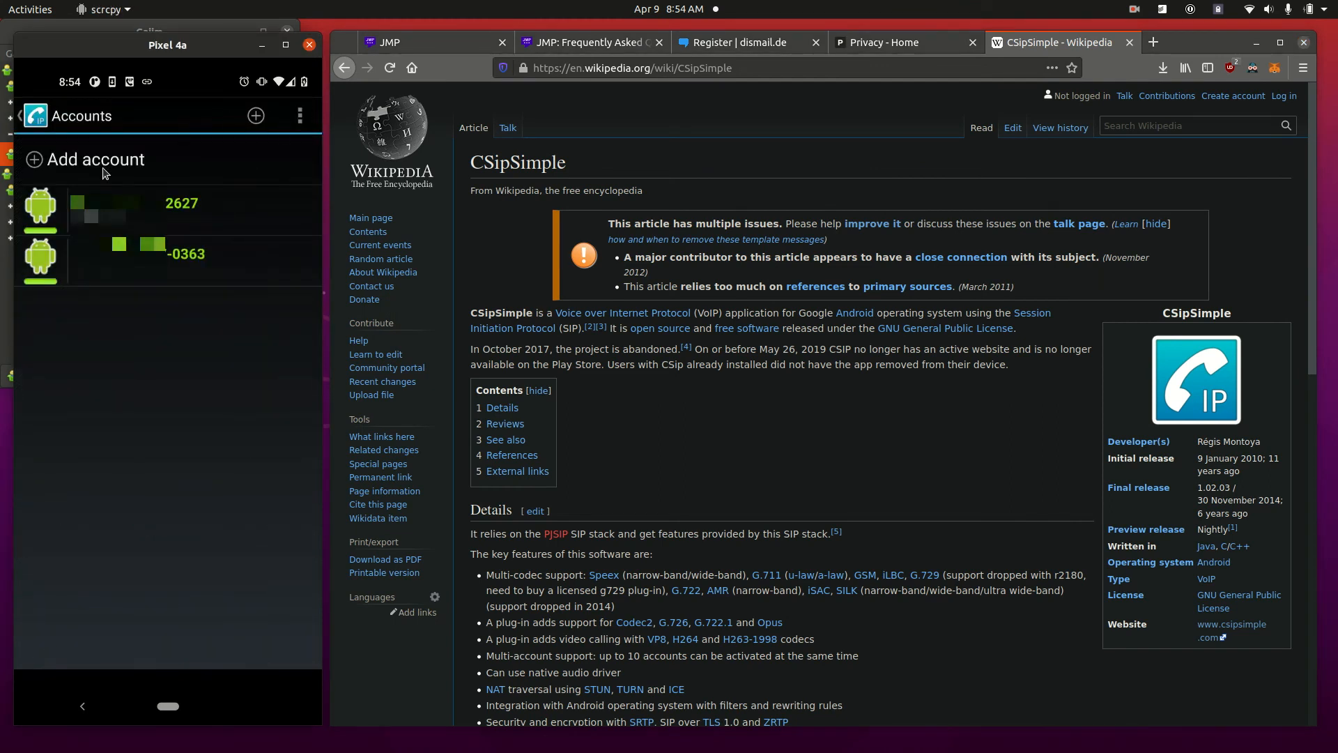
{"action": "left_click", "coordinate": [95, 159]}
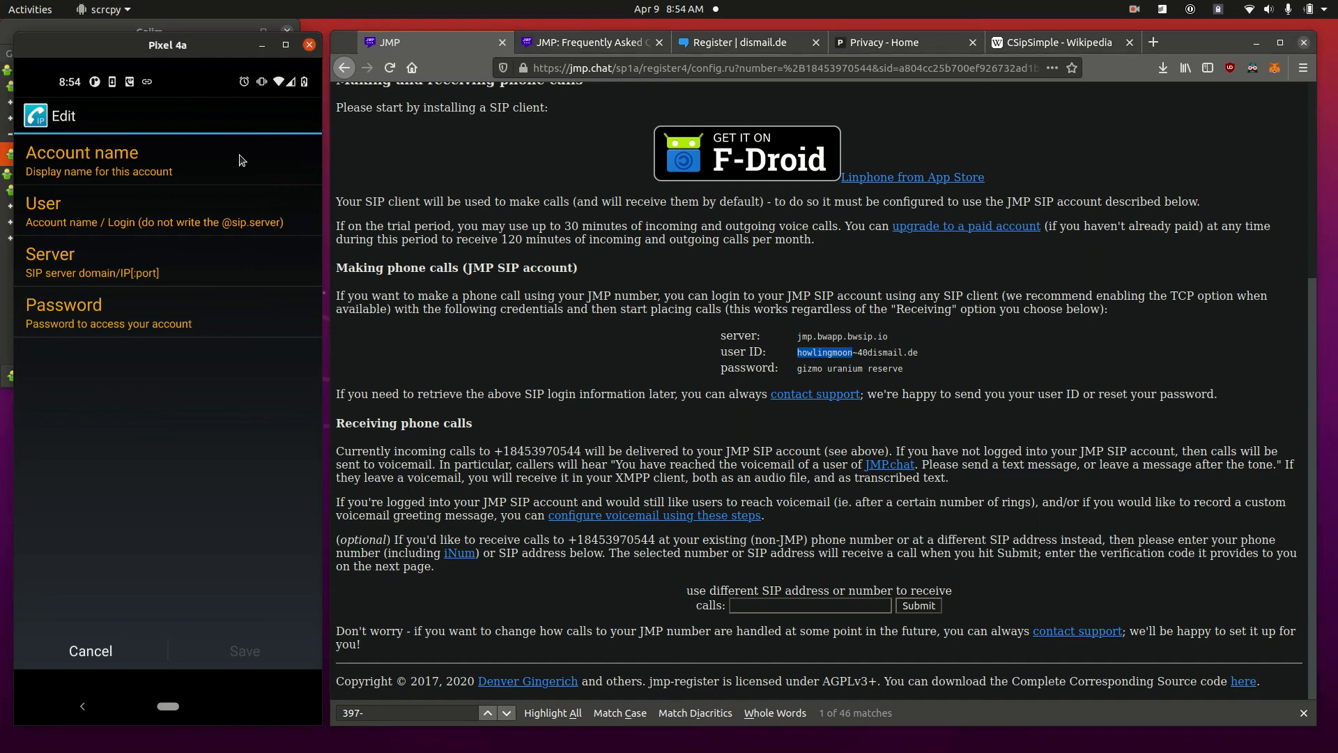
{"action": "left_click", "coordinate": [81, 159]}
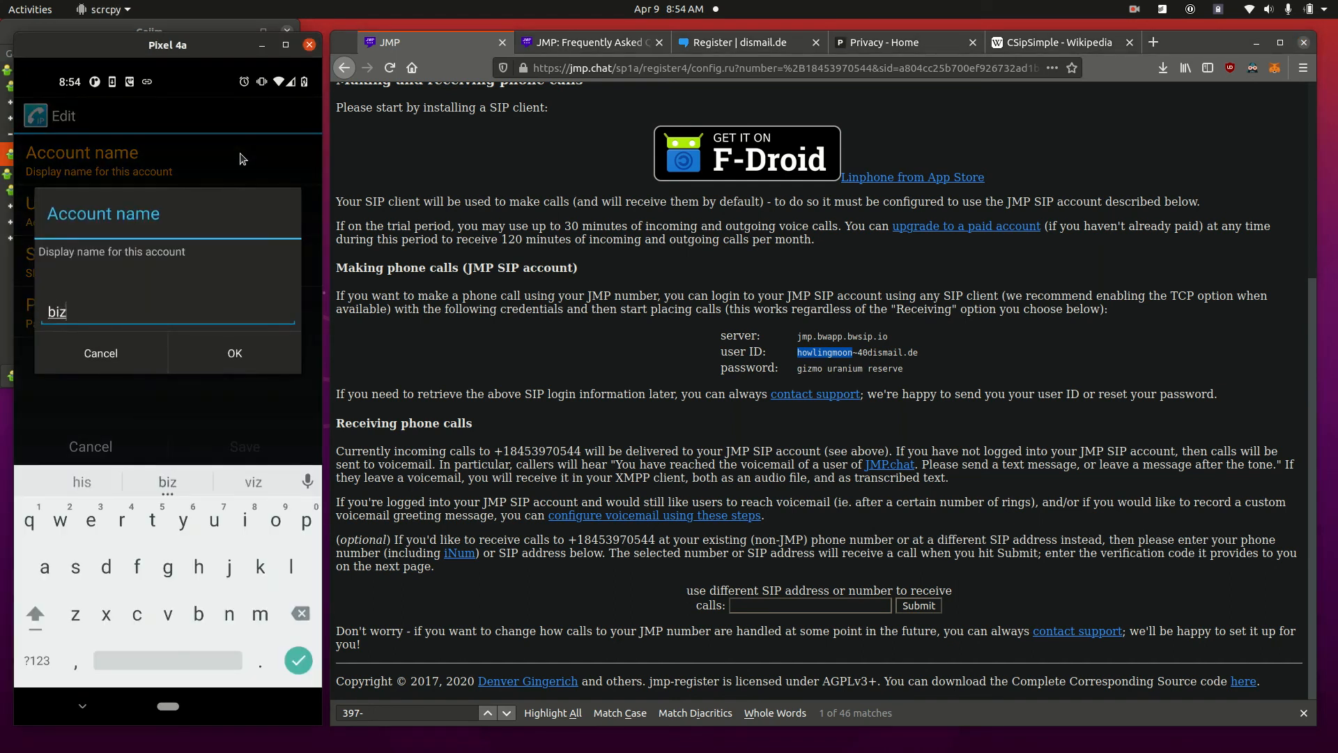
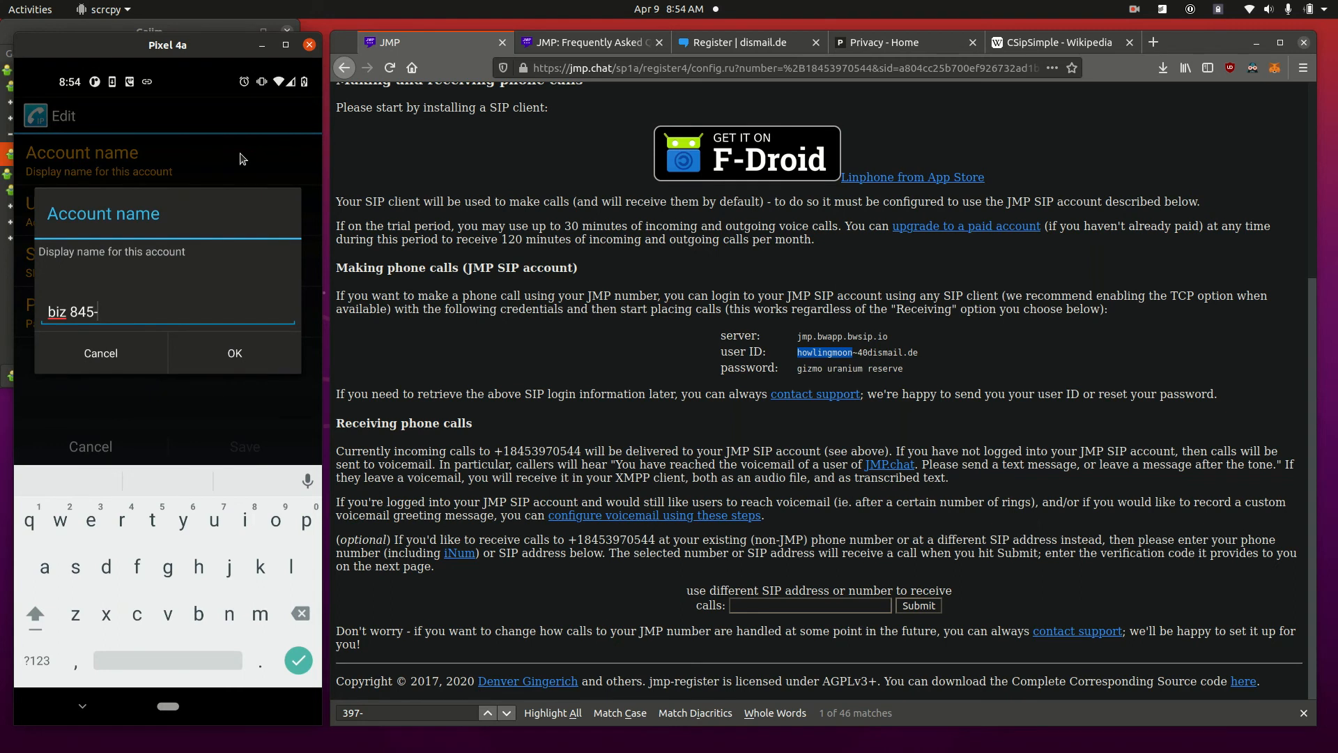
{"action": "mouse_move", "coordinate": [424, 290]}
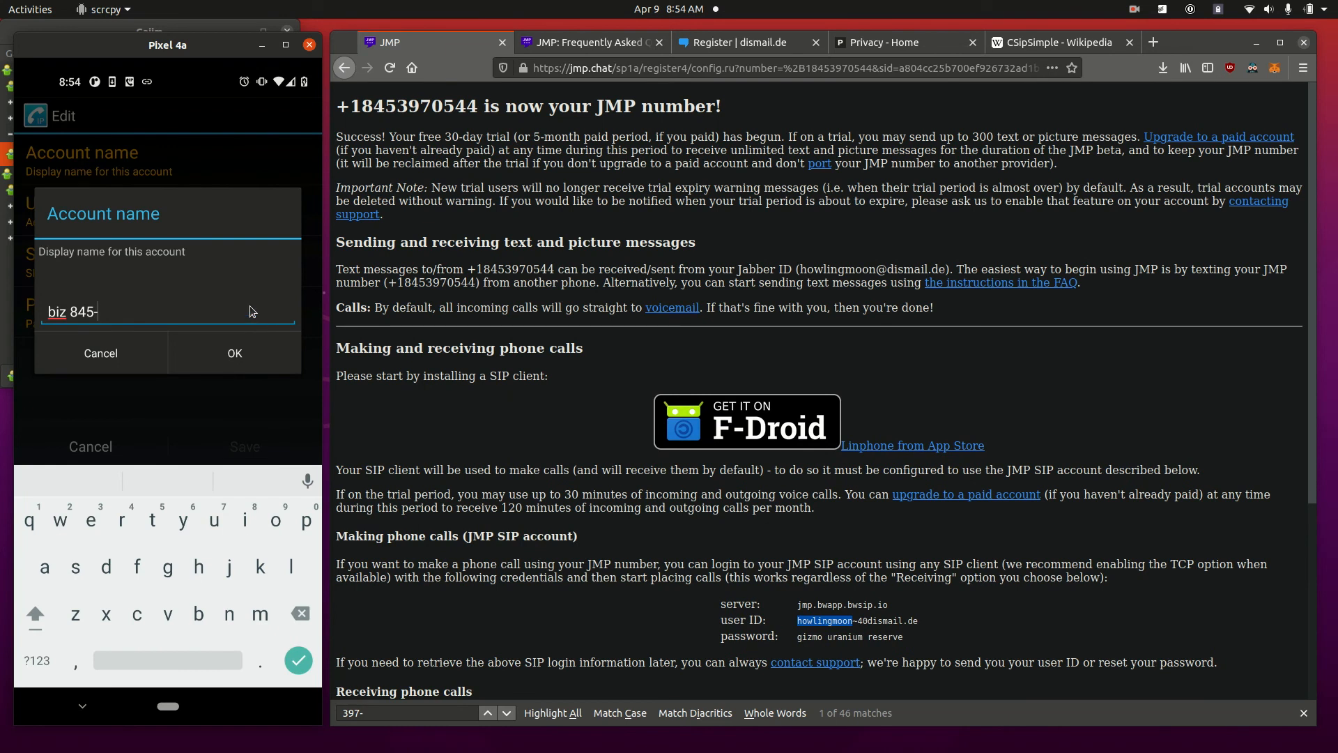
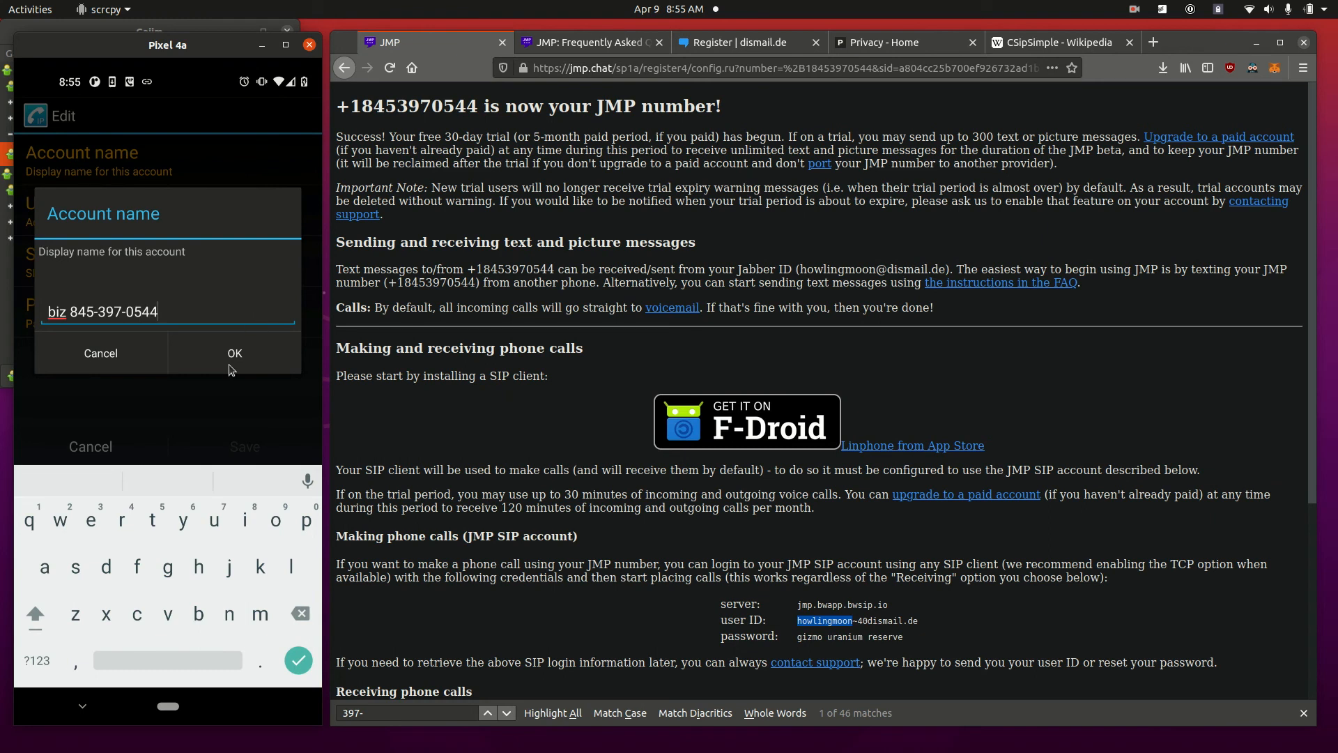
{"action": "left_click", "coordinate": [234, 354]}
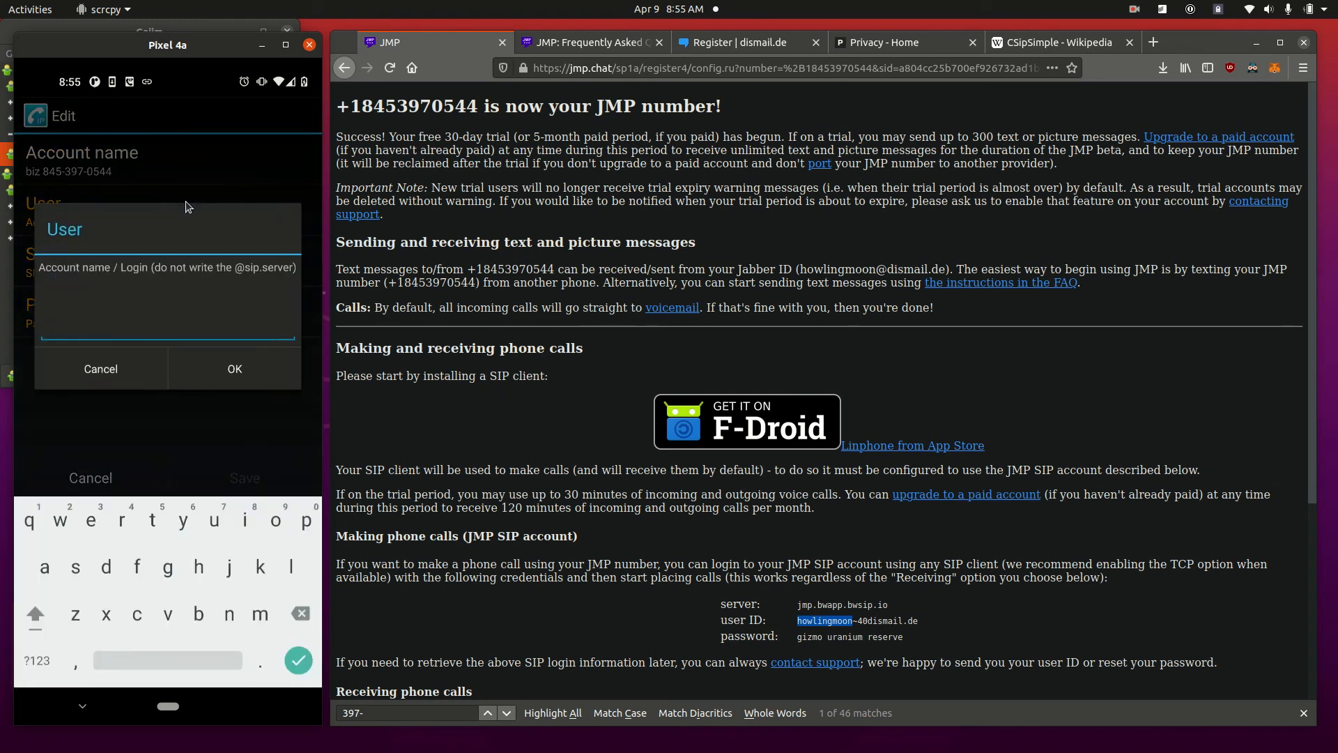
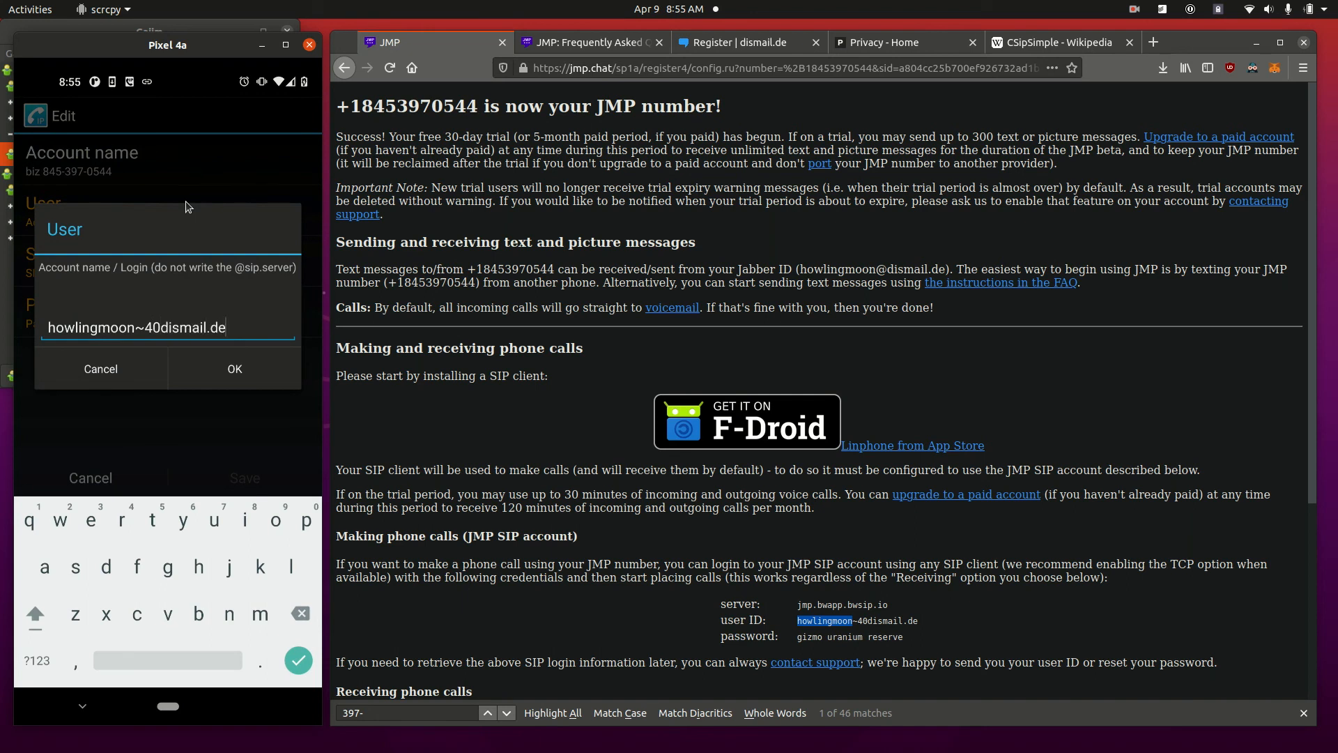
{"action": "left_click", "coordinate": [235, 368]}
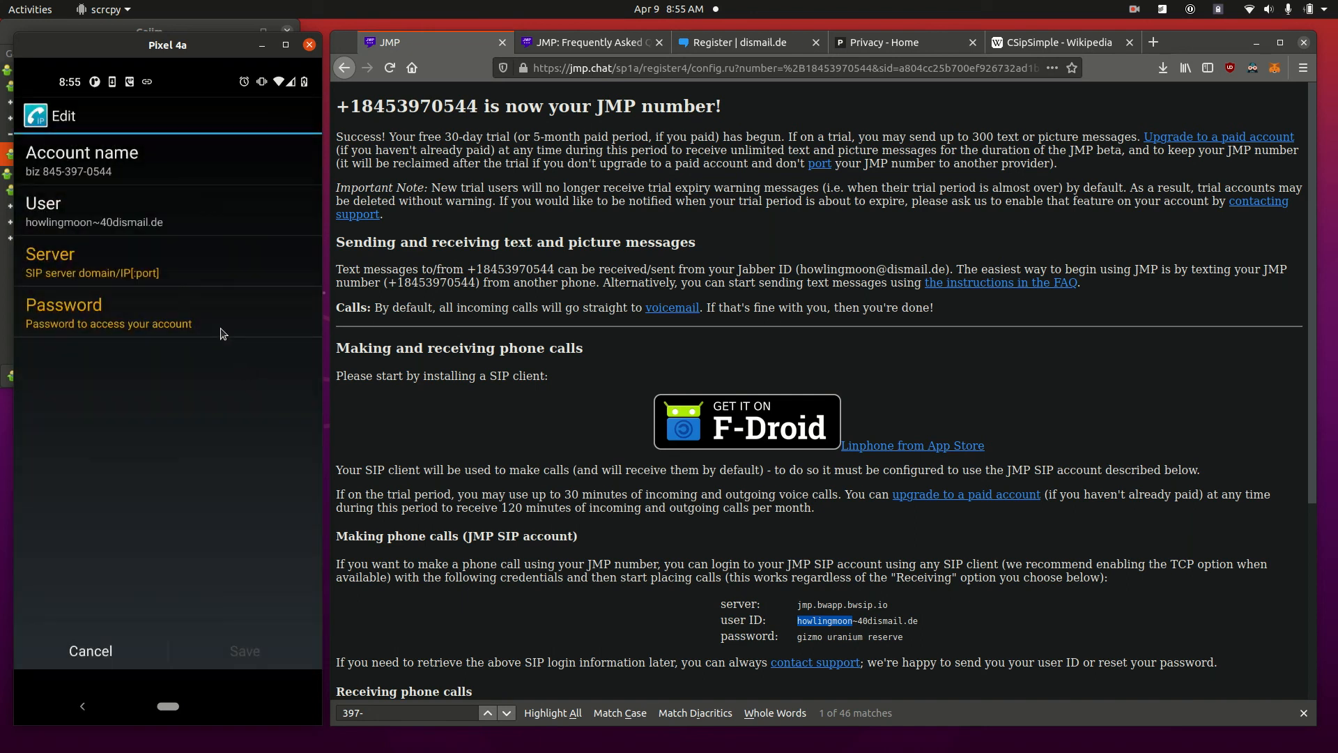
{"action": "left_click", "coordinate": [50, 253]}
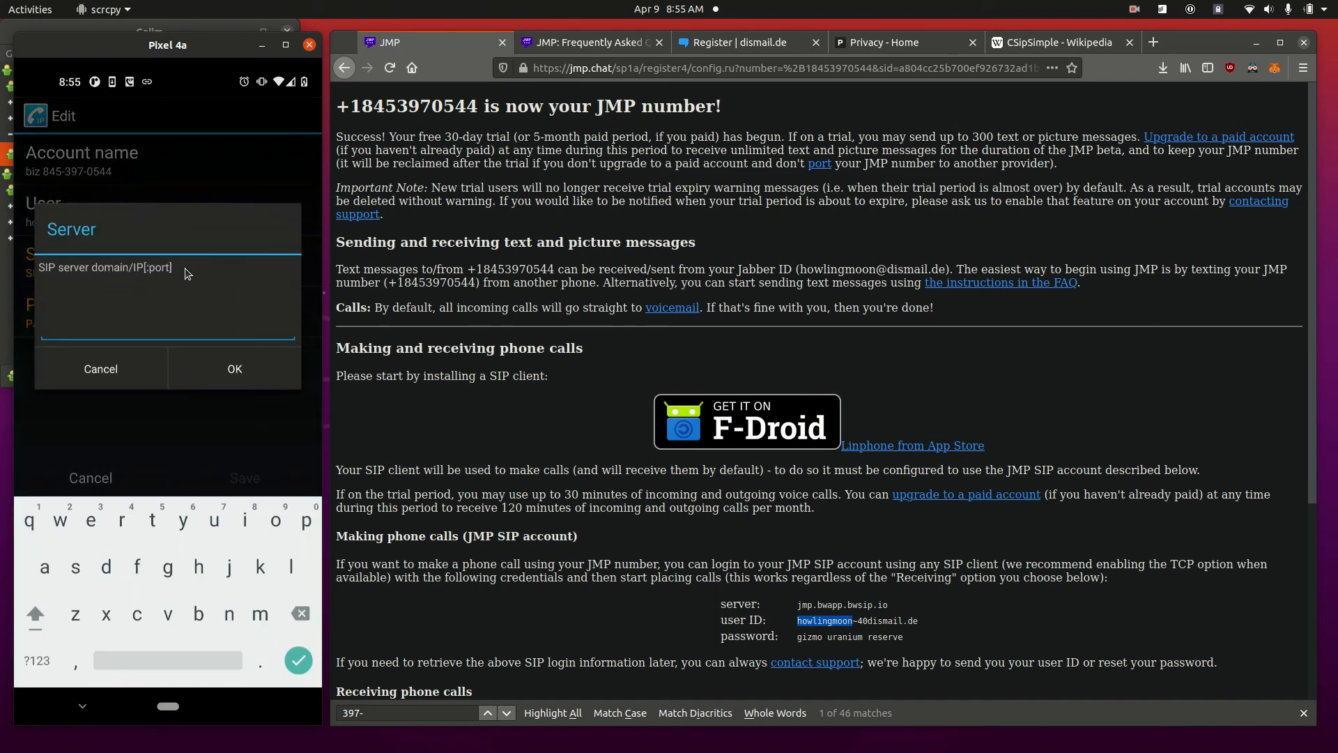
{"action": "type", "text": "jmp.bwa"}
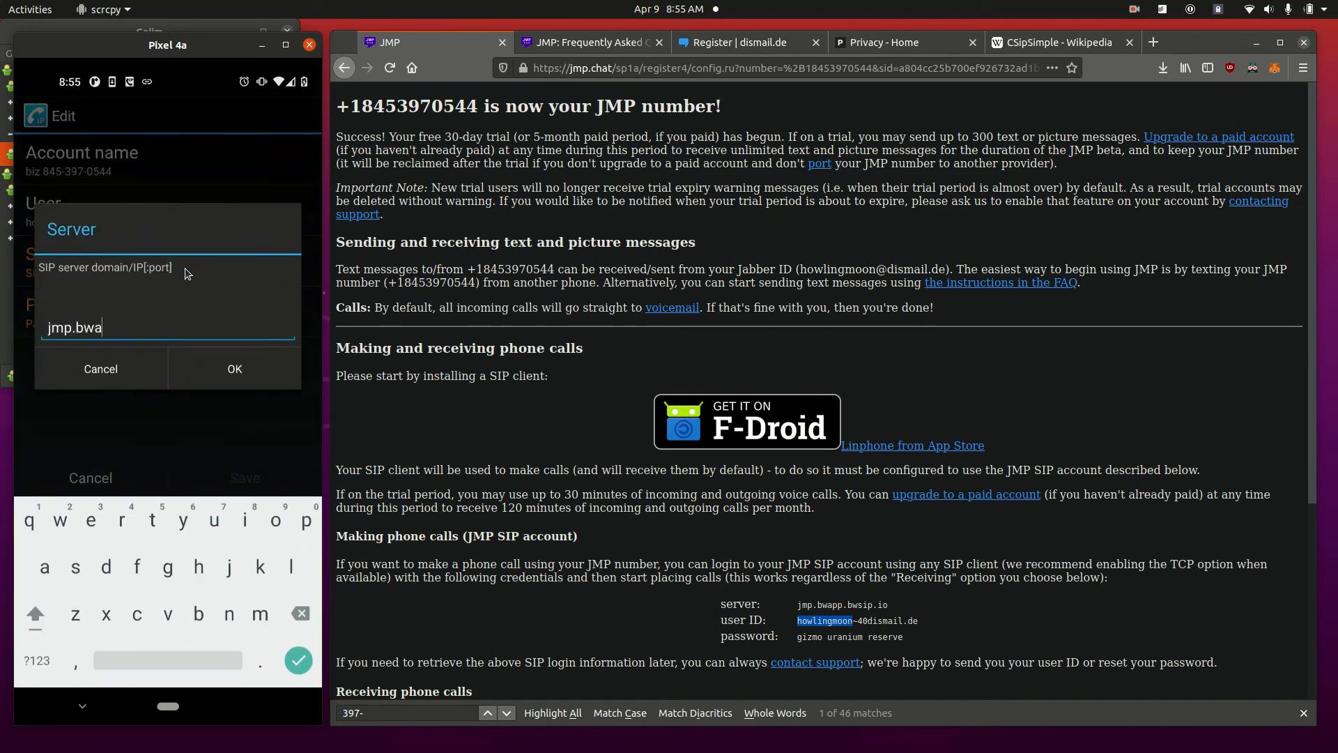
{"action": "type", "text": "pp.bwsip"}
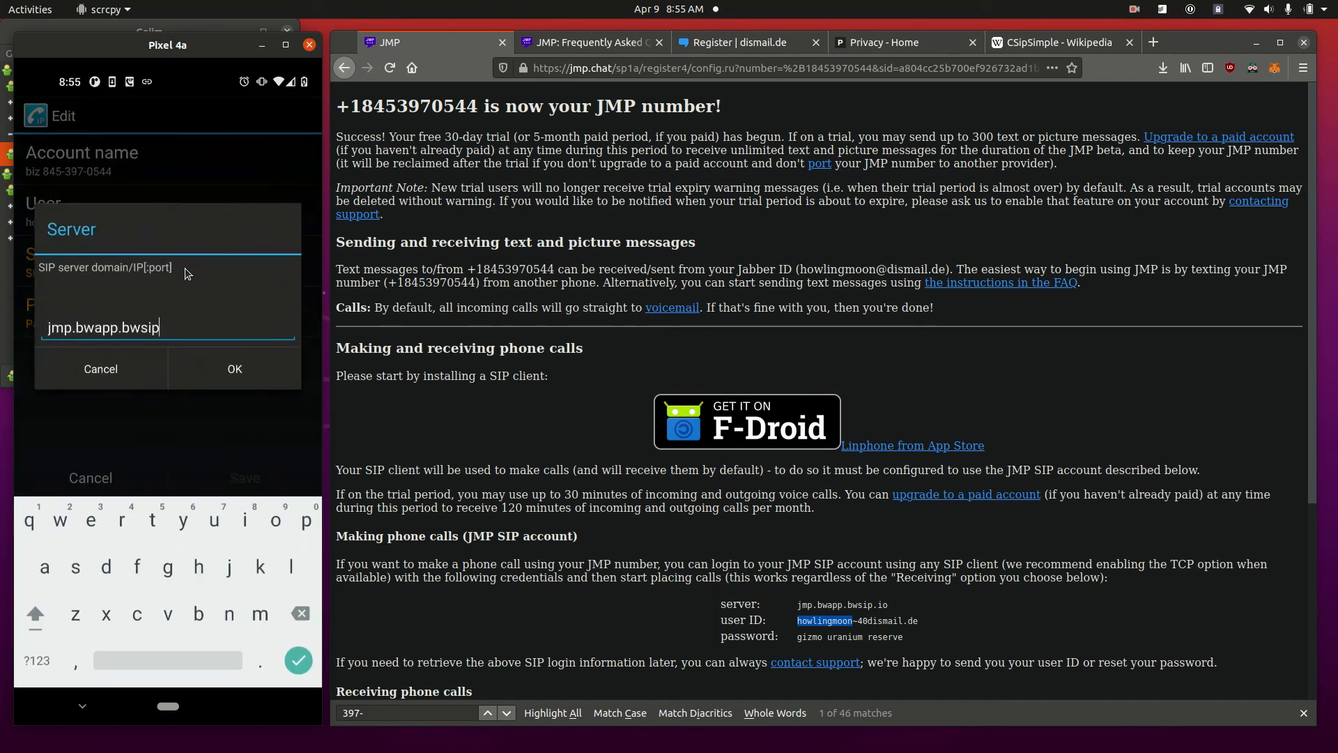
{"action": "type", "text": "io"}
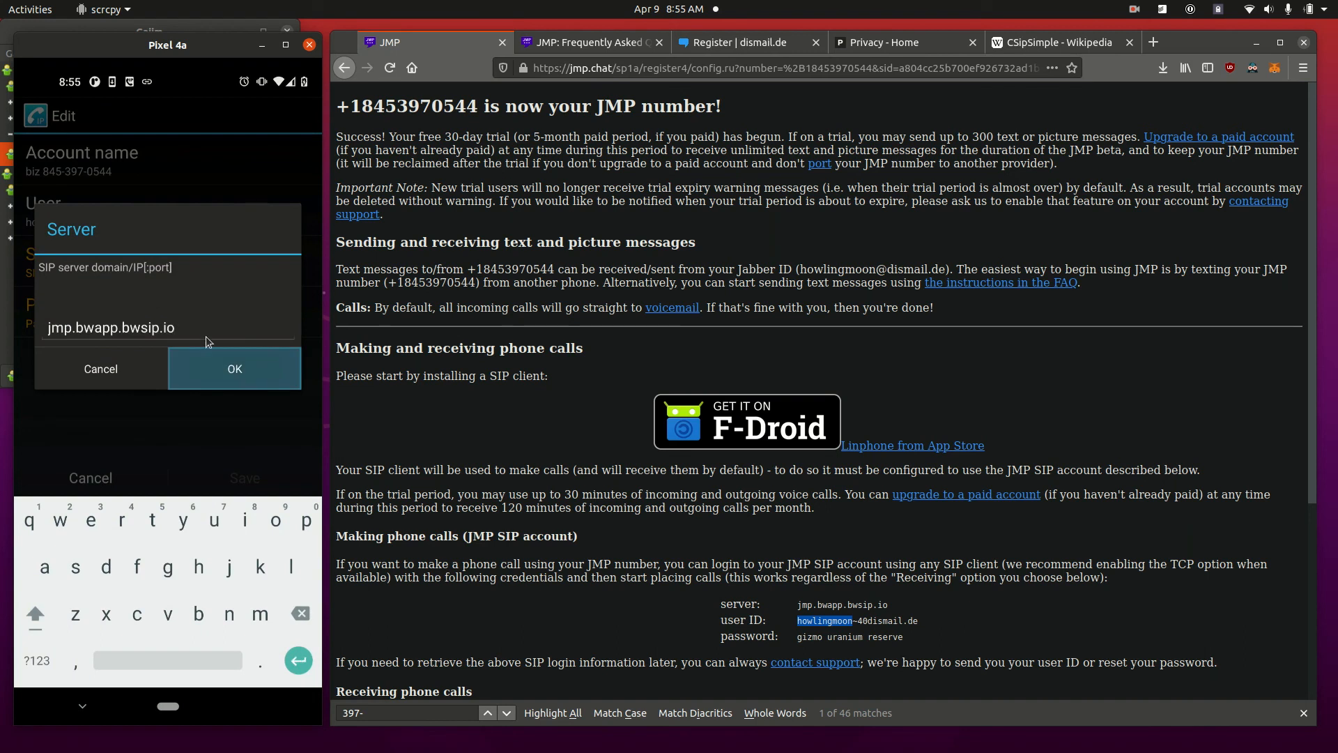
{"action": "left_click", "coordinate": [235, 368]}
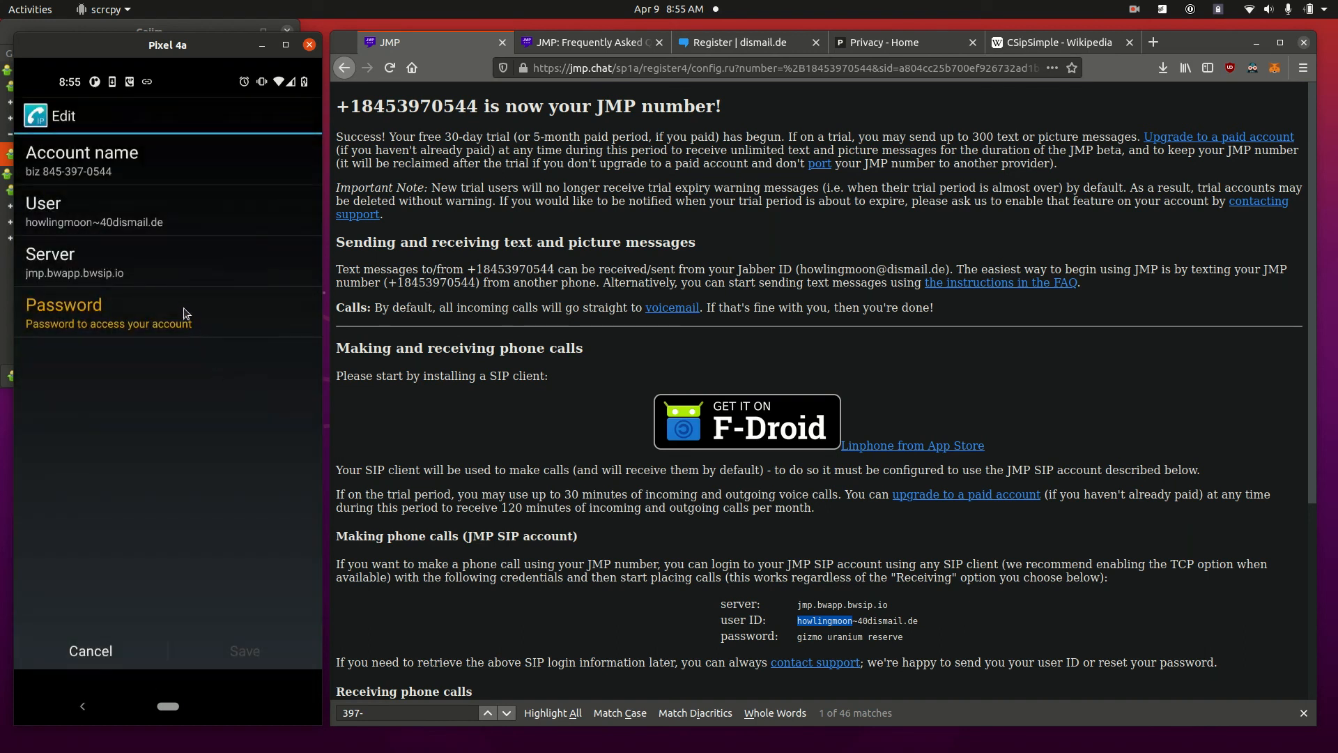
Enter the account password and save the JMP account so it registers
{"action": "left_click", "coordinate": [64, 304]}
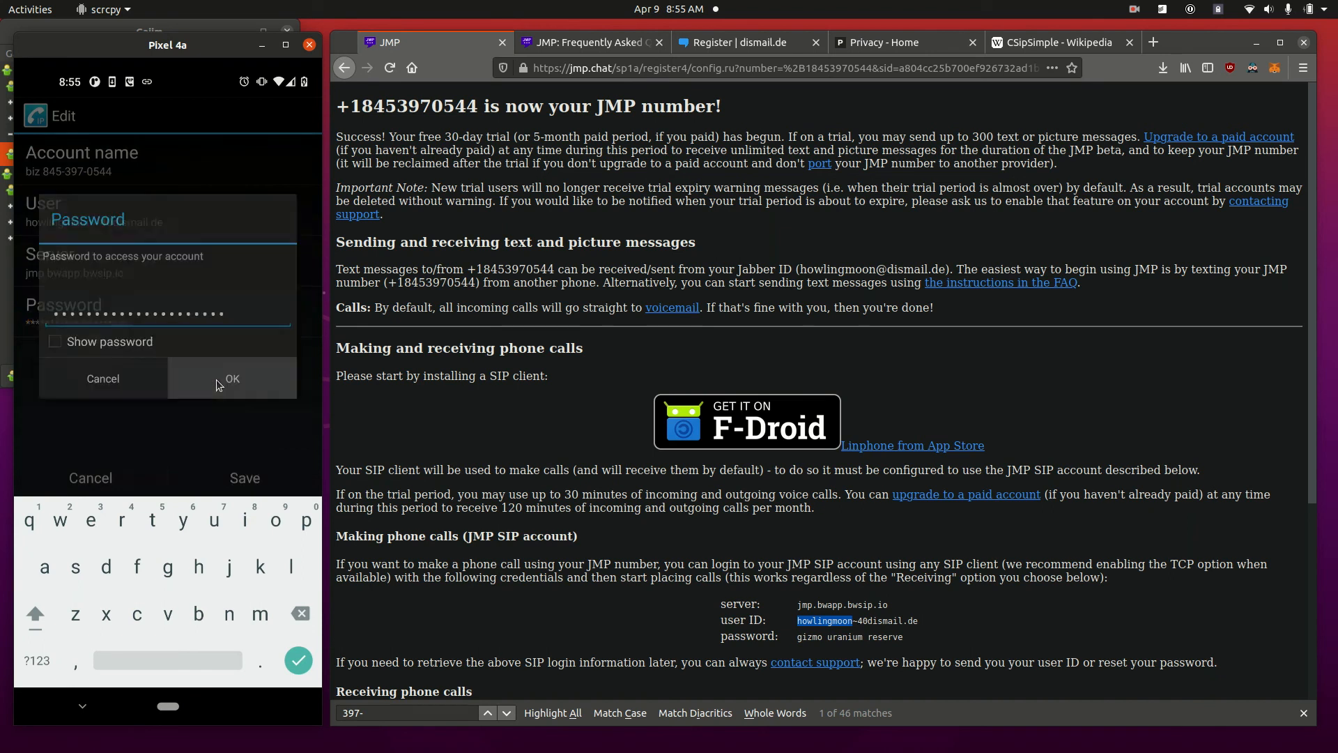
{"action": "left_click", "coordinate": [231, 379]}
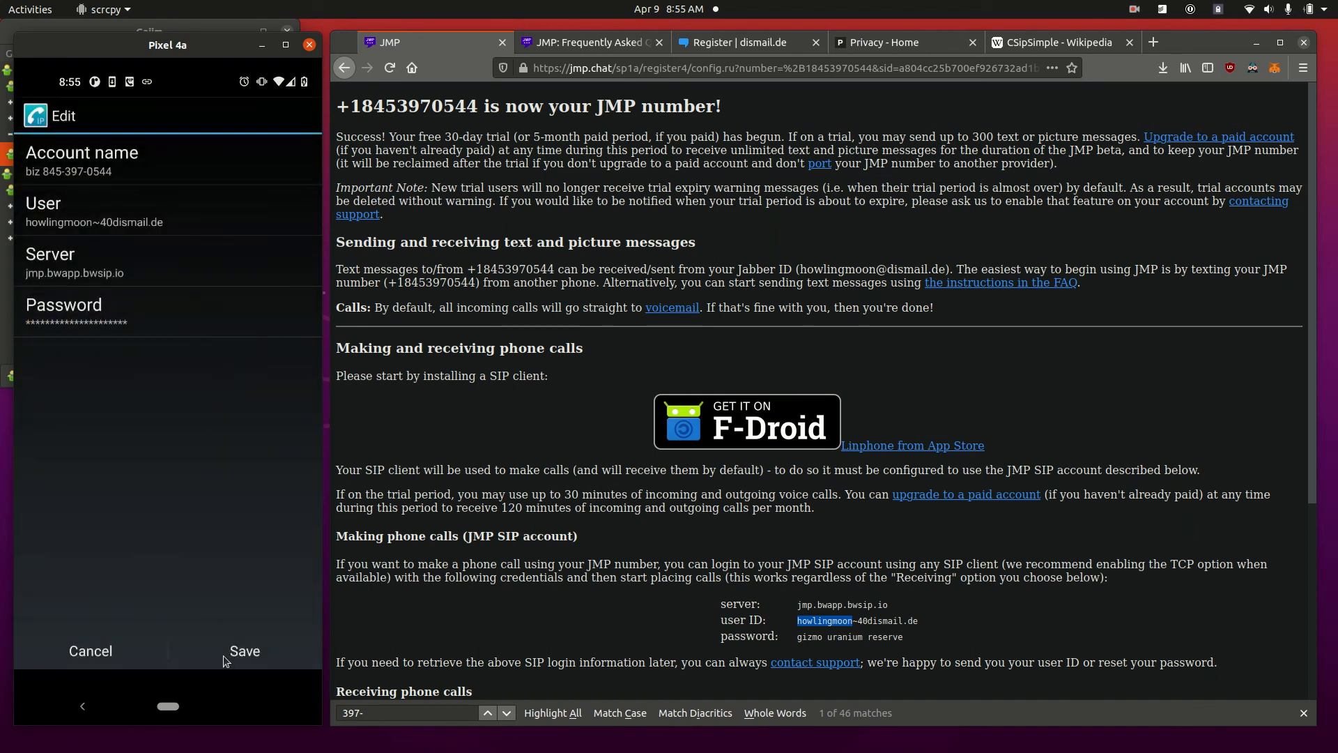
{"action": "left_click", "coordinate": [246, 651]}
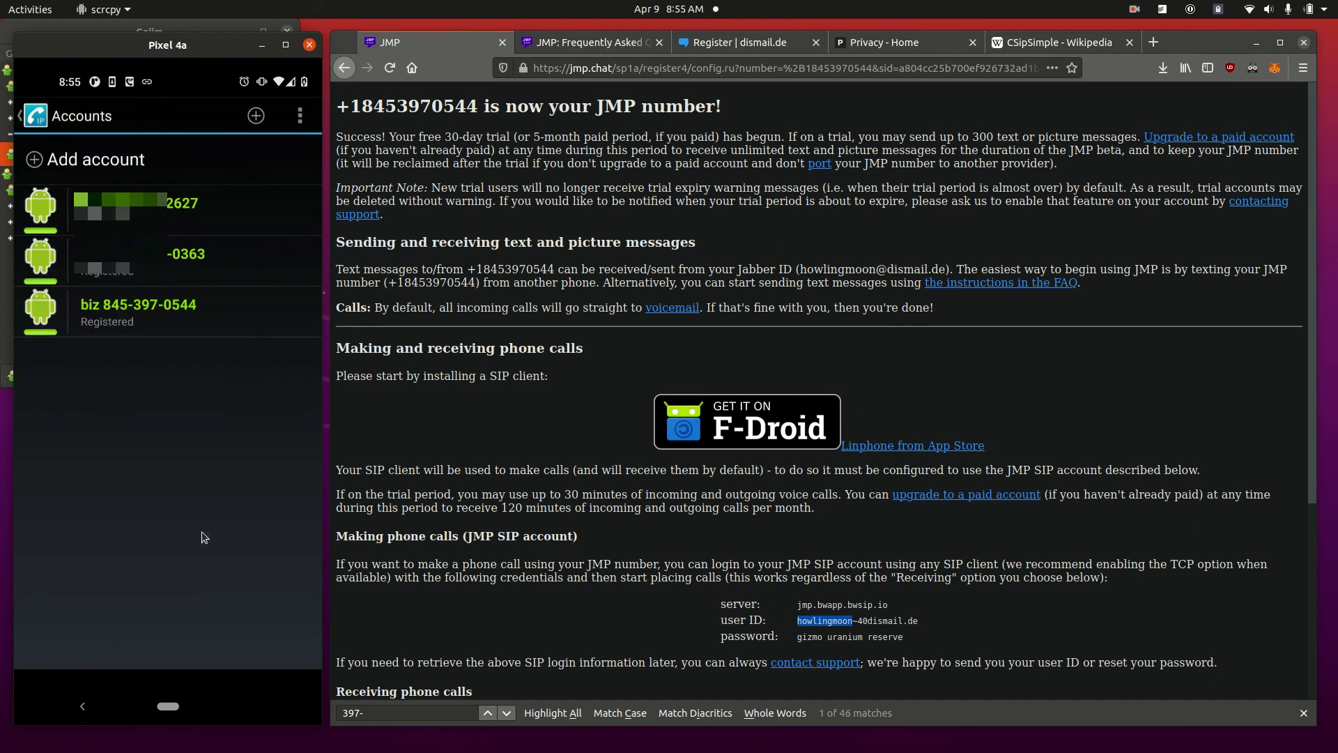
{"action": "mouse_move", "coordinate": [184, 324]}
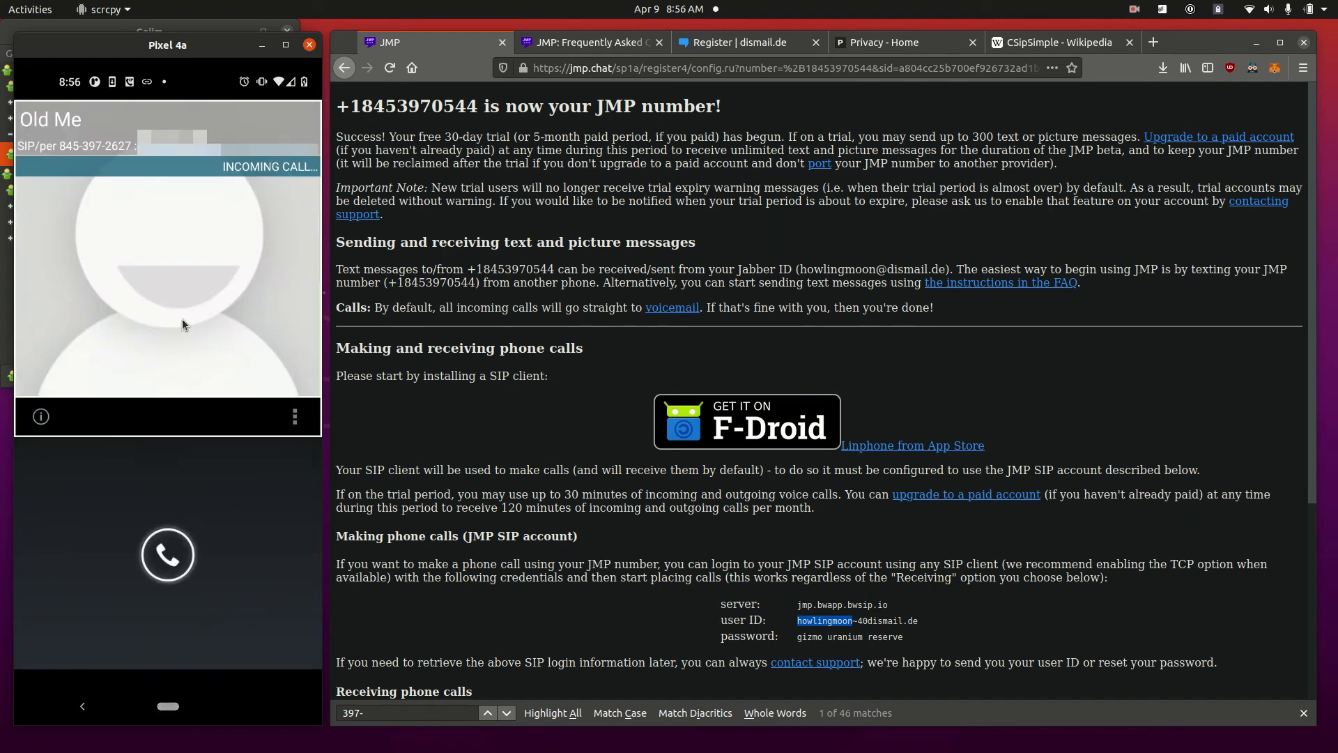
{"action": "mouse_move", "coordinate": [190, 471]}
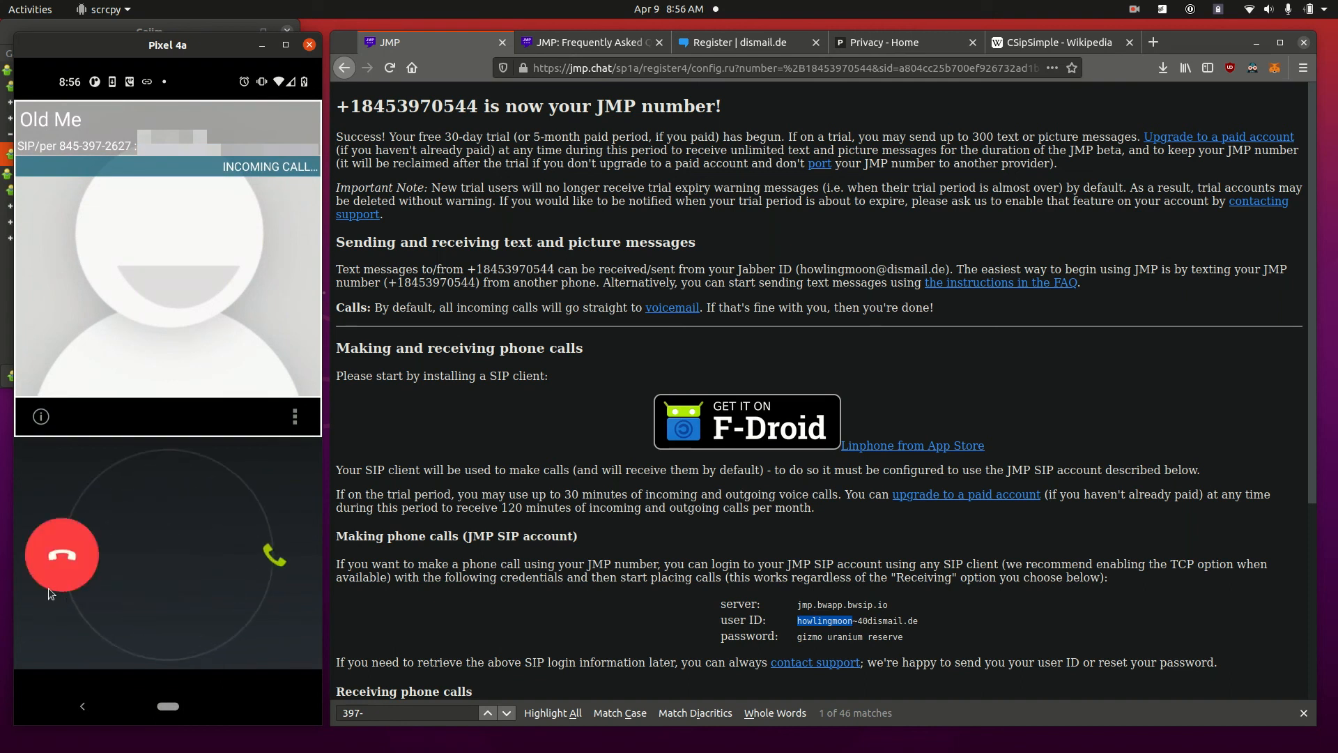
{"action": "left_click", "coordinate": [61, 555]}
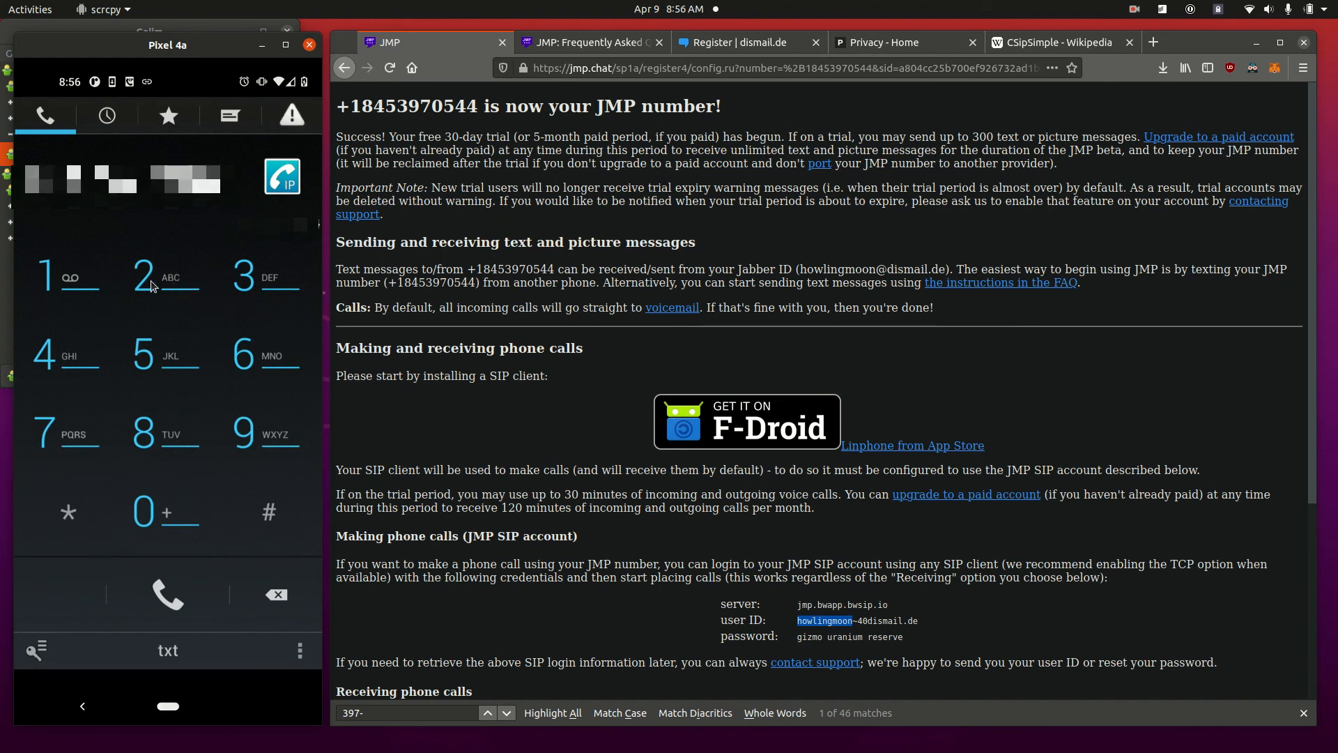
{"action": "mouse_move", "coordinate": [273, 613]}
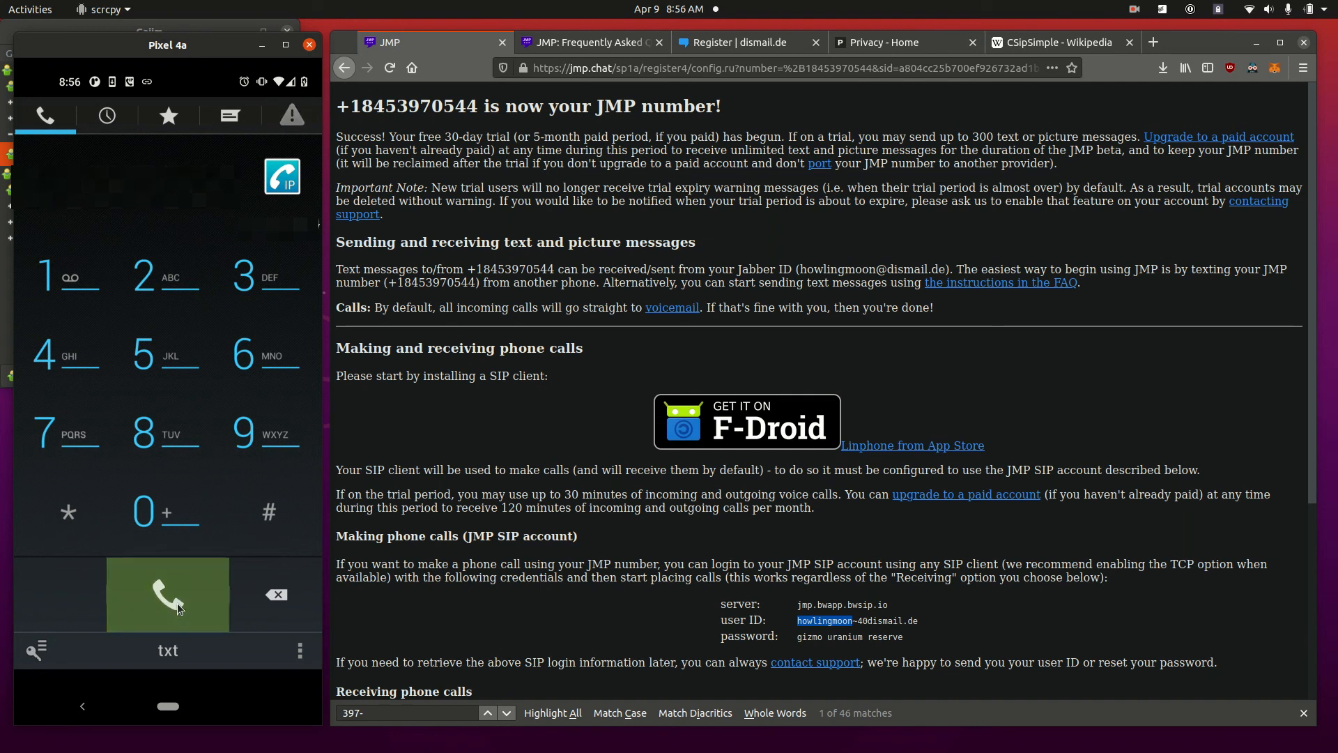
Place and hang up two outgoing test calls to Old Me through the JMP account
{"action": "left_click", "coordinate": [168, 594]}
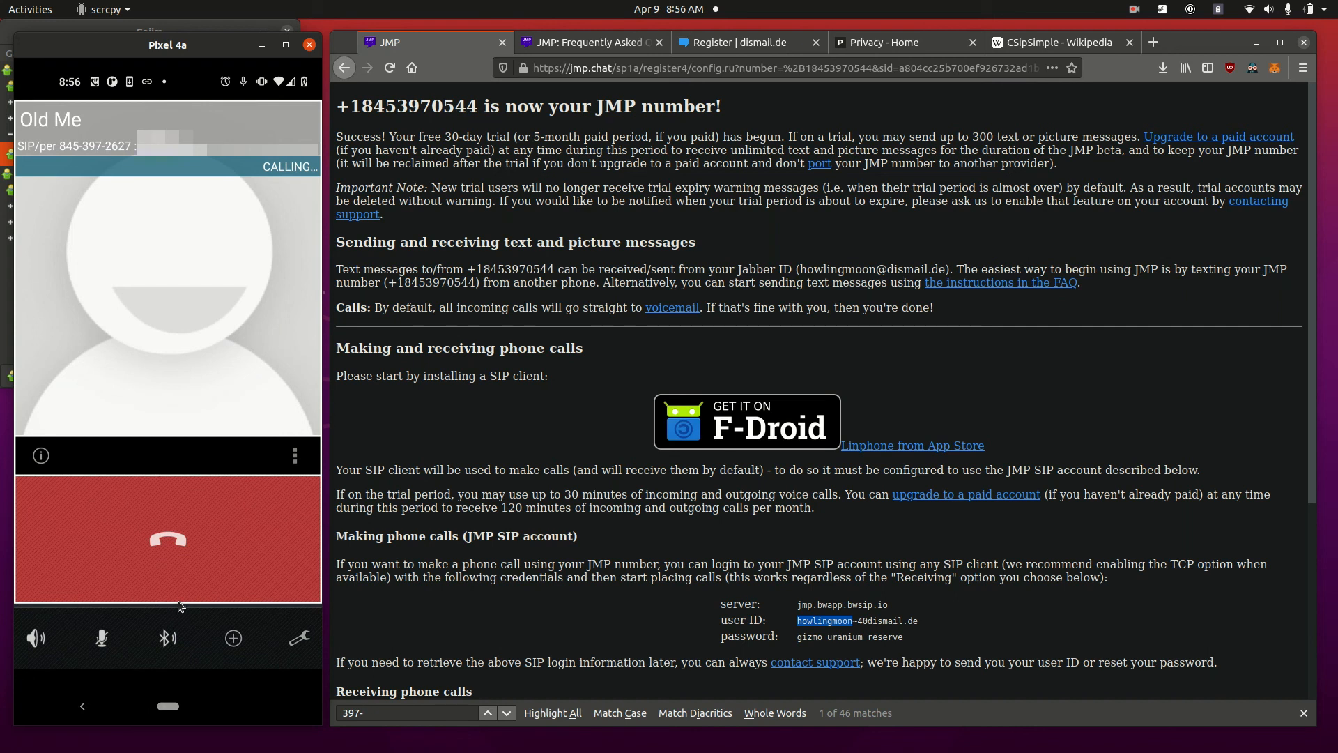
{"action": "left_click", "coordinate": [168, 539]}
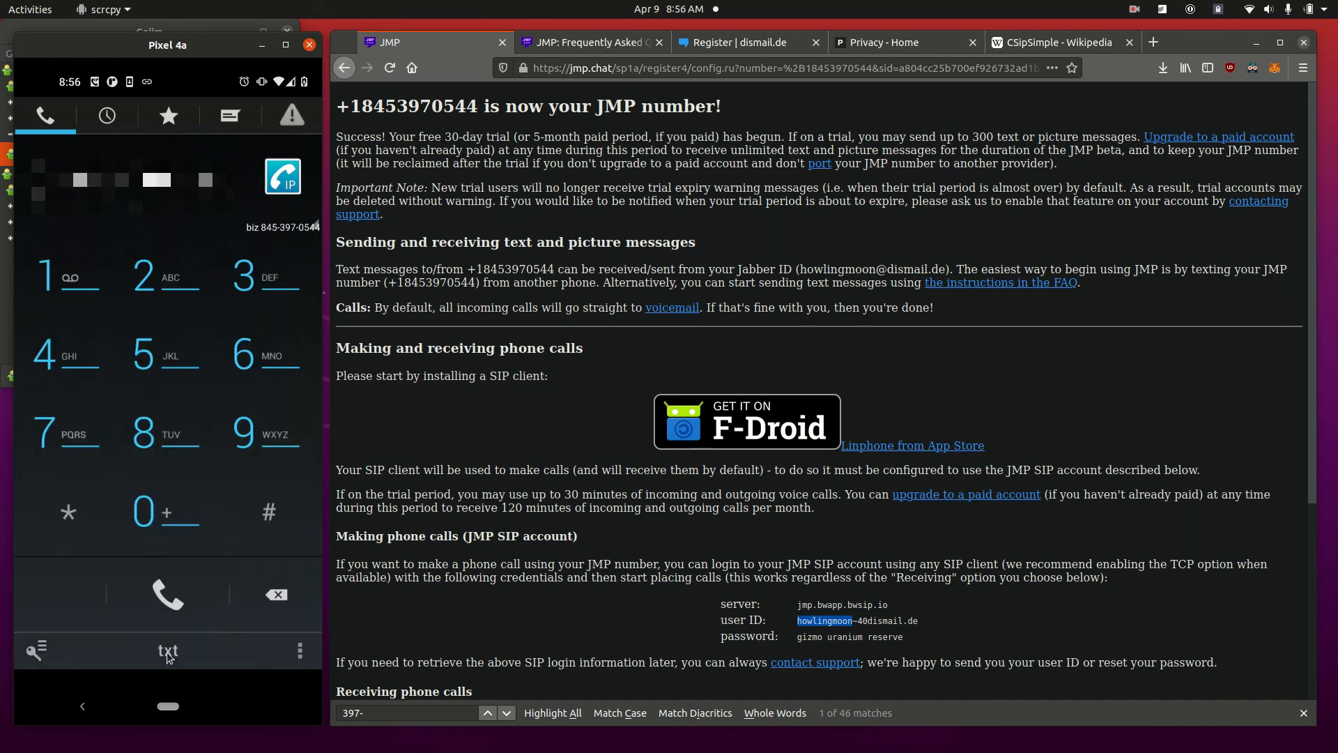
{"action": "left_click", "coordinate": [167, 594]}
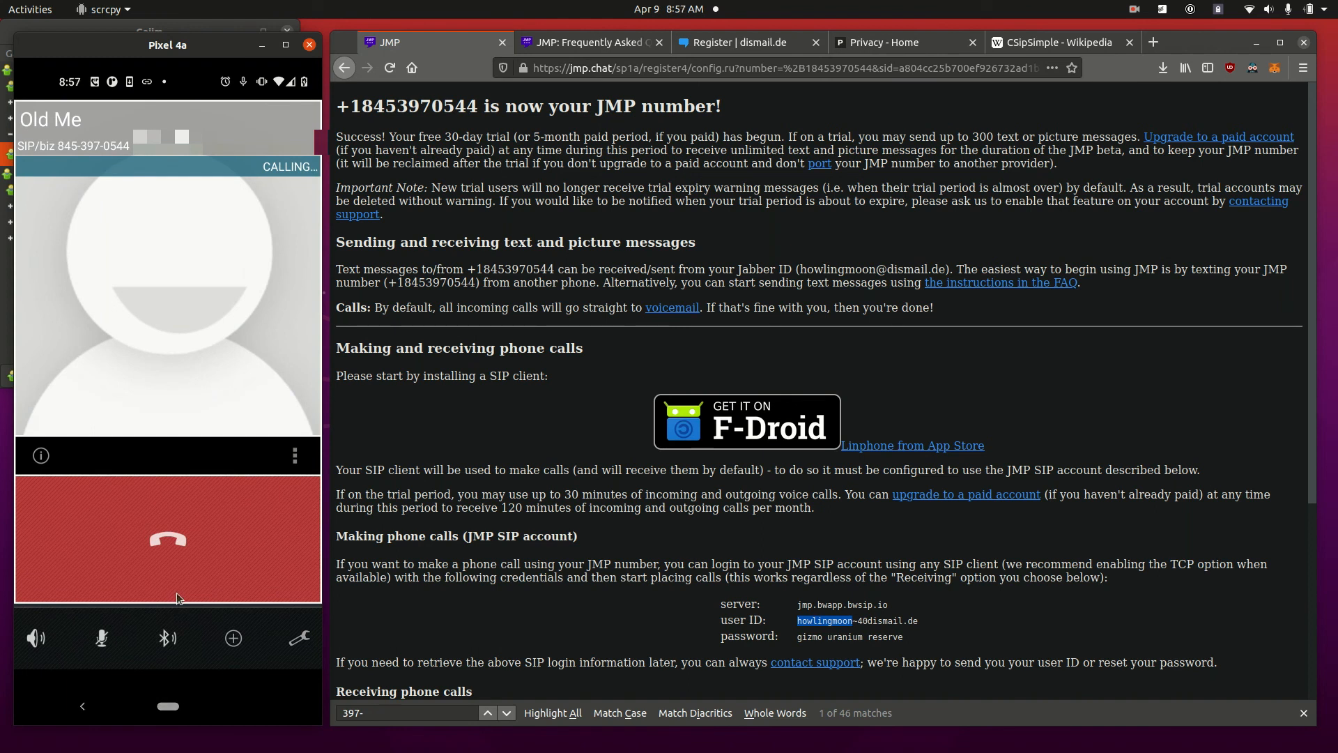
{"action": "left_click", "coordinate": [167, 538]}
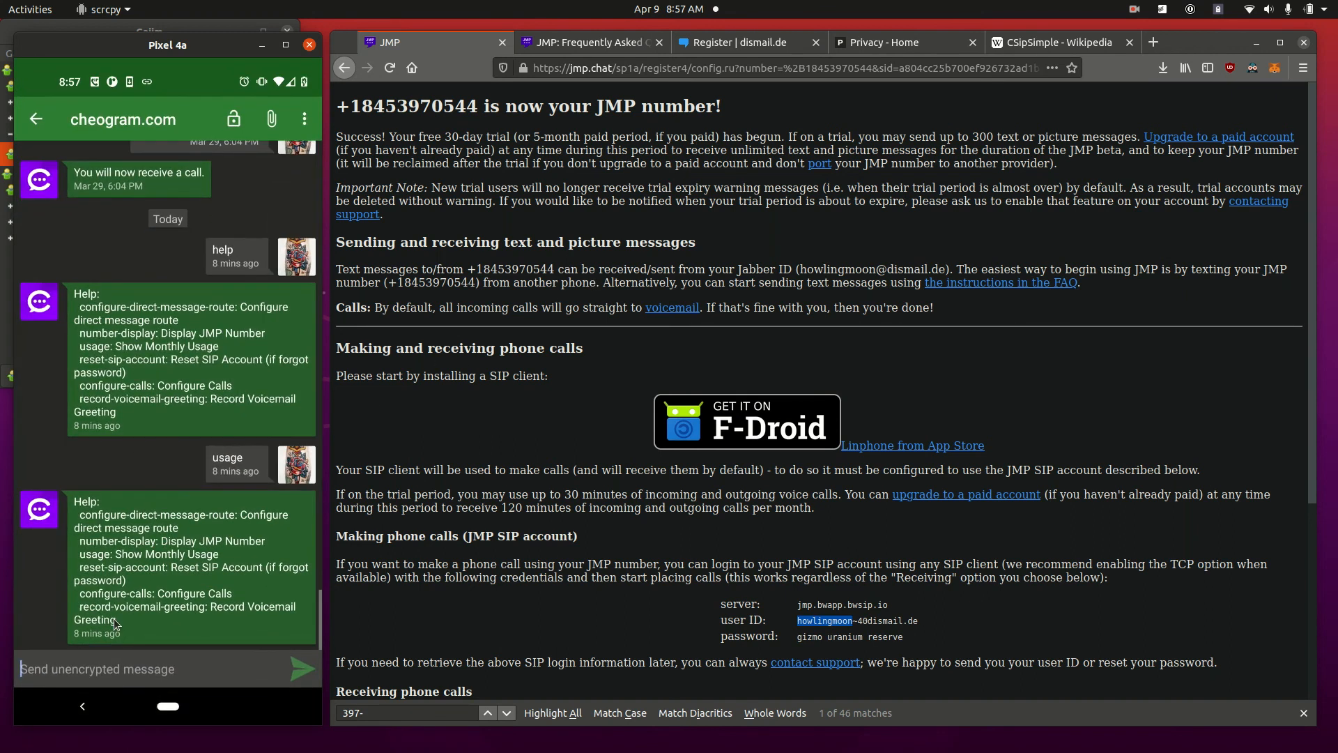
{"action": "mouse_move", "coordinate": [73, 256]}
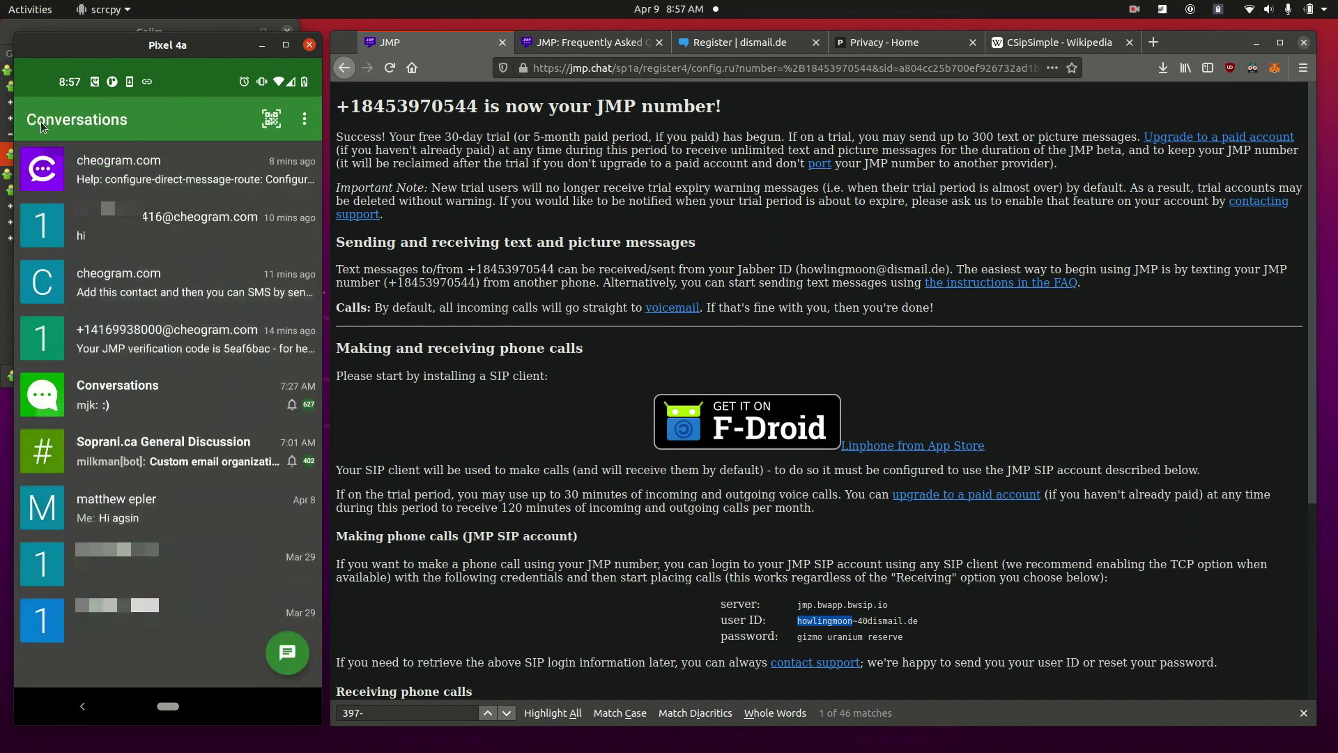
{"action": "mouse_move", "coordinate": [120, 324]}
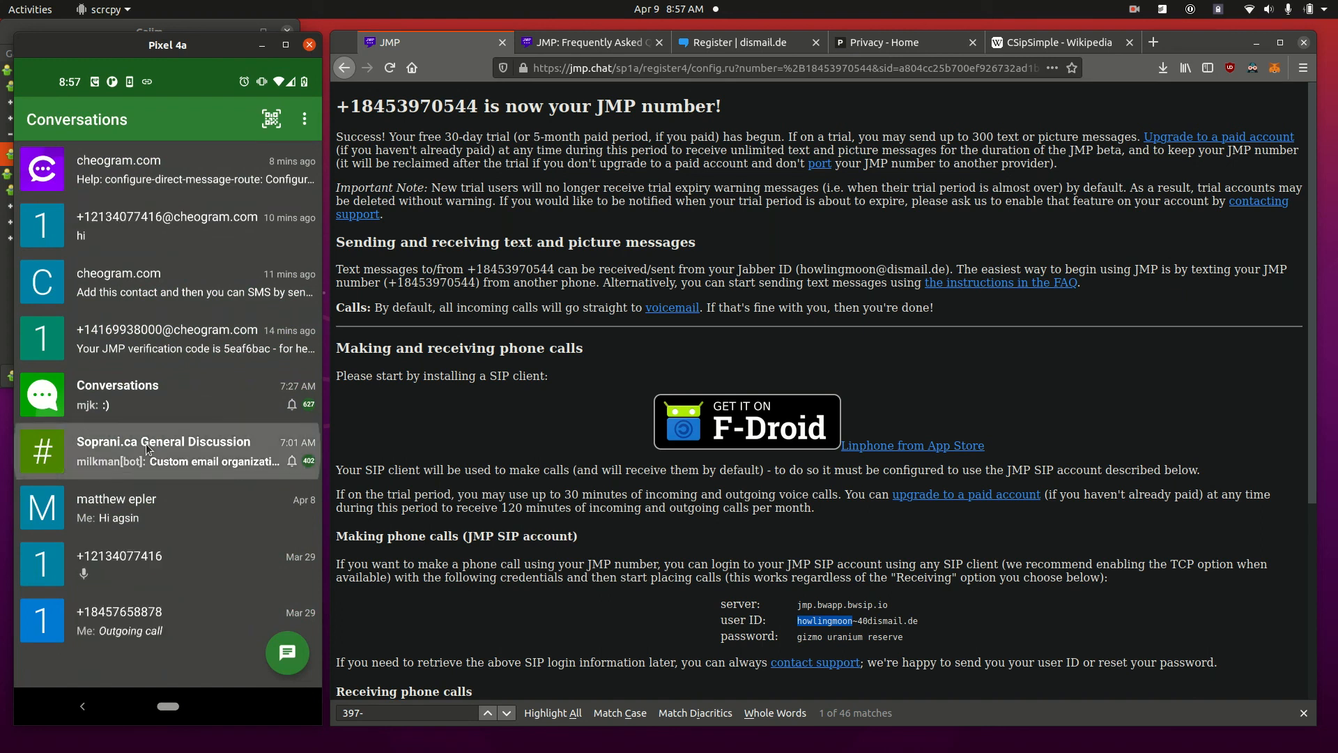
Read back through the Soprani.ca General Discussion group chat history, then leave to LibreWolf
{"action": "left_click", "coordinate": [163, 451]}
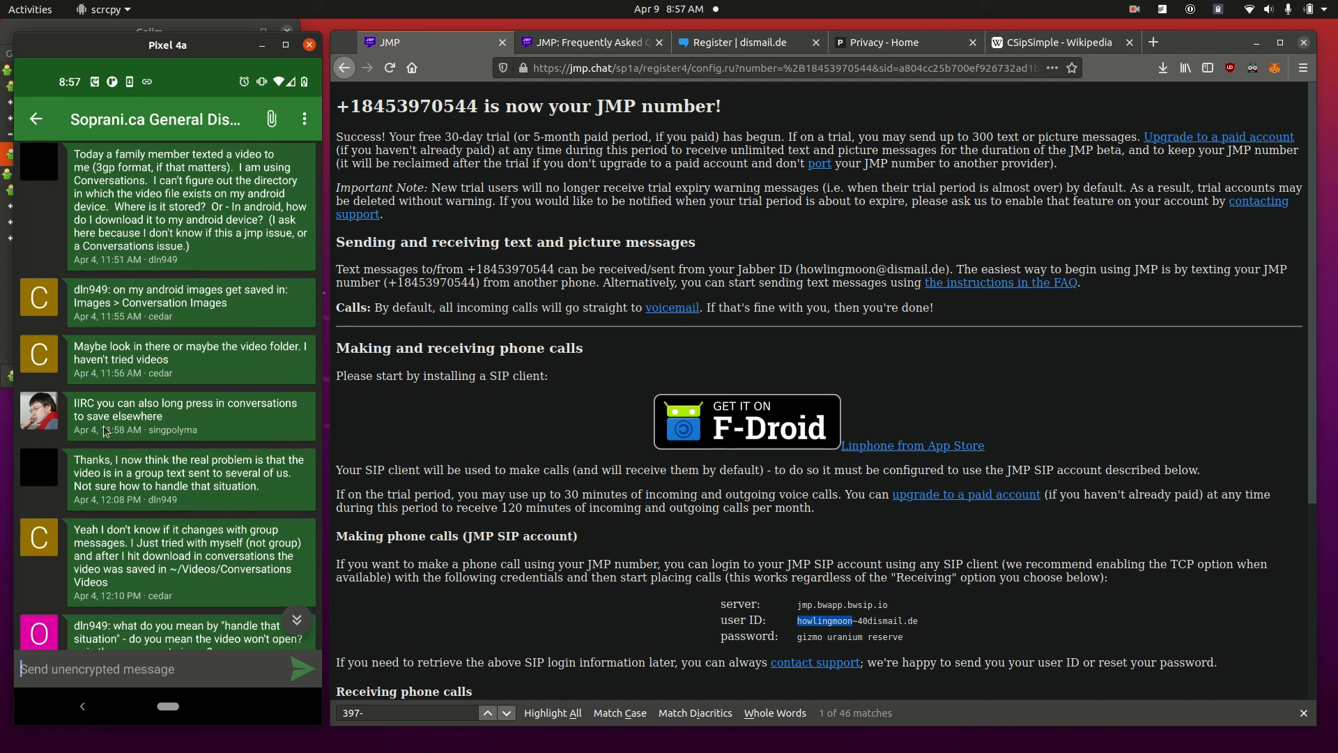
{"action": "mouse_move", "coordinate": [195, 474]}
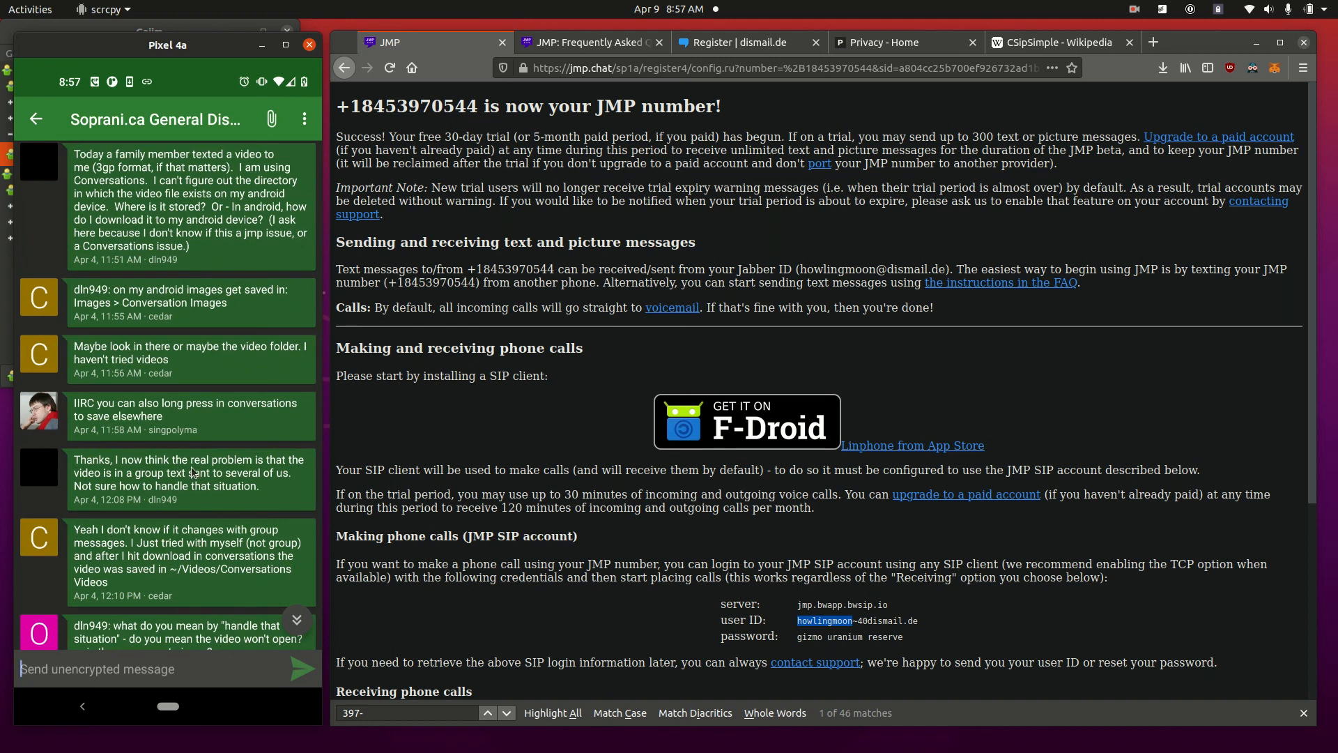
{"action": "scroll", "scroll_direction": "down", "scroll_amount": 3}
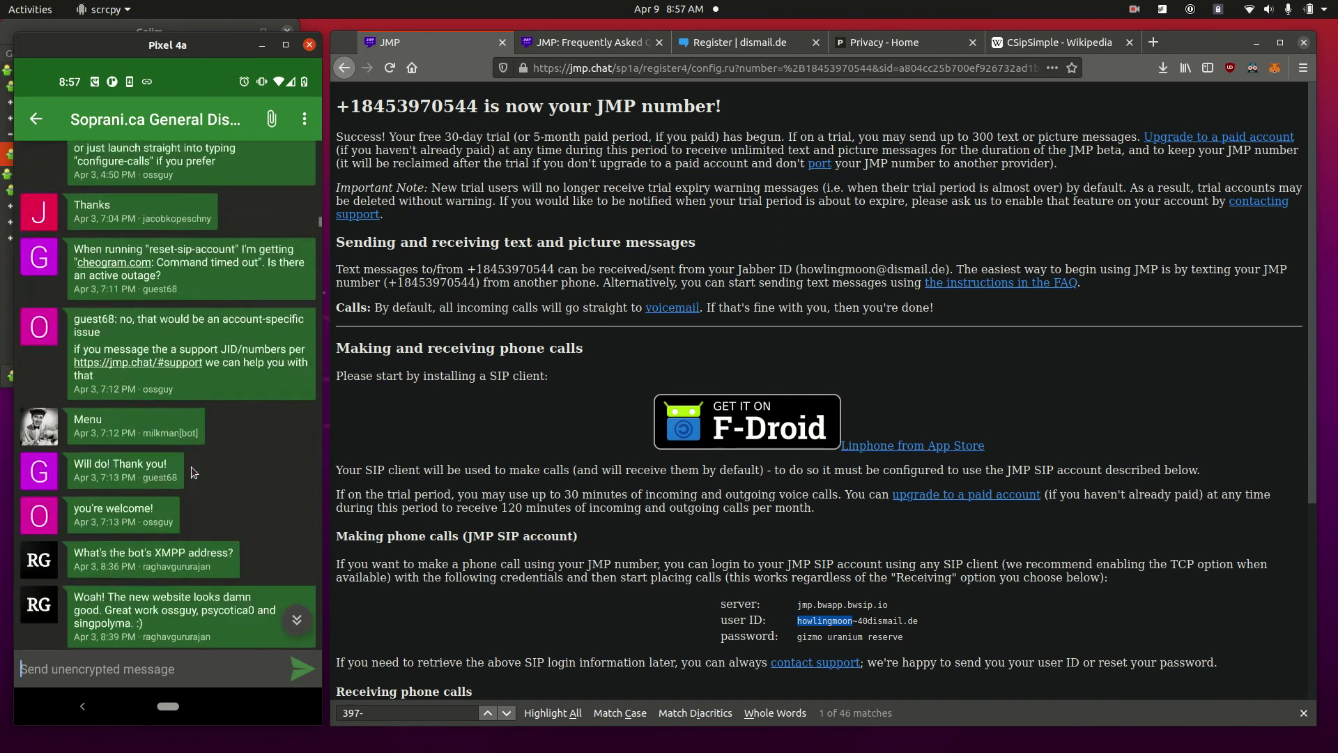
{"action": "scroll", "scroll_direction": "down", "scroll_amount": 3}
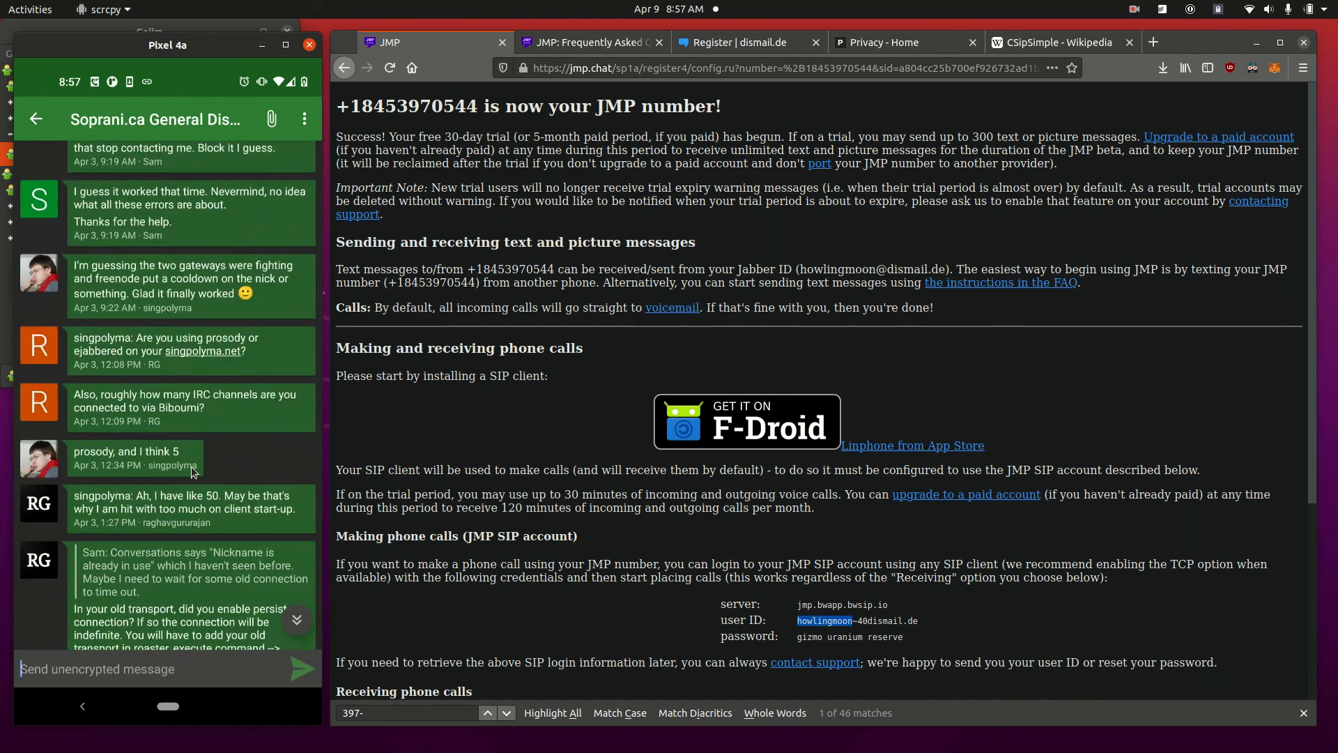
{"action": "scroll", "scroll_direction": "down", "scroll_amount": 3}
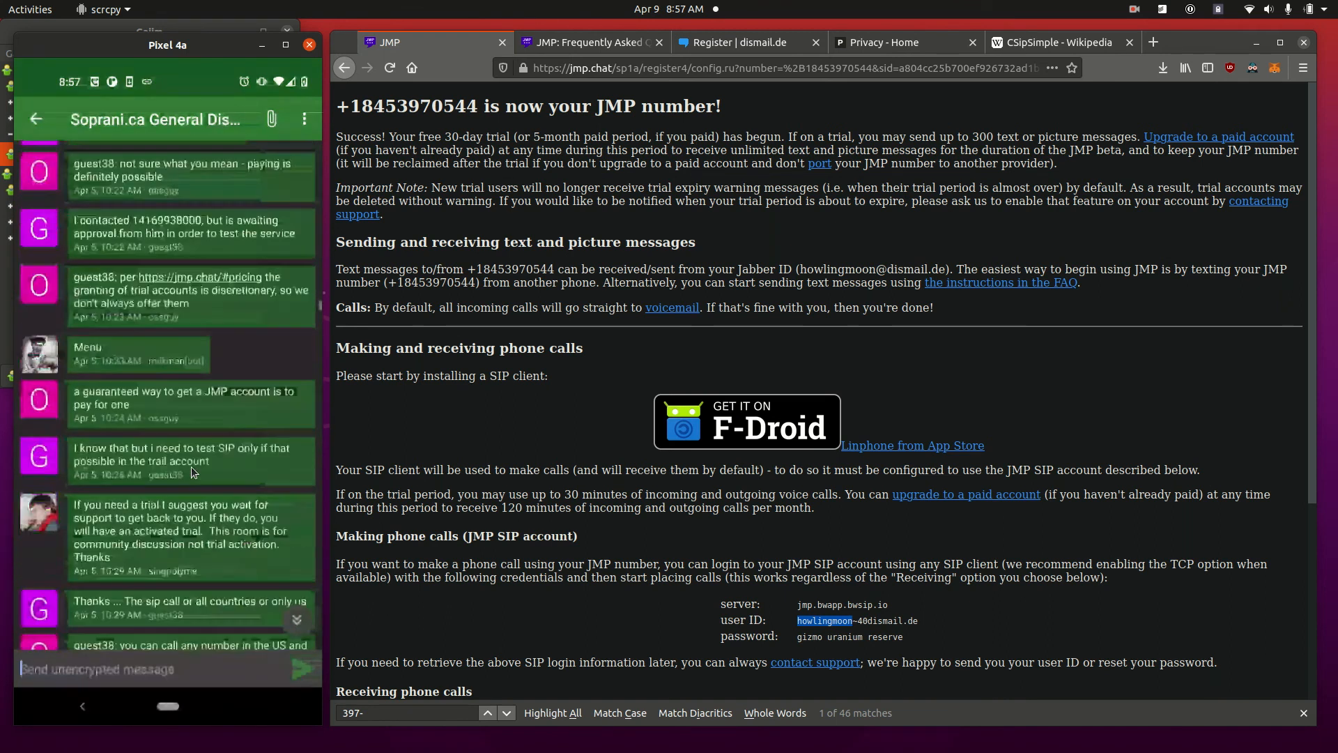
{"action": "scroll", "scroll_direction": "down", "scroll_amount": 3}
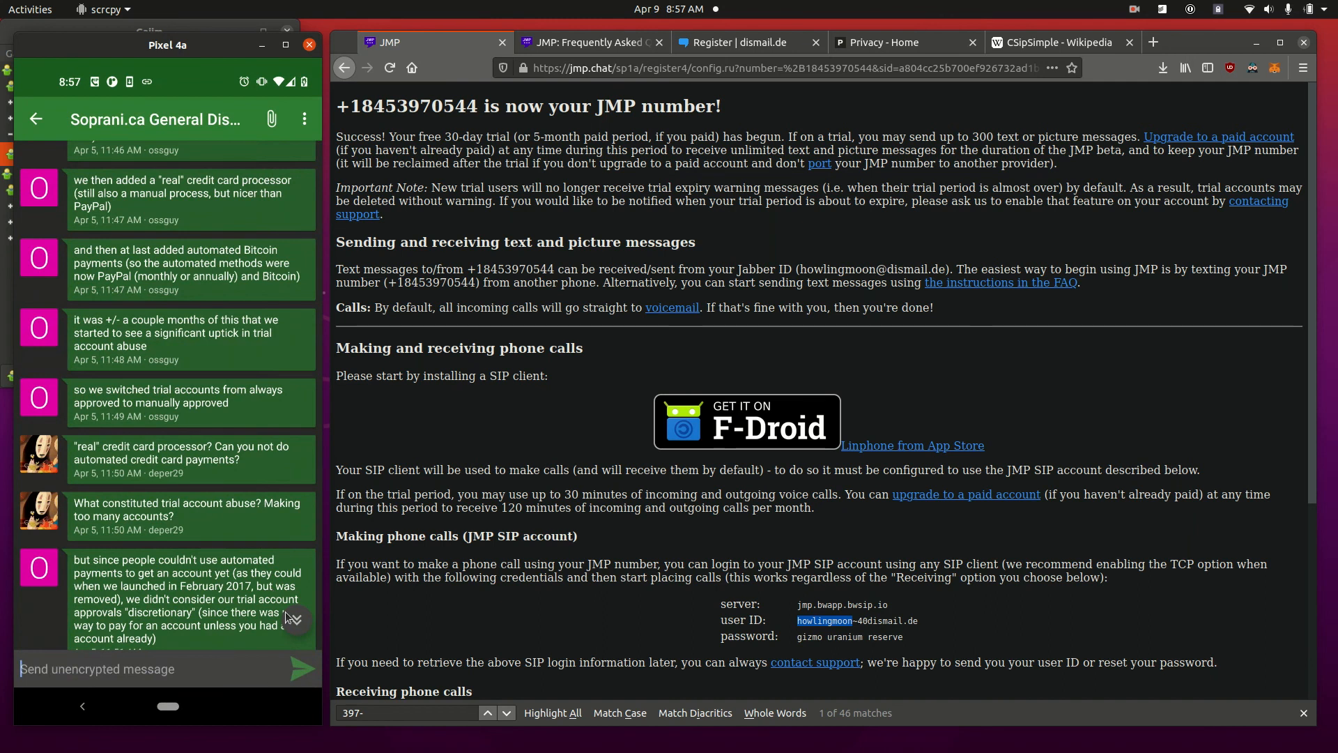
{"action": "scroll", "scroll_direction": "down", "scroll_amount": 3}
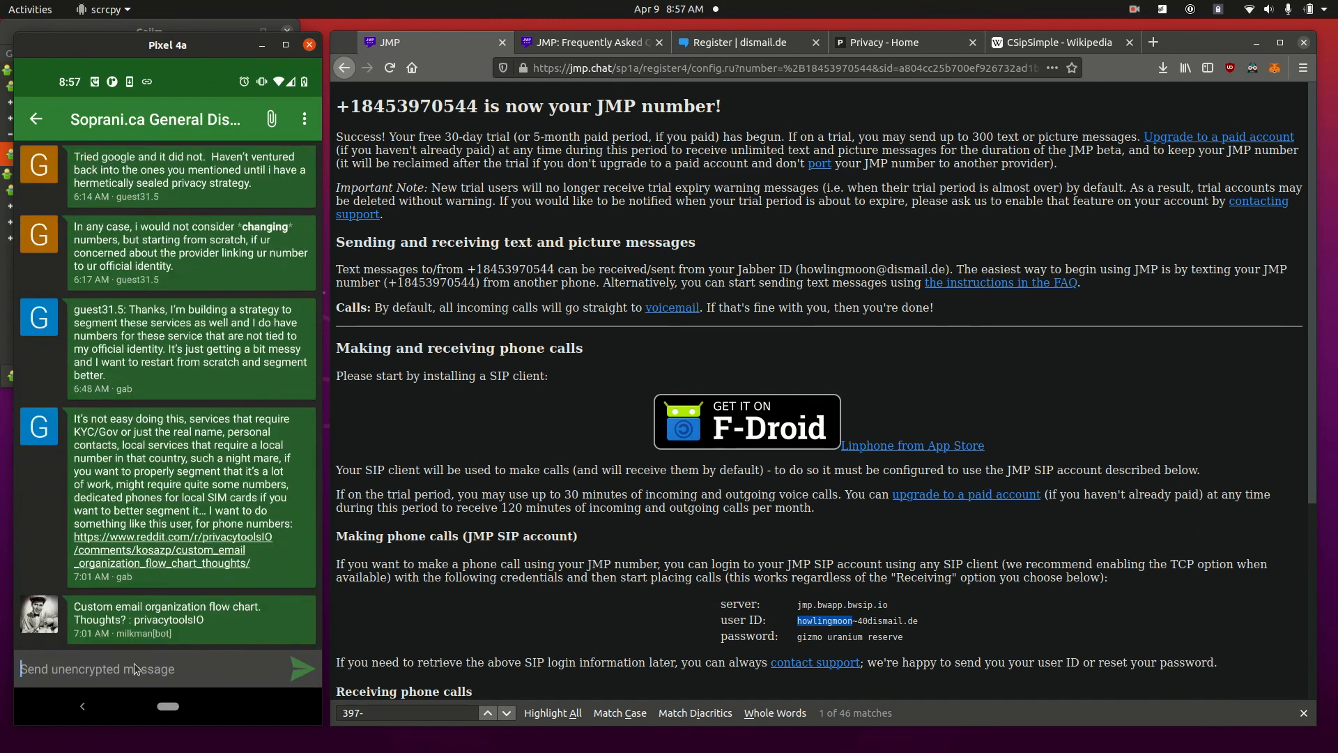
{"action": "mouse_move", "coordinate": [159, 635]}
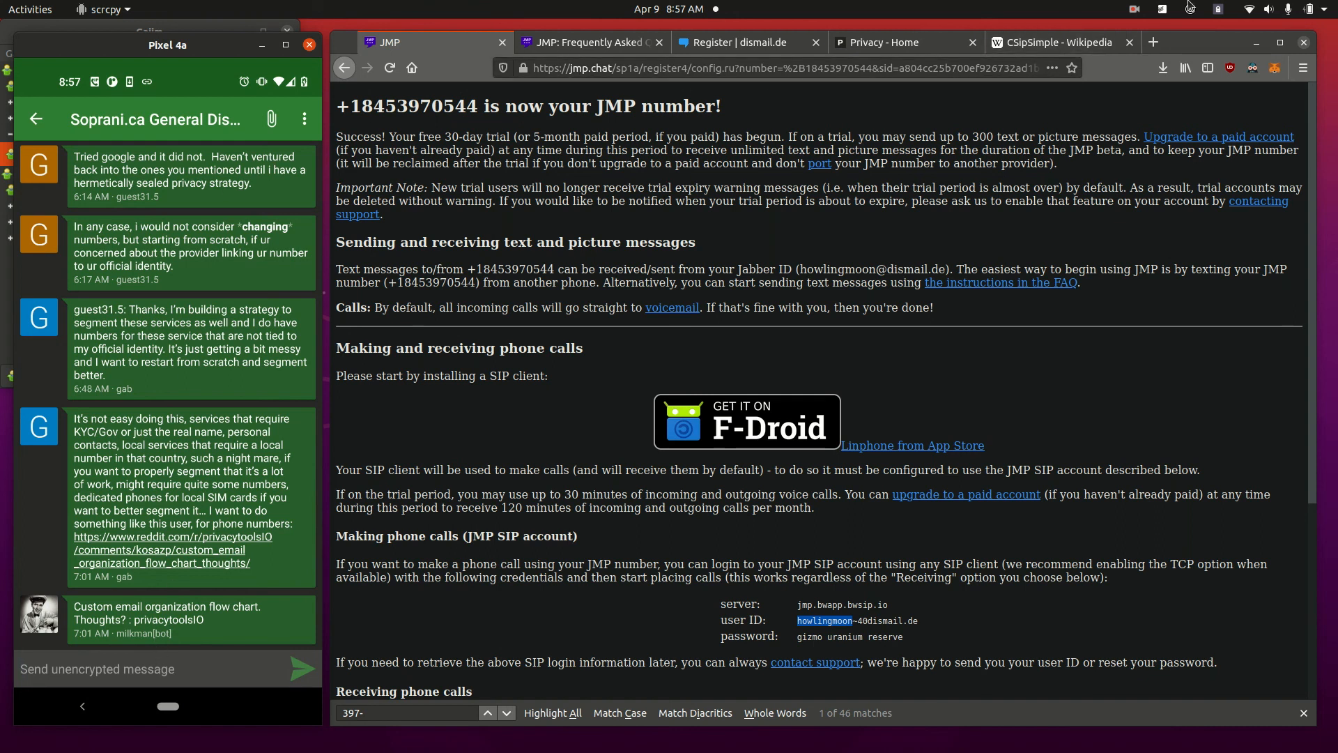
{"action": "left_click", "coordinate": [1135, 8]}
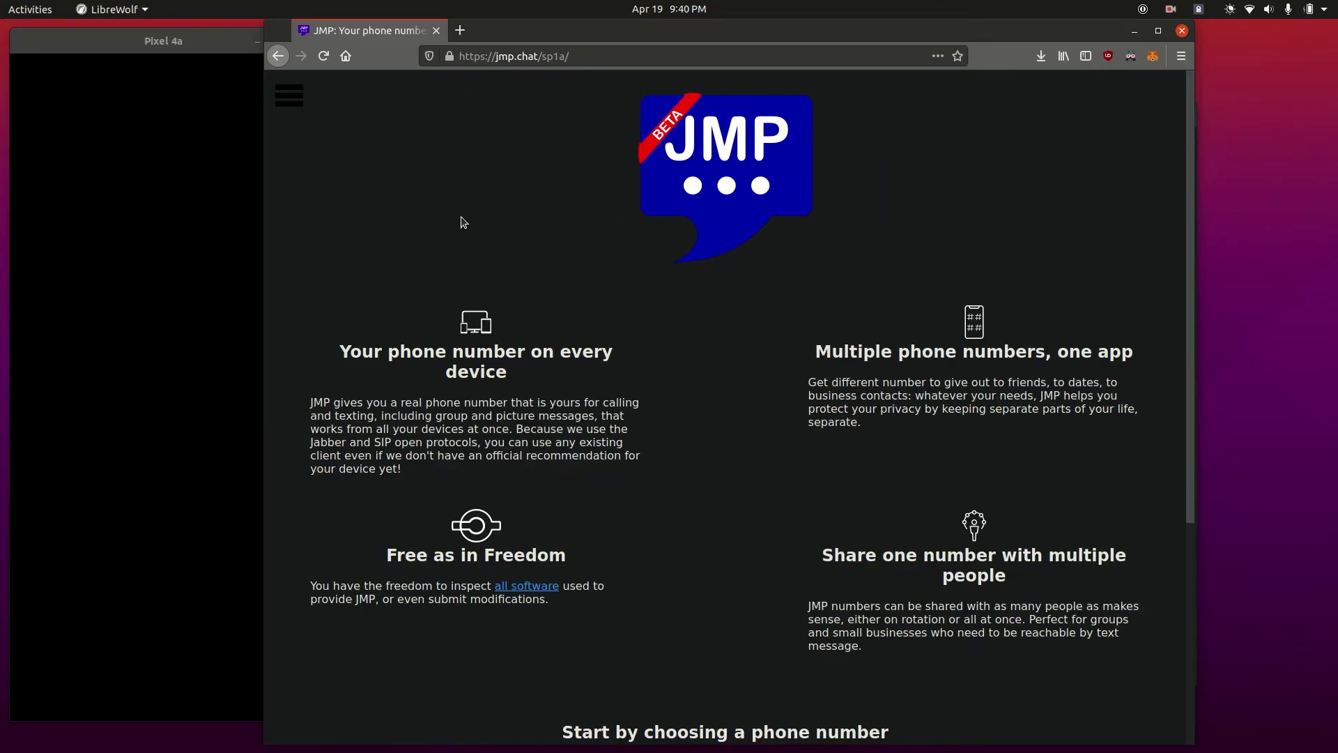
Scroll the jmp.chat homepage and follow the 'bring your own number' link
{"action": "scroll", "scroll_direction": "down", "scroll_amount": 3}
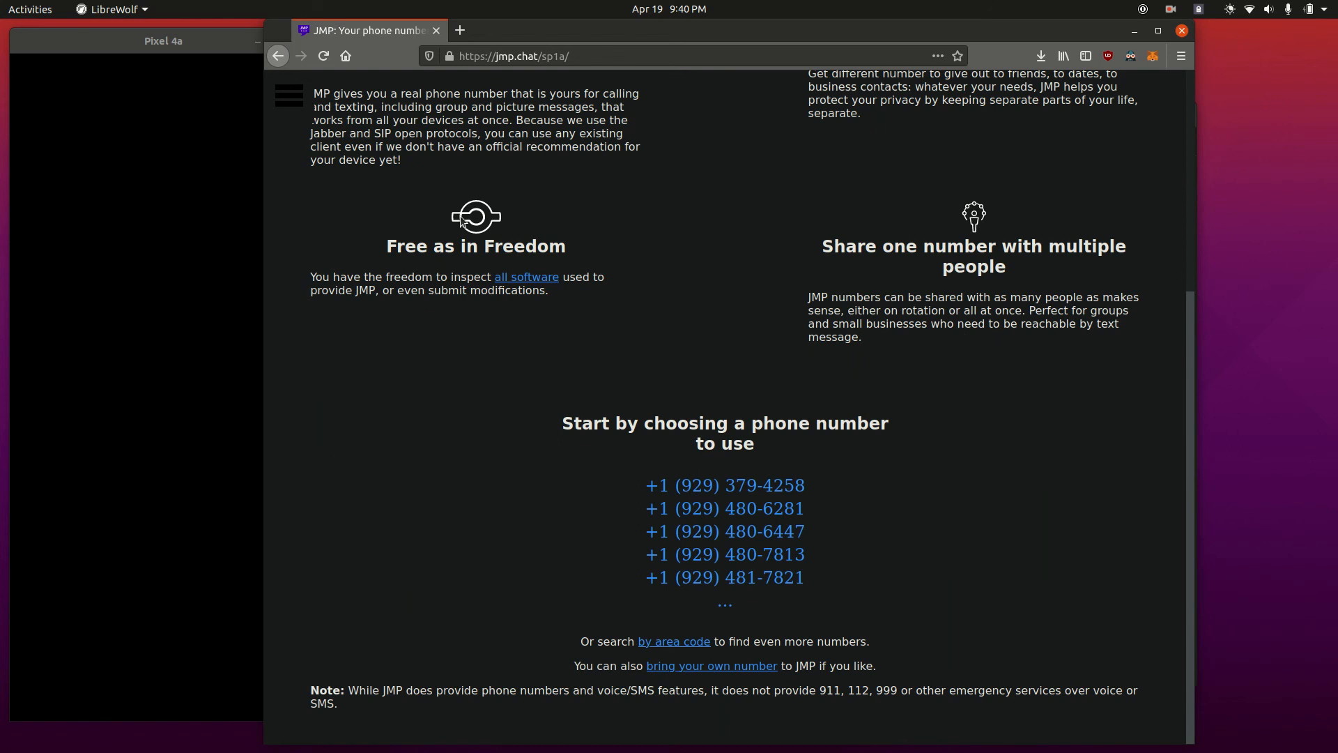
{"action": "mouse_move", "coordinate": [491, 223]}
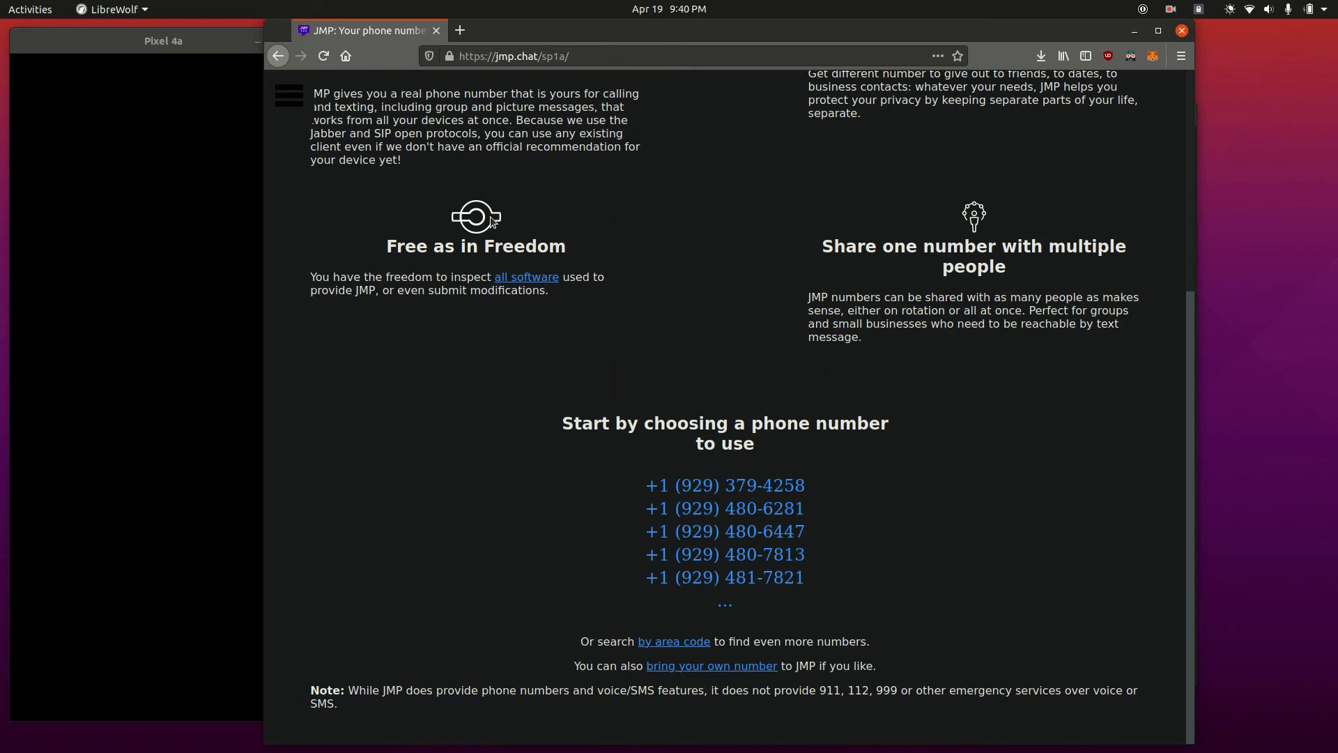
{"action": "mouse_move", "coordinate": [544, 340]}
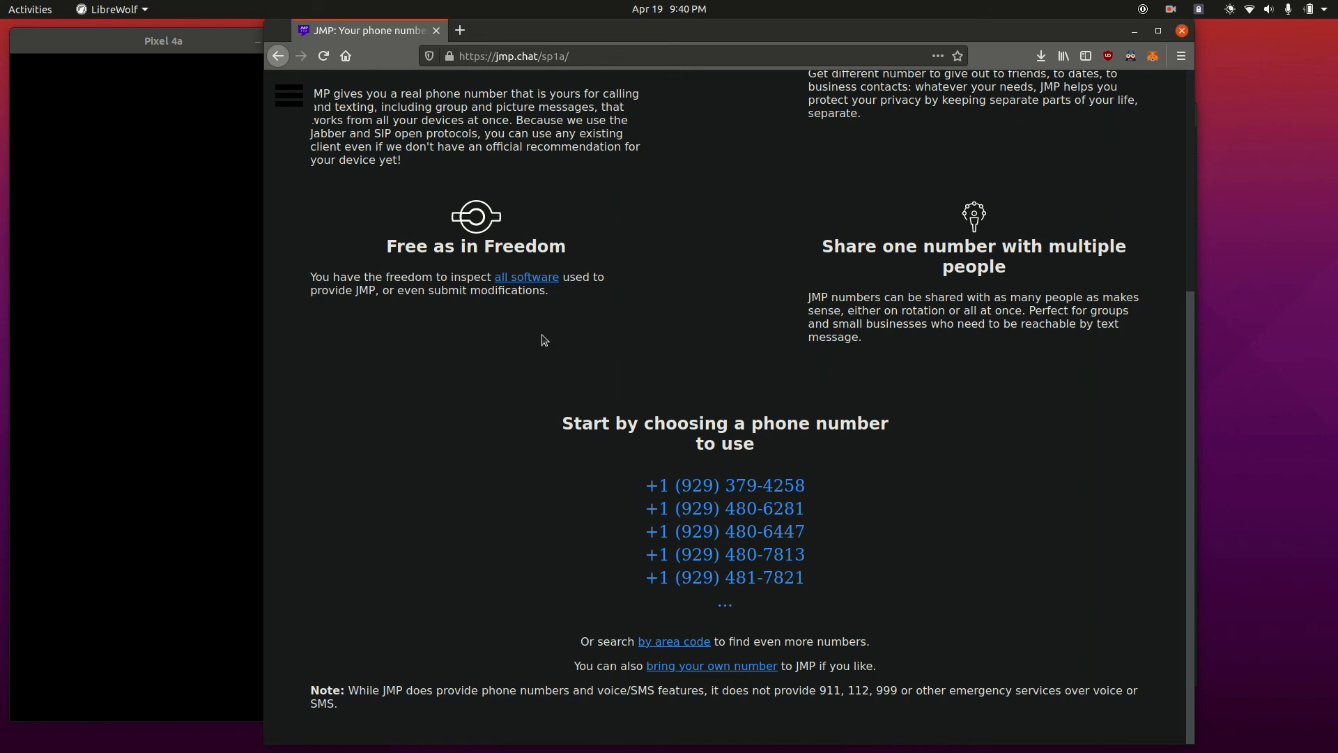
{"action": "mouse_move", "coordinate": [741, 675]}
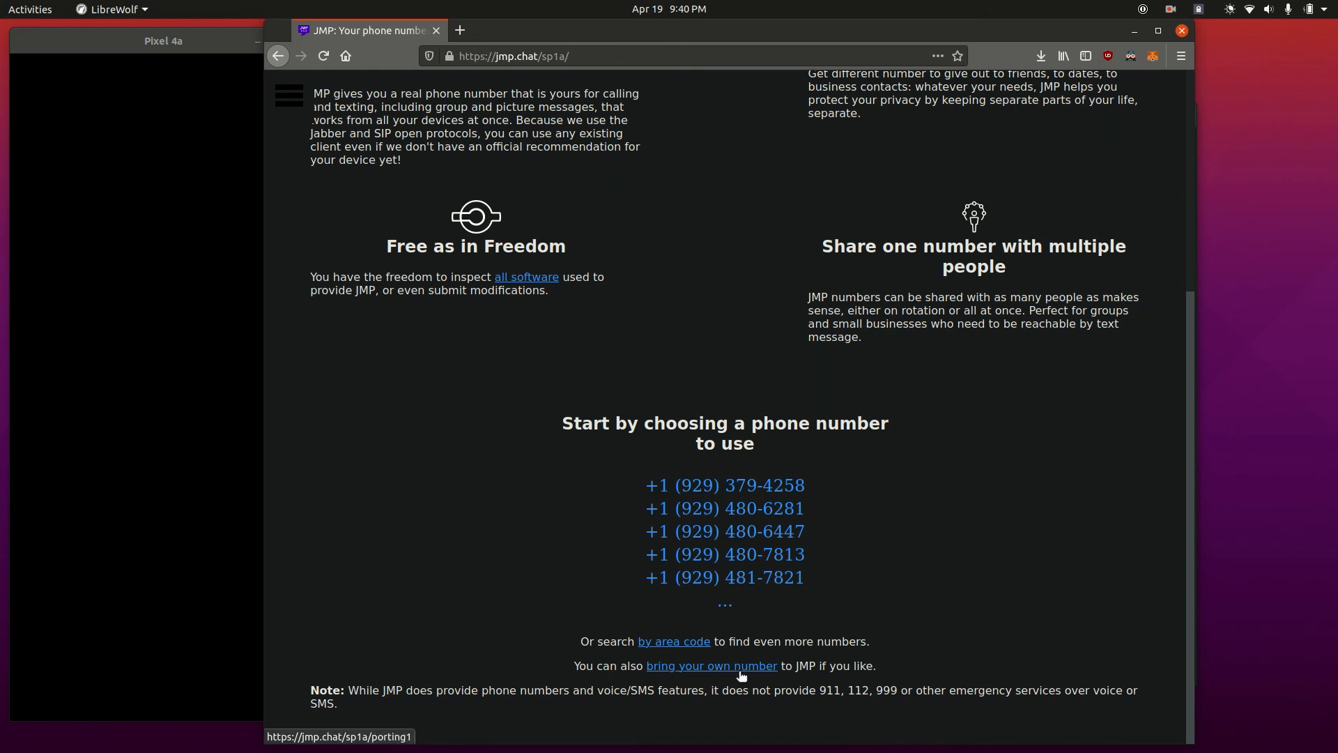
{"action": "mouse_move", "coordinate": [727, 675]}
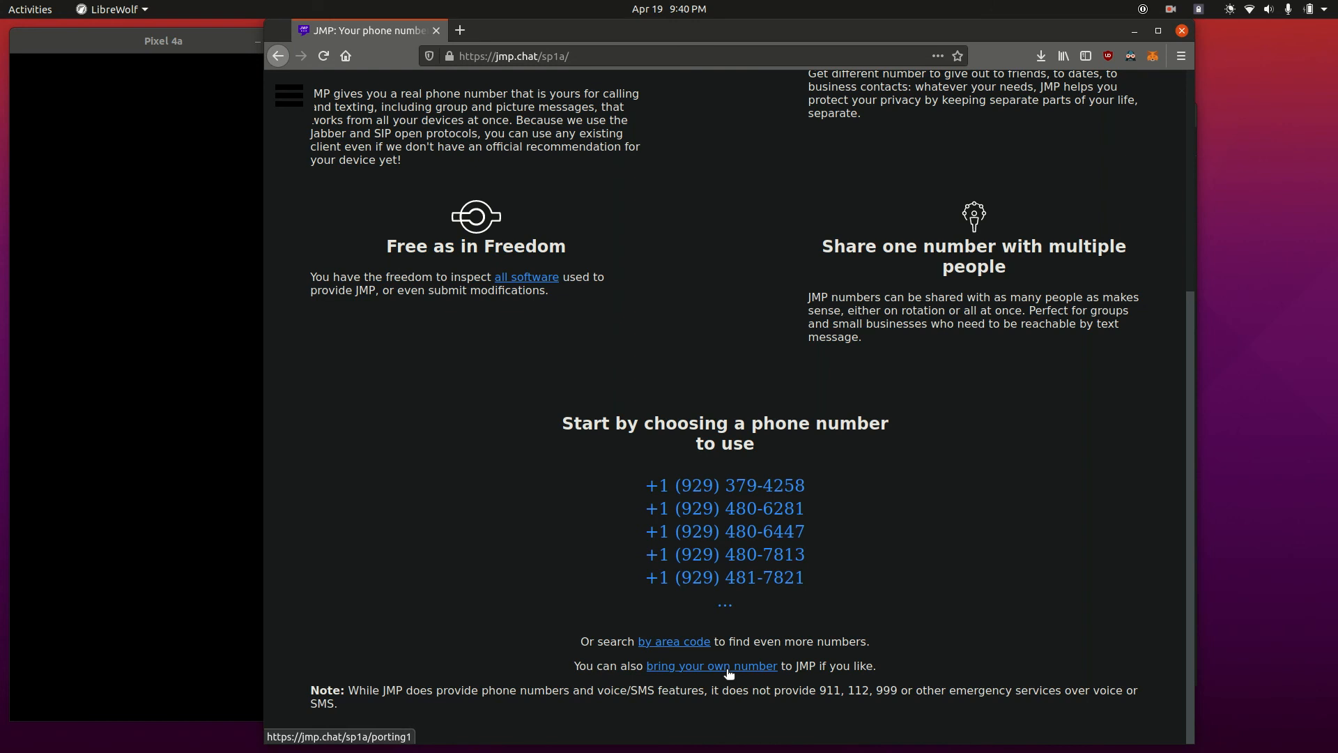
{"action": "left_click", "coordinate": [711, 665]}
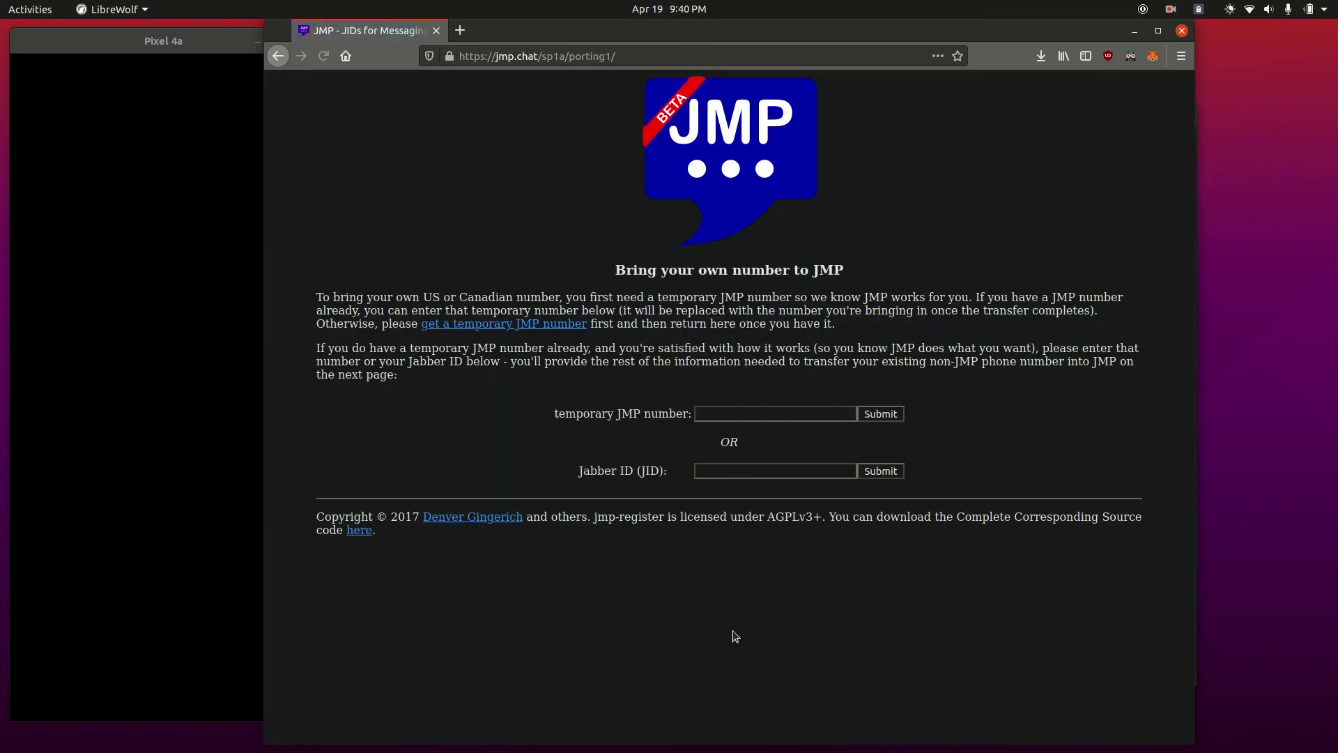
{"action": "mouse_move", "coordinate": [718, 439]}
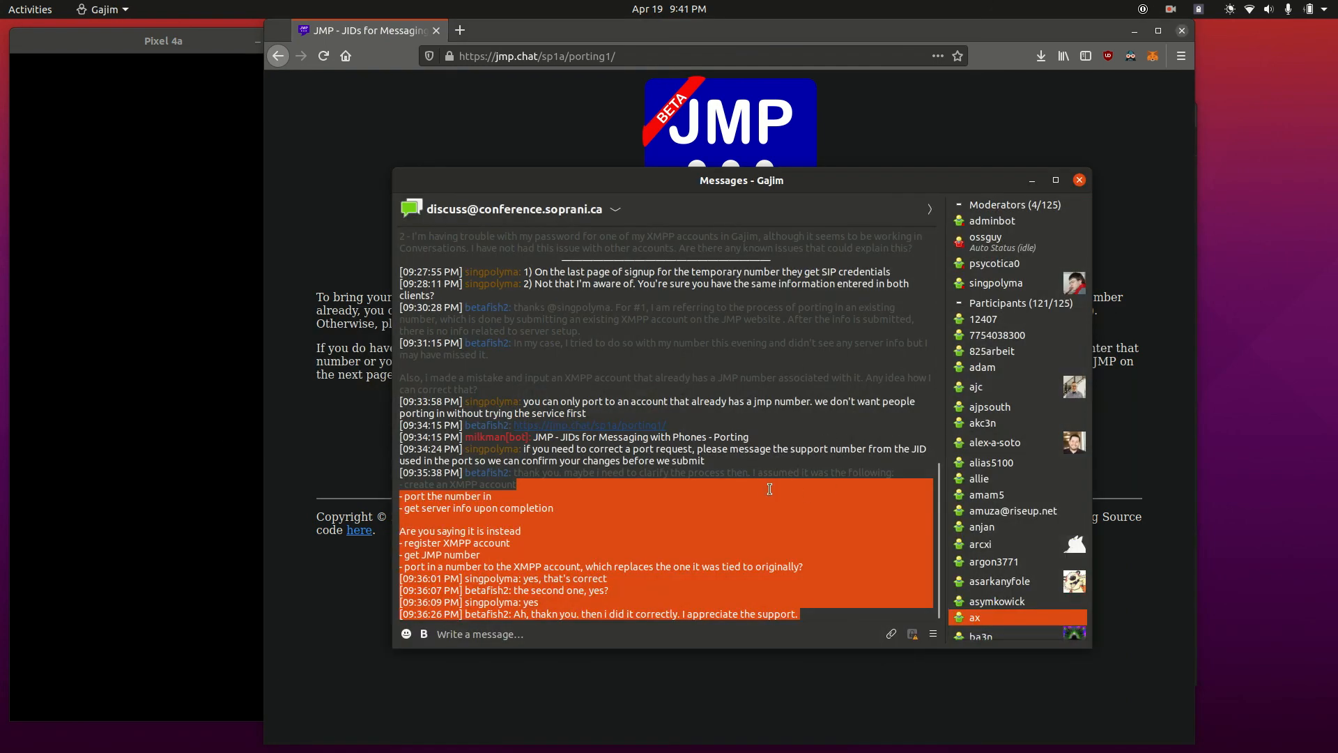
{"action": "mouse_move", "coordinate": [517, 405]}
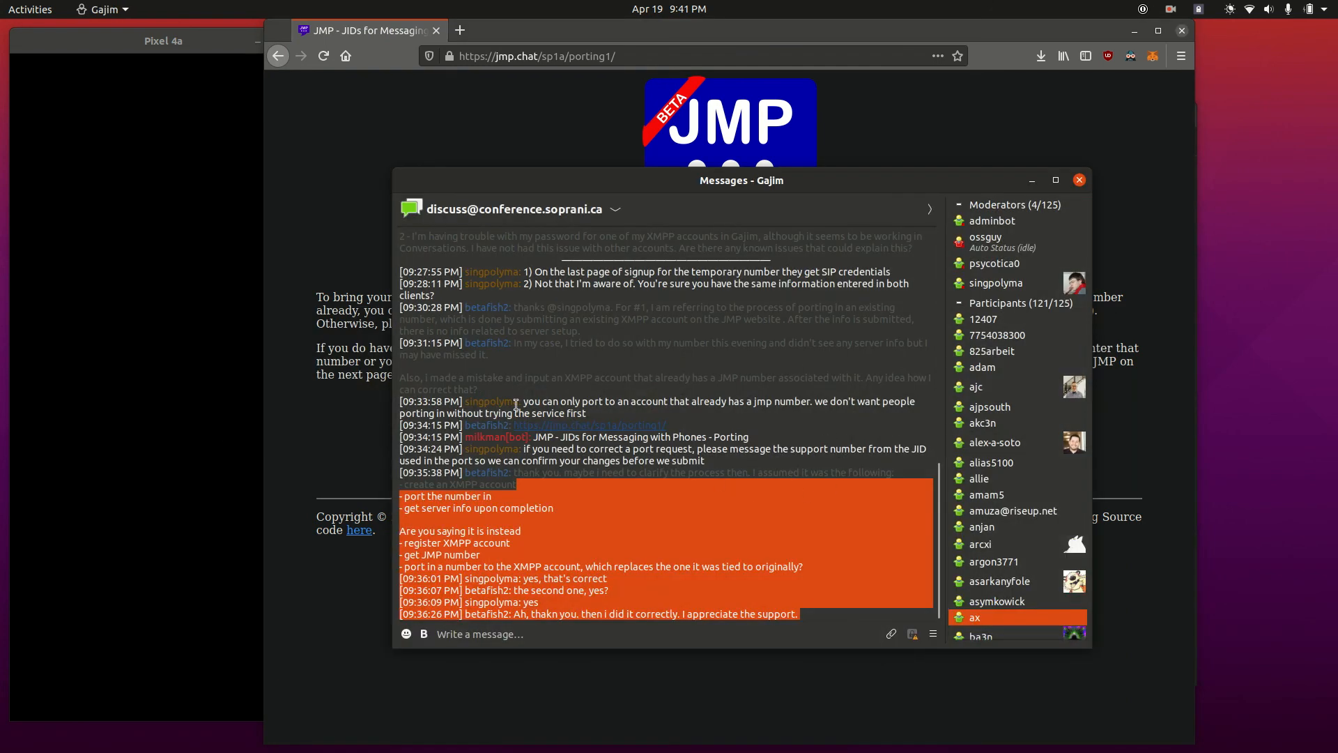
{"action": "mouse_move", "coordinate": [476, 412]}
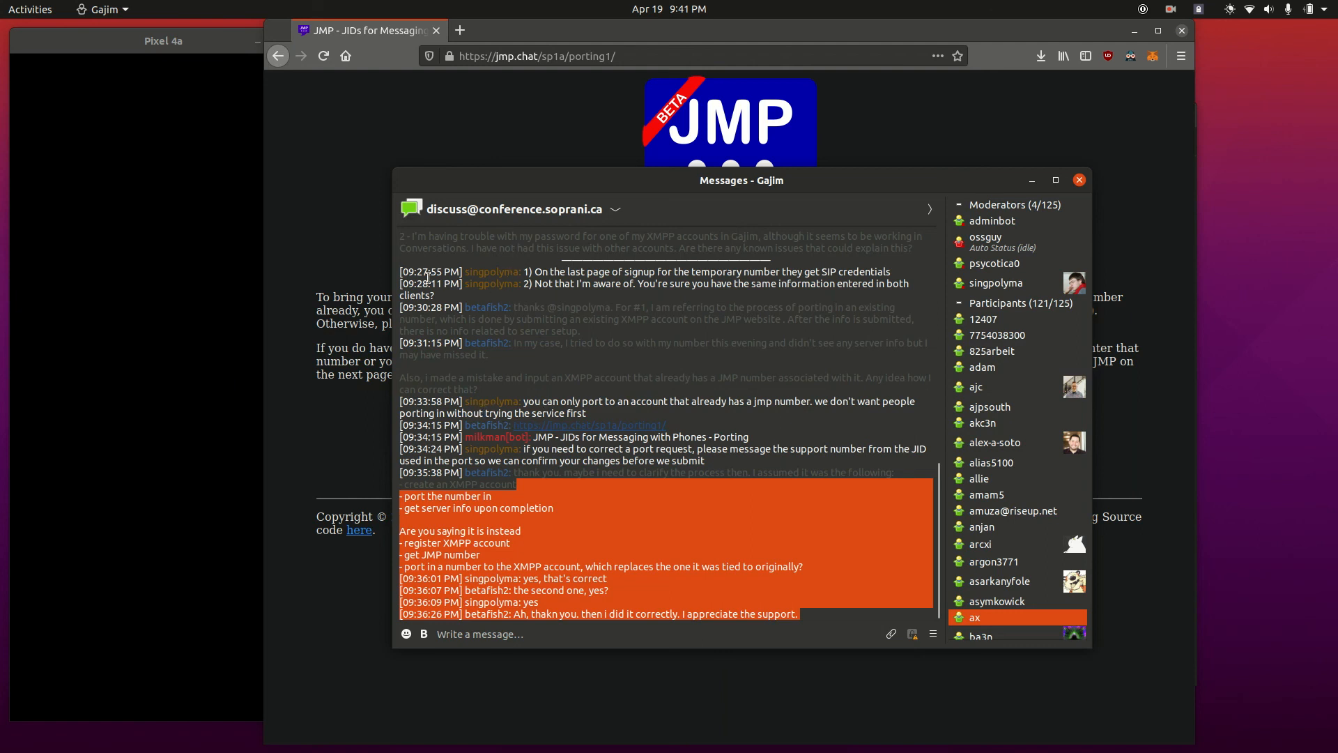
{"action": "mouse_move", "coordinate": [426, 316]}
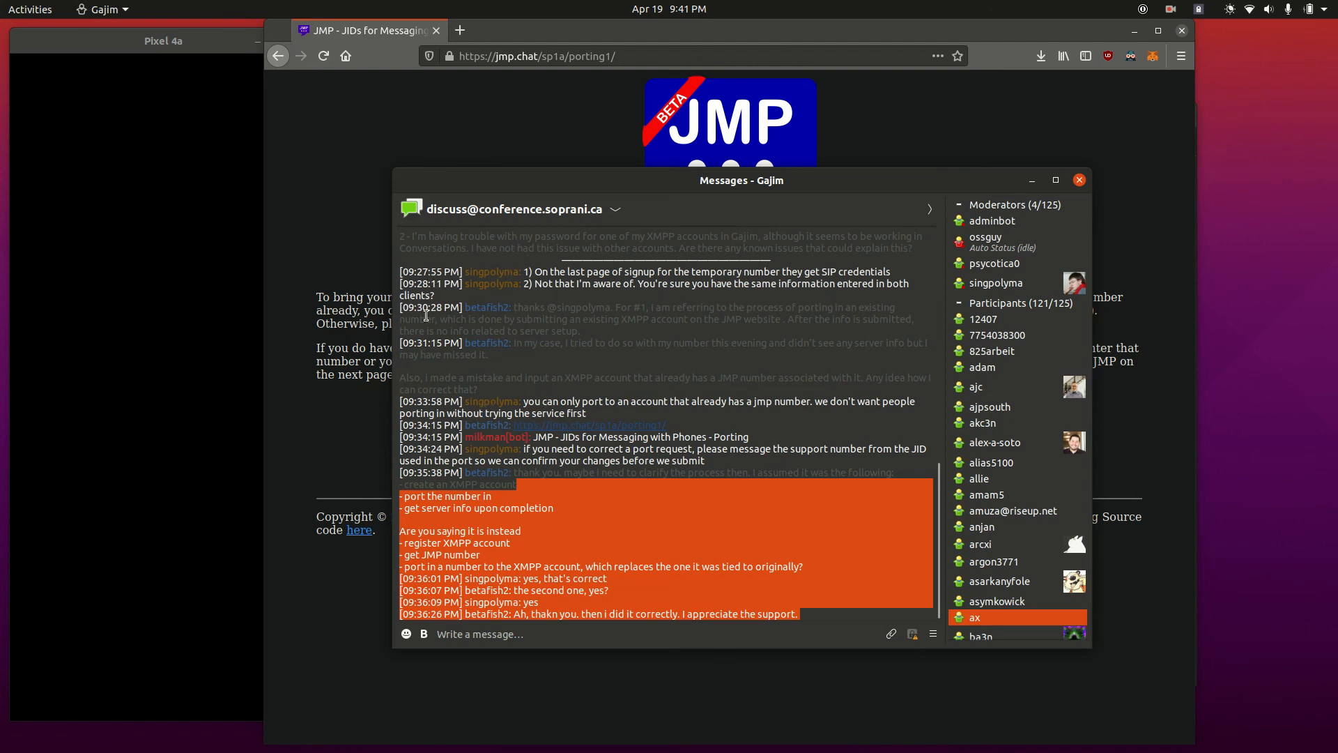
{"action": "mouse_move", "coordinate": [488, 508]}
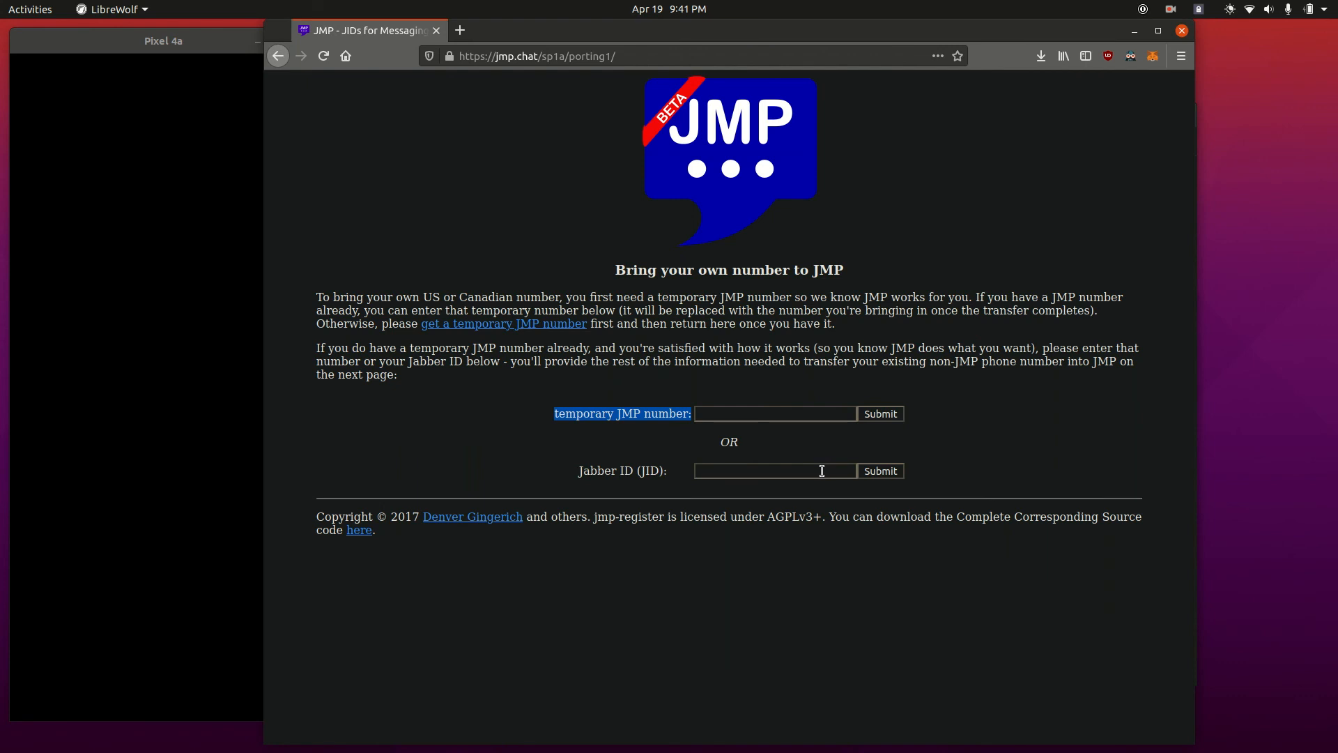
{"action": "mouse_move", "coordinate": [666, 242]}
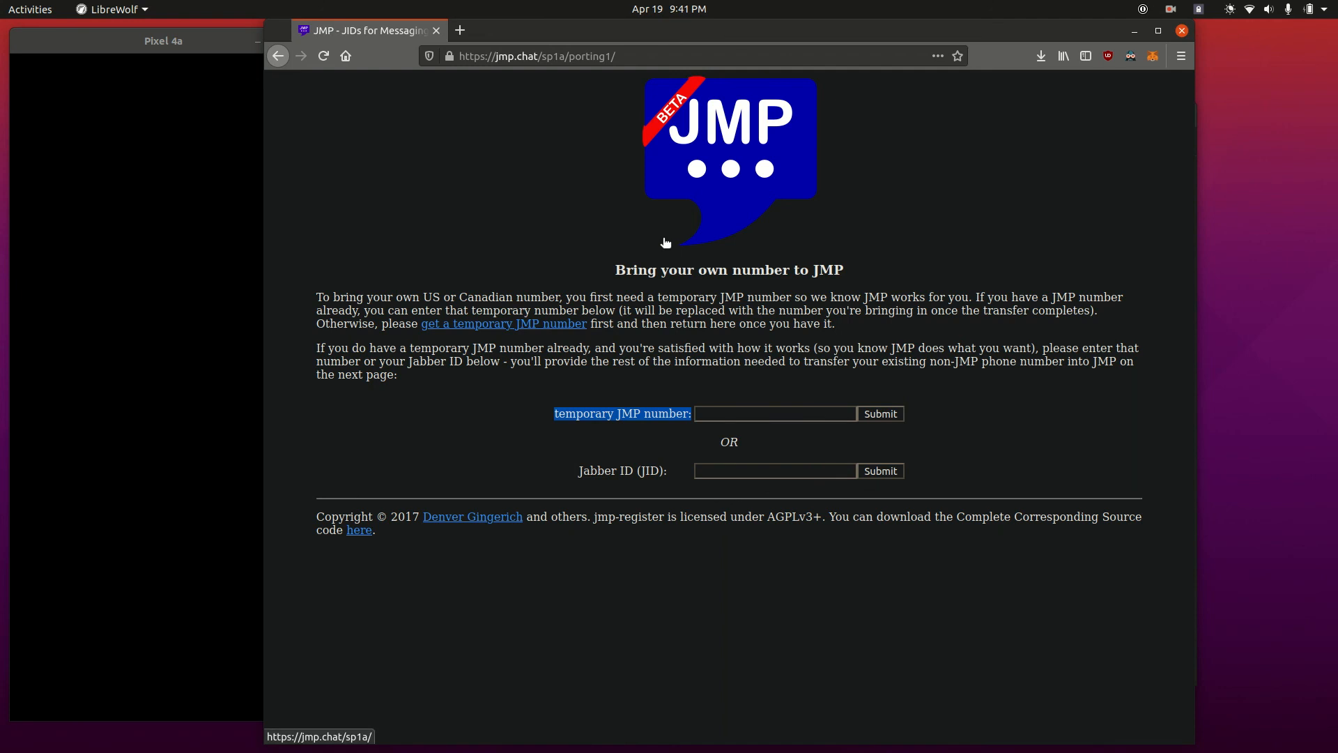